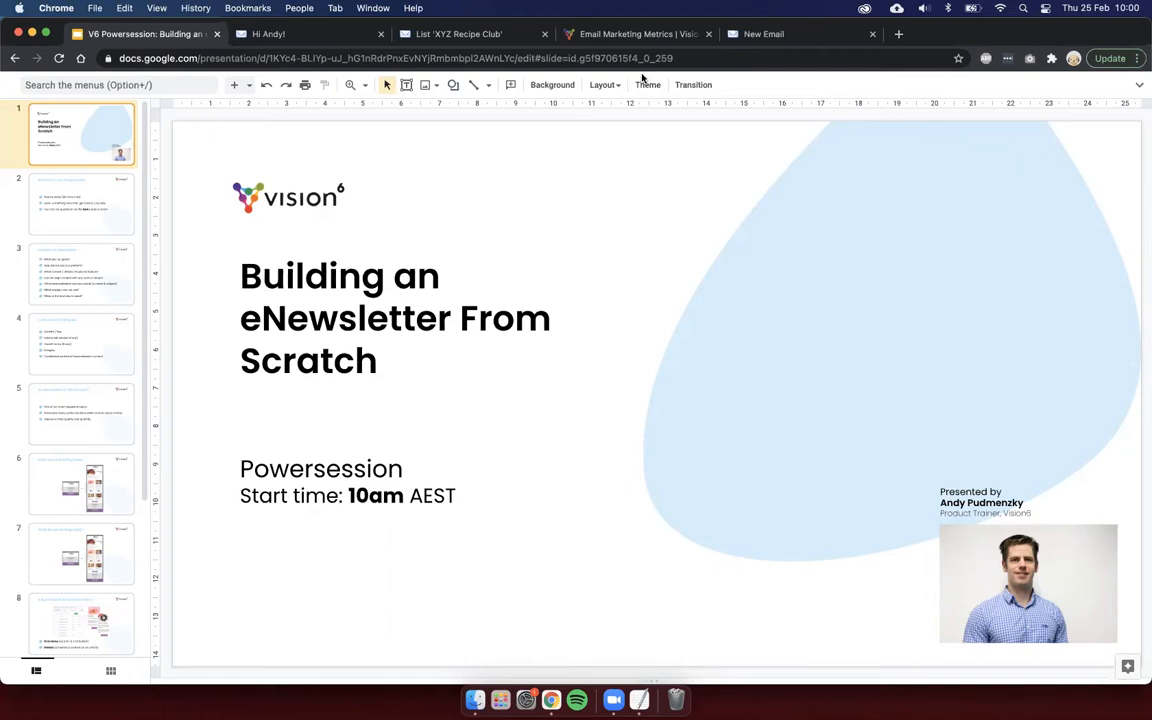
Step: Show the Planning an eNewsletter slide with its seven planning questions
{"action": "left_click", "coordinate": [80, 272]}
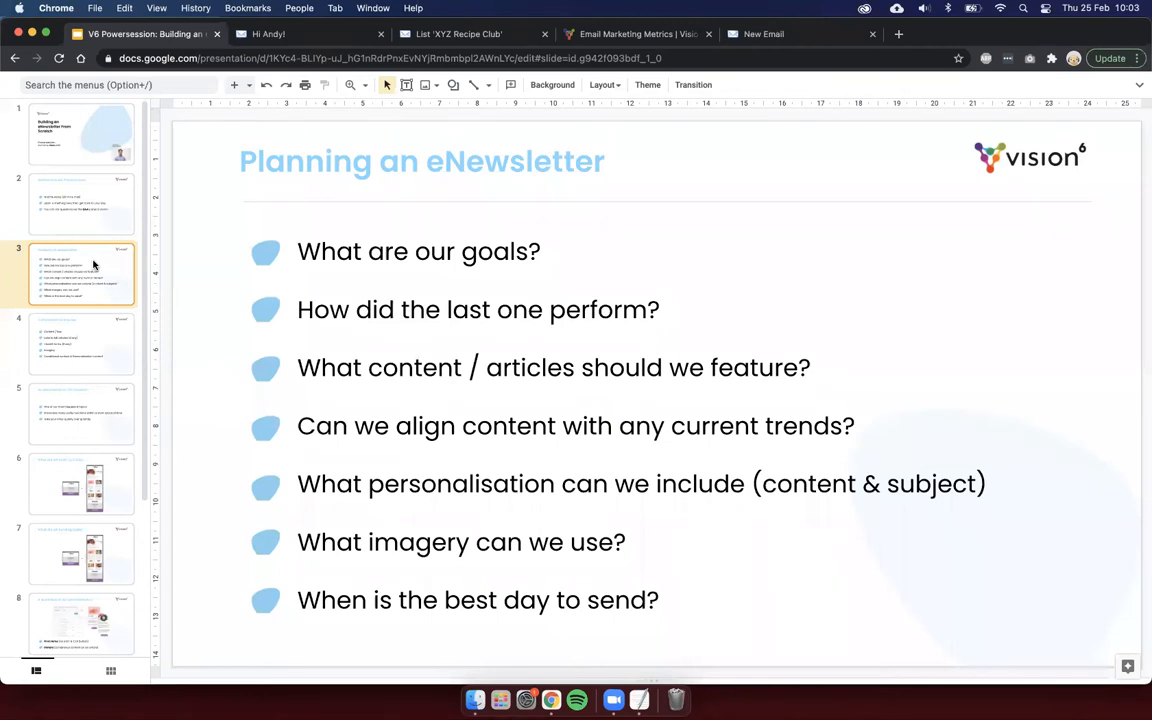
{"action": "mouse_move", "coordinate": [618, 258]}
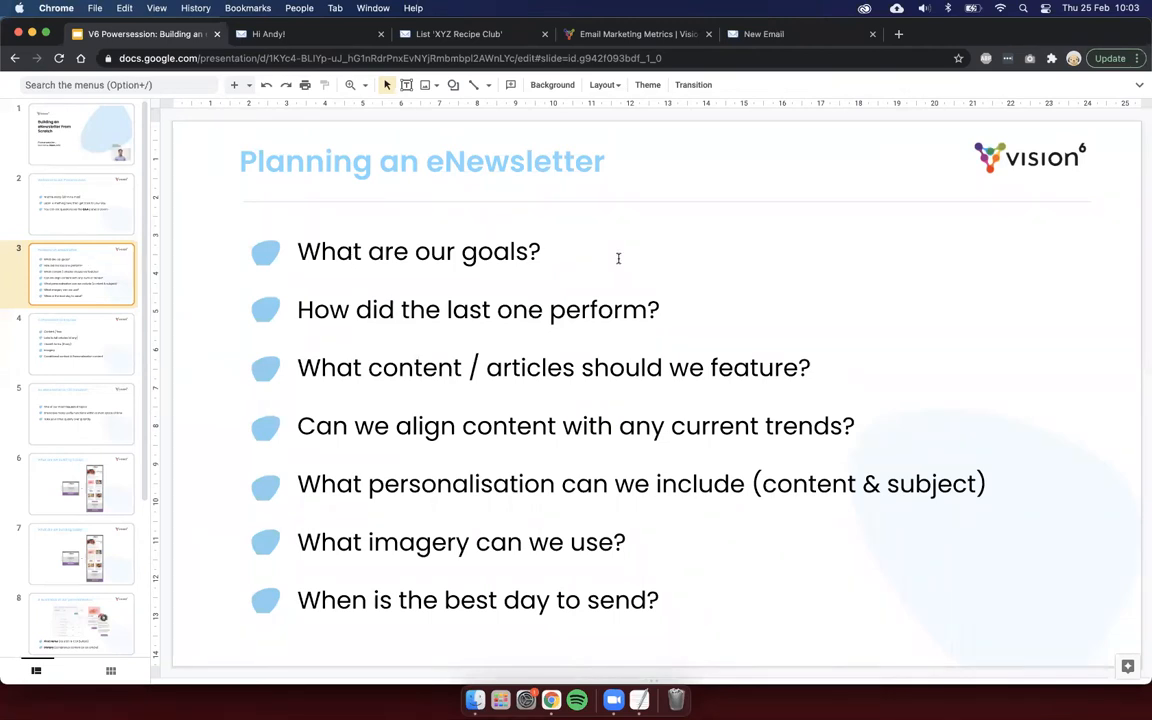
Step: View the Vision6 Email Marketing Metrics Report page and scroll through its benchmark charts
{"action": "left_click", "coordinate": [636, 32]}
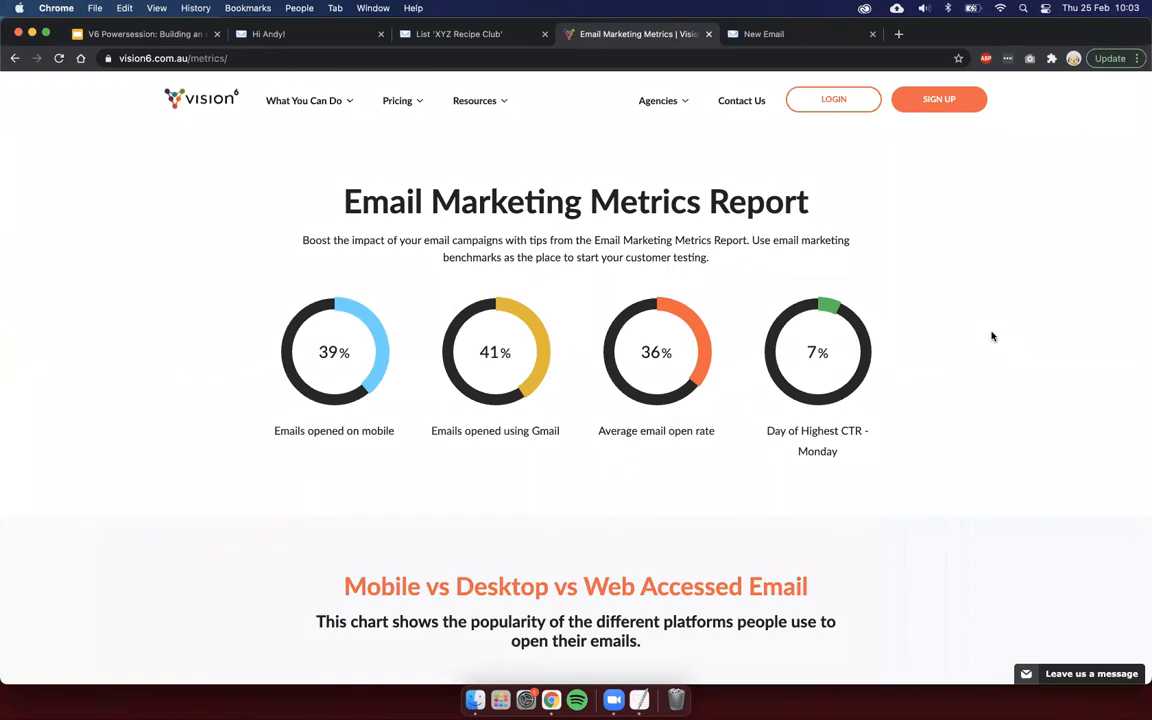
{"action": "mouse_move", "coordinate": [332, 218]}
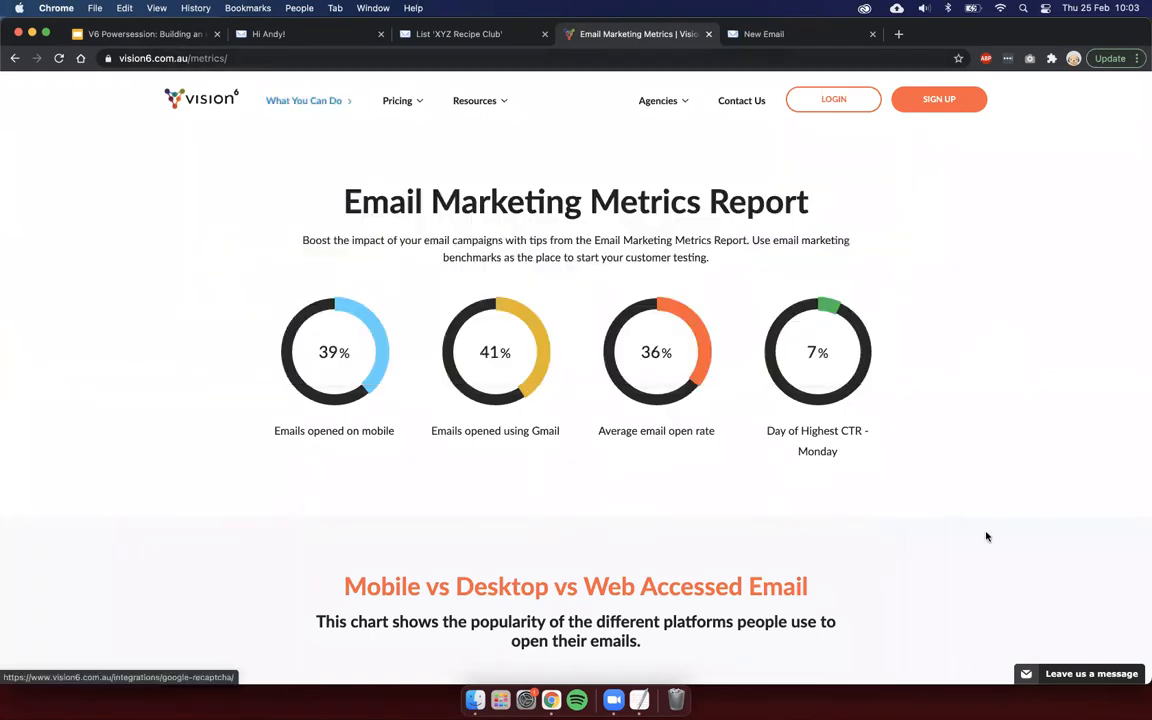
{"action": "scroll", "scroll_direction": "down", "scroll_amount": 3}
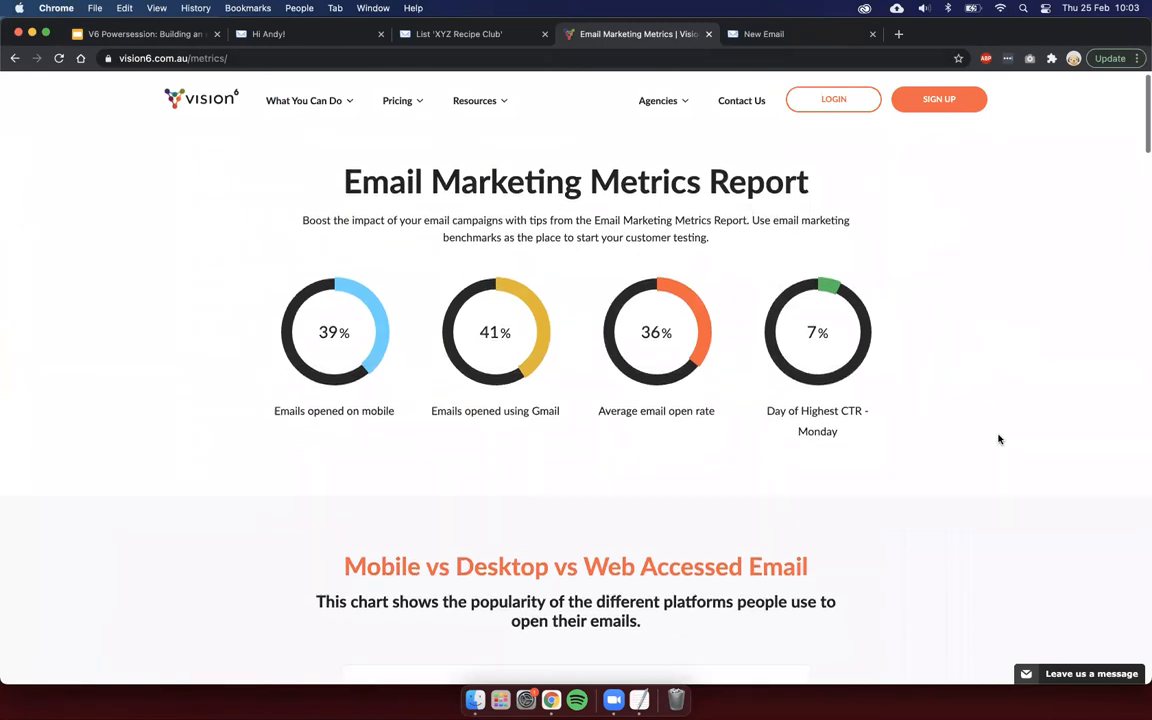
{"action": "scroll", "scroll_direction": "down", "scroll_amount": 3}
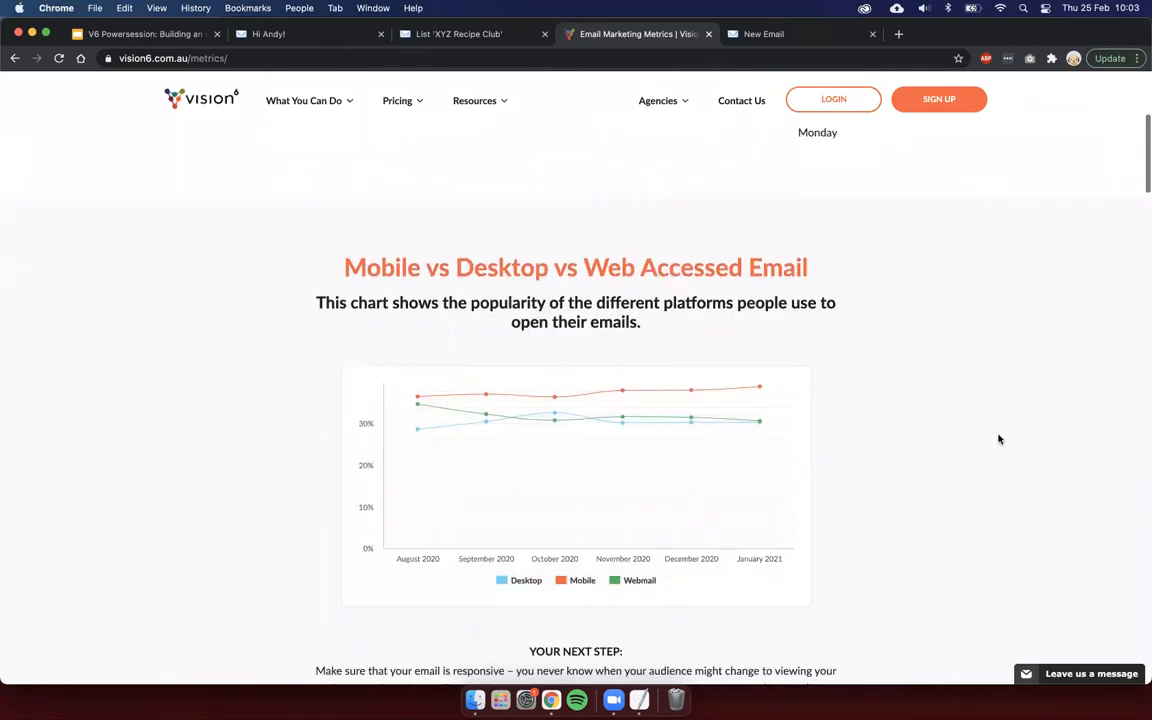
{"action": "scroll", "scroll_direction": "down", "scroll_amount": 3}
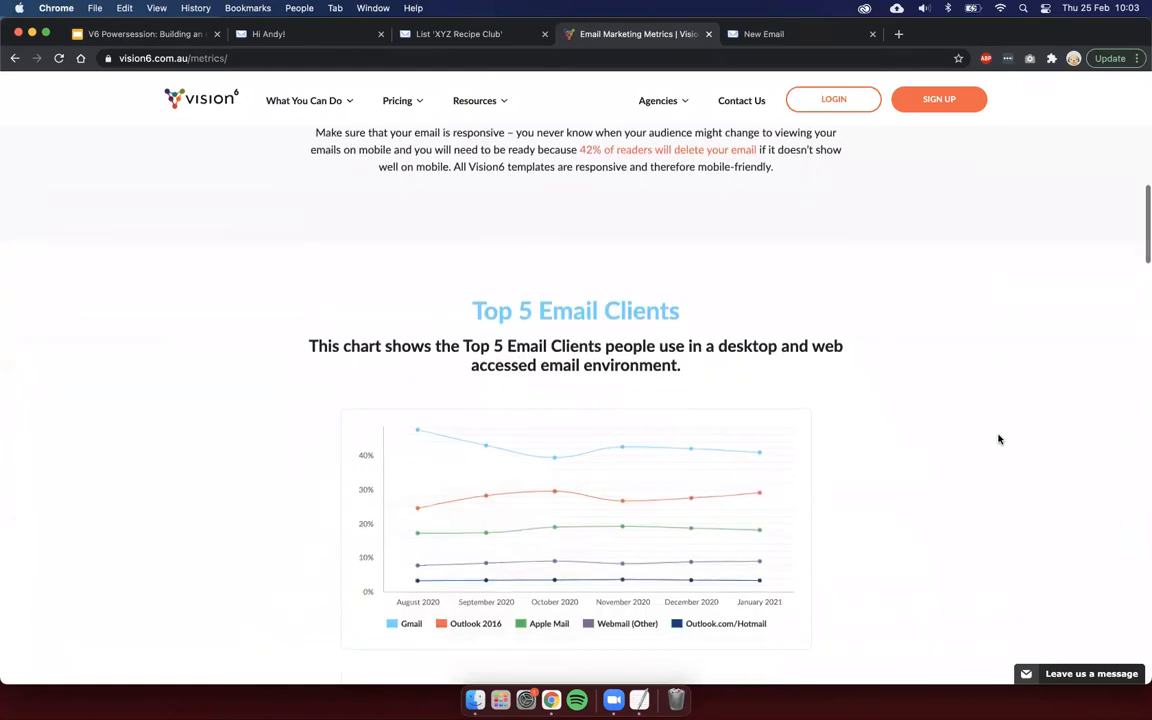
{"action": "scroll", "scroll_direction": "down", "scroll_amount": 3}
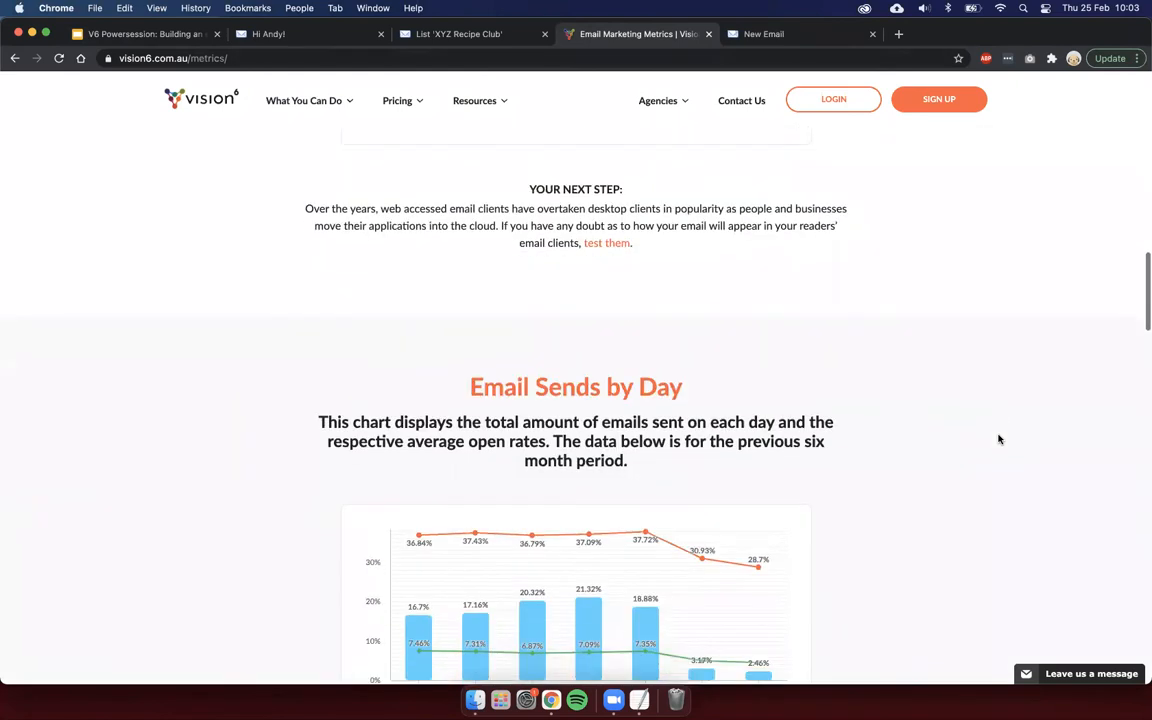
{"action": "scroll", "scroll_direction": "down", "scroll_amount": 3}
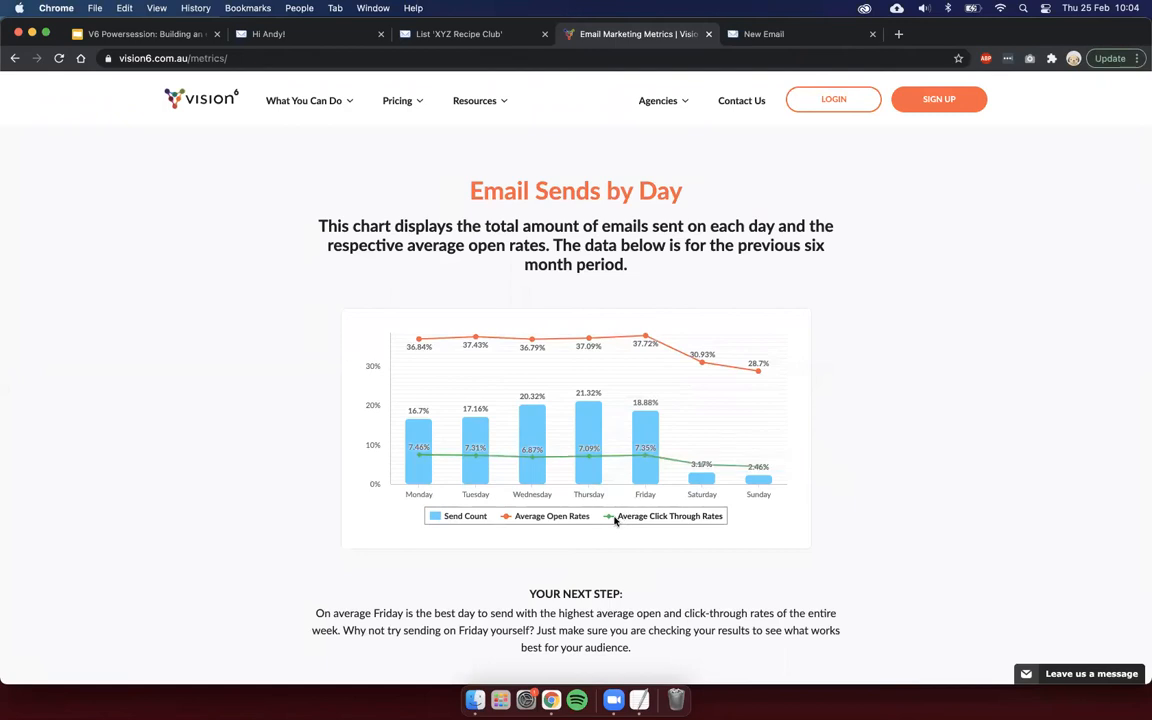
{"action": "mouse_move", "coordinate": [650, 508]}
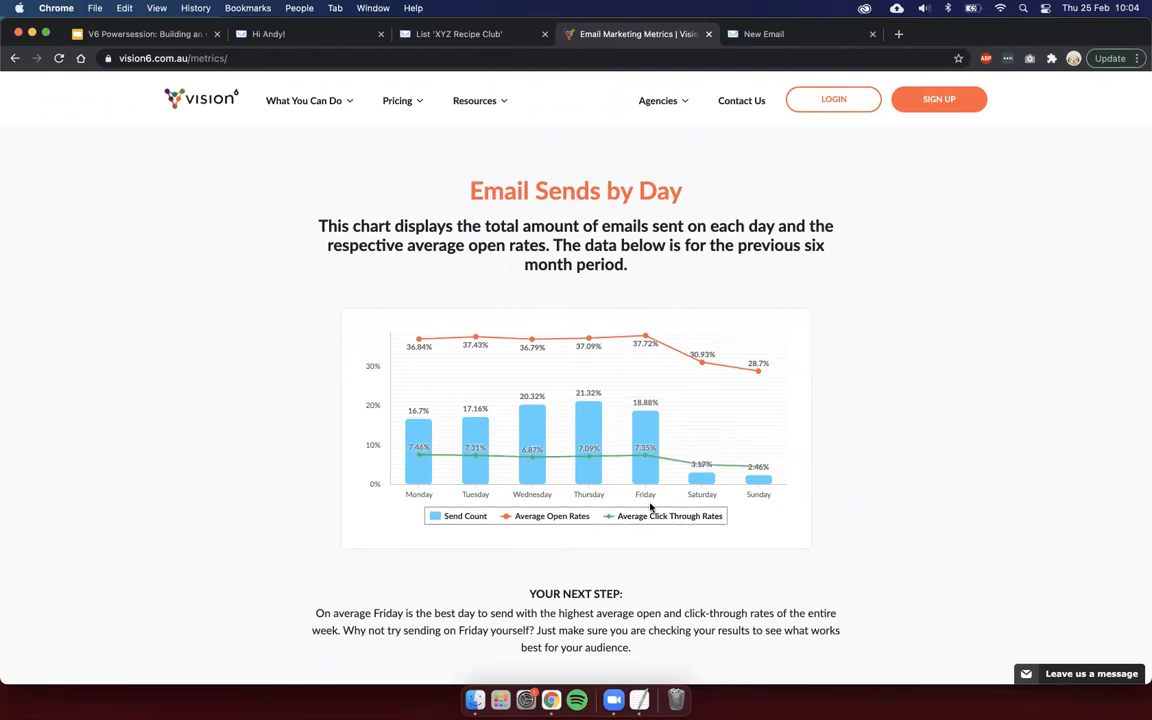
{"action": "scroll", "scroll_direction": "down", "scroll_amount": 3}
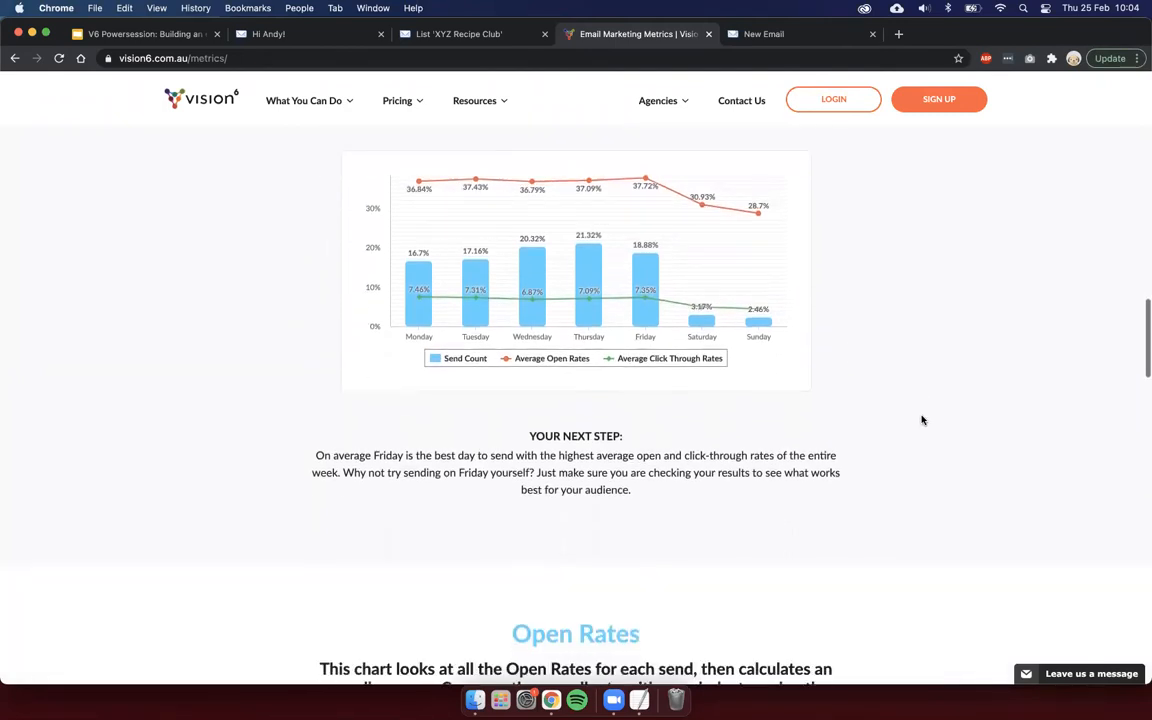
{"action": "scroll", "scroll_direction": "down", "scroll_amount": 3}
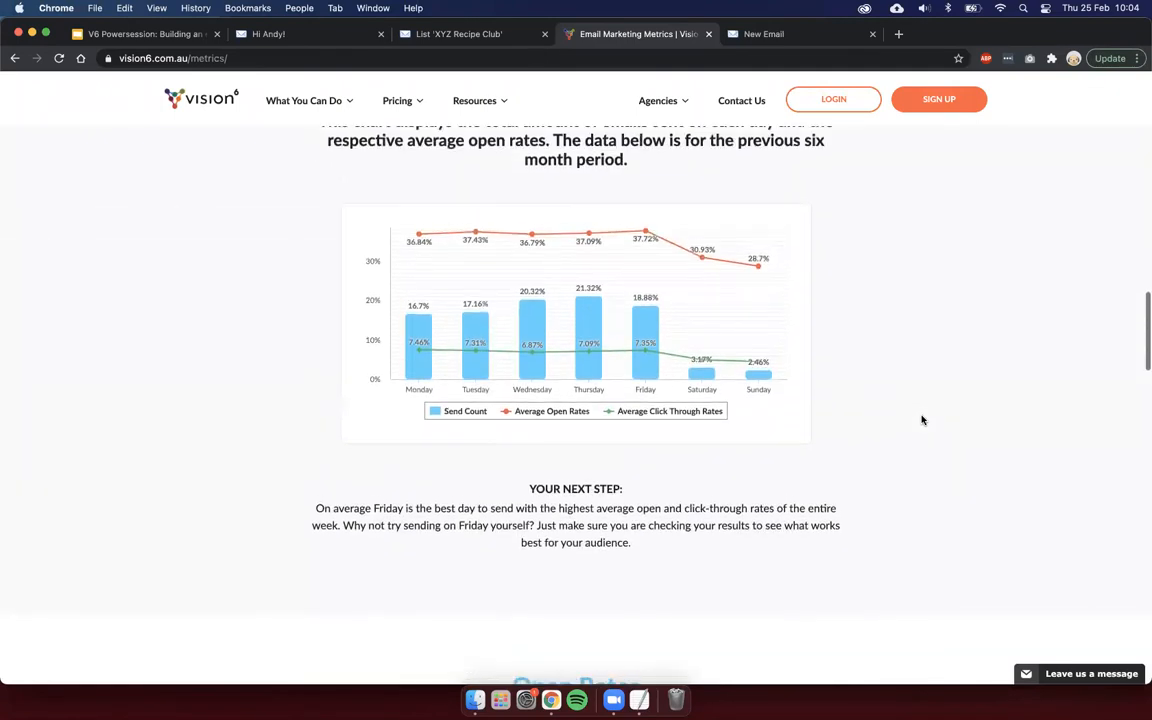
{"action": "scroll", "scroll_direction": "up", "scroll_amount": 3}
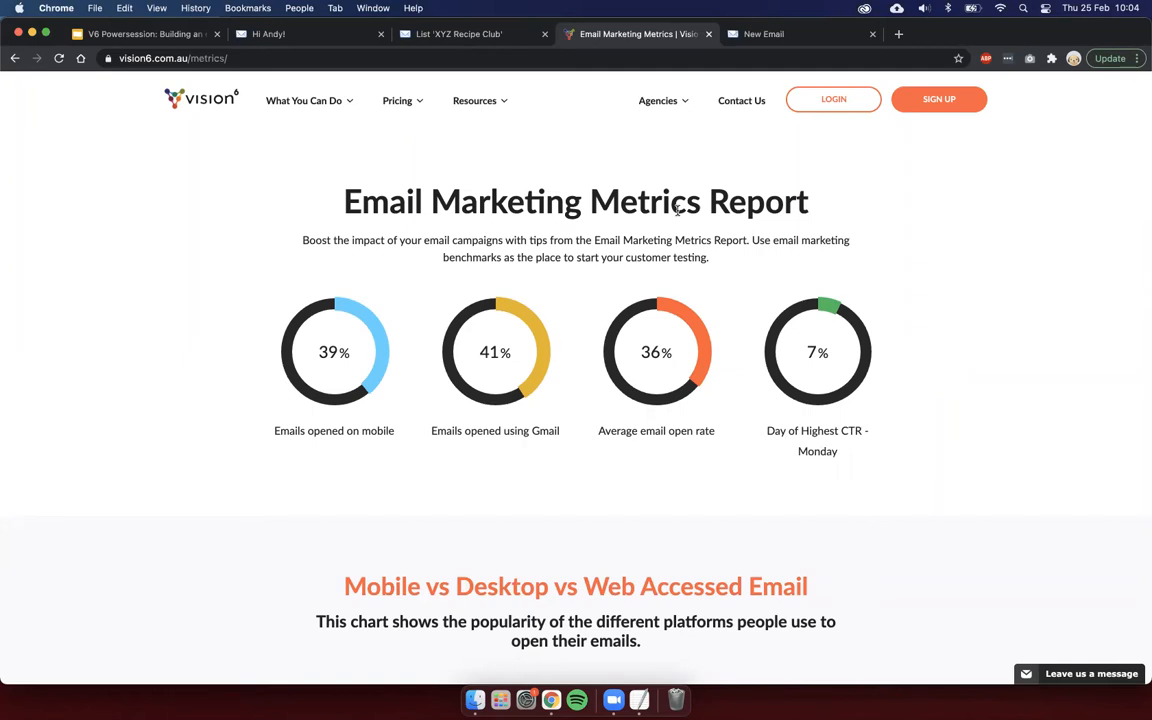
{"action": "mouse_move", "coordinate": [444, 168]}
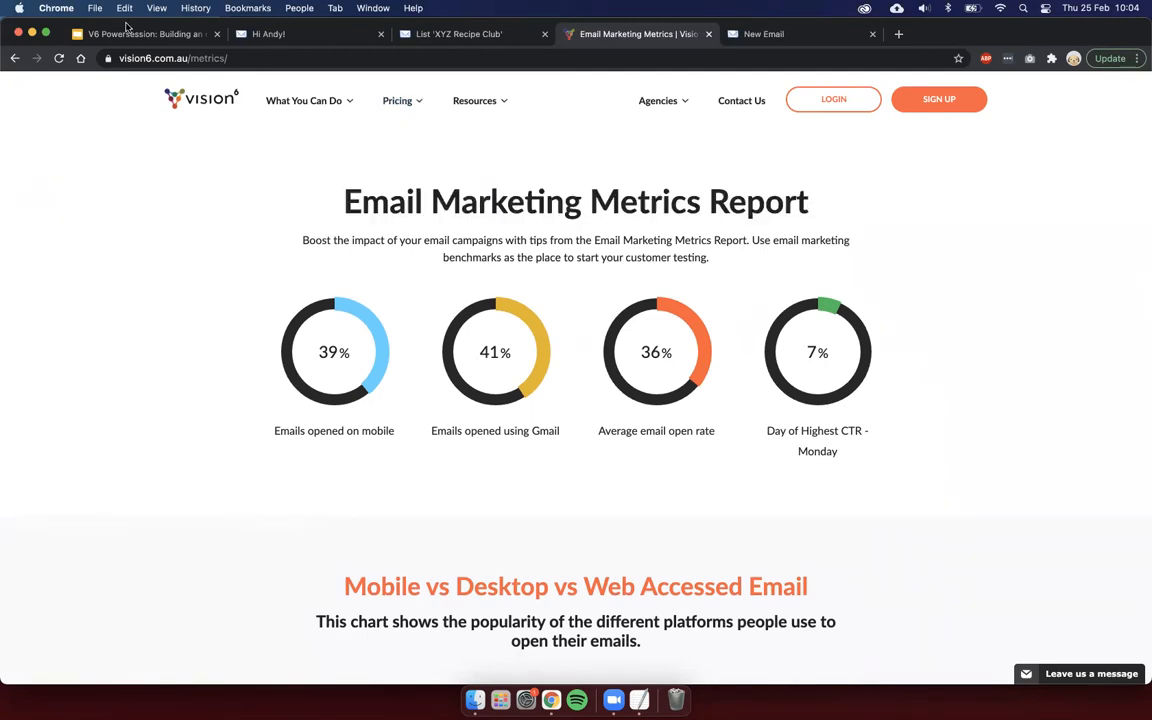
Step: Return to the Powersession presentation to show the Components to prepare slide
{"action": "left_click", "coordinate": [144, 32]}
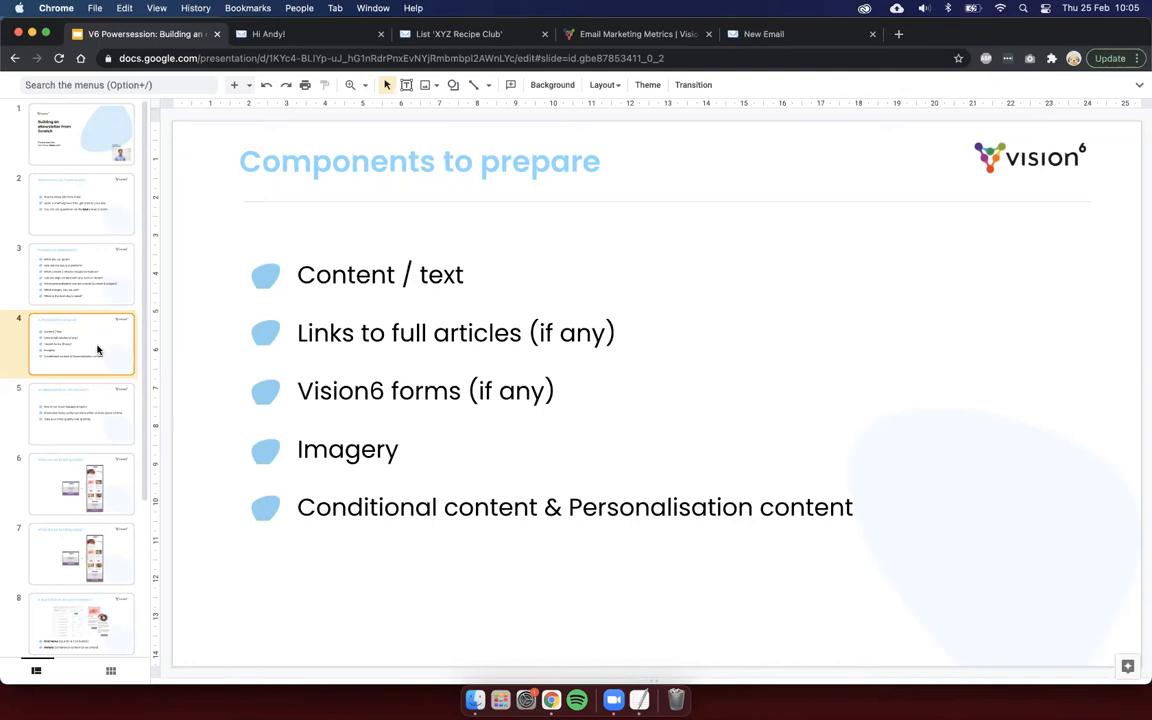
{"action": "mouse_move", "coordinate": [104, 390]}
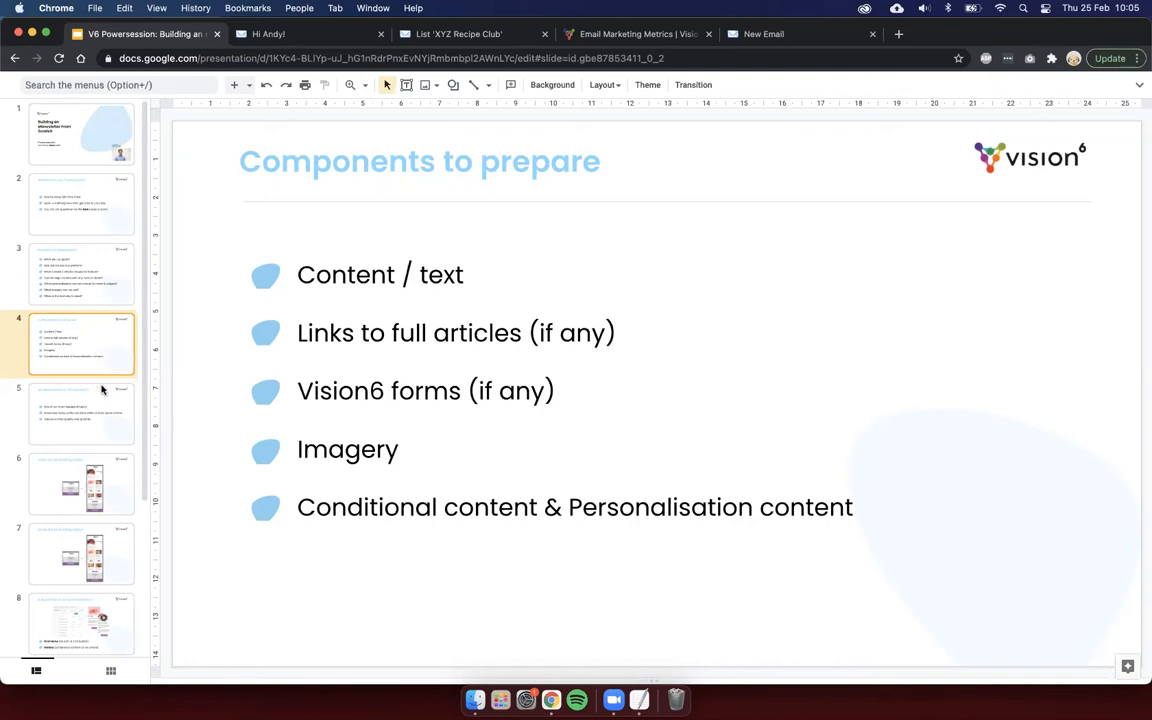
Step: Advance to the What are we building today? slide comparing template and finished newsletter
{"action": "left_click", "coordinate": [80, 412]}
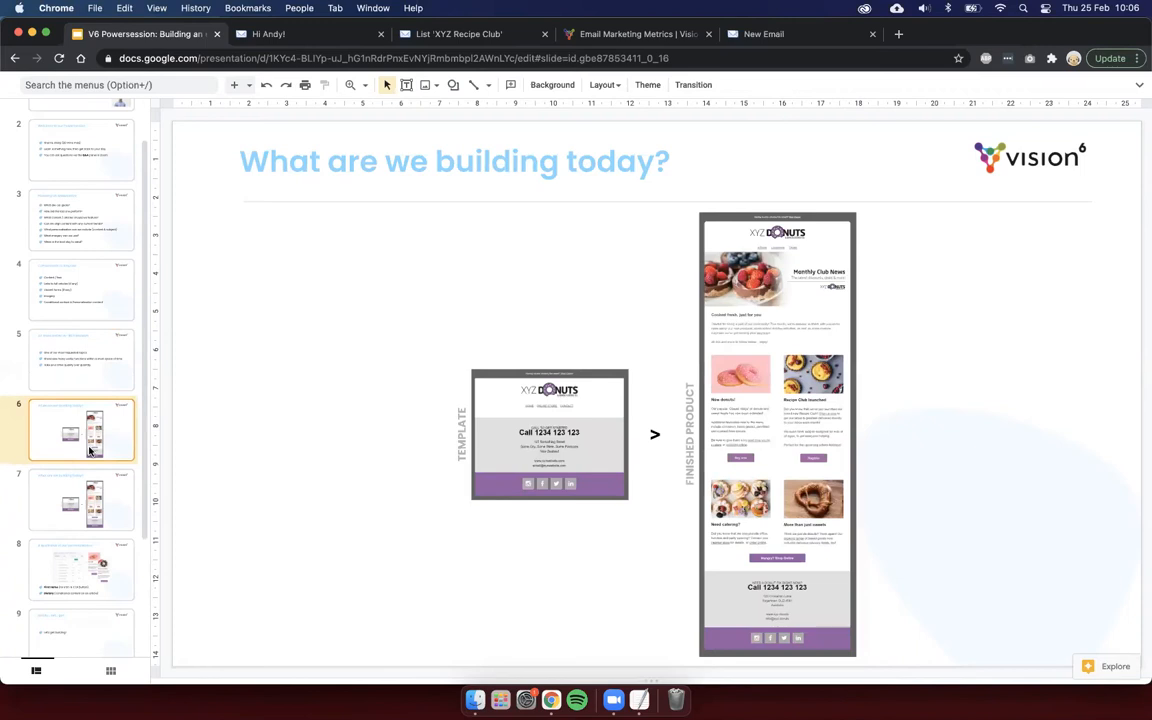
{"action": "mouse_move", "coordinate": [600, 372]}
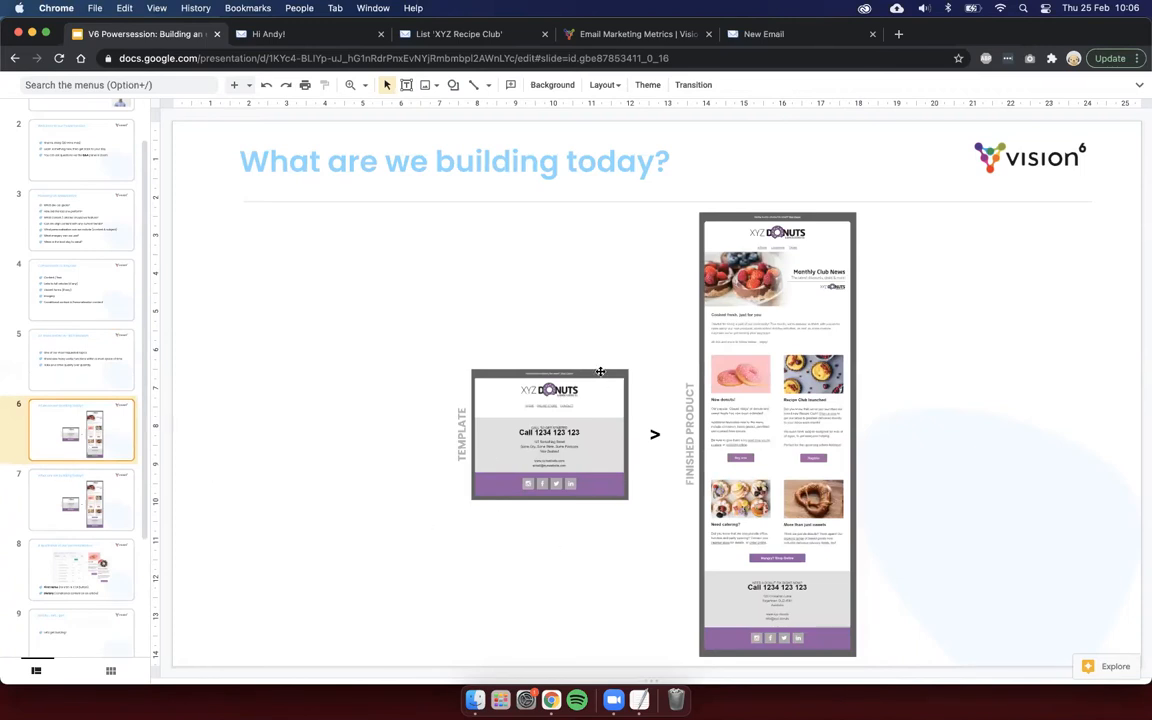
{"action": "mouse_move", "coordinate": [552, 464]}
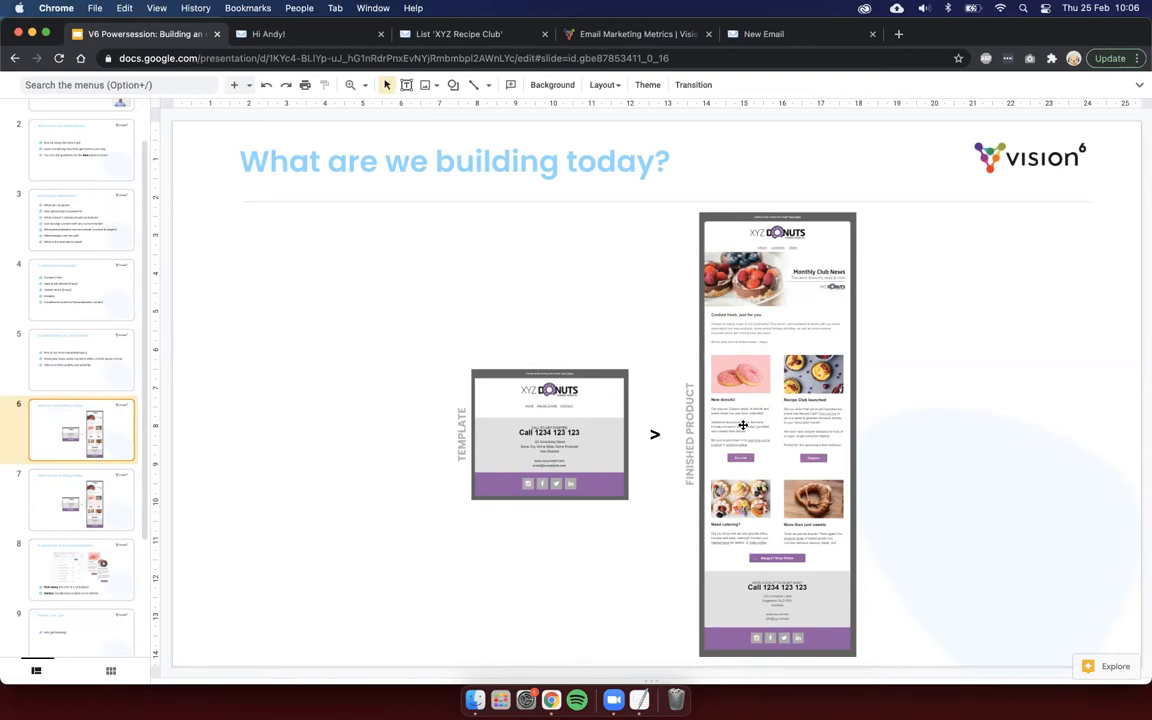
{"action": "mouse_move", "coordinate": [158, 472]}
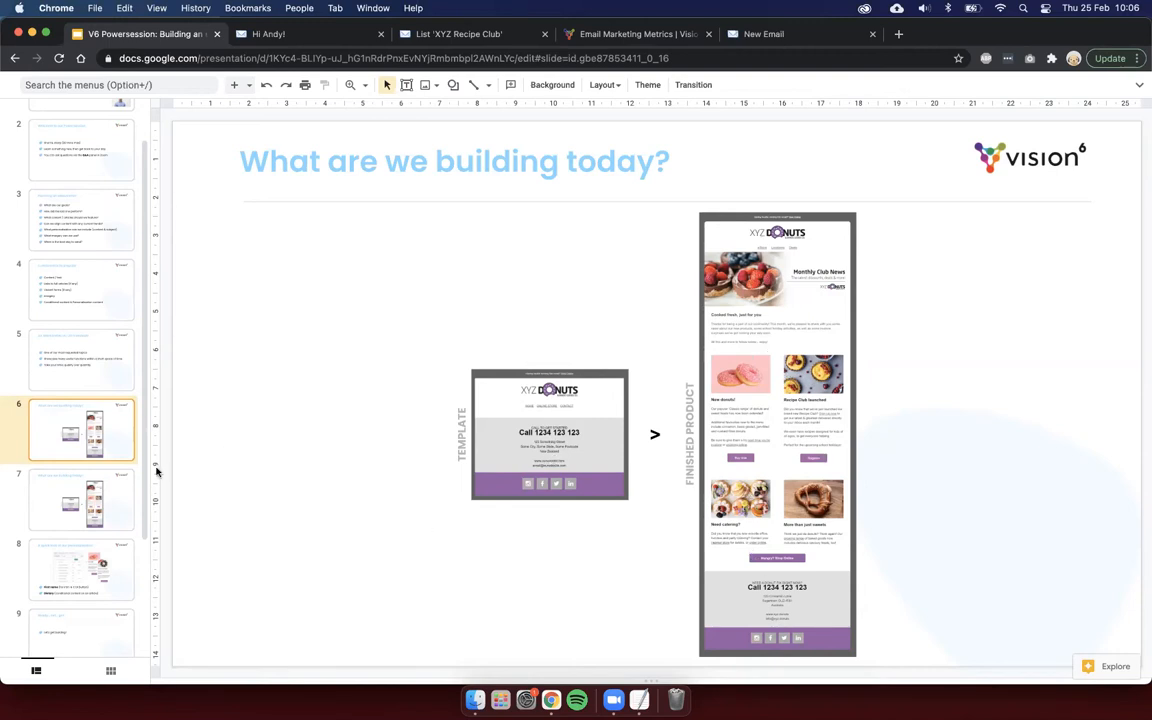
{"action": "left_click", "coordinate": [82, 500]}
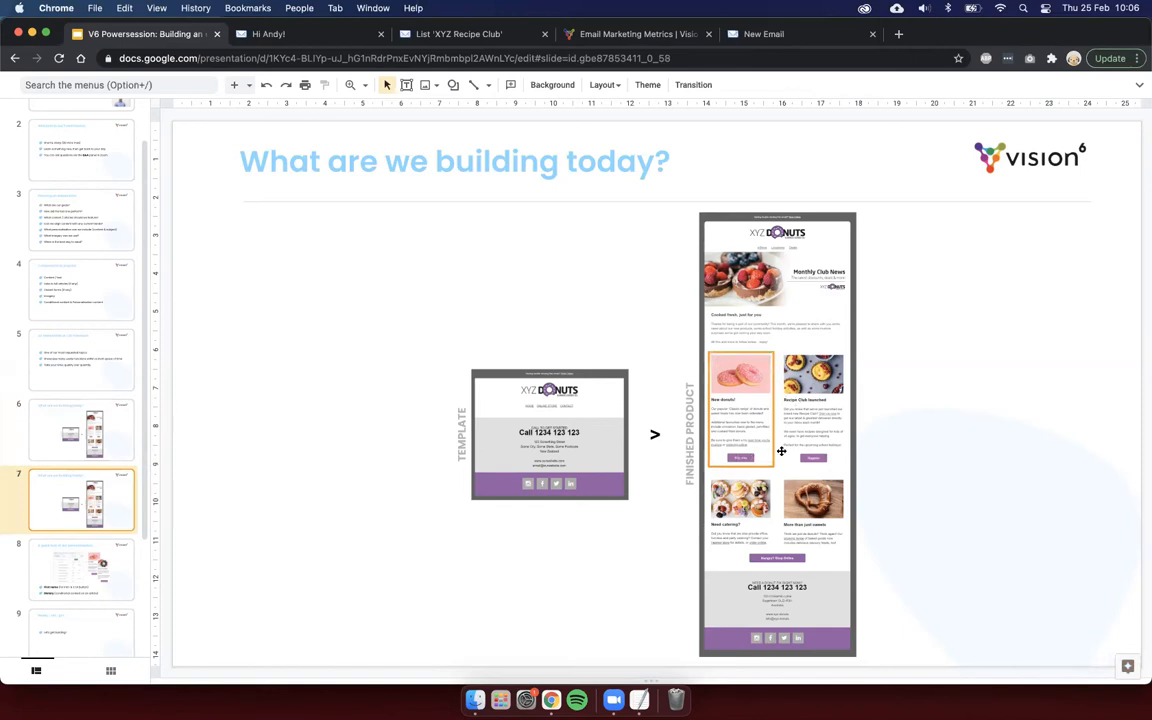
{"action": "mouse_move", "coordinate": [724, 508]}
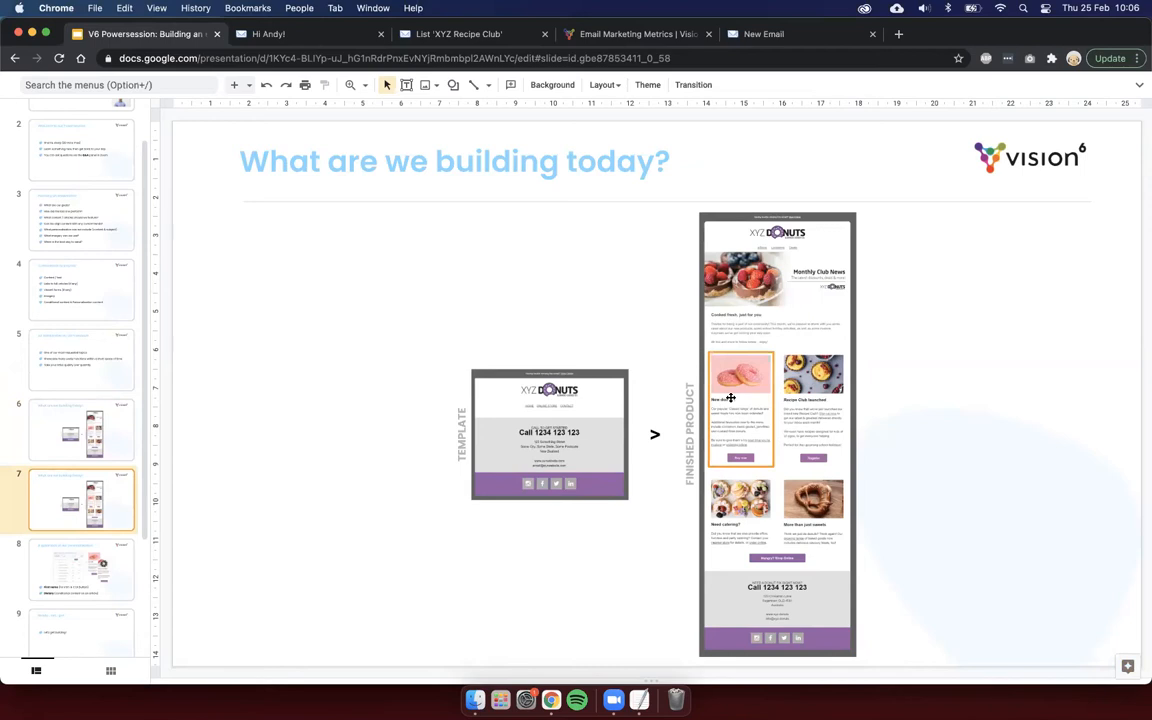
Step: Advance through the personalisation and Ready… set… go! slides, then switch to the Vision6 dashboard
{"action": "left_click", "coordinate": [82, 568]}
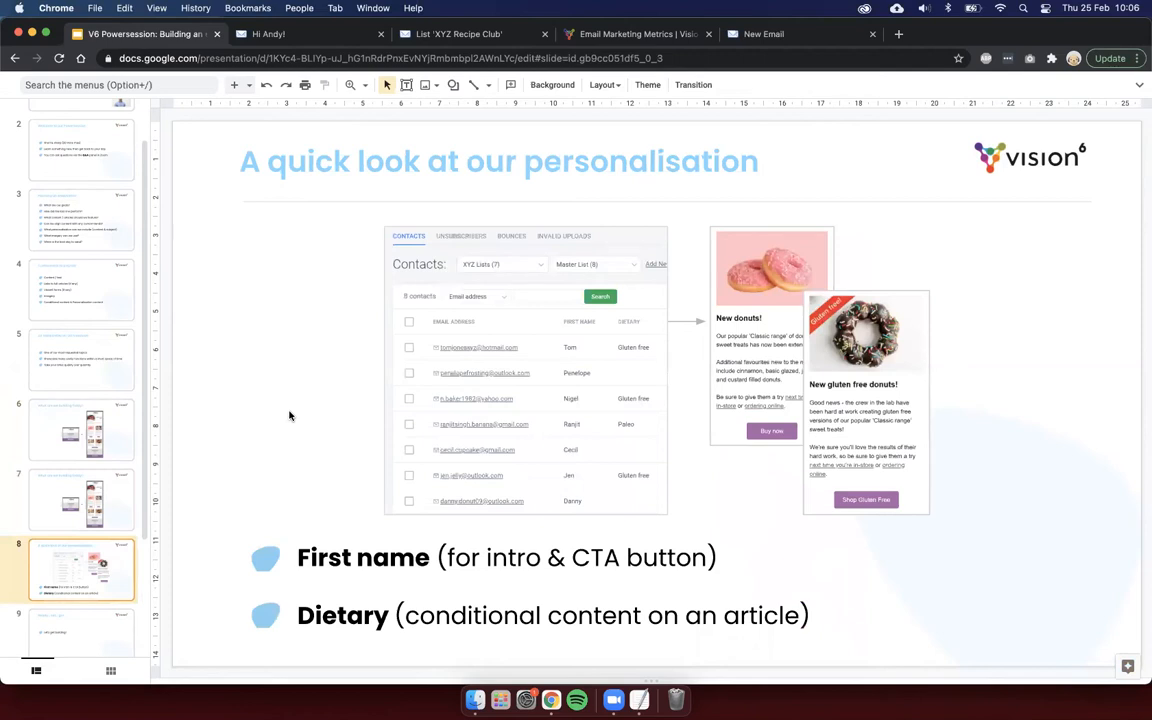
{"action": "mouse_move", "coordinate": [564, 320]}
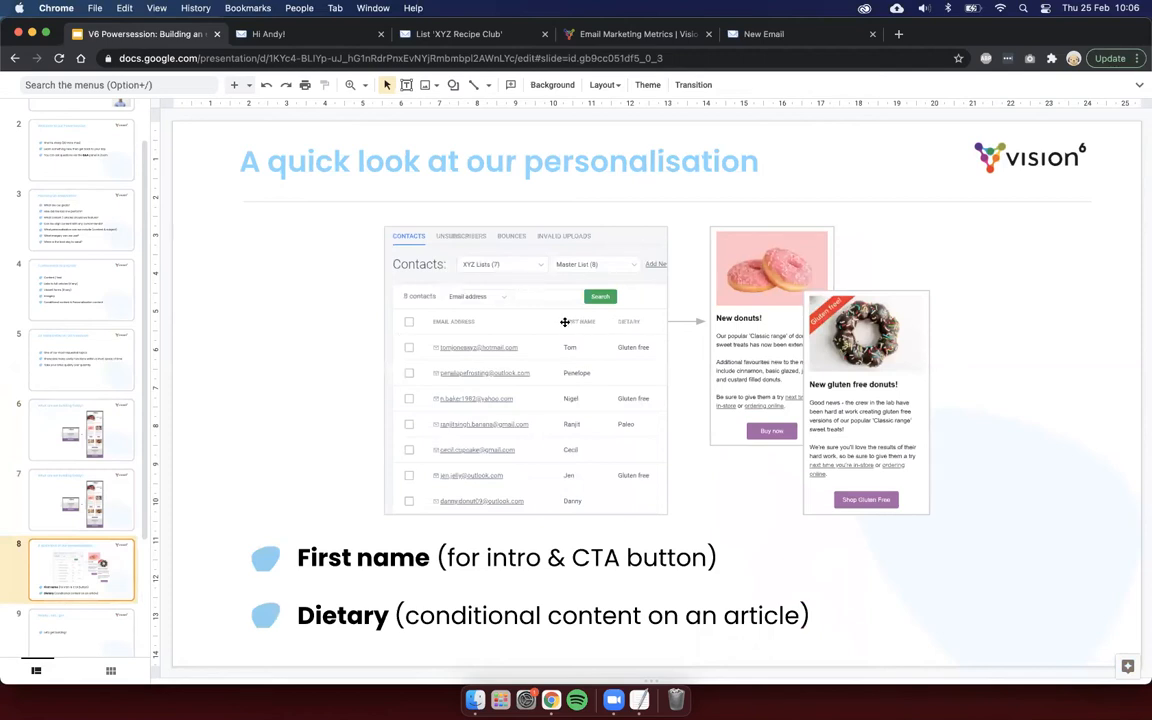
{"action": "mouse_move", "coordinate": [438, 398]}
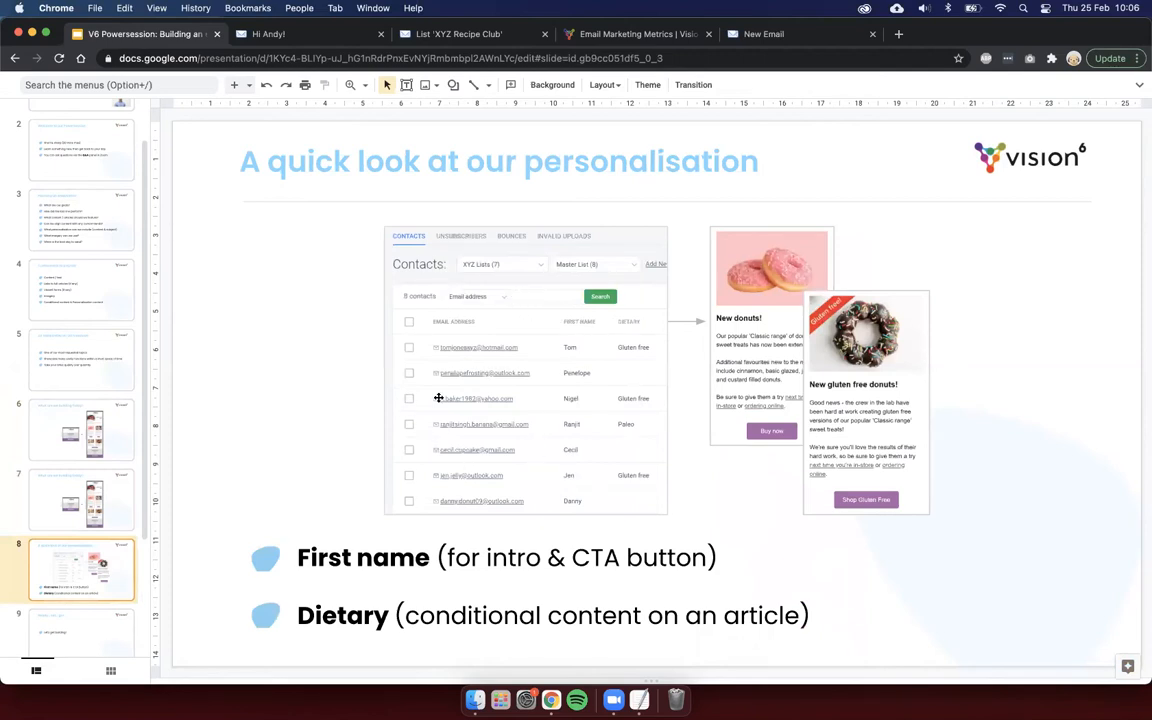
{"action": "mouse_move", "coordinate": [578, 348]}
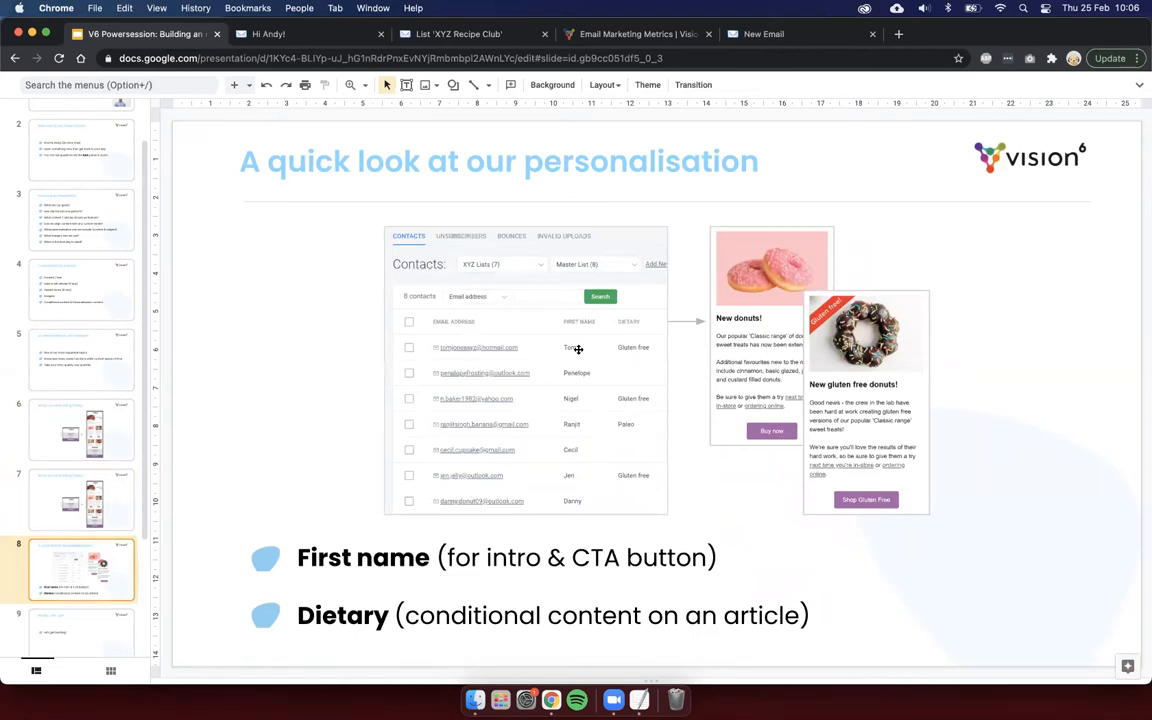
{"action": "mouse_move", "coordinate": [630, 472]}
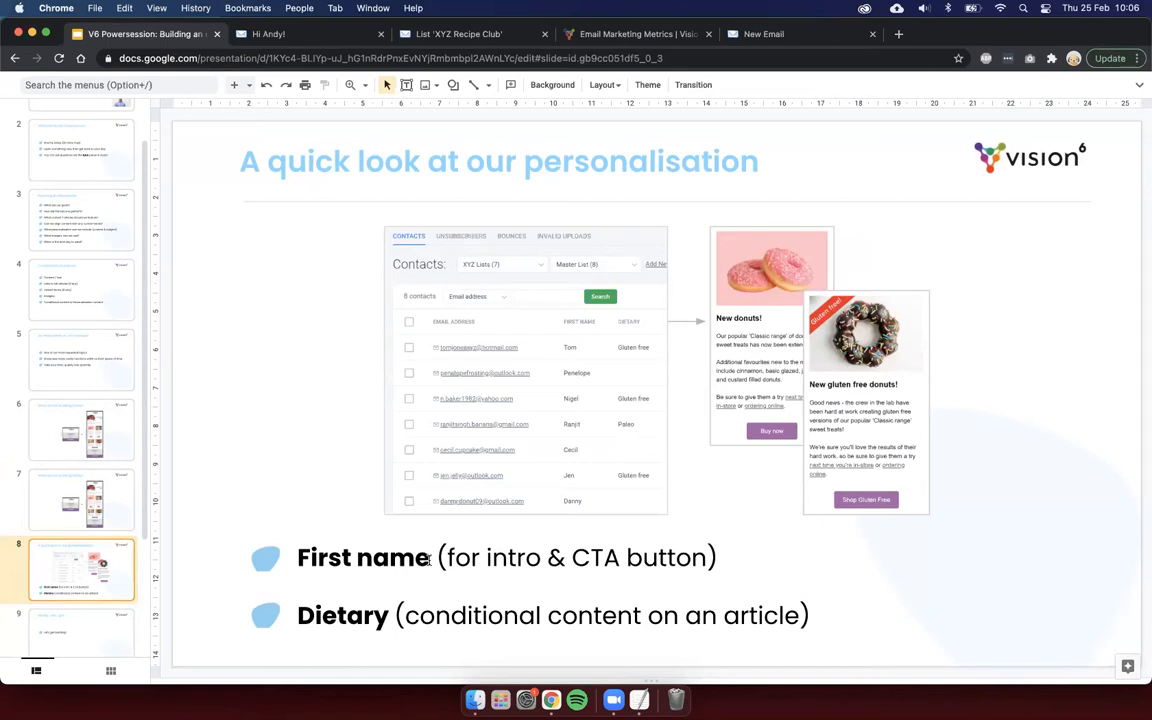
{"action": "mouse_move", "coordinate": [576, 380]}
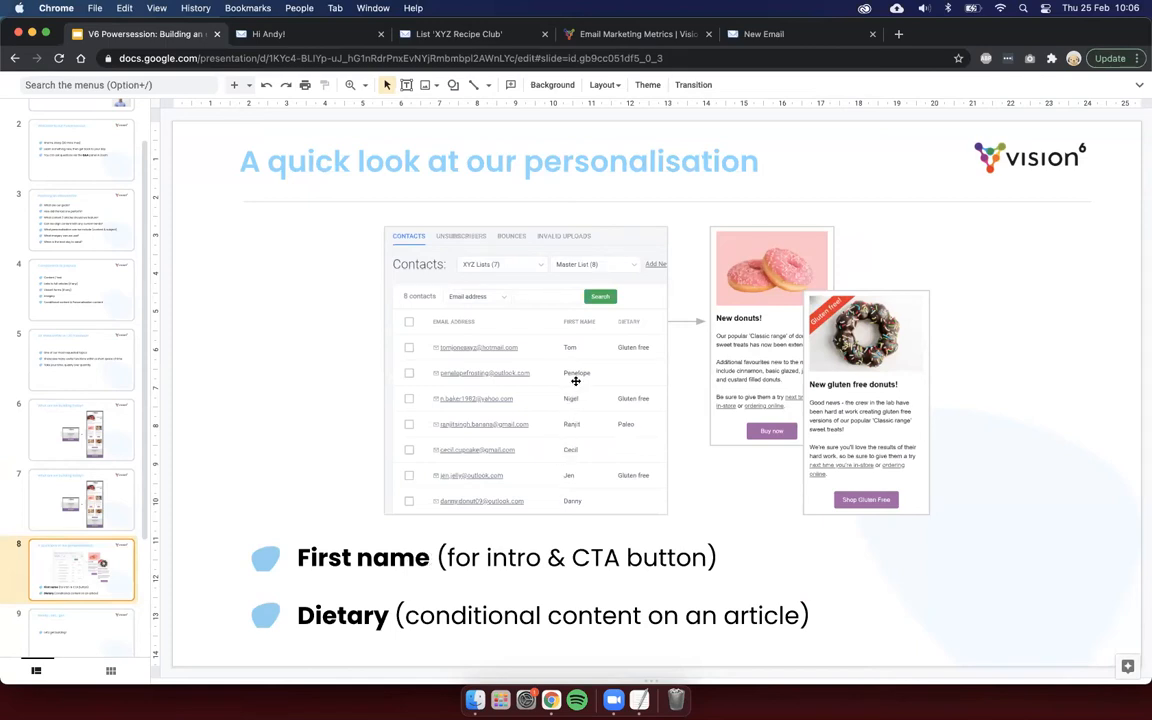
{"action": "mouse_move", "coordinate": [510, 558]}
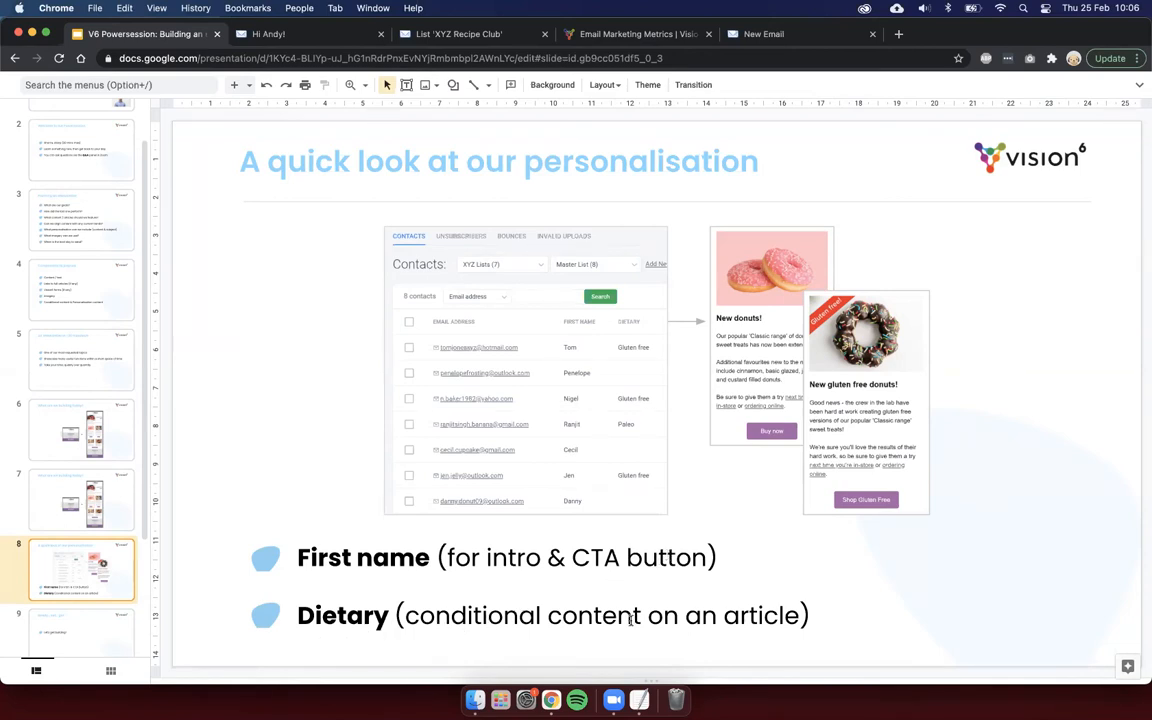
{"action": "mouse_move", "coordinate": [912, 598]}
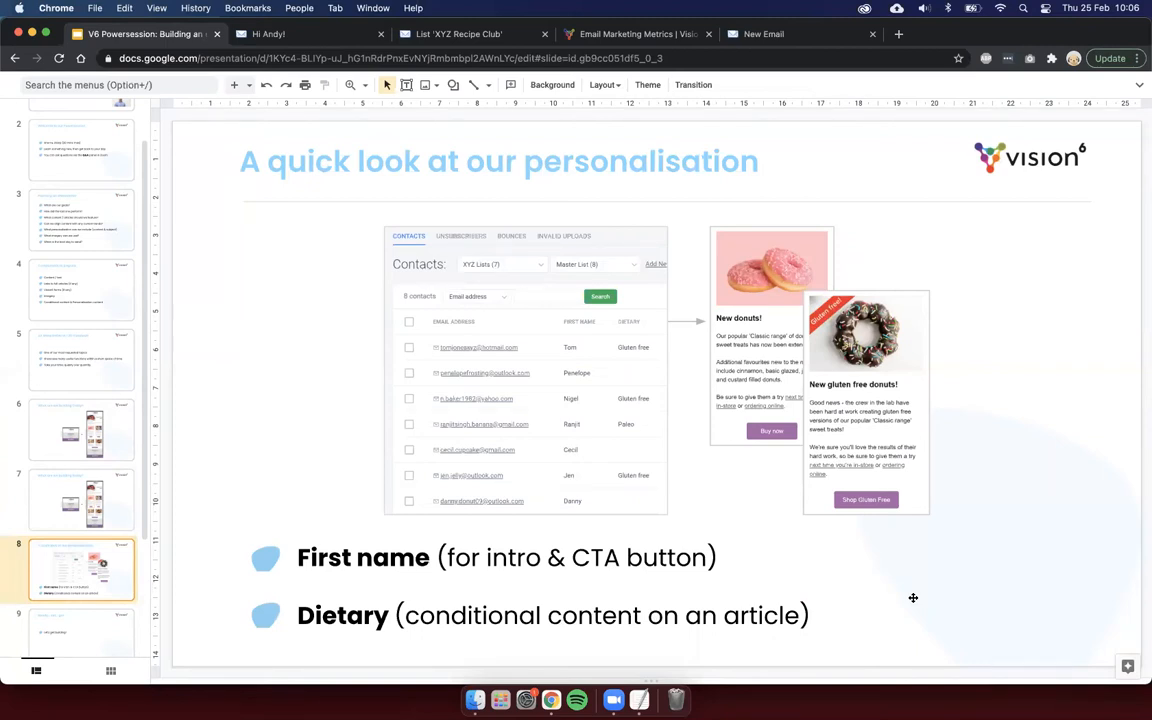
{"action": "mouse_move", "coordinate": [448, 614]}
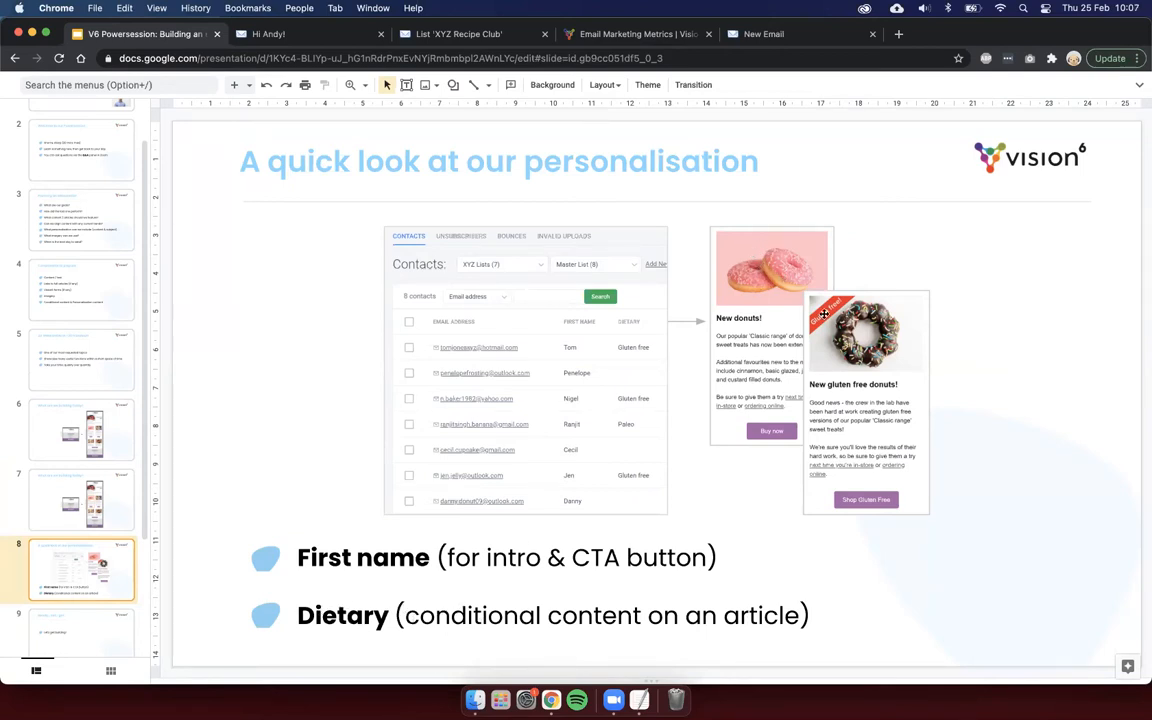
{"action": "mouse_move", "coordinate": [848, 340]}
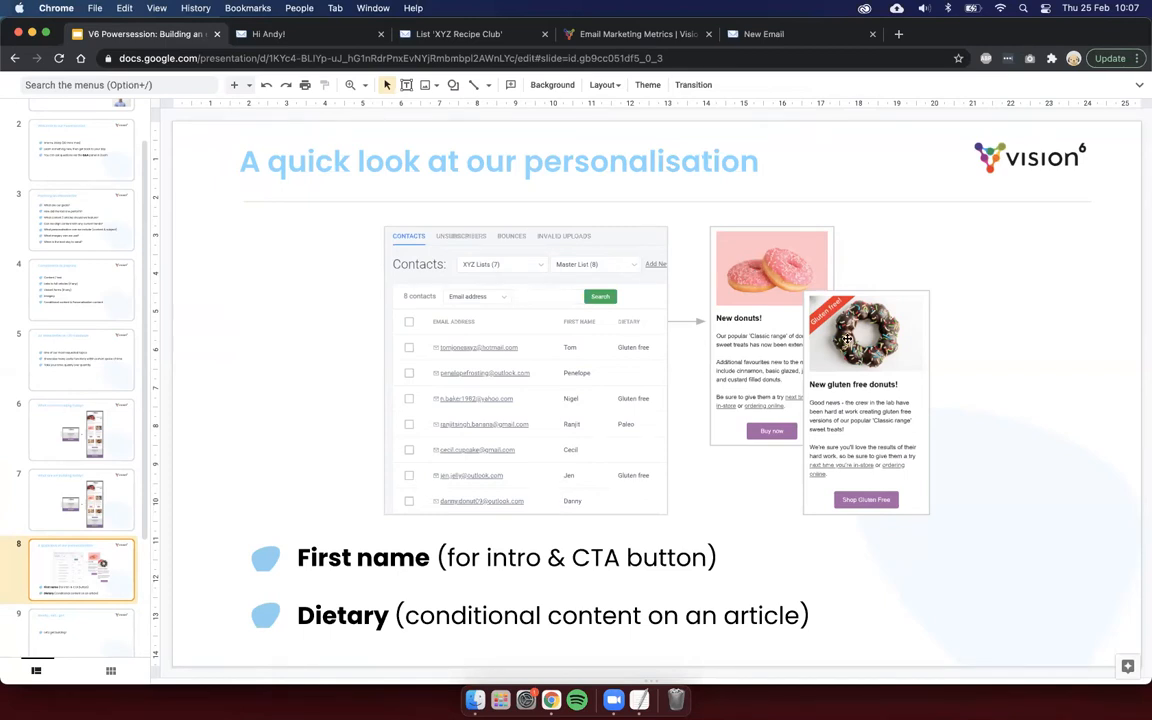
{"action": "mouse_move", "coordinate": [860, 468]}
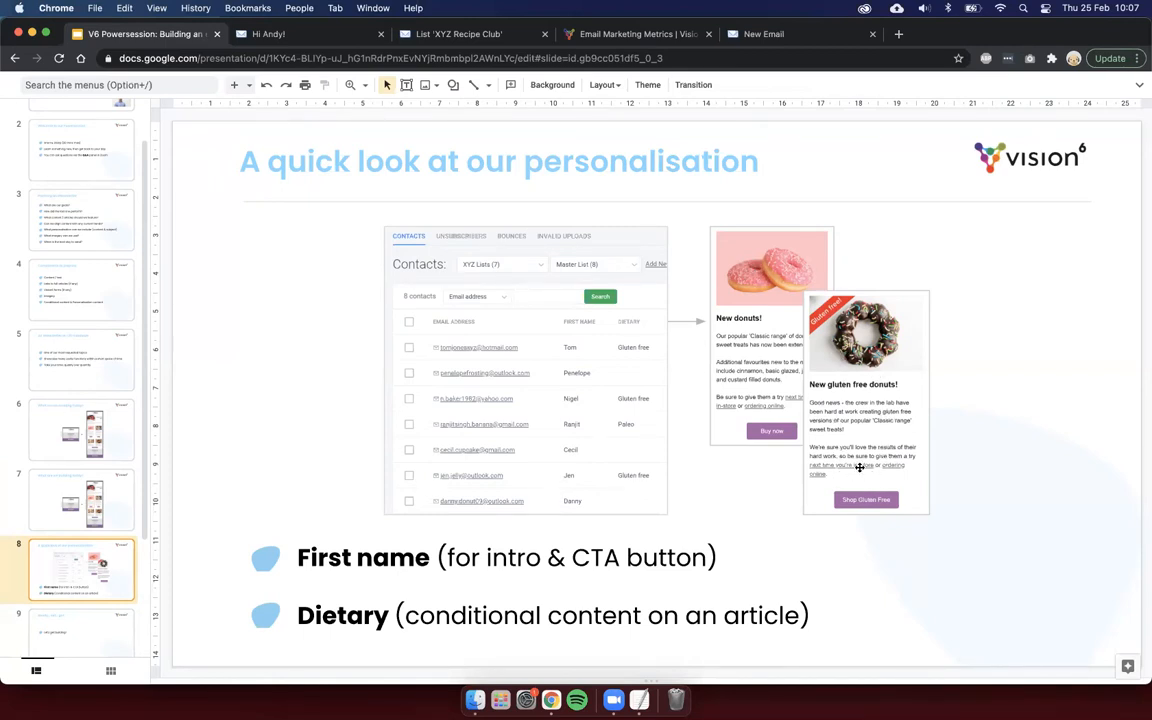
{"action": "mouse_move", "coordinate": [864, 356]}
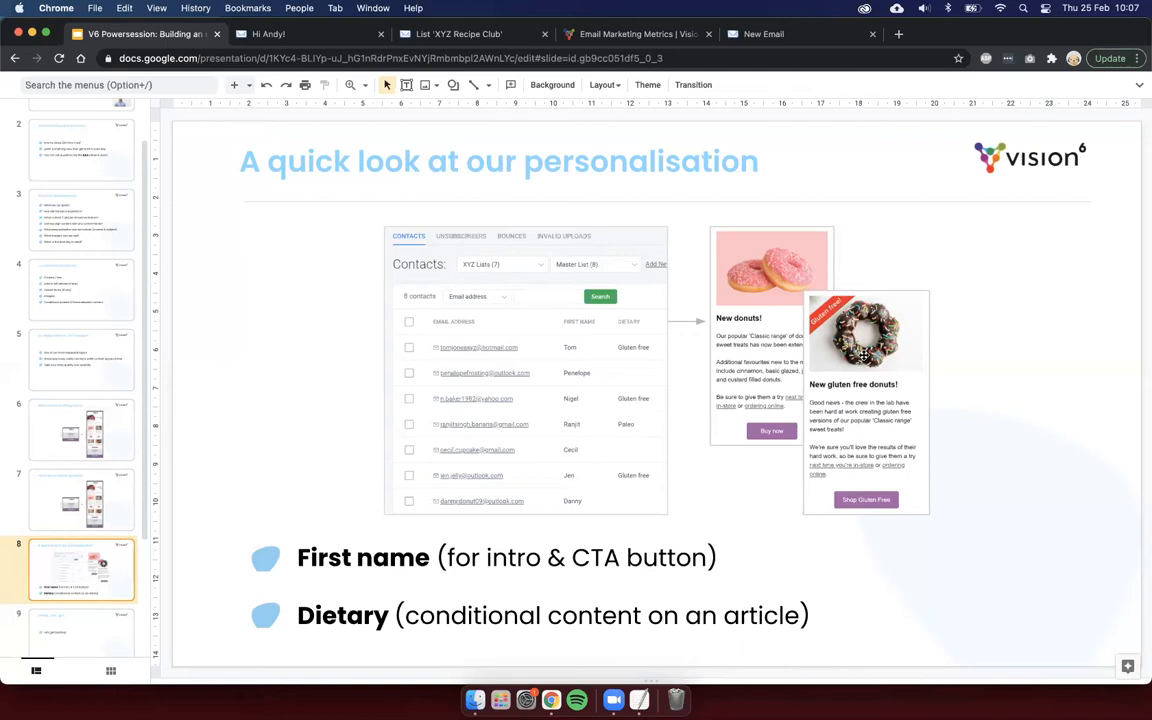
{"action": "mouse_move", "coordinate": [752, 400]}
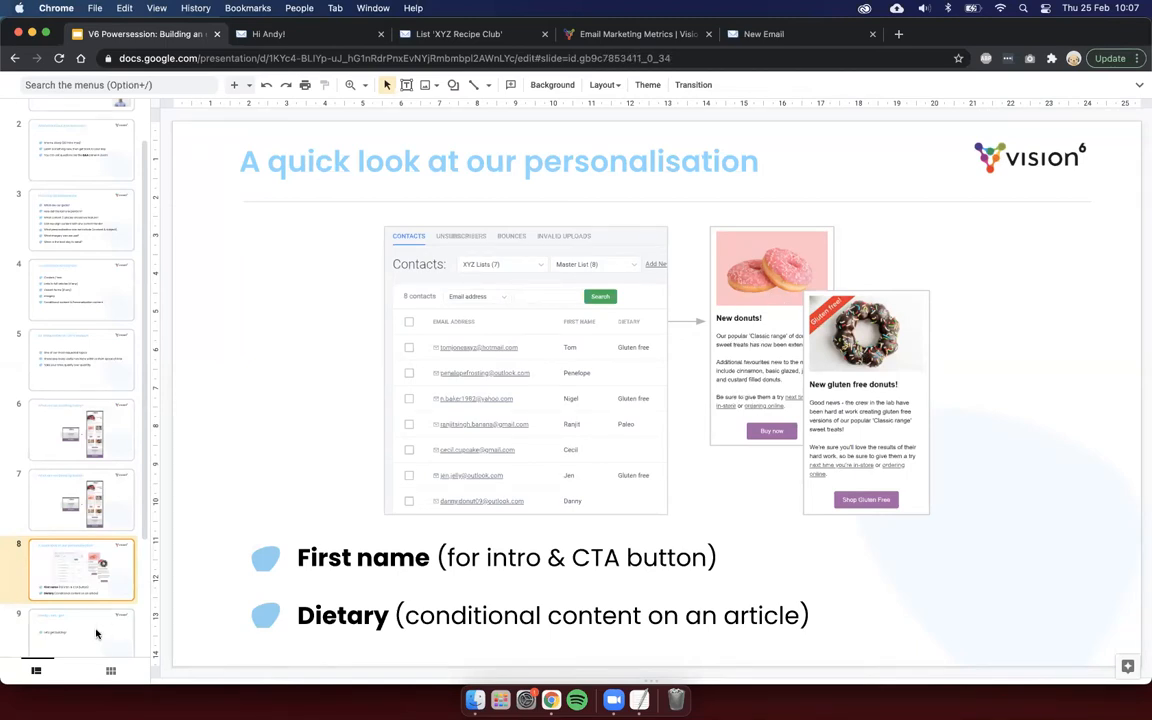
{"action": "left_click", "coordinate": [82, 620]}
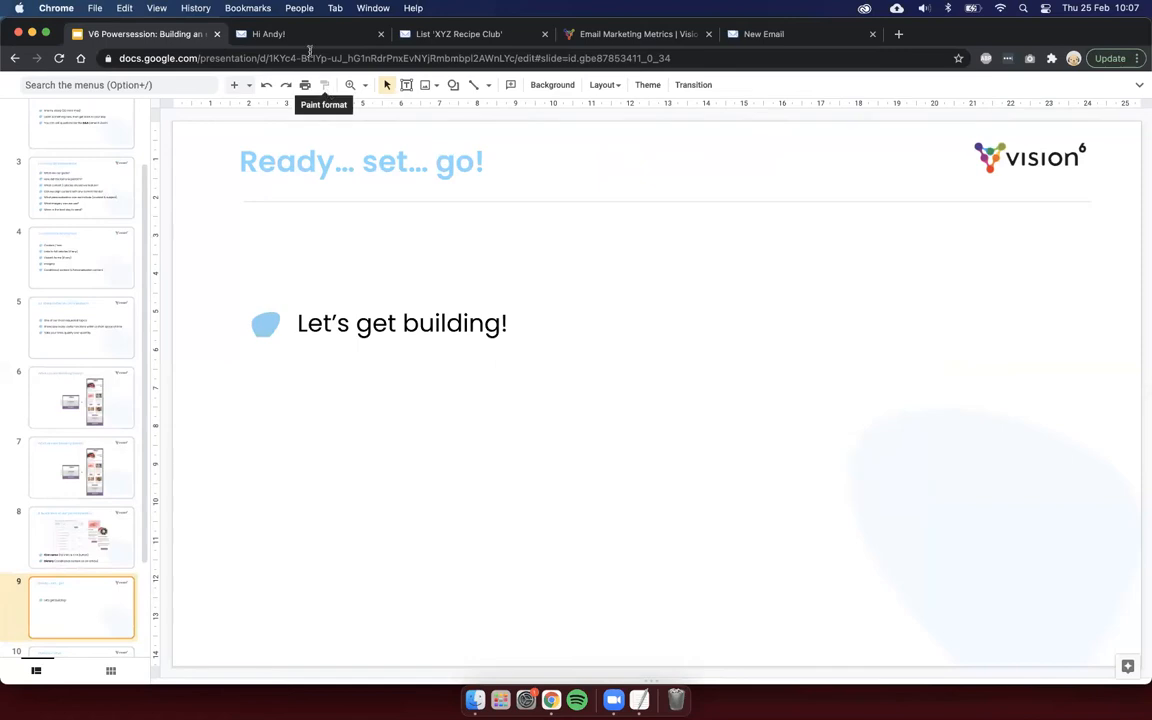
{"action": "mouse_move", "coordinate": [292, 40]}
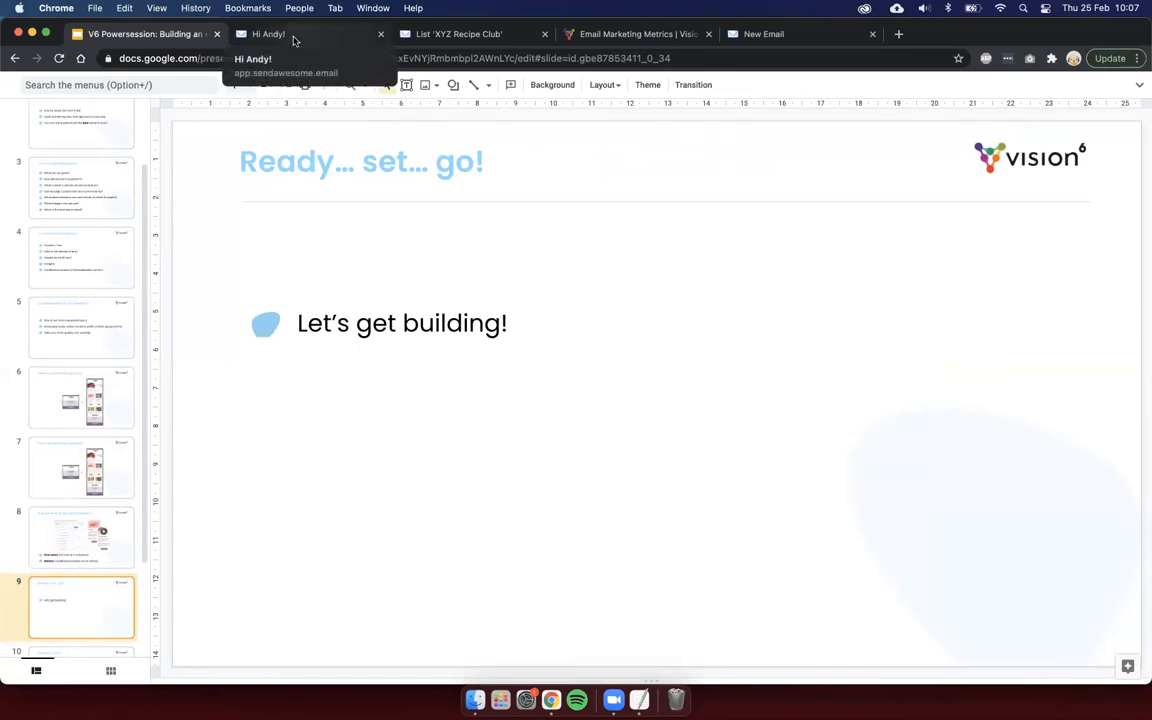
{"action": "left_click", "coordinate": [268, 34]}
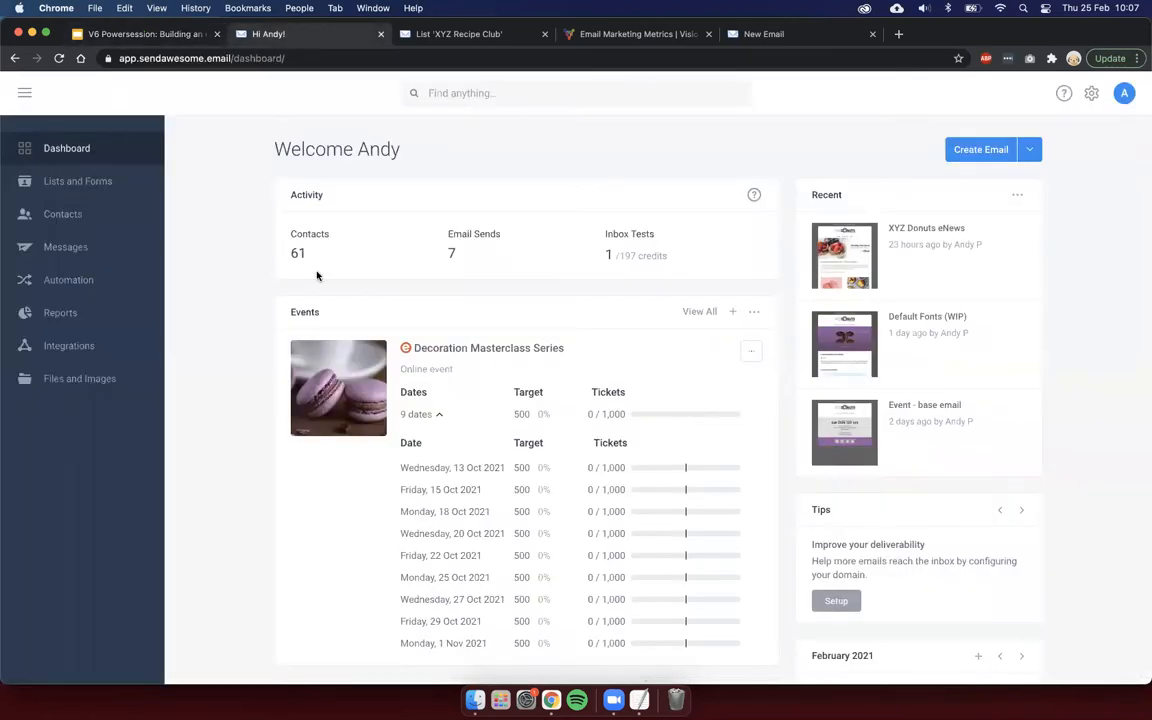
Step: Create a new email from the Basic H&F email template in My templates
{"action": "left_click", "coordinate": [64, 248]}
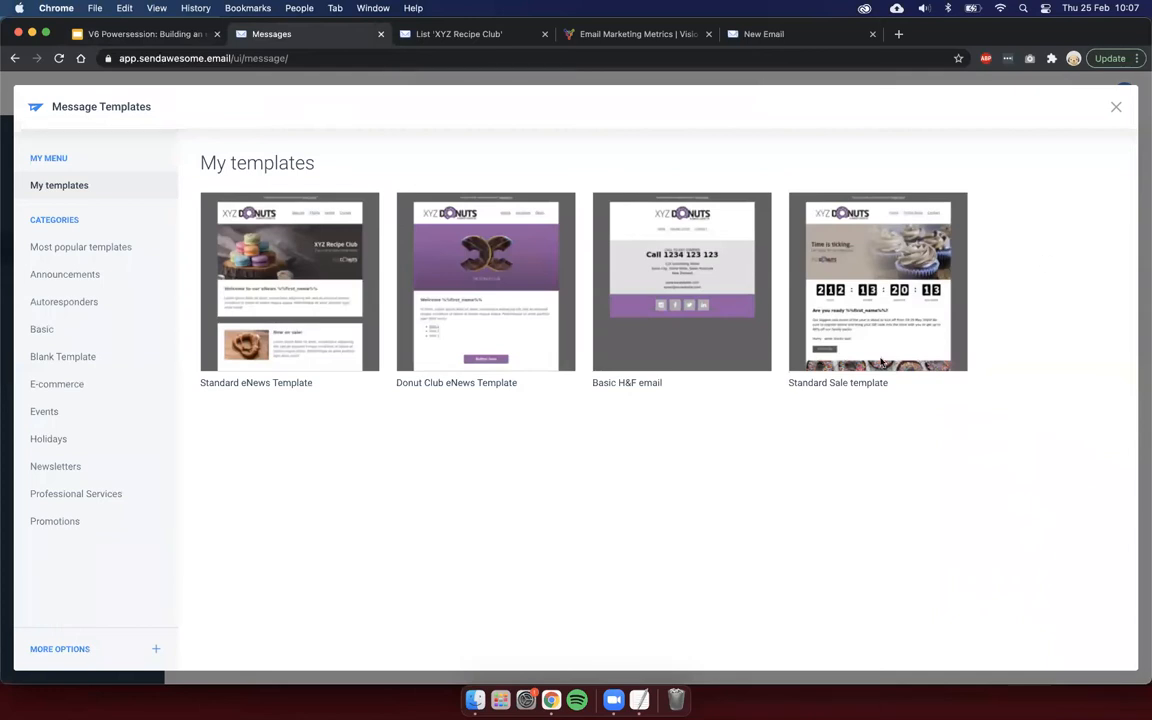
{"action": "mouse_move", "coordinate": [714, 398]}
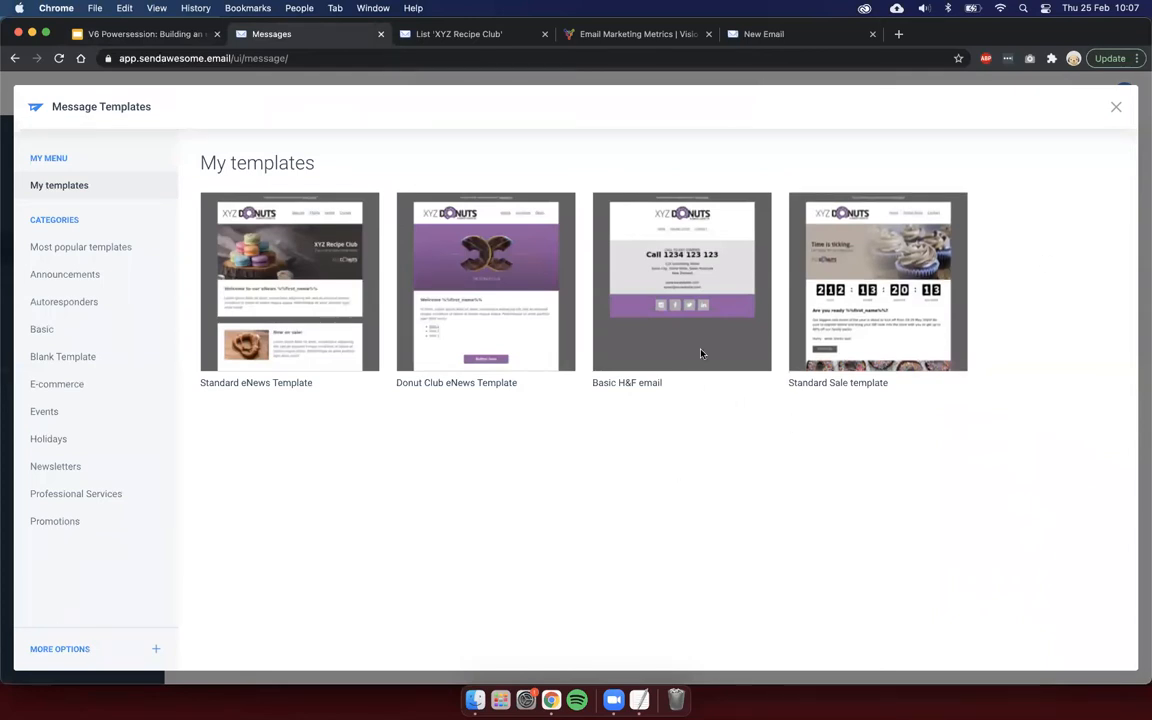
{"action": "left_click", "coordinate": [680, 272]}
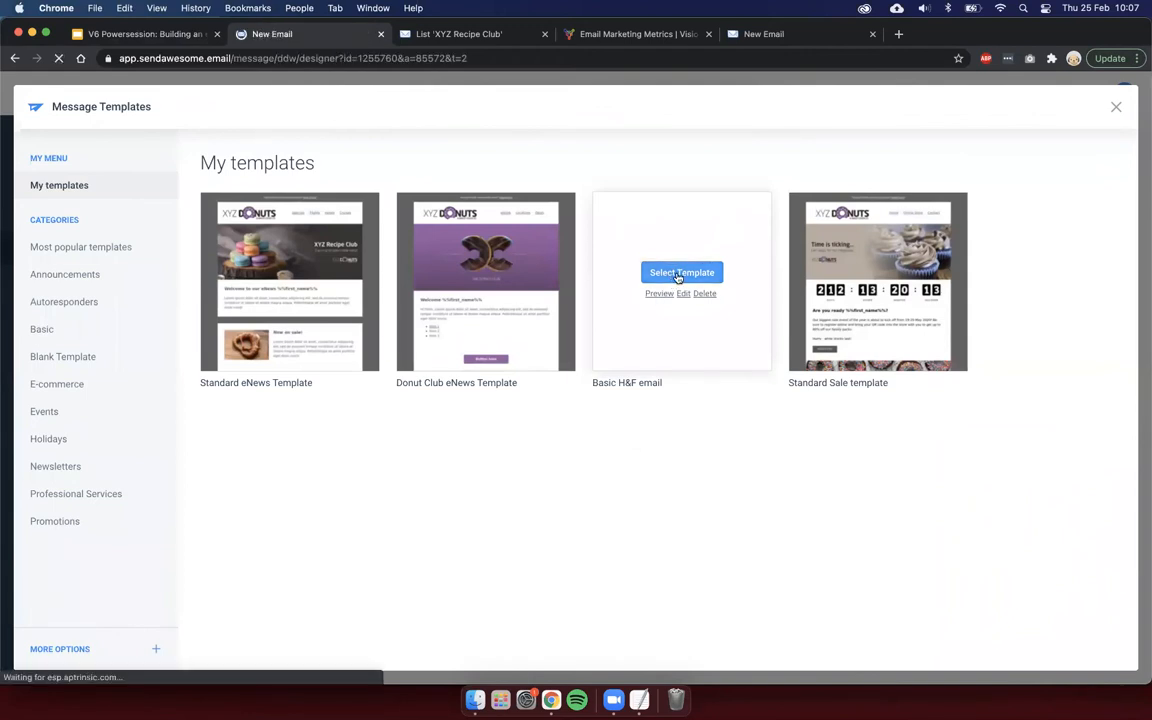
{"action": "left_click", "coordinate": [682, 272]}
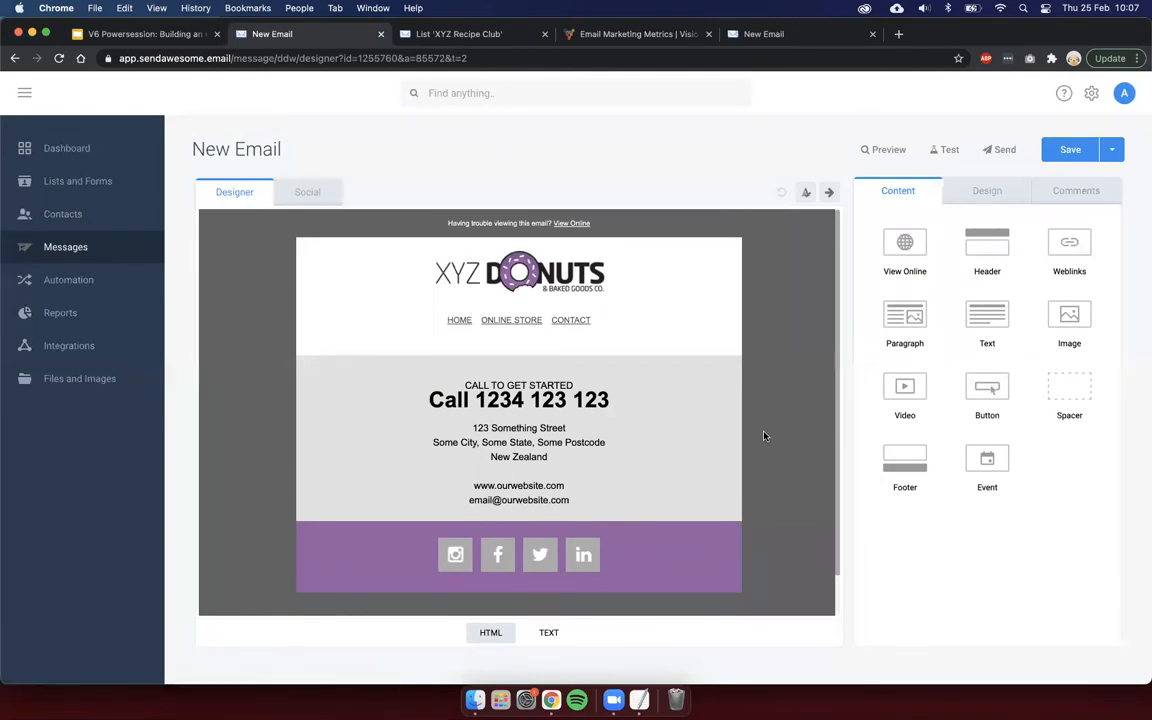
{"action": "mouse_move", "coordinate": [768, 432]}
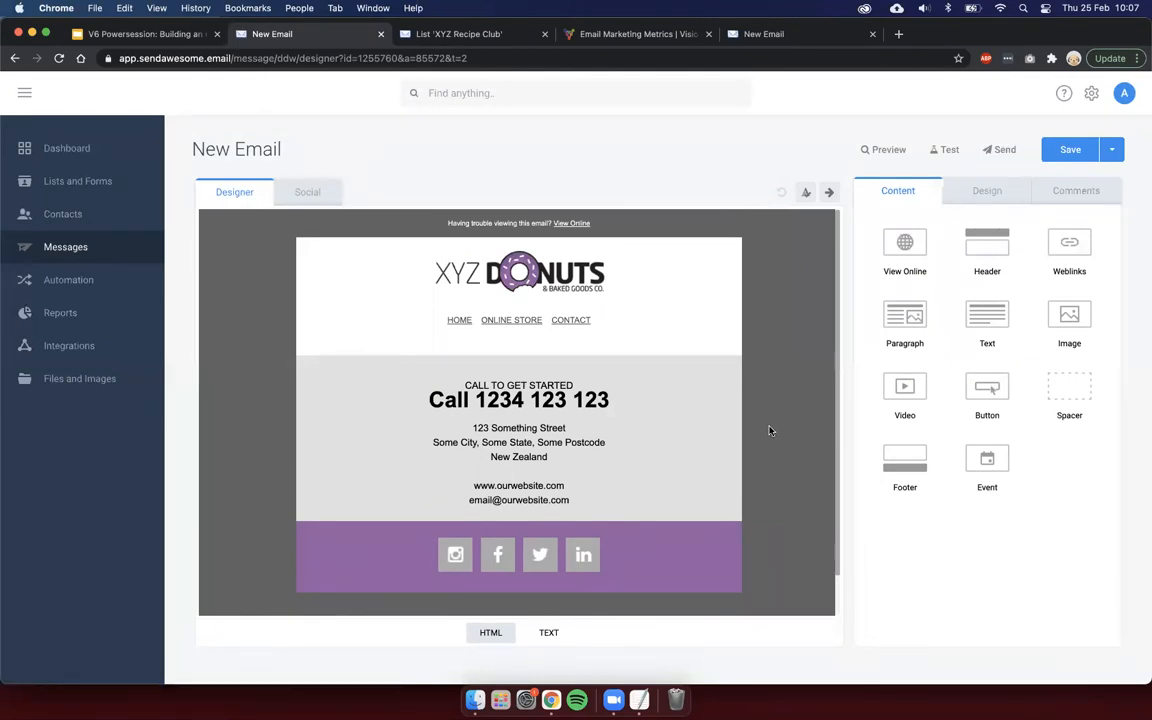
{"action": "mouse_move", "coordinate": [816, 412]}
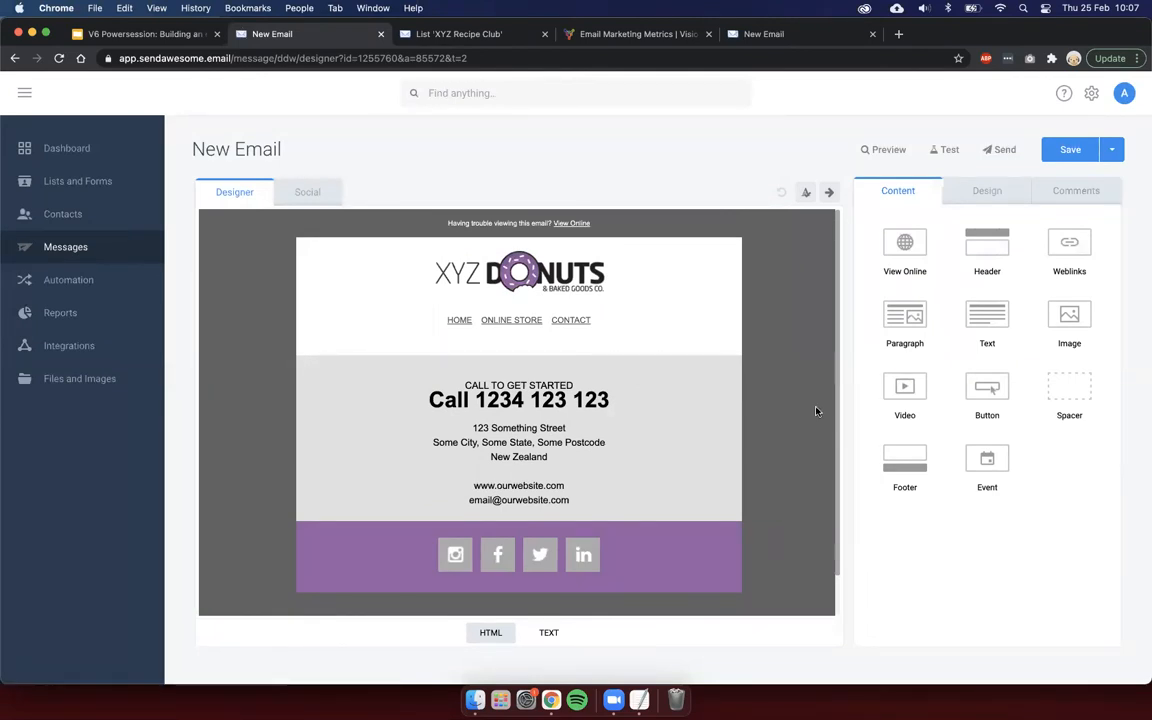
{"action": "mouse_move", "coordinate": [854, 394]}
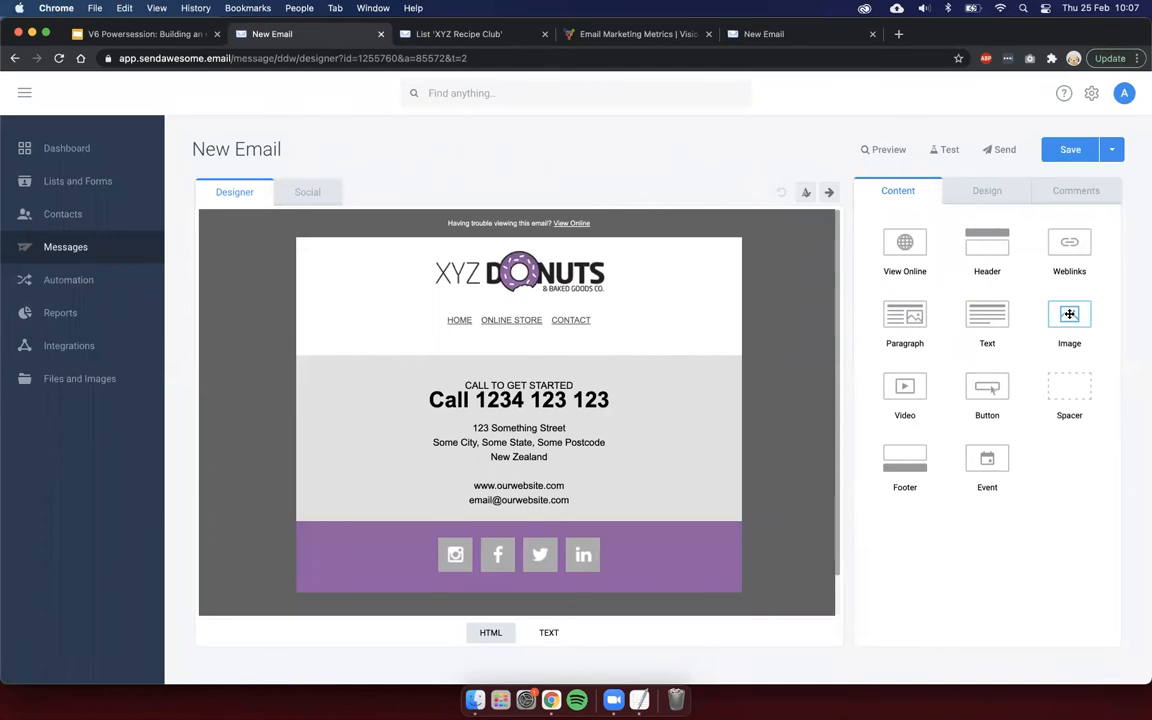
Step: Add an image block under the navigation with the banner_enews.png Monthly Club News banner
{"action": "left_click_drag", "start_coordinate": [1068, 314], "coordinate": [644, 364]}
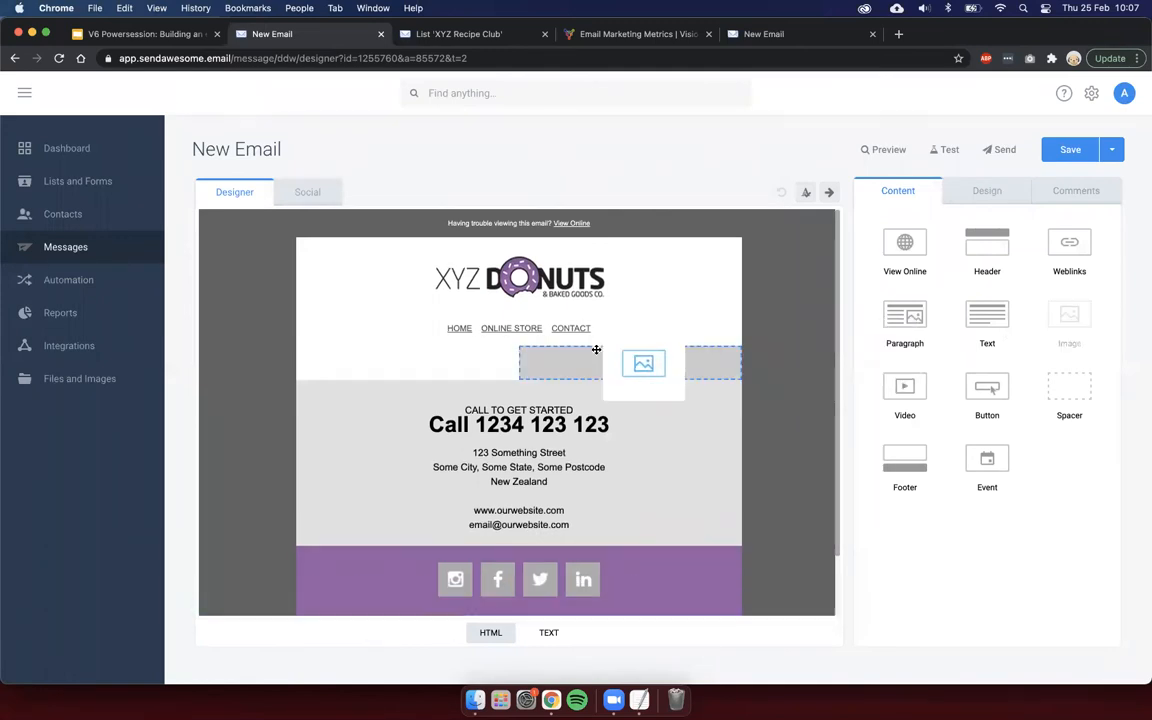
{"action": "left_click", "coordinate": [644, 364]}
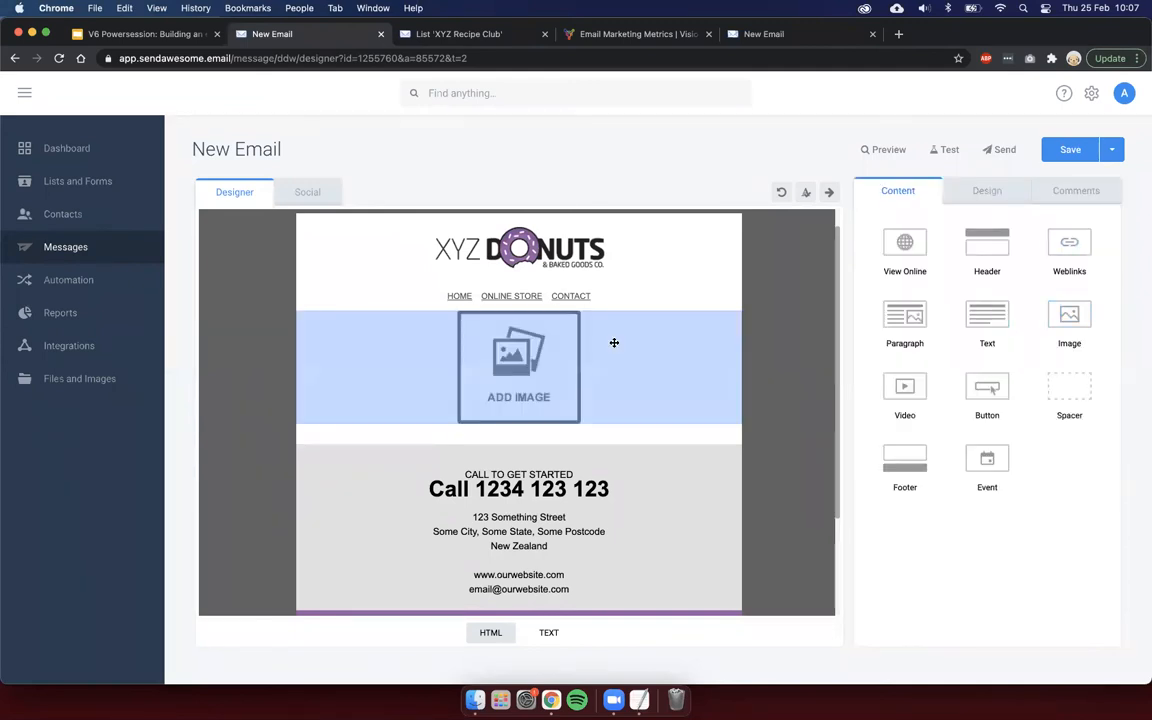
{"action": "left_click", "coordinate": [518, 368]}
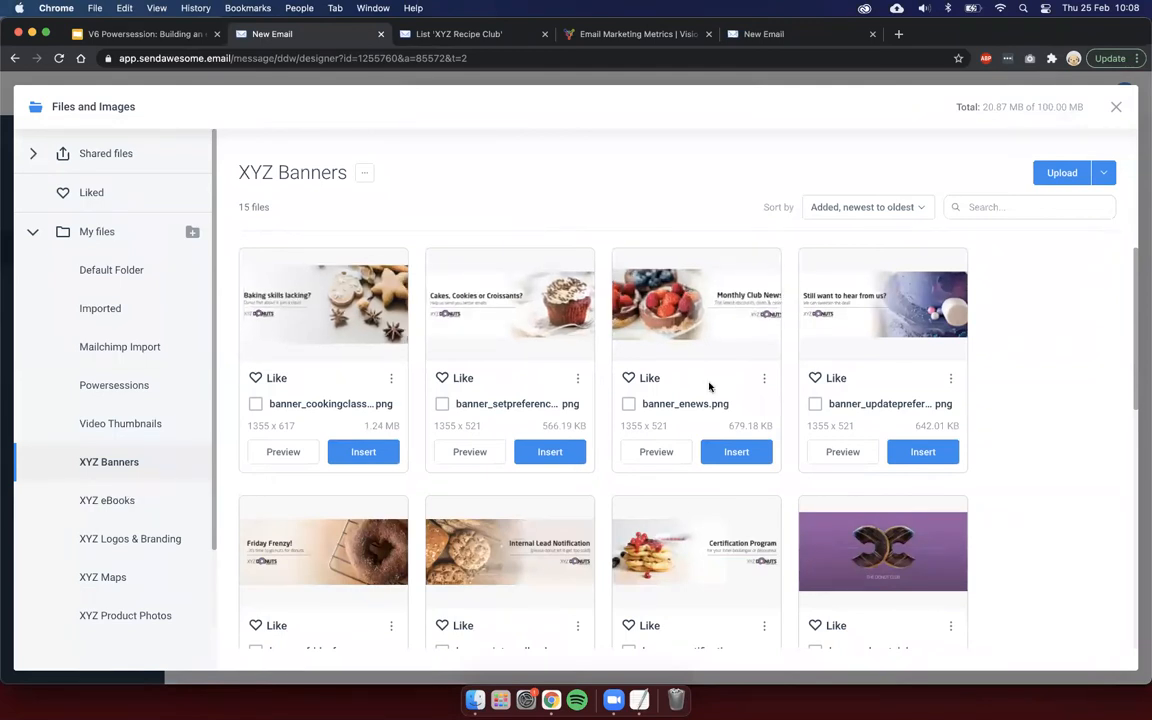
{"action": "left_click", "coordinate": [736, 452]}
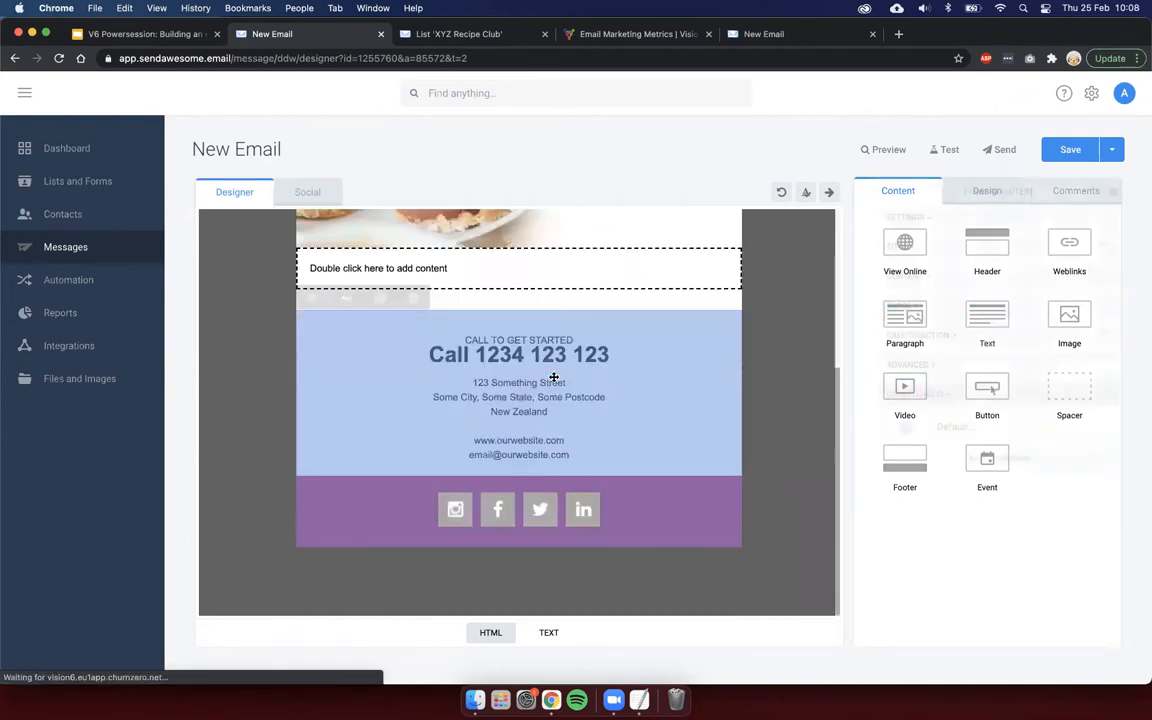
{"action": "left_click", "coordinate": [492, 424]}
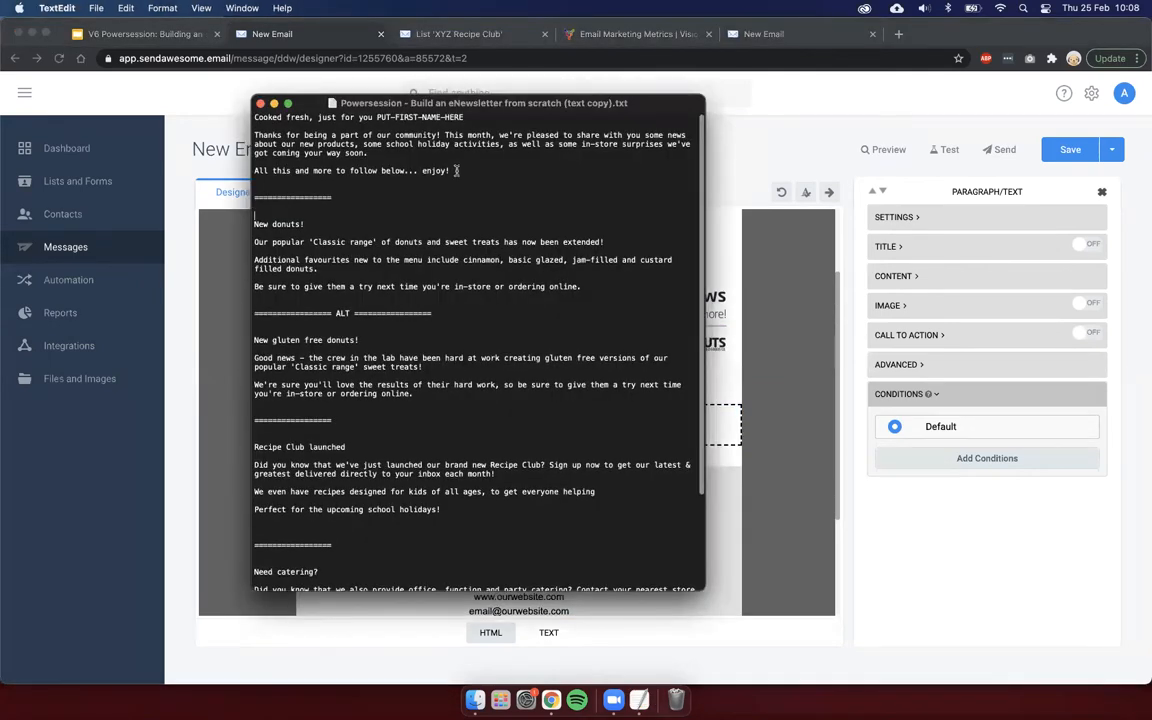
Step: Paste the intro copy into the text block, first line 'Cooked fresh, just for you PUT-FIRST-NAME-HERE' as Heading 2
{"action": "left_click_drag", "start_coordinate": [254, 116], "coordinate": [456, 170]}
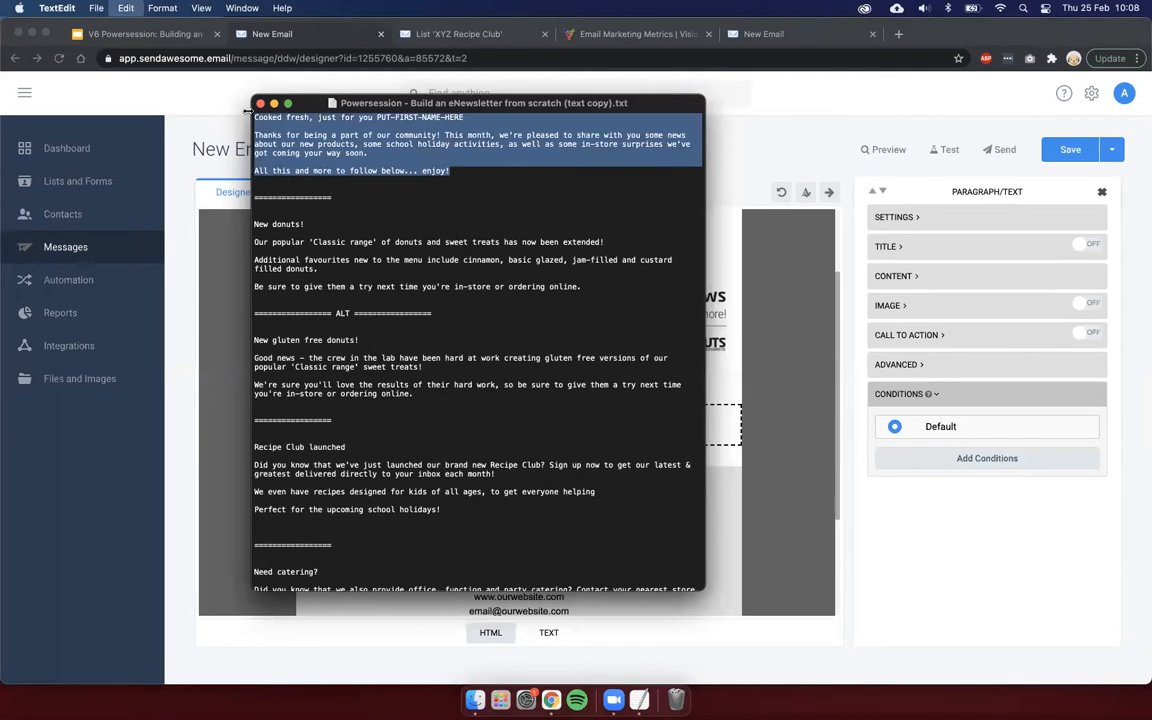
{"action": "left_click", "coordinate": [260, 104]}
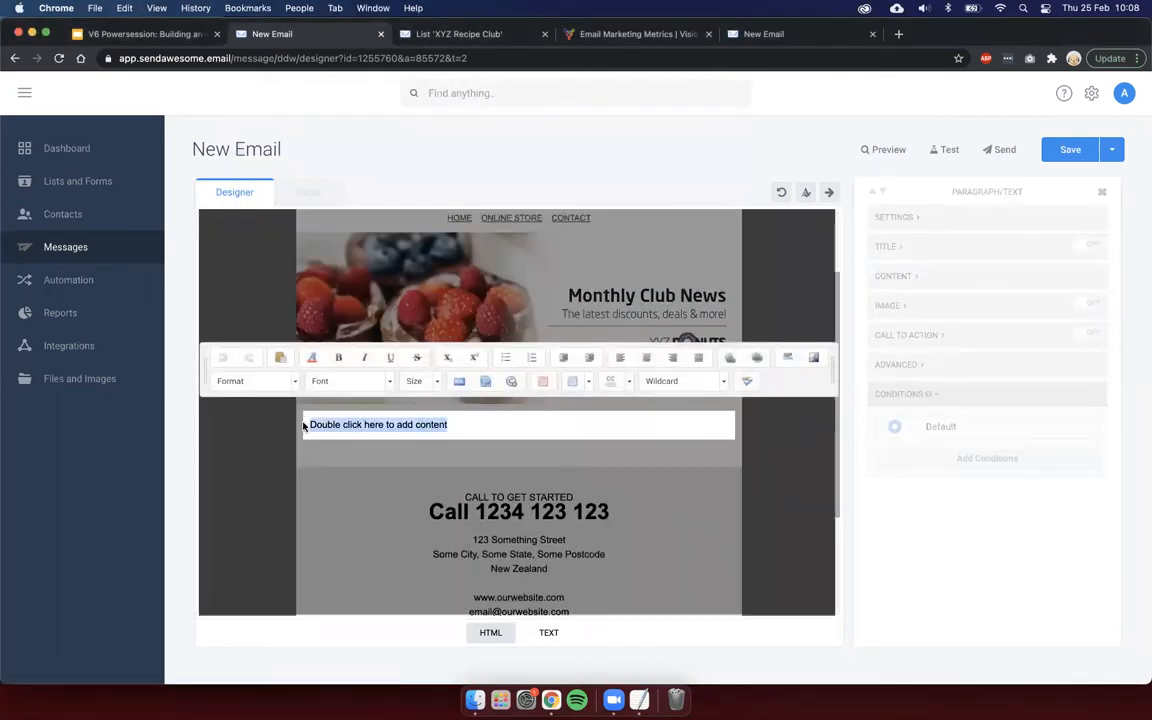
{"action": "double_click", "coordinate": [378, 424]}
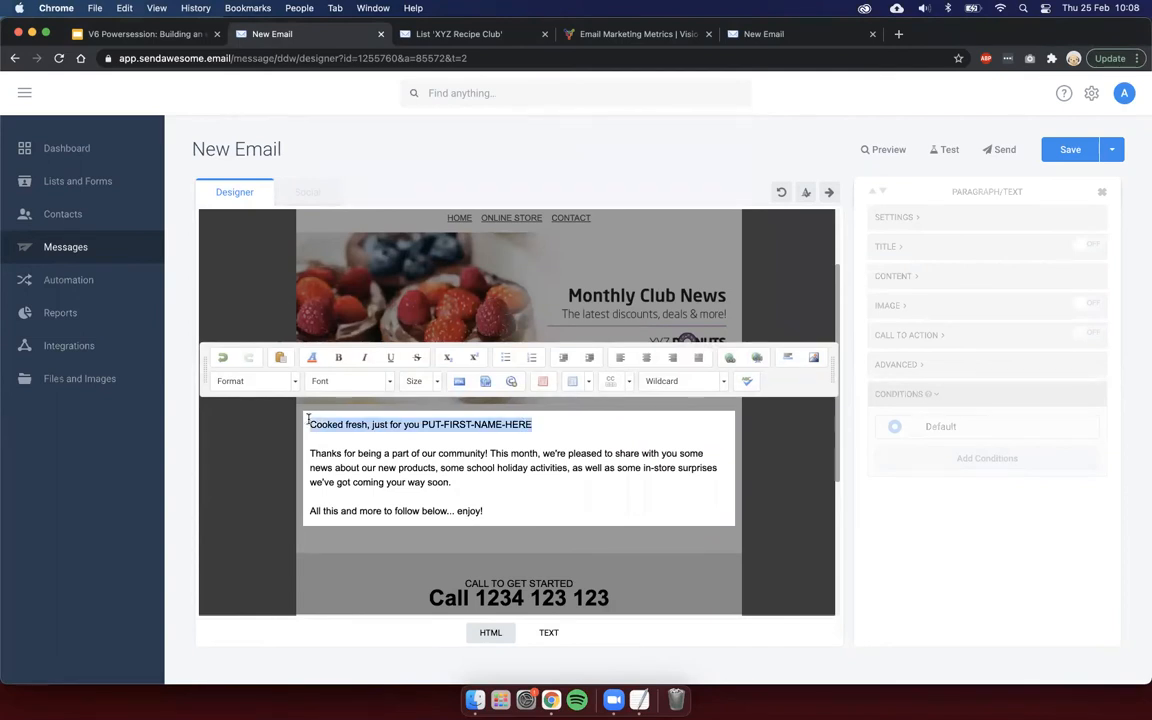
{"action": "left_click", "coordinate": [256, 380]}
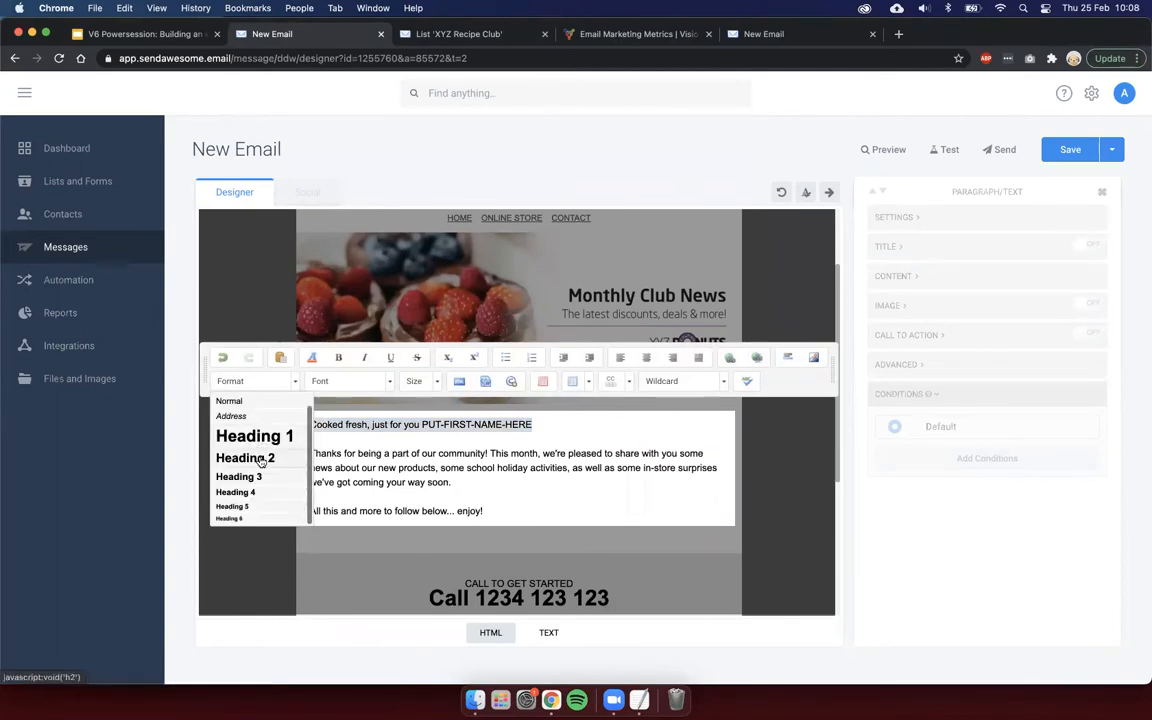
{"action": "left_click", "coordinate": [244, 456]}
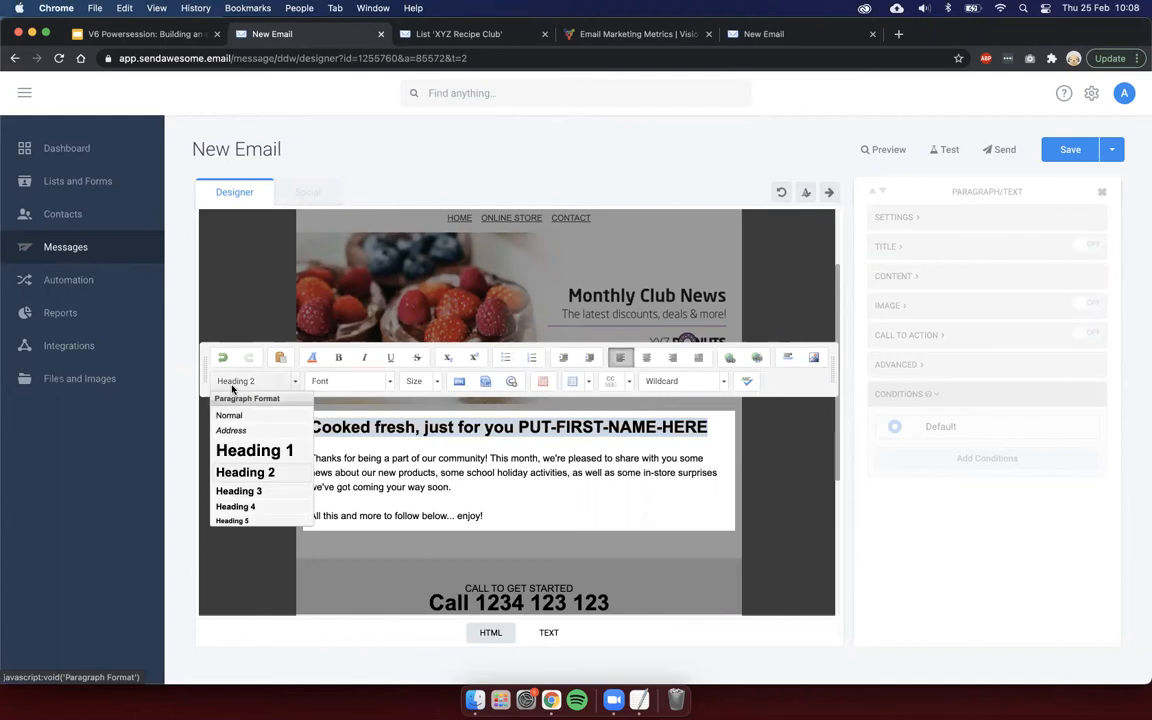
{"action": "left_click", "coordinate": [240, 490]}
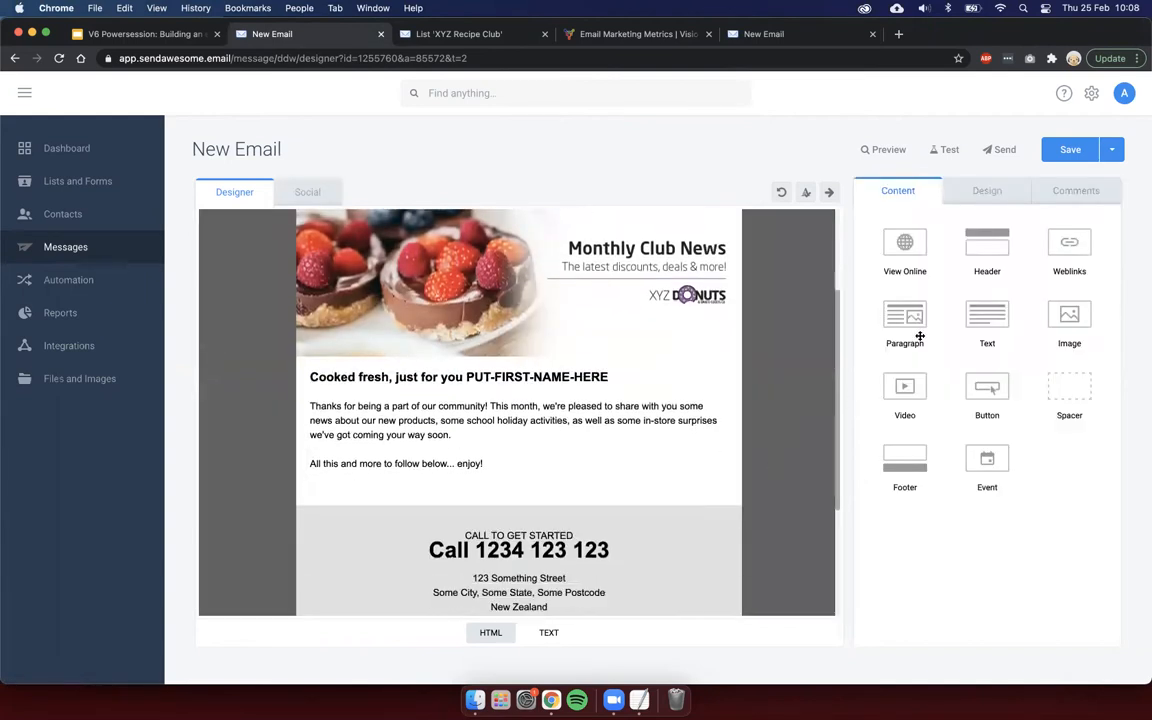
{"action": "mouse_move", "coordinate": [988, 316]}
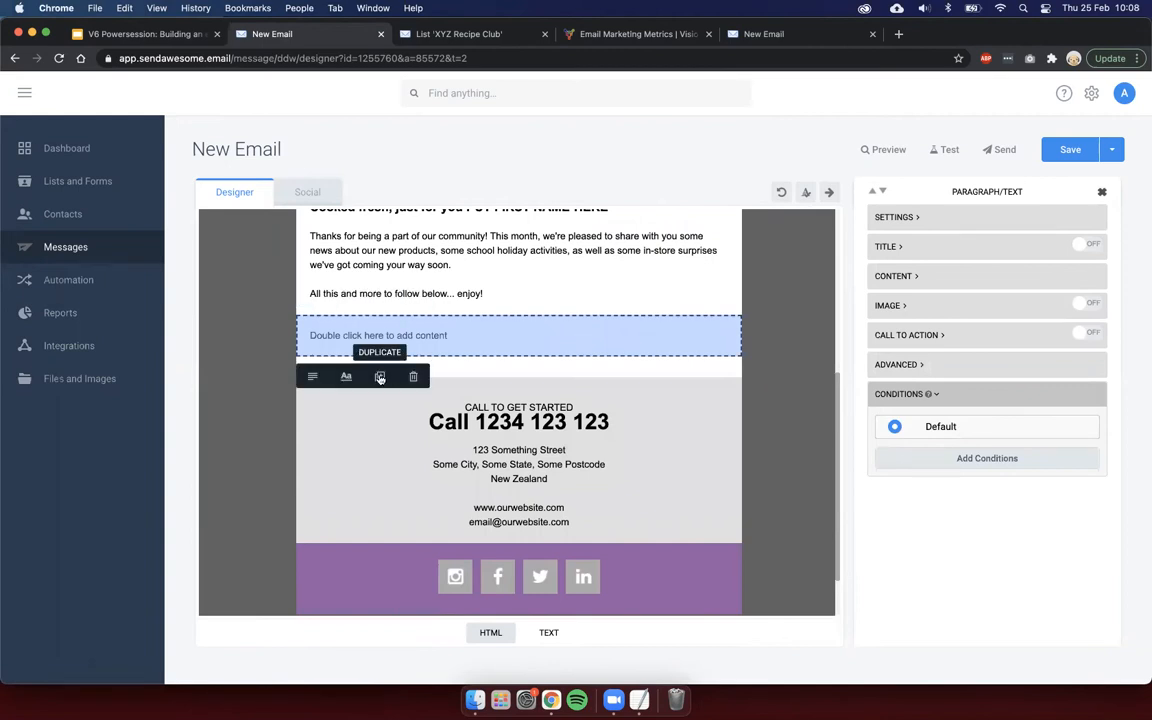
Step: Fill four article blocks: New donuts!, Recipe Club launched, Need catering? and More than just sweets
{"action": "left_click", "coordinate": [380, 376]}
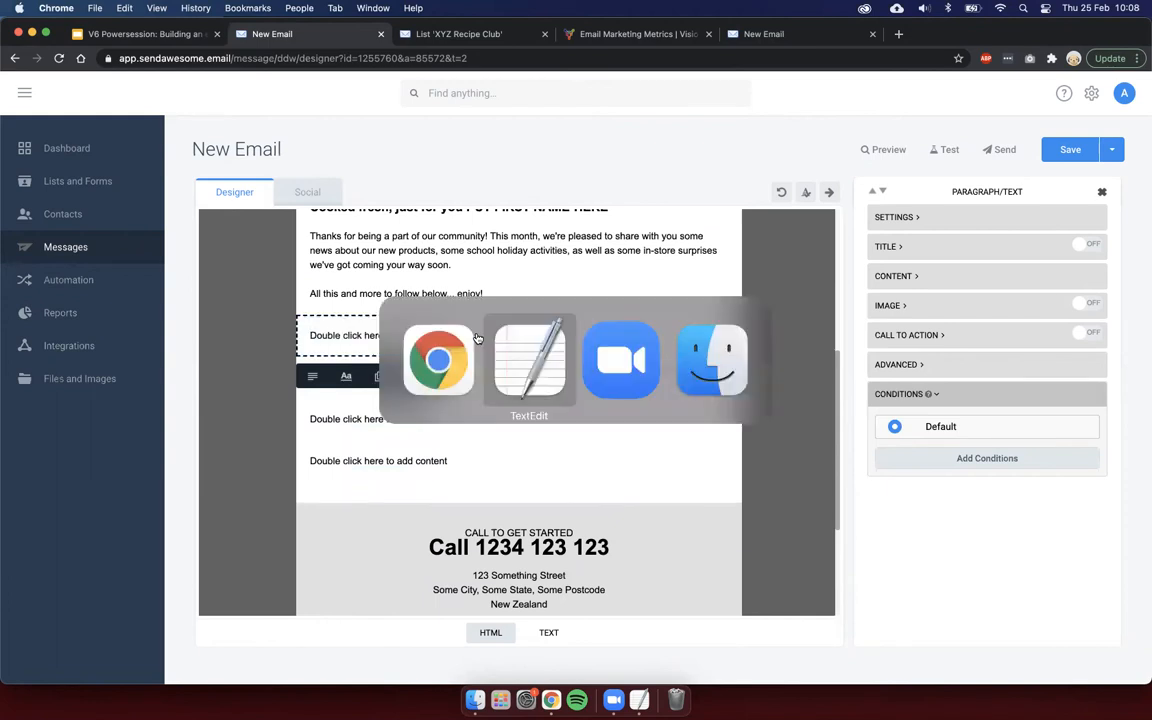
{"action": "left_click", "coordinate": [528, 360]}
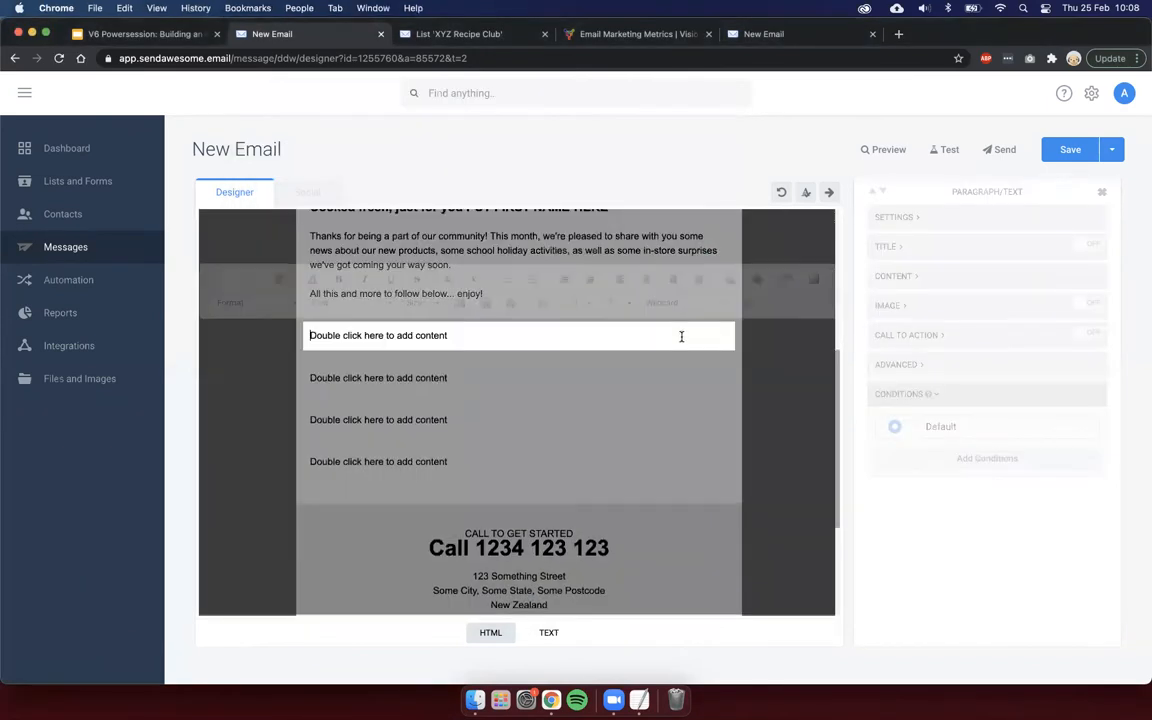
{"action": "double_click", "coordinate": [378, 336]}
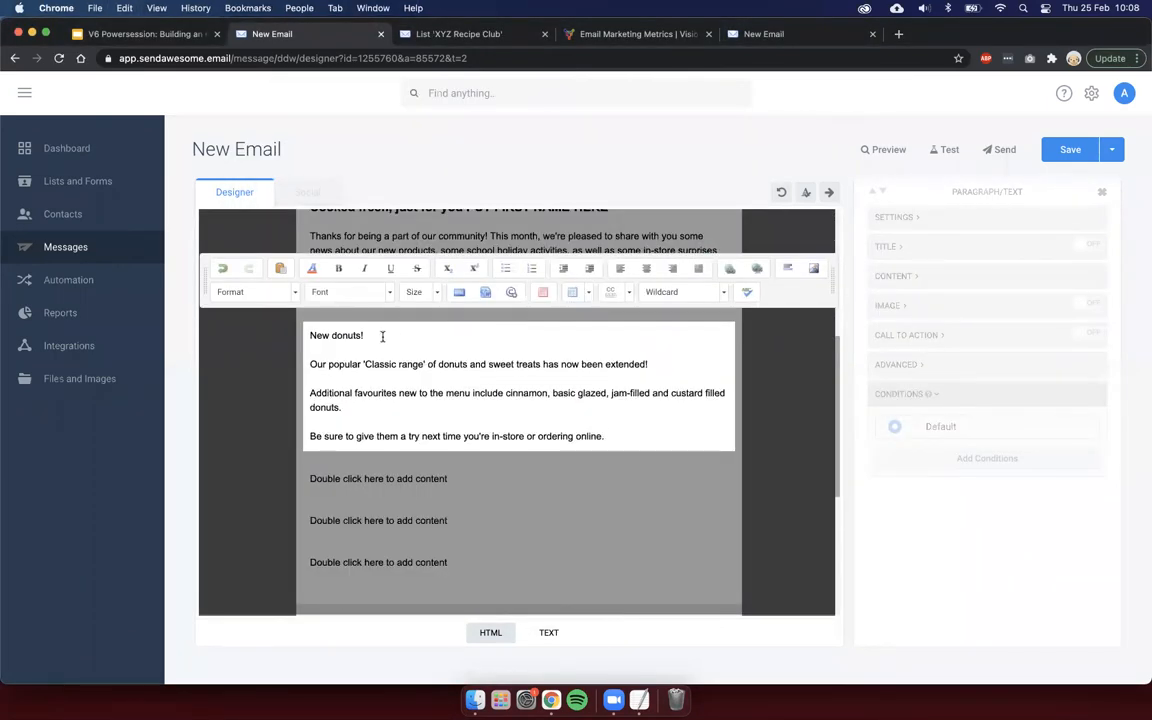
{"action": "left_click", "coordinate": [254, 292]}
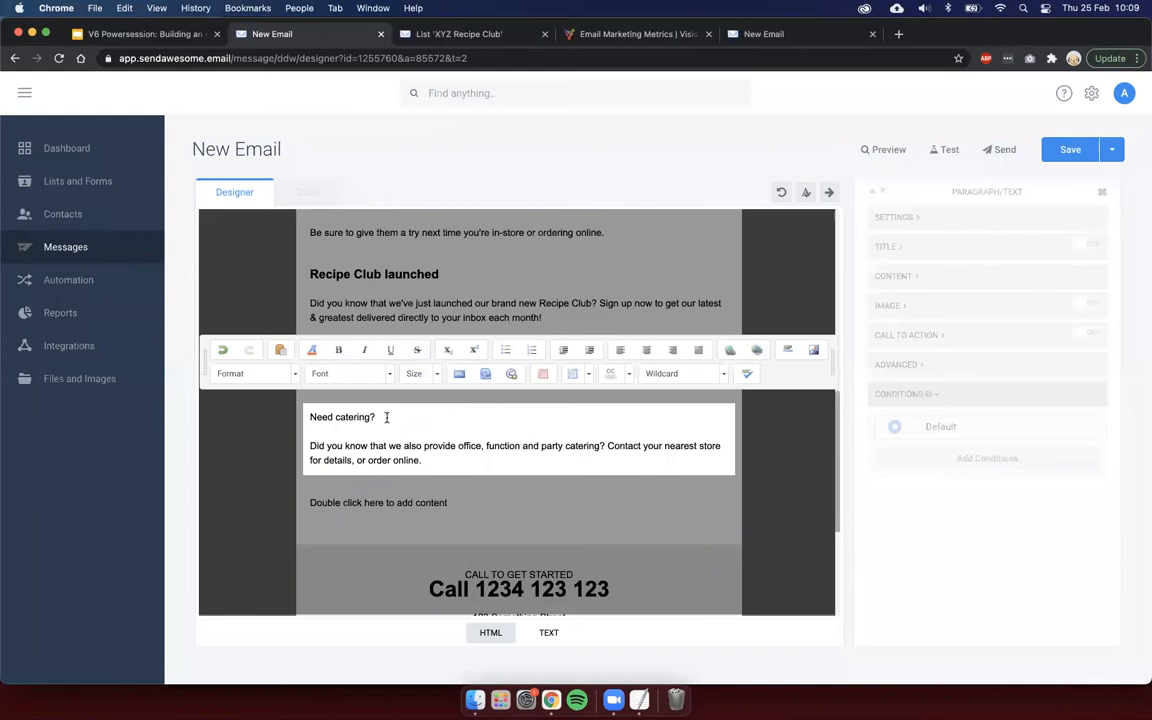
{"action": "left_click", "coordinate": [252, 374]}
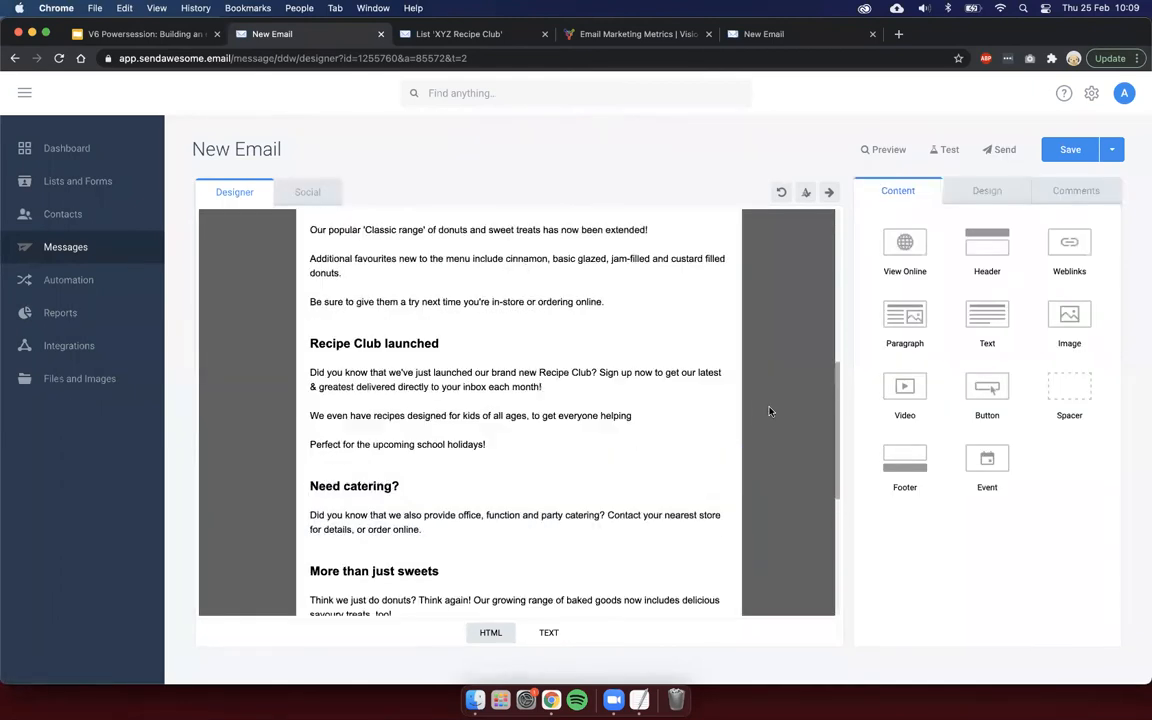
{"action": "scroll", "scroll_direction": "down", "scroll_amount": 3}
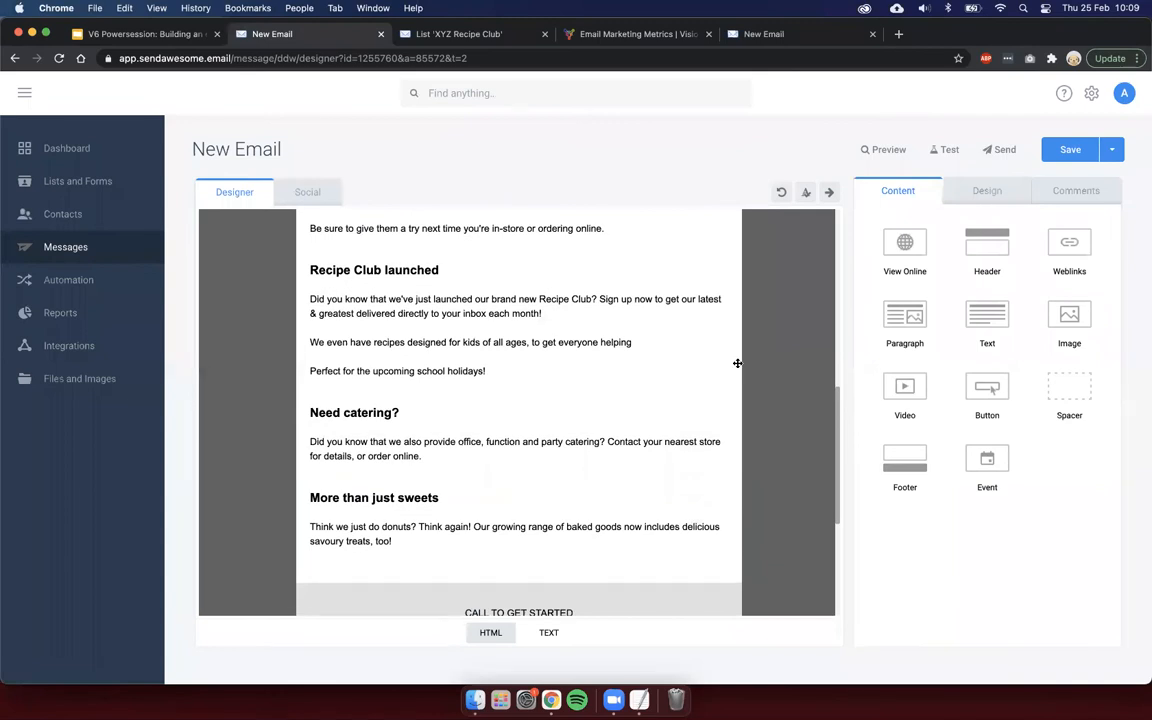
{"action": "left_click", "coordinate": [538, 430]}
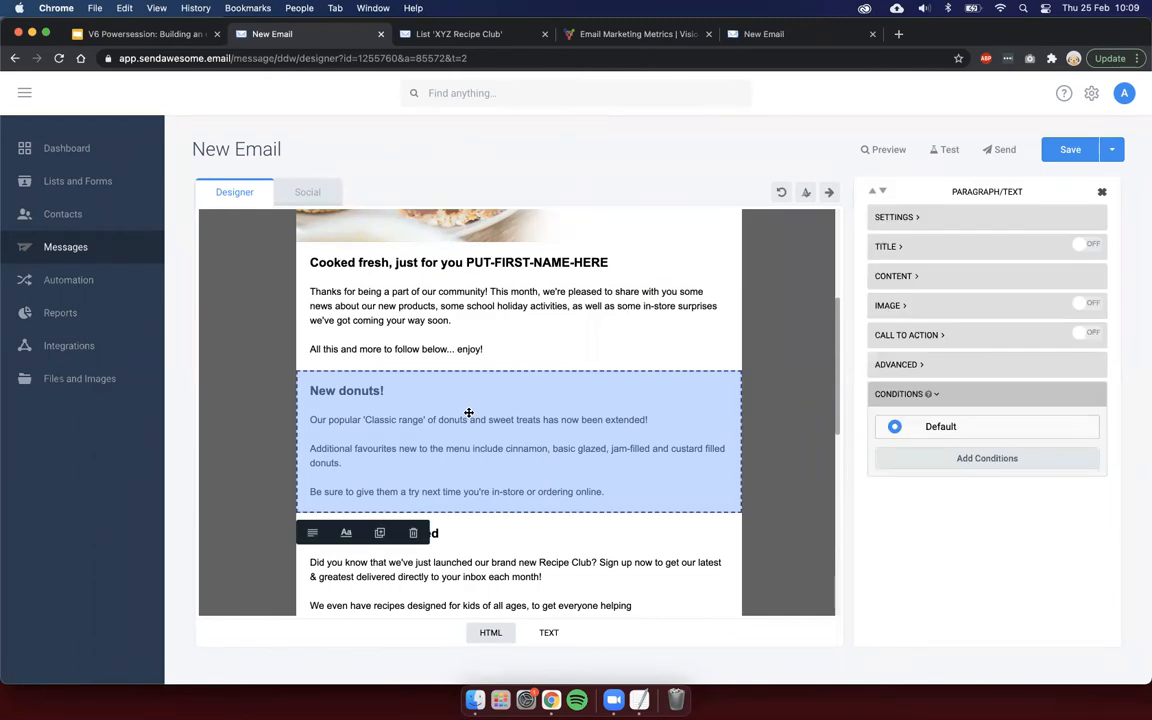
{"action": "mouse_move", "coordinate": [660, 388]}
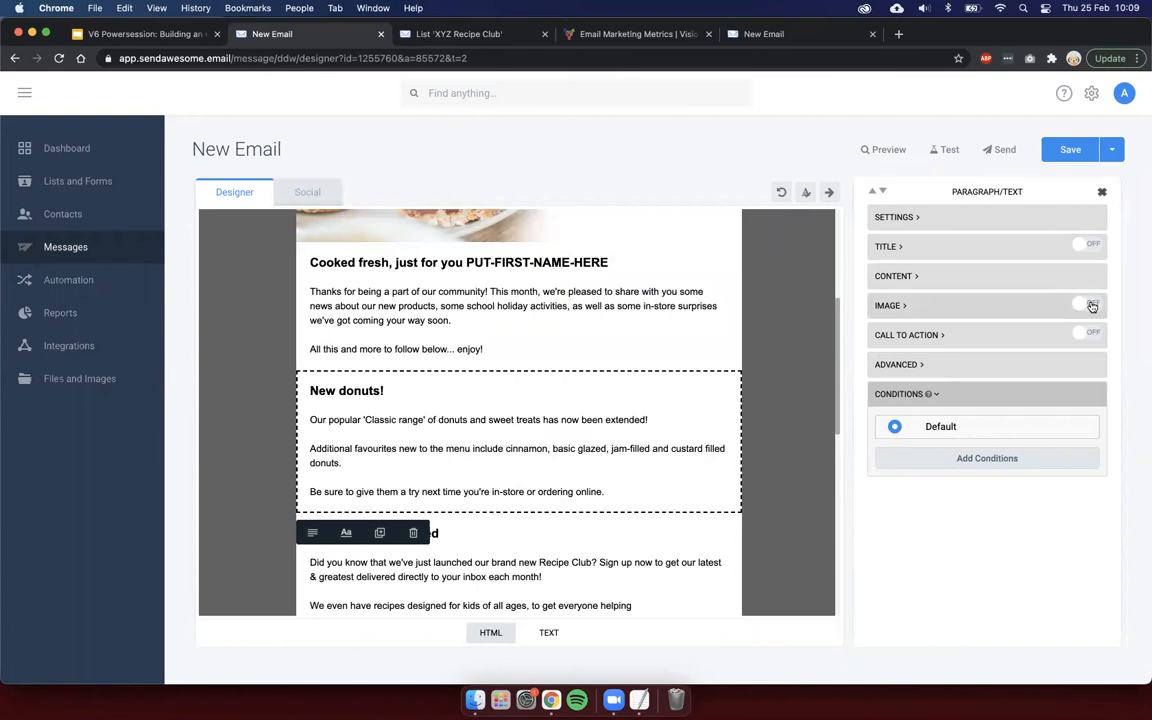
Step: Add the pink strawberry donut photo from XYZ Product Photos to the New donuts! article, centred on top
{"action": "left_click", "coordinate": [1088, 304]}
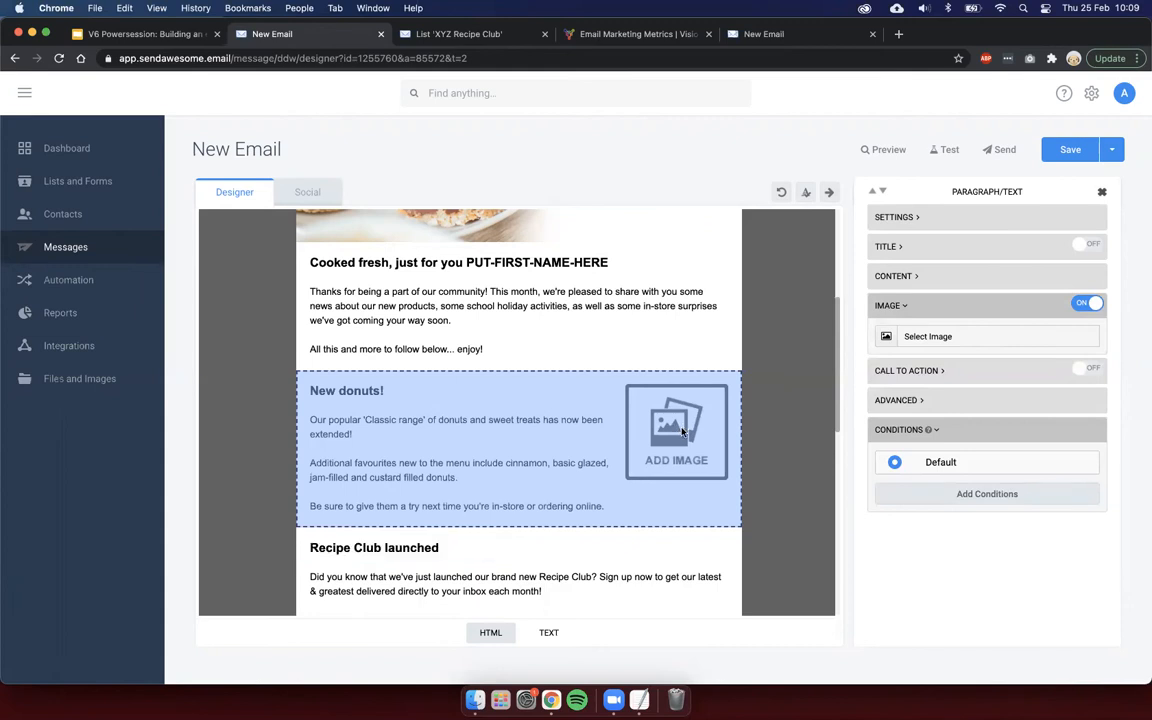
{"action": "left_click", "coordinate": [928, 336]}
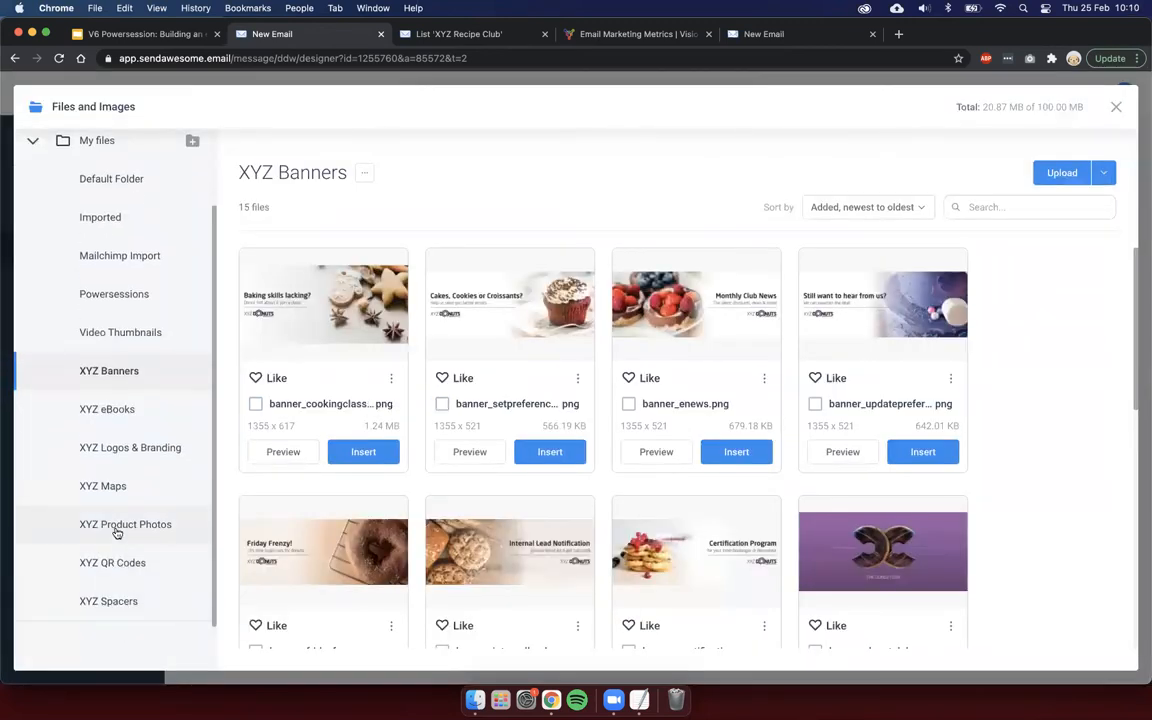
{"action": "left_click", "coordinate": [124, 524]}
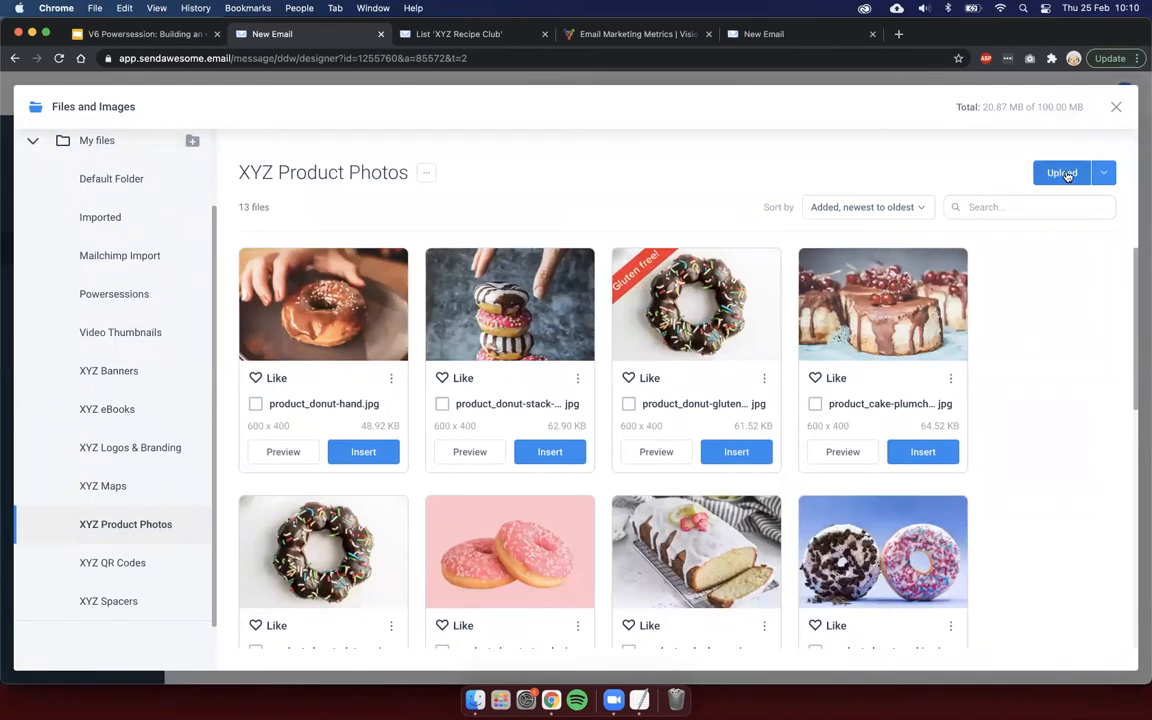
{"action": "scroll", "scroll_direction": "down", "scroll_amount": 3}
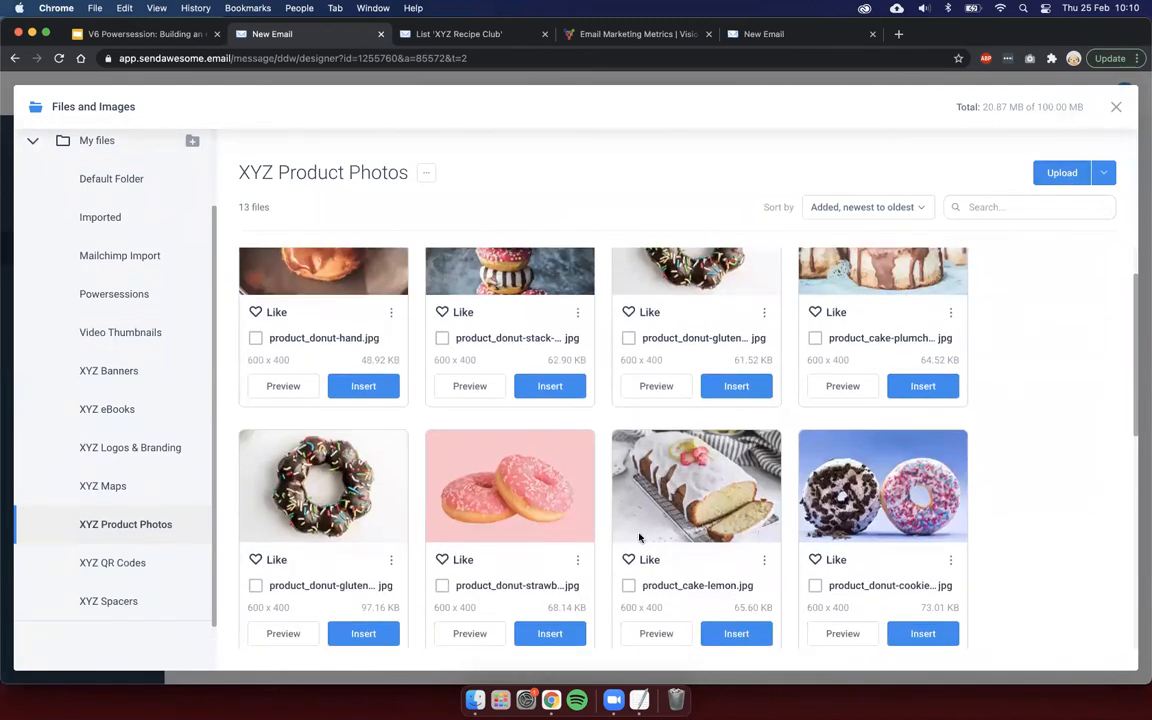
{"action": "left_click", "coordinate": [550, 632]}
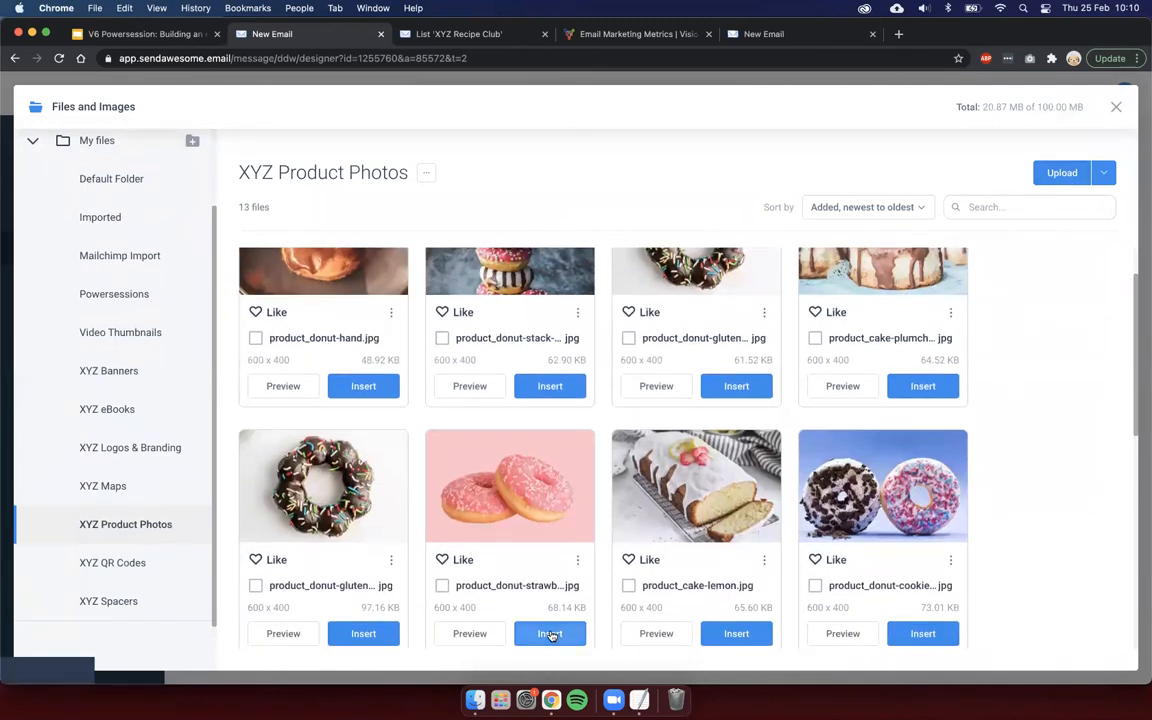
{"action": "left_click", "coordinate": [550, 632]}
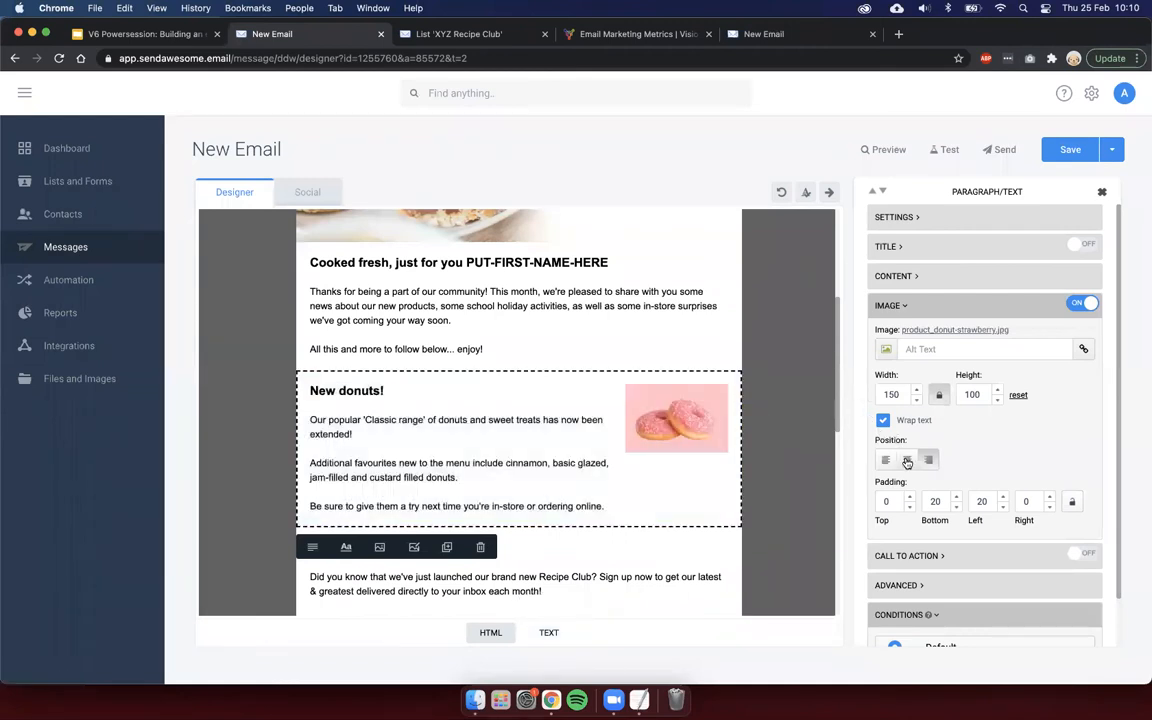
{"action": "scroll", "scroll_direction": "down", "scroll_amount": 3}
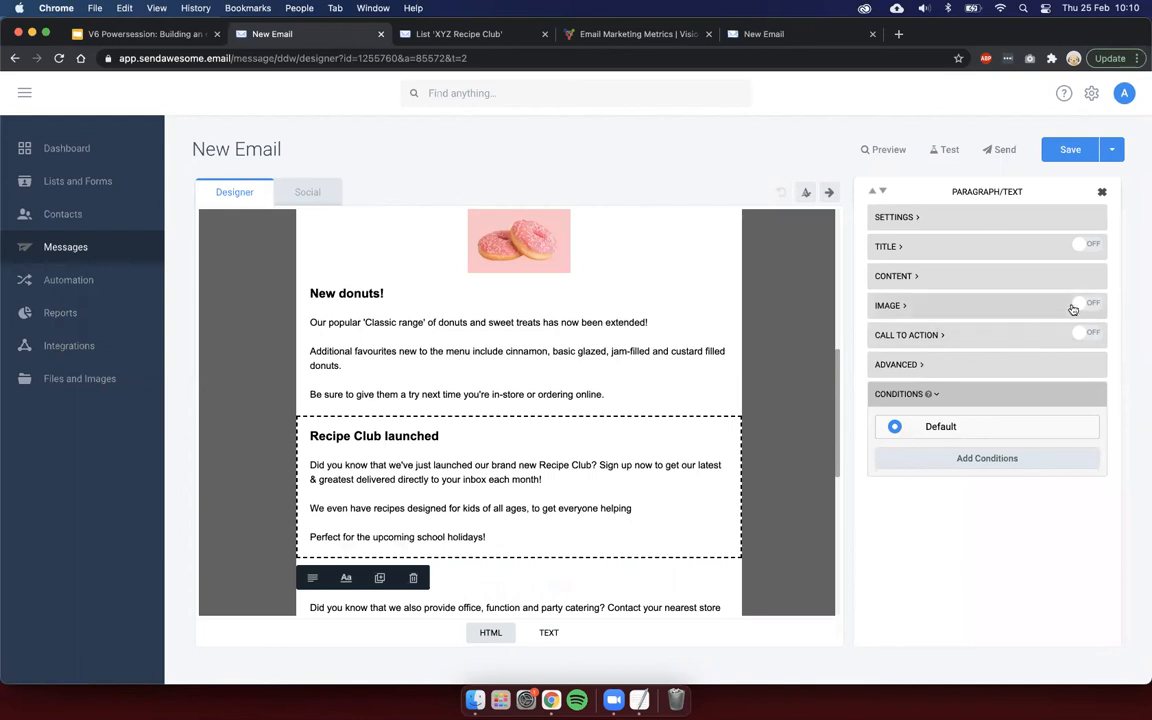
Step: Add the tart photo from XYZ Product Photos to the Recipe Club launched article
{"action": "left_click", "coordinate": [1084, 304]}
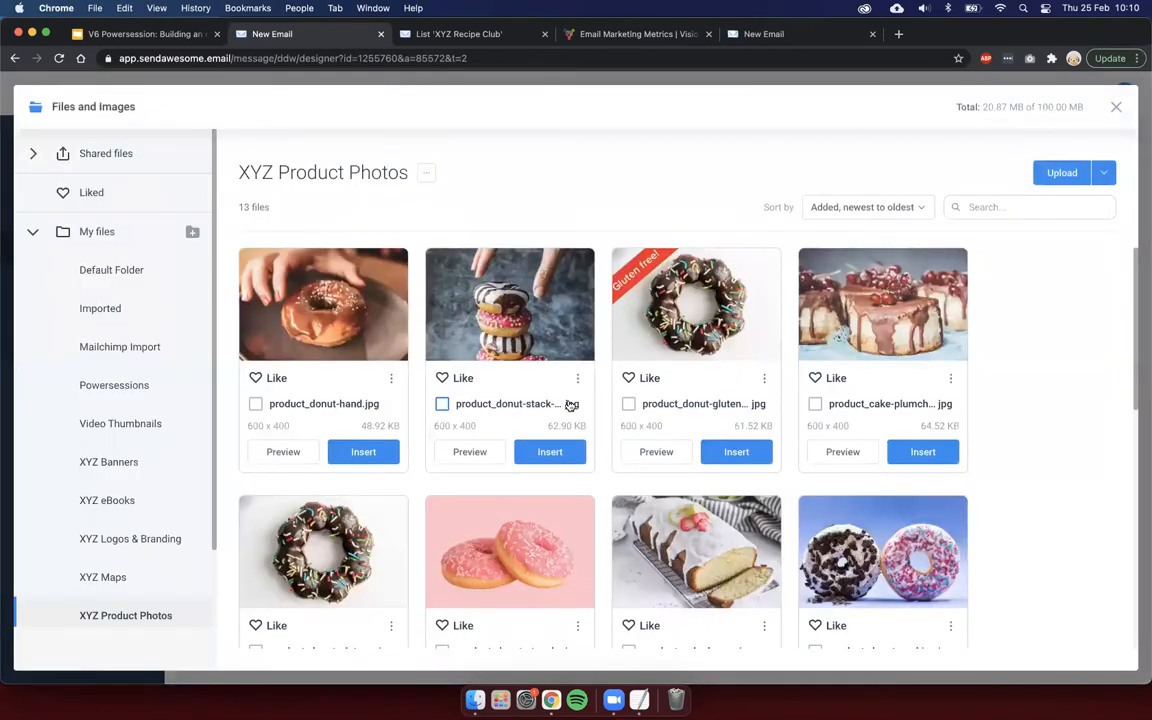
{"action": "scroll", "scroll_direction": "down", "scroll_amount": 3}
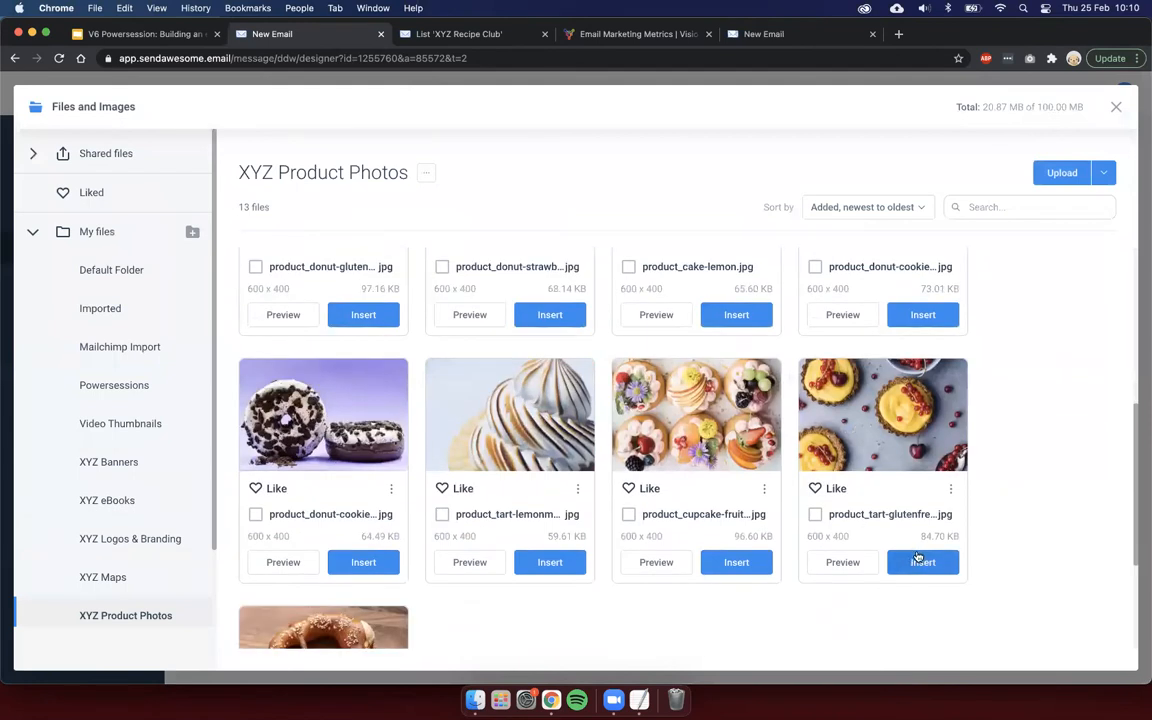
{"action": "left_click", "coordinate": [922, 560]}
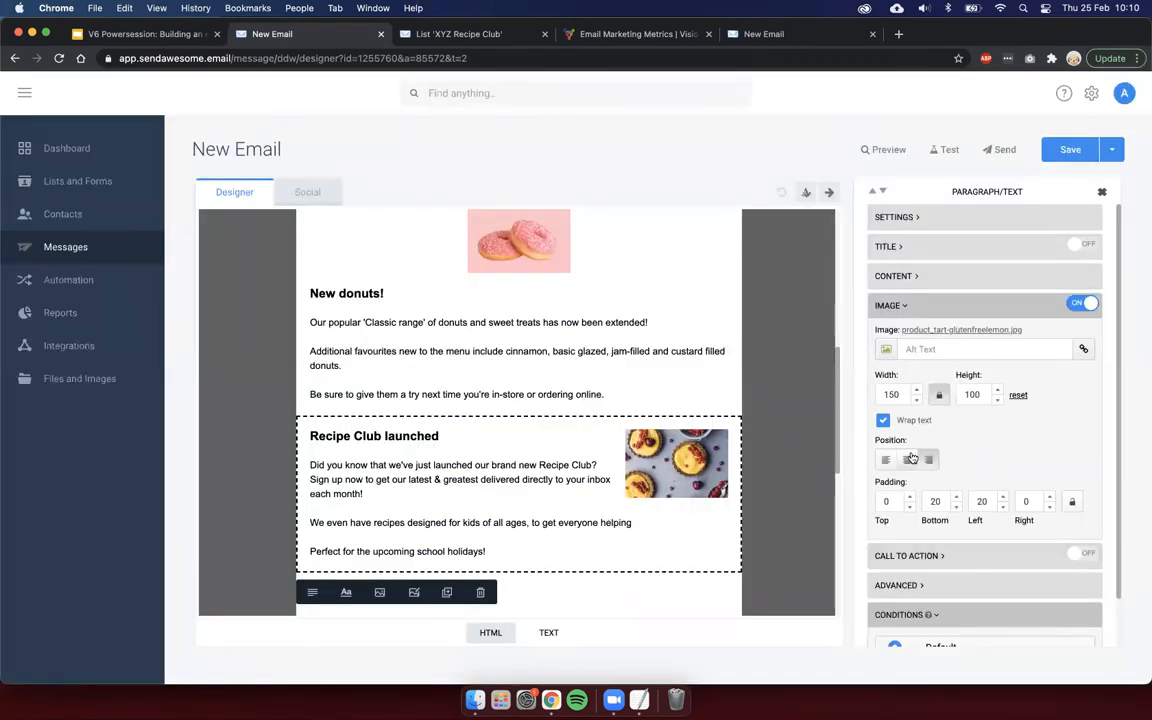
{"action": "scroll", "scroll_direction": "down", "scroll_amount": 3}
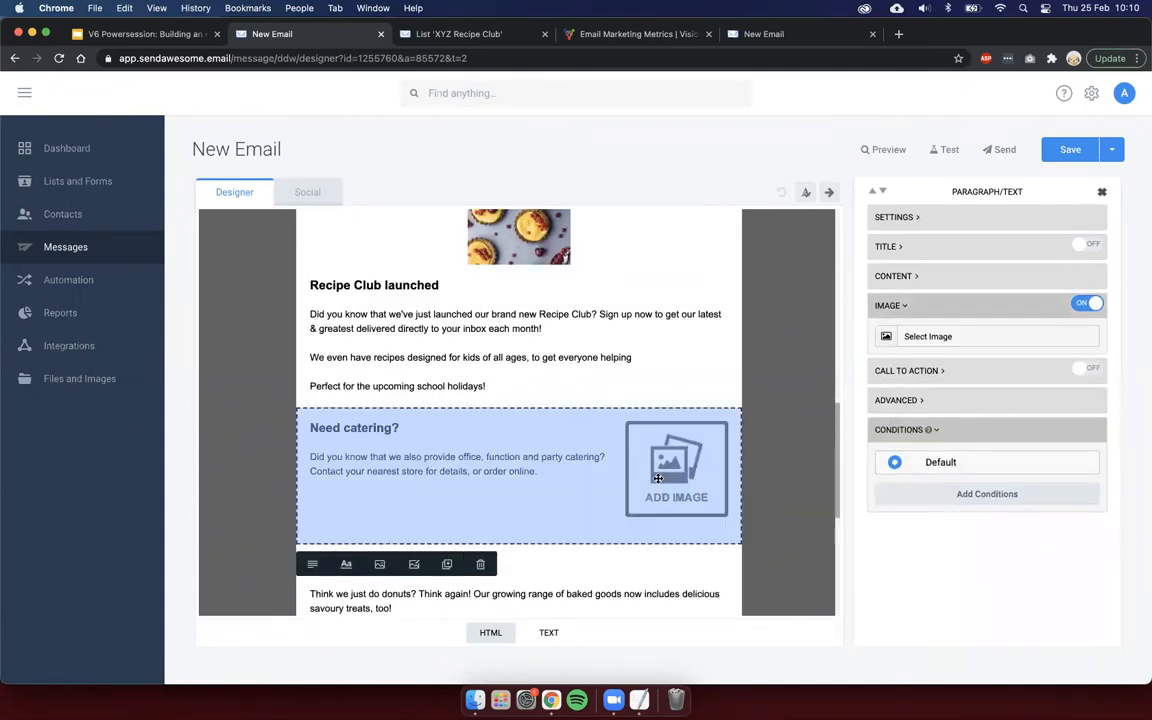
Step: Add the cupcake photo to the Need catering? article
{"action": "left_click", "coordinate": [676, 468]}
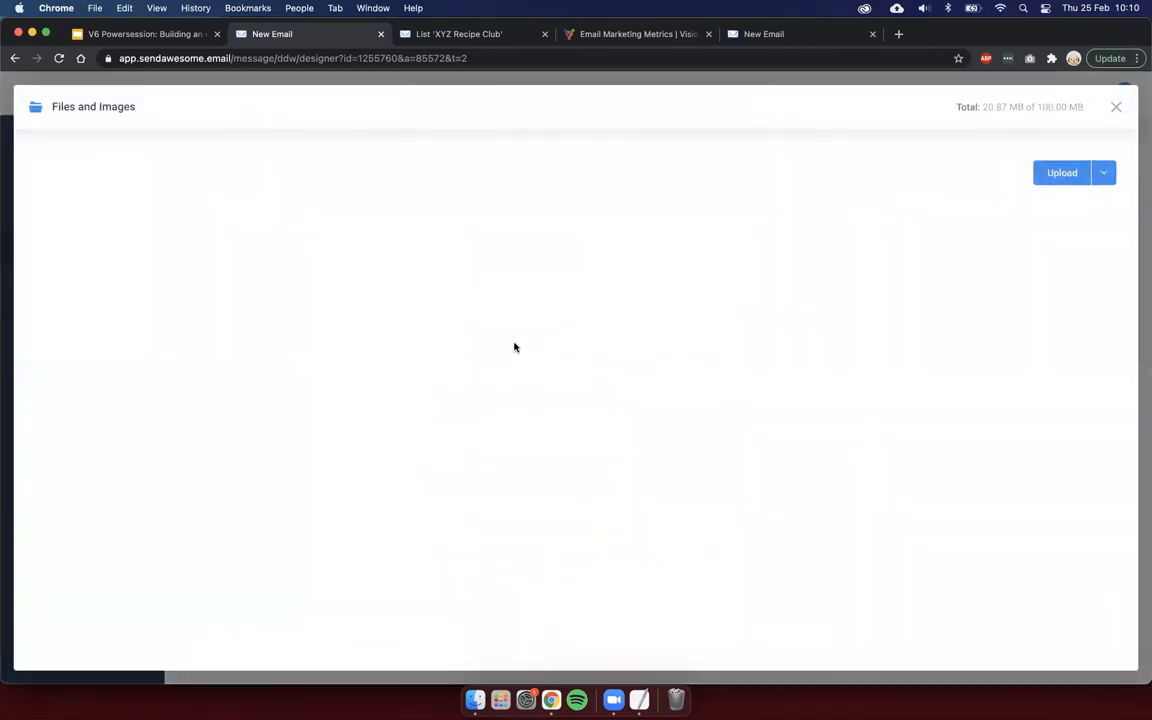
{"action": "left_click", "coordinate": [124, 616]}
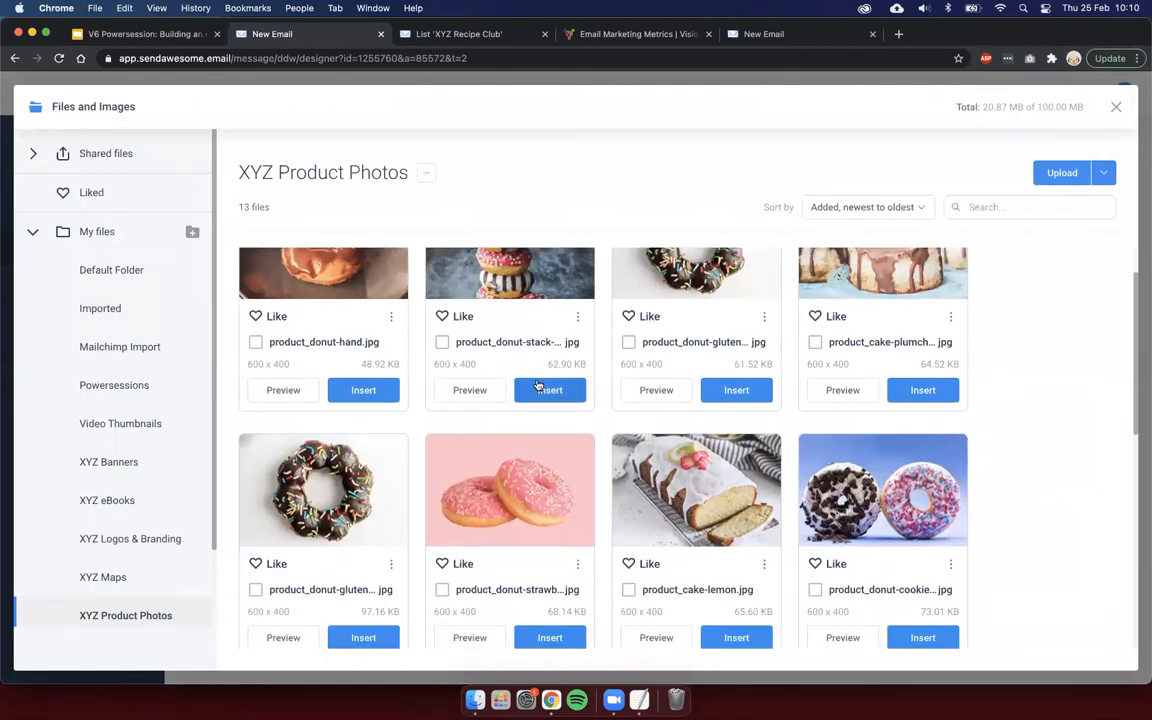
{"action": "scroll", "scroll_direction": "down", "scroll_amount": 3}
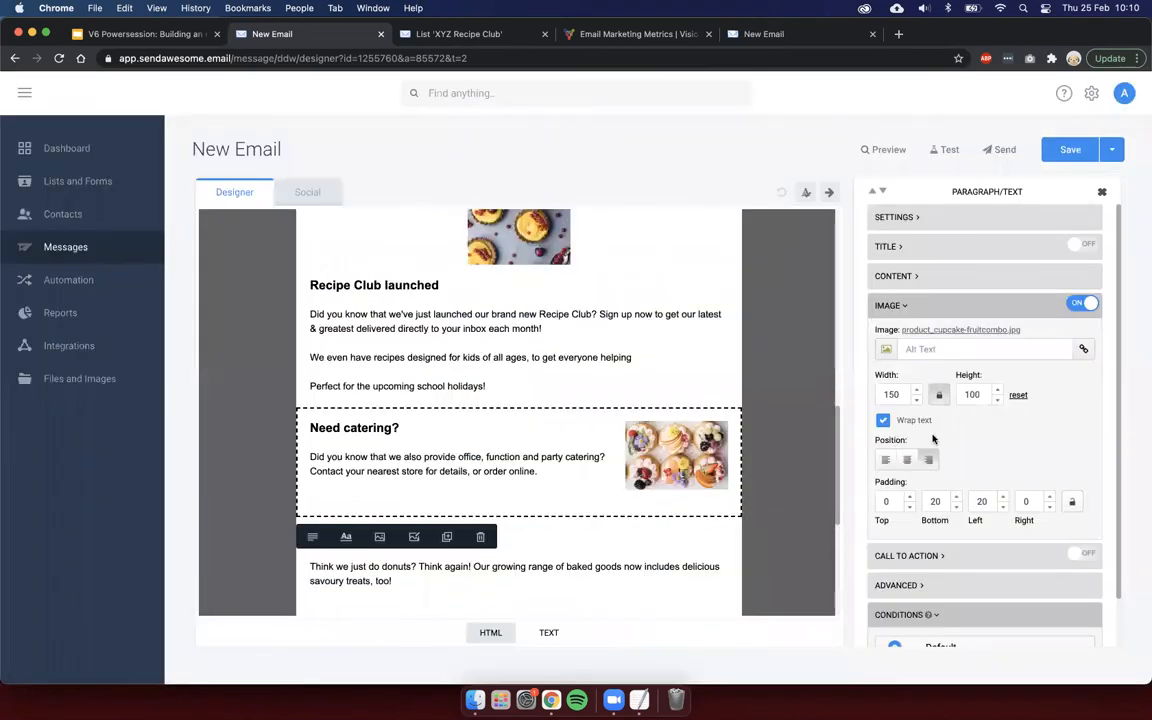
{"action": "scroll", "scroll_direction": "down", "scroll_amount": 3}
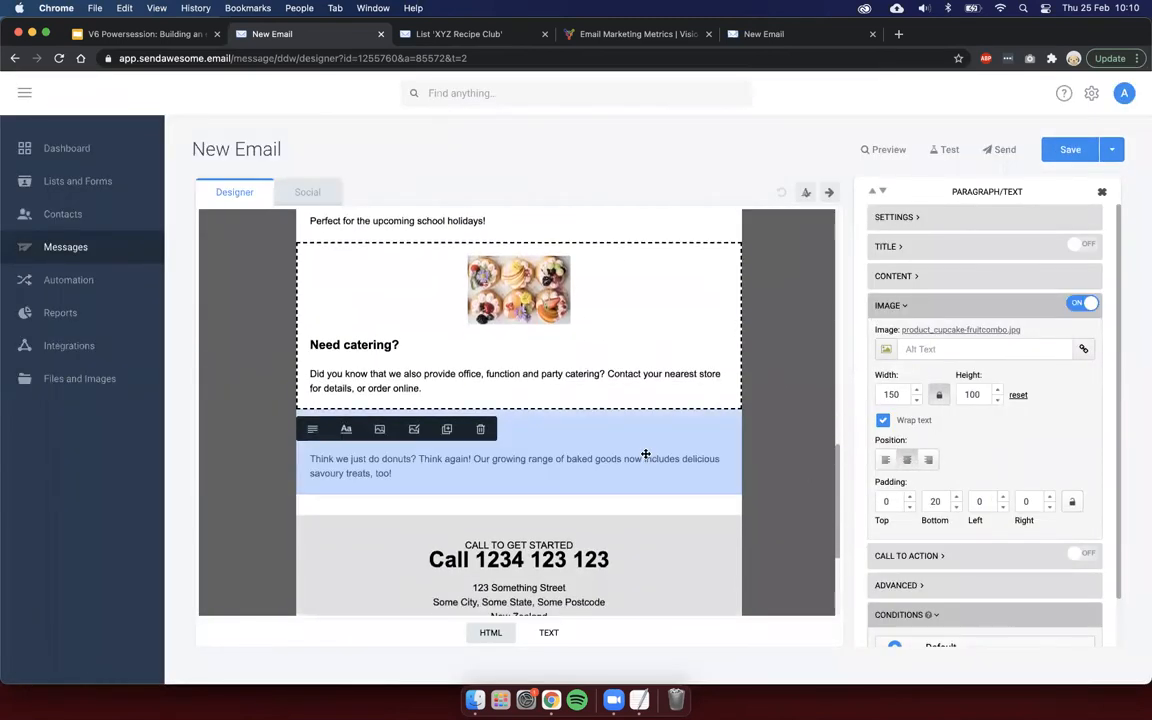
Step: Add the pretzel photo to the More than just sweets article
{"action": "left_click", "coordinate": [1086, 304]}
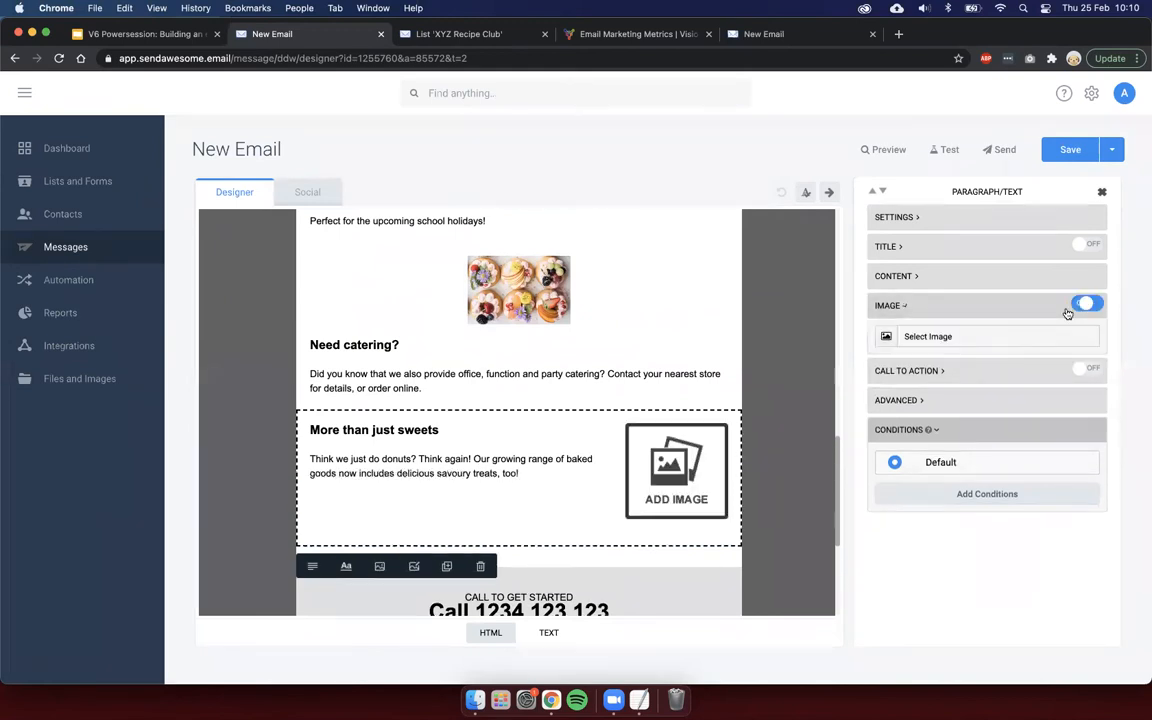
{"action": "left_click", "coordinate": [928, 336]}
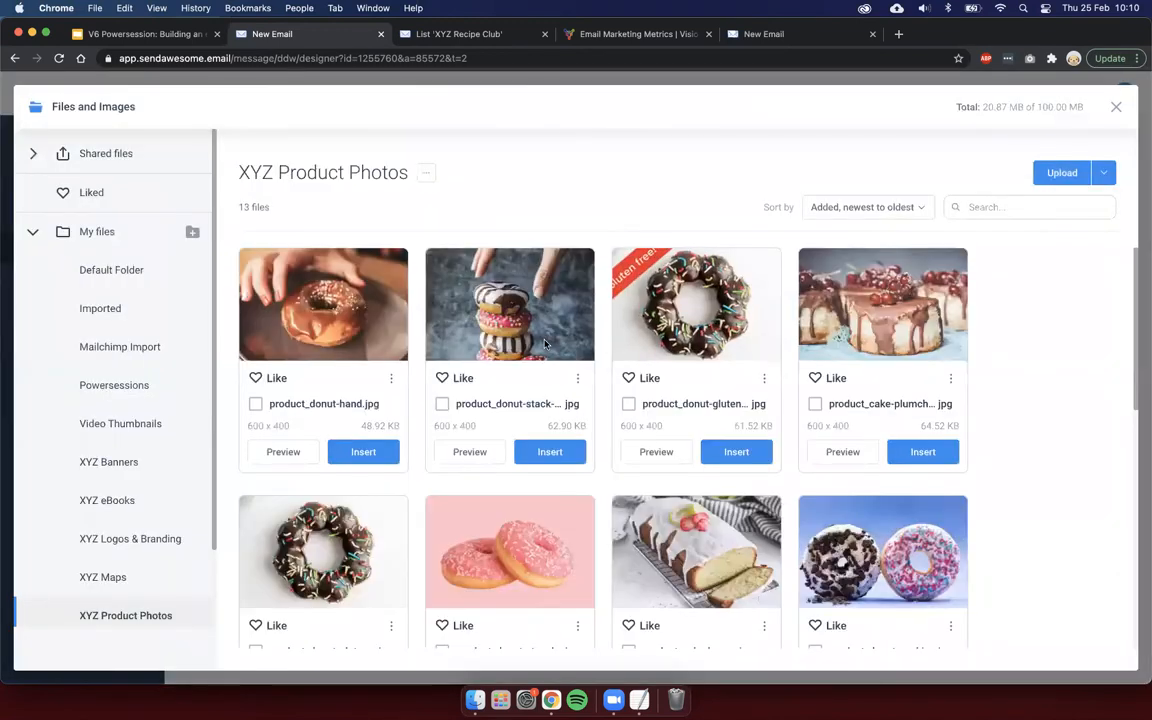
{"action": "scroll", "scroll_direction": "down", "scroll_amount": 3}
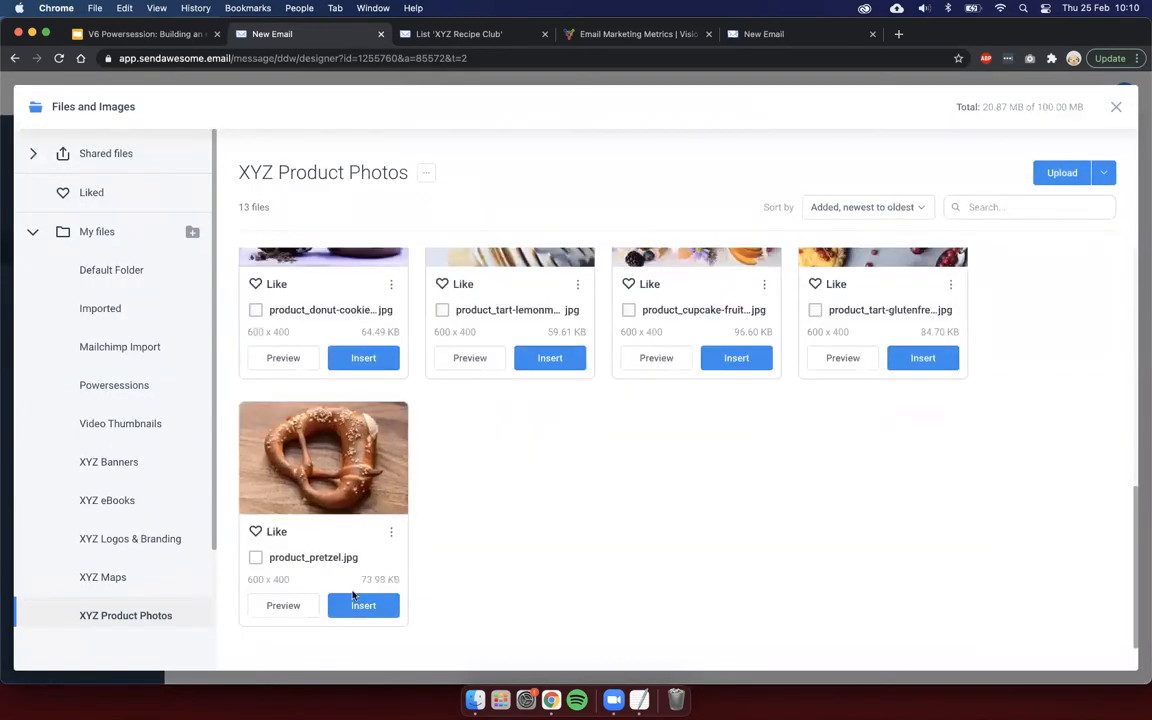
{"action": "left_click", "coordinate": [364, 604]}
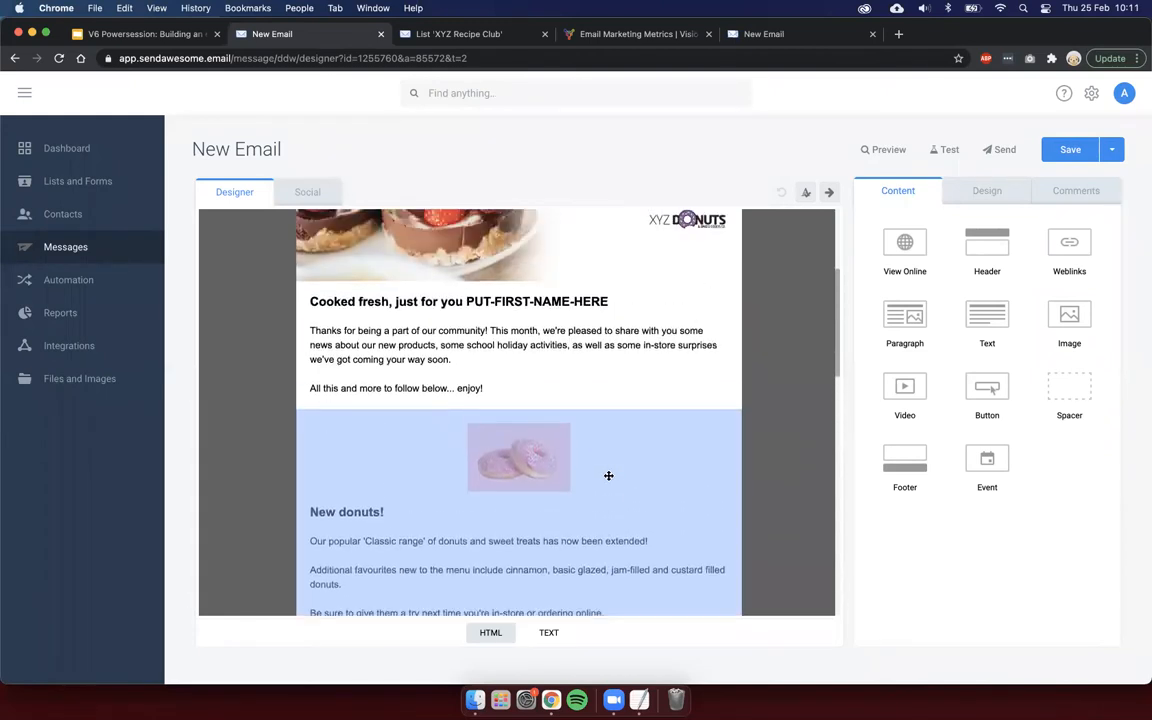
Step: Place Recipe Club launched beside New donuts! to form a two-column article row
{"action": "scroll", "scroll_direction": "down", "scroll_amount": 3}
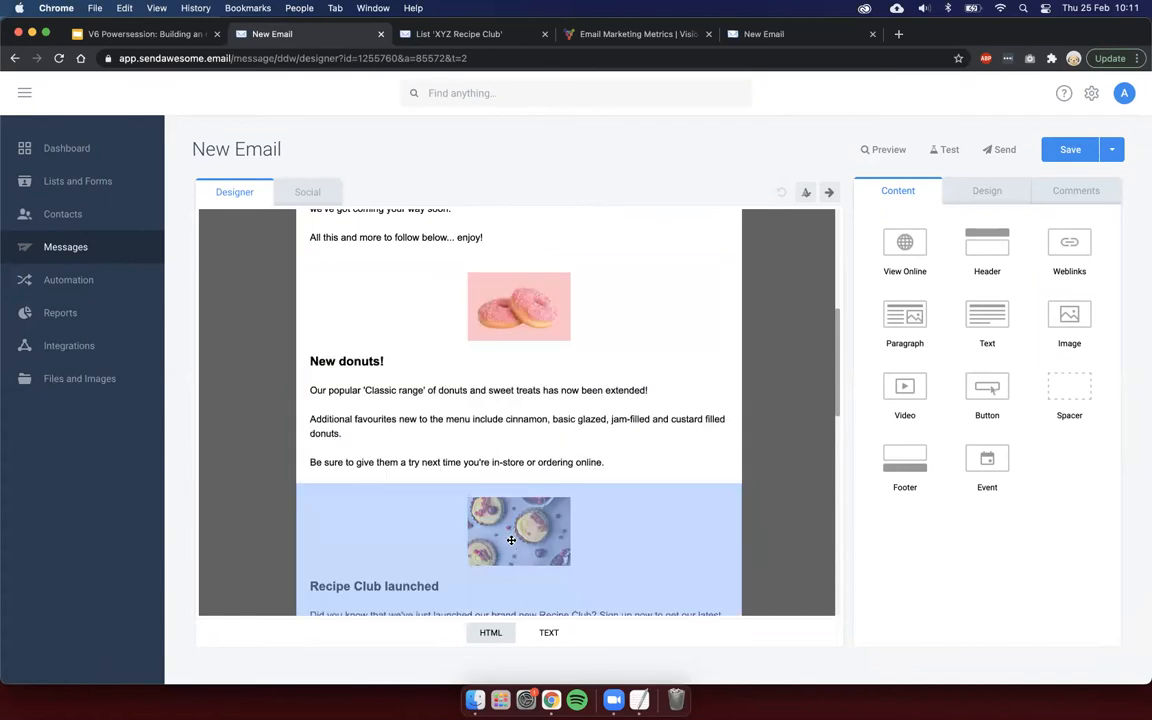
{"action": "scroll", "scroll_direction": "down", "scroll_amount": 3}
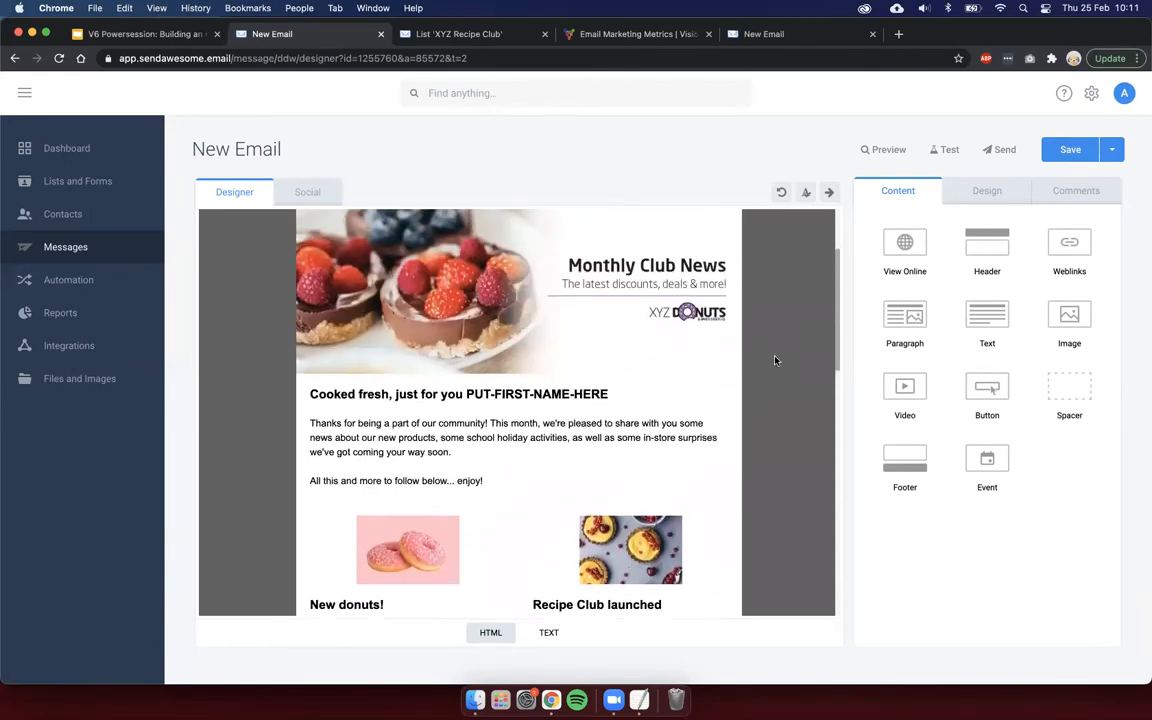
{"action": "scroll", "scroll_direction": "down", "scroll_amount": 3}
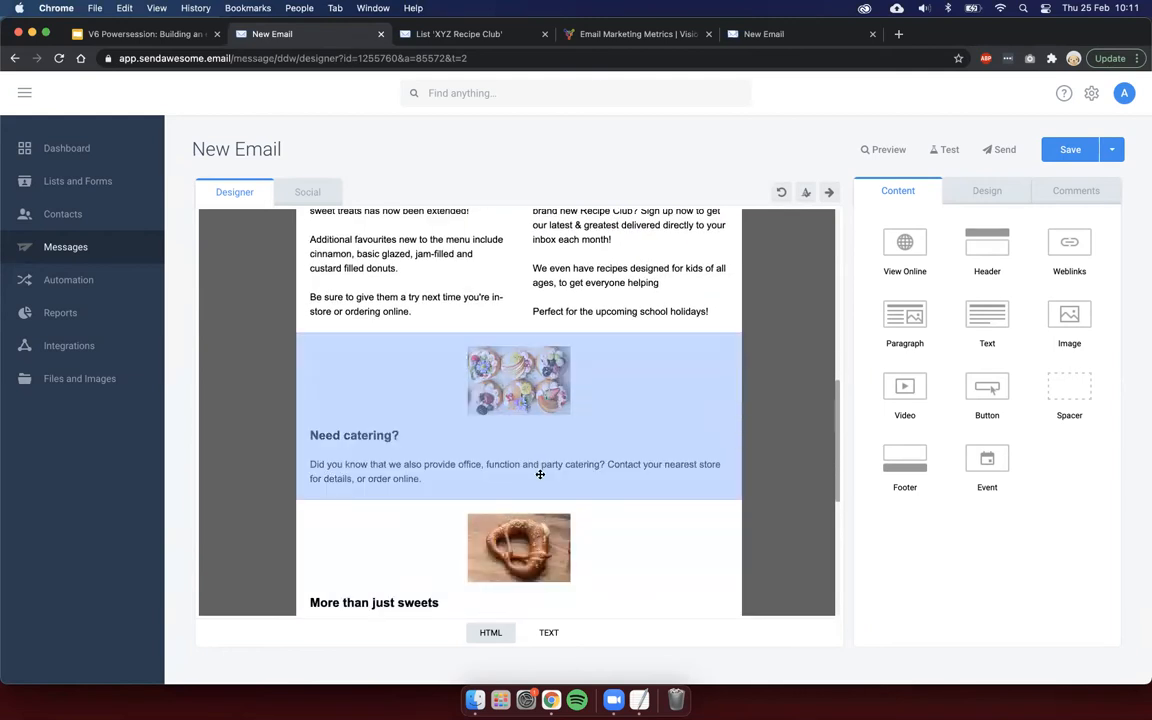
Step: Deselect Need catering? and compare the layout with the finished design in the slides
{"action": "left_click", "coordinate": [518, 548]}
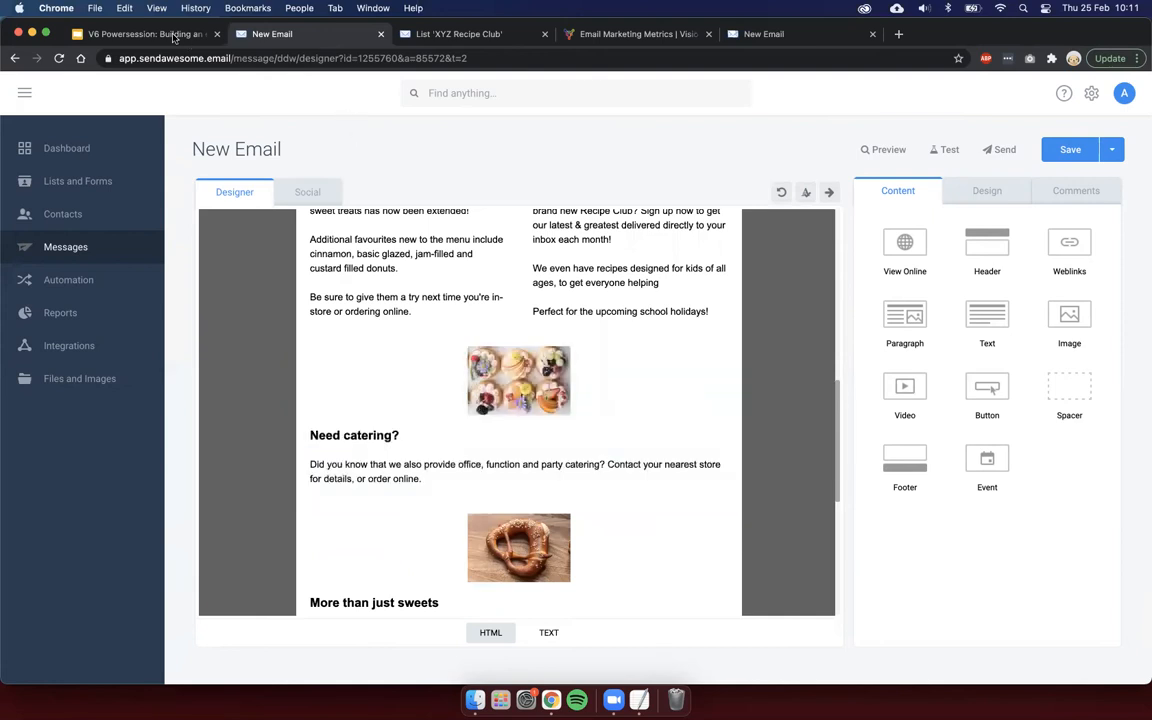
{"action": "left_click", "coordinate": [144, 32]}
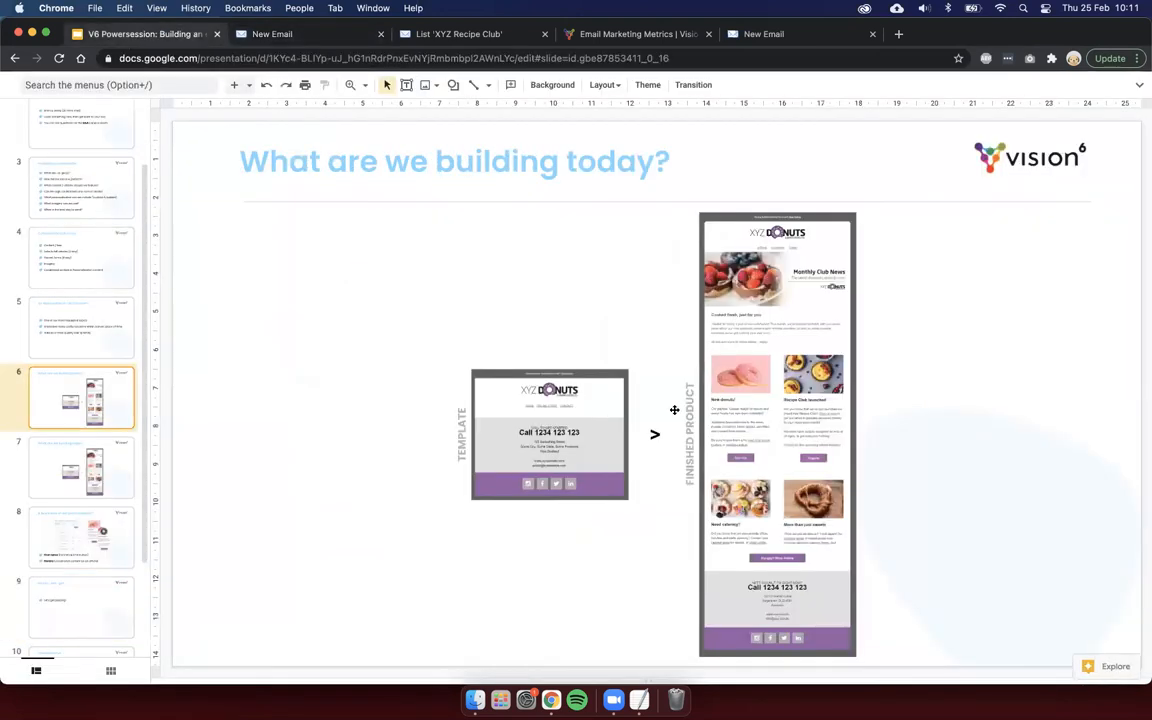
{"action": "mouse_move", "coordinate": [758, 496]}
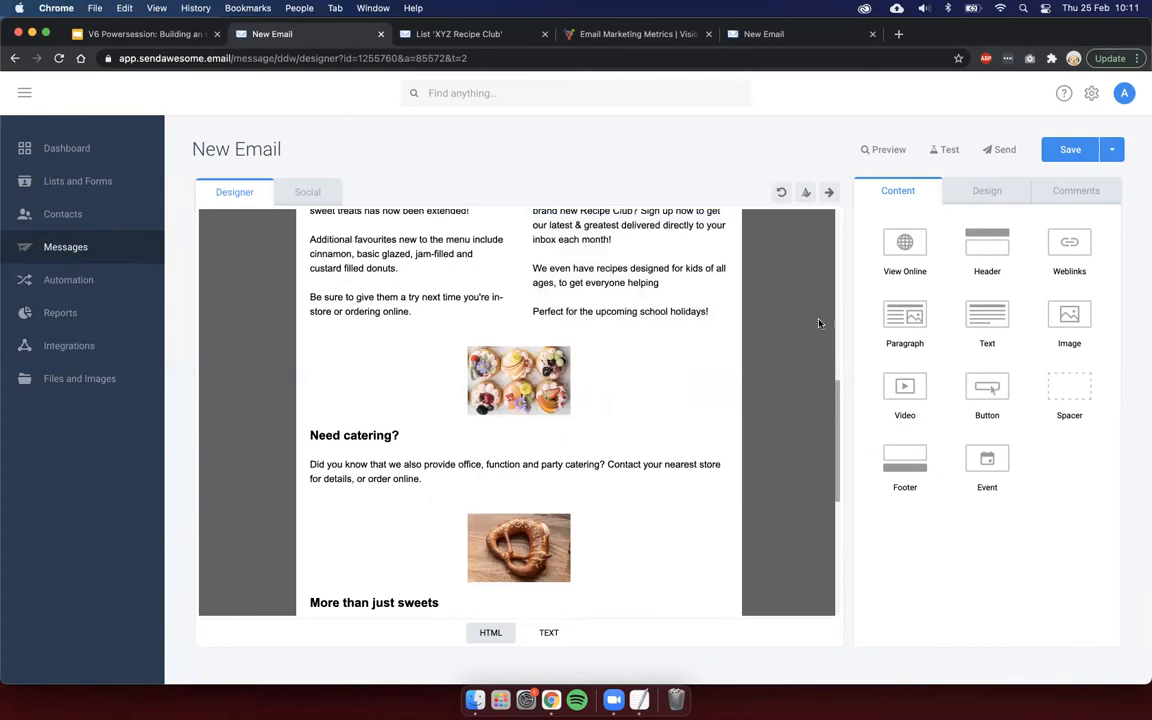
{"action": "mouse_move", "coordinate": [1080, 392]}
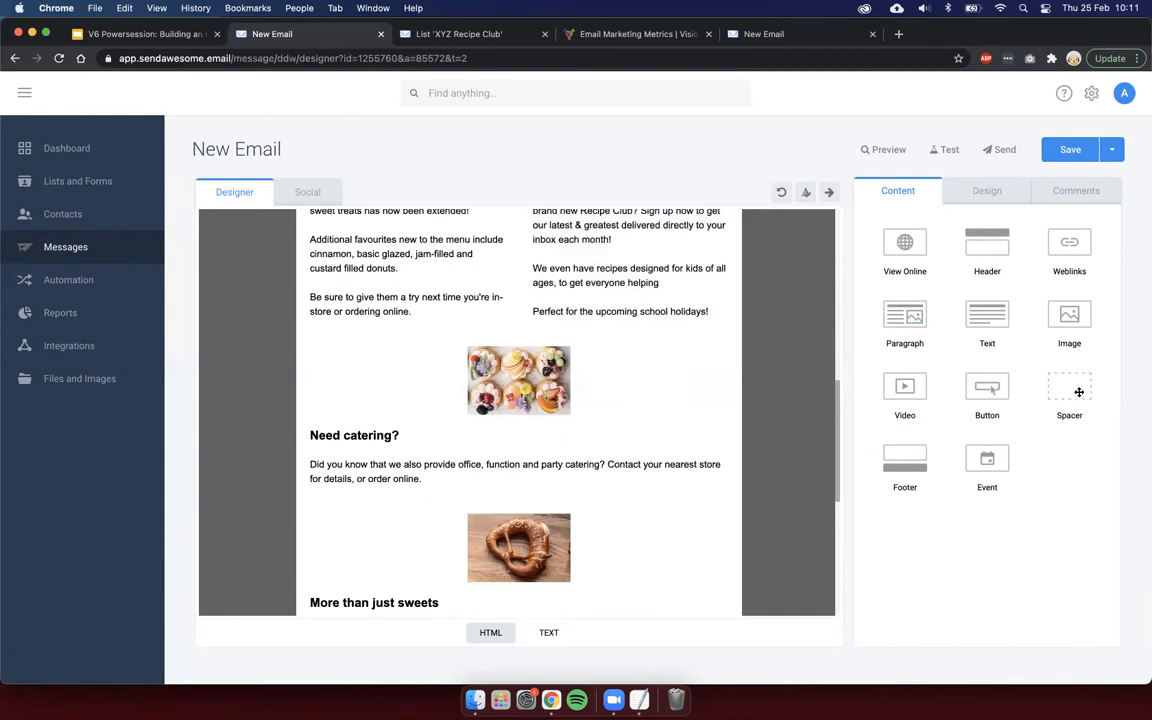
{"action": "mouse_move", "coordinate": [1068, 390]}
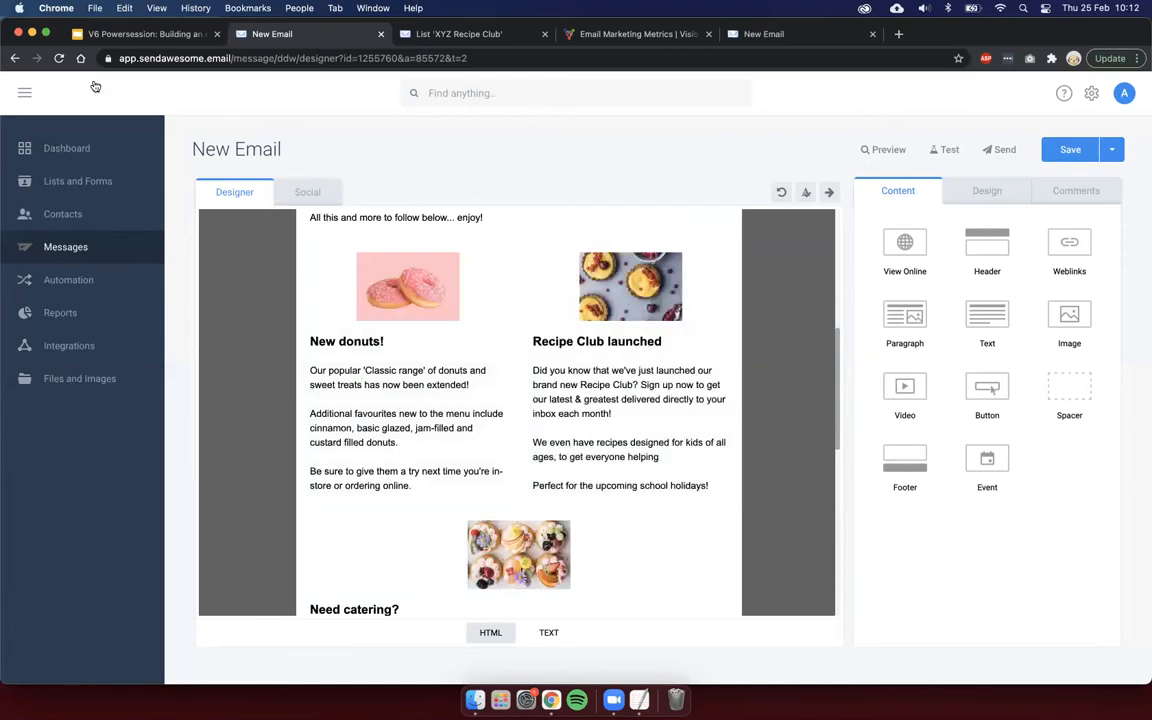
{"action": "left_click", "coordinate": [144, 32]}
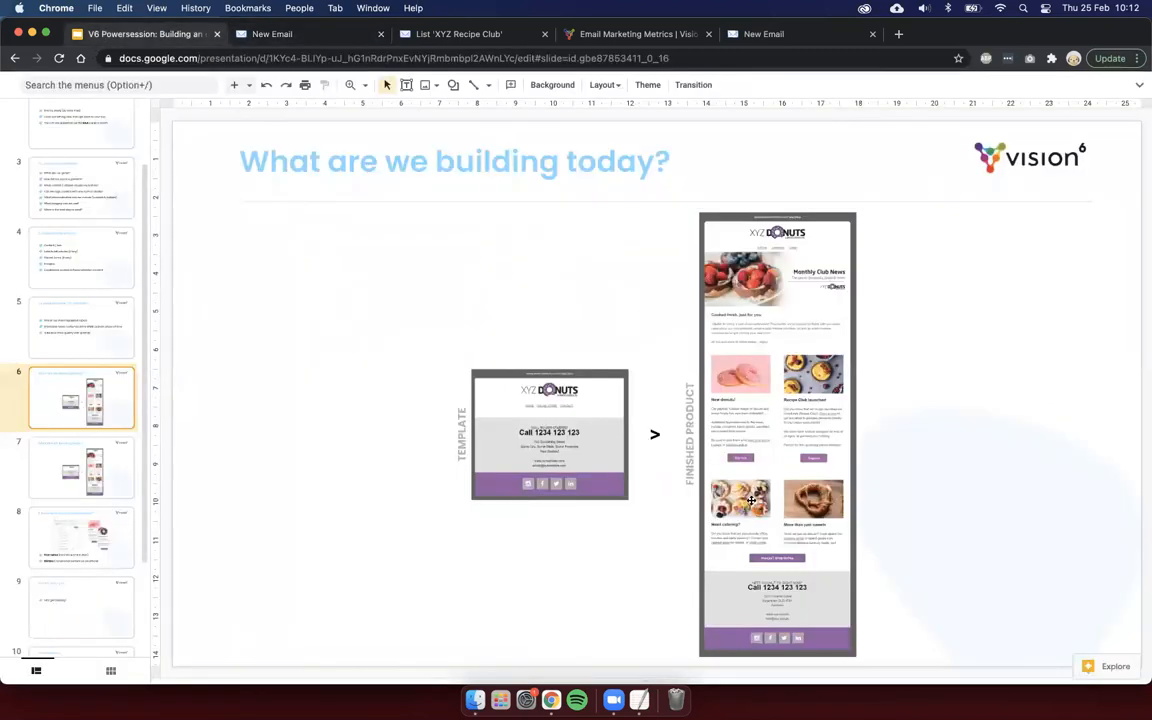
{"action": "mouse_move", "coordinate": [740, 378]}
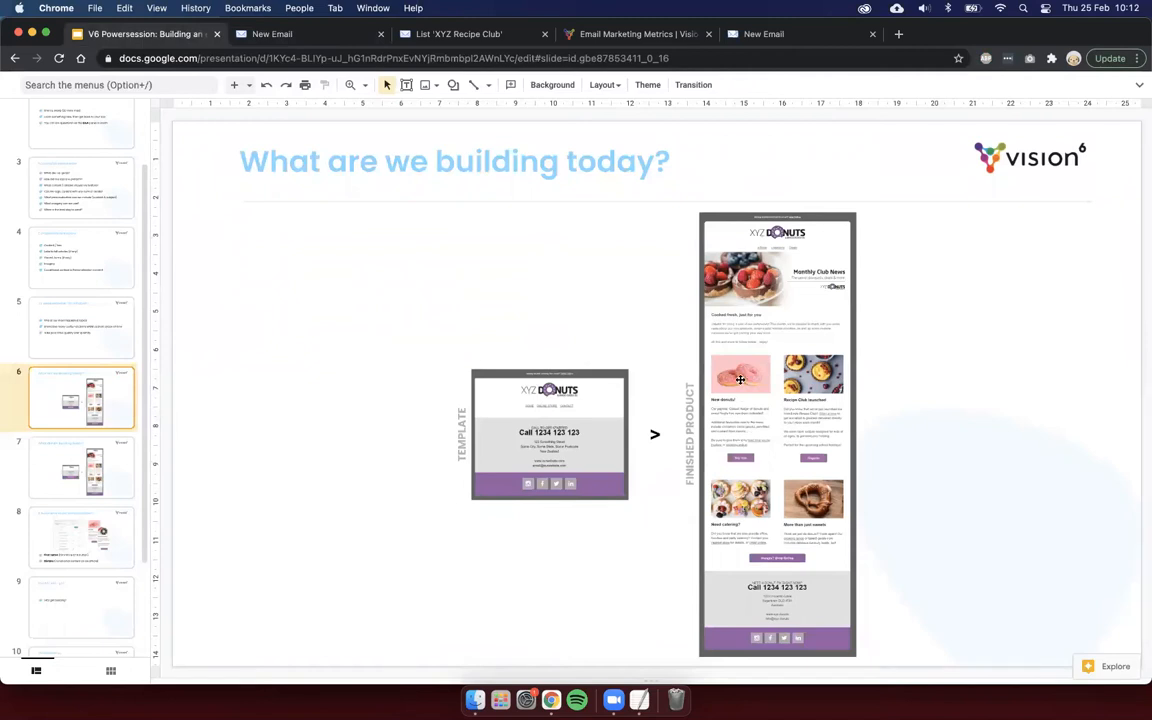
{"action": "mouse_move", "coordinate": [736, 436]}
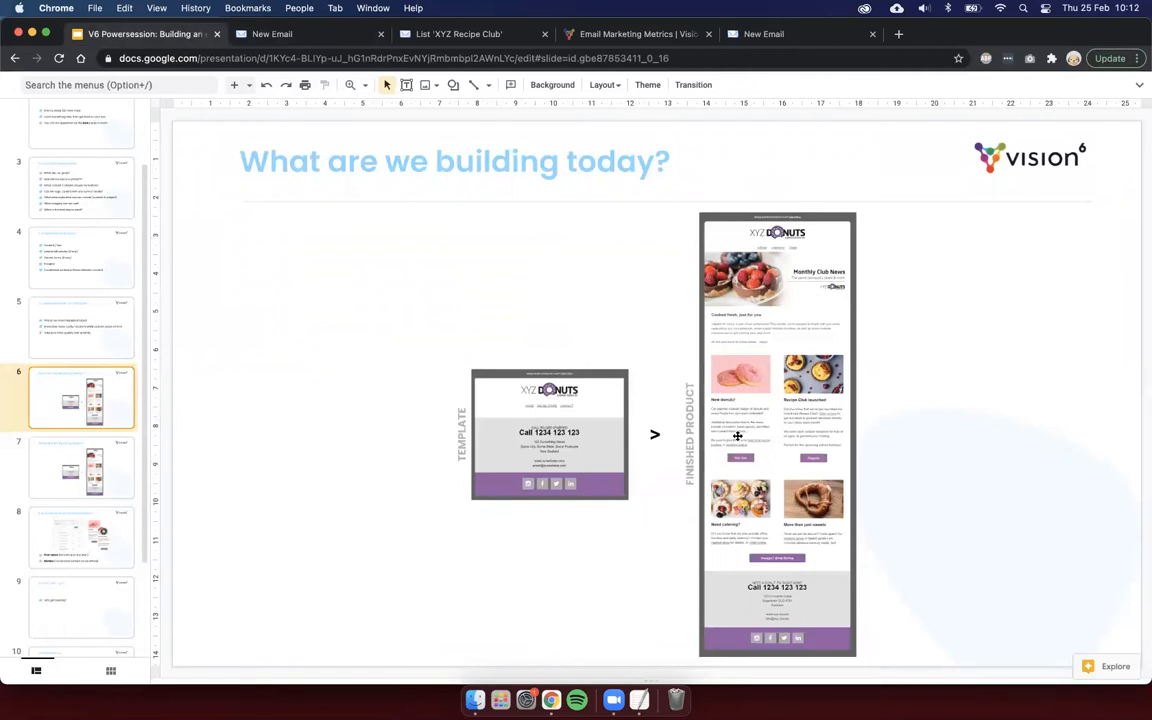
{"action": "mouse_move", "coordinate": [732, 590]}
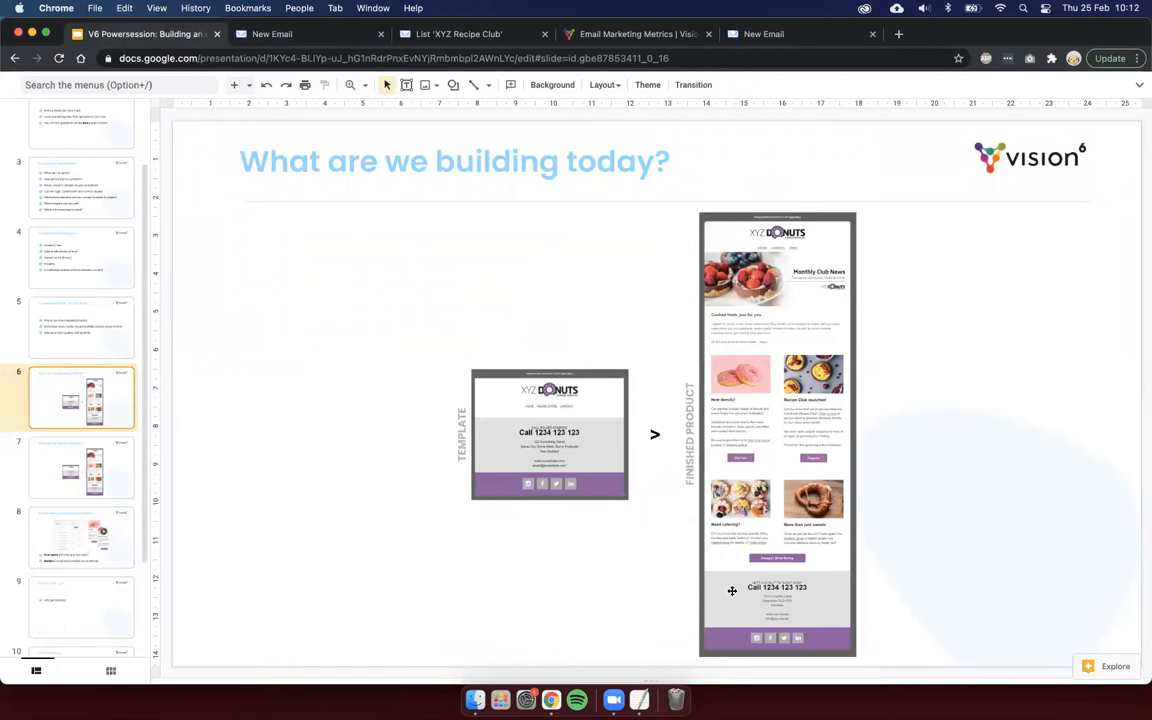
{"action": "mouse_move", "coordinate": [848, 460]}
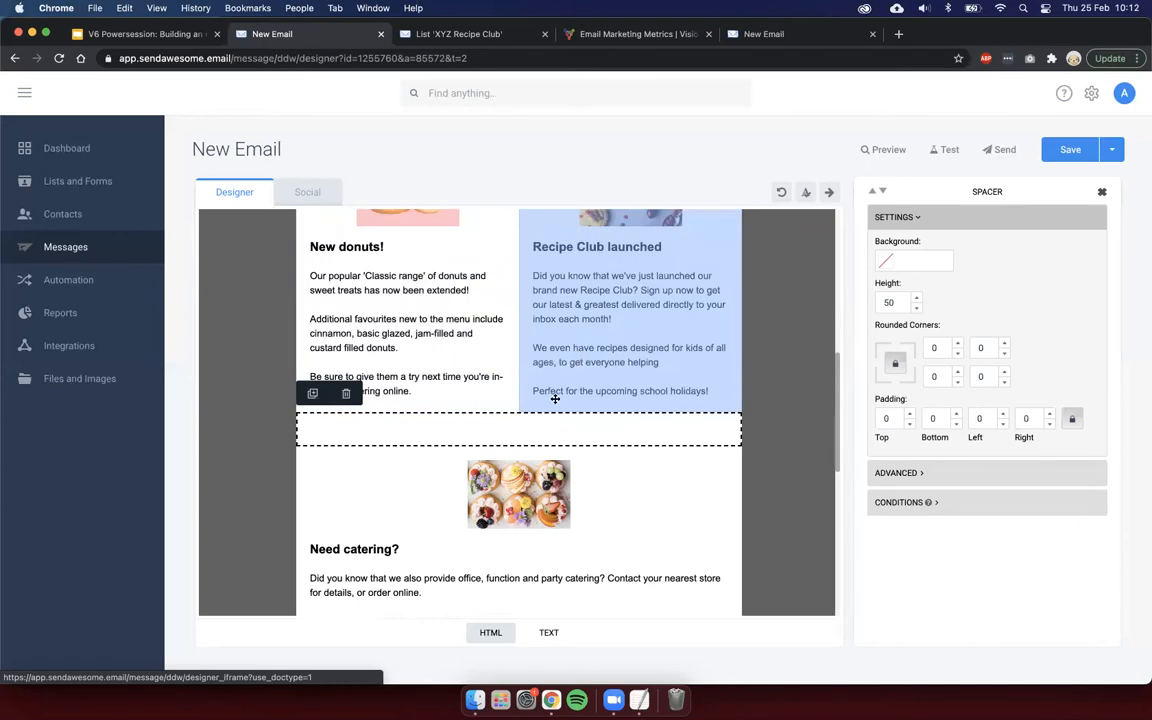
Step: Pair Need catering? and More than just sweets side by side beneath the spacer
{"action": "scroll", "scroll_direction": "down", "scroll_amount": 3}
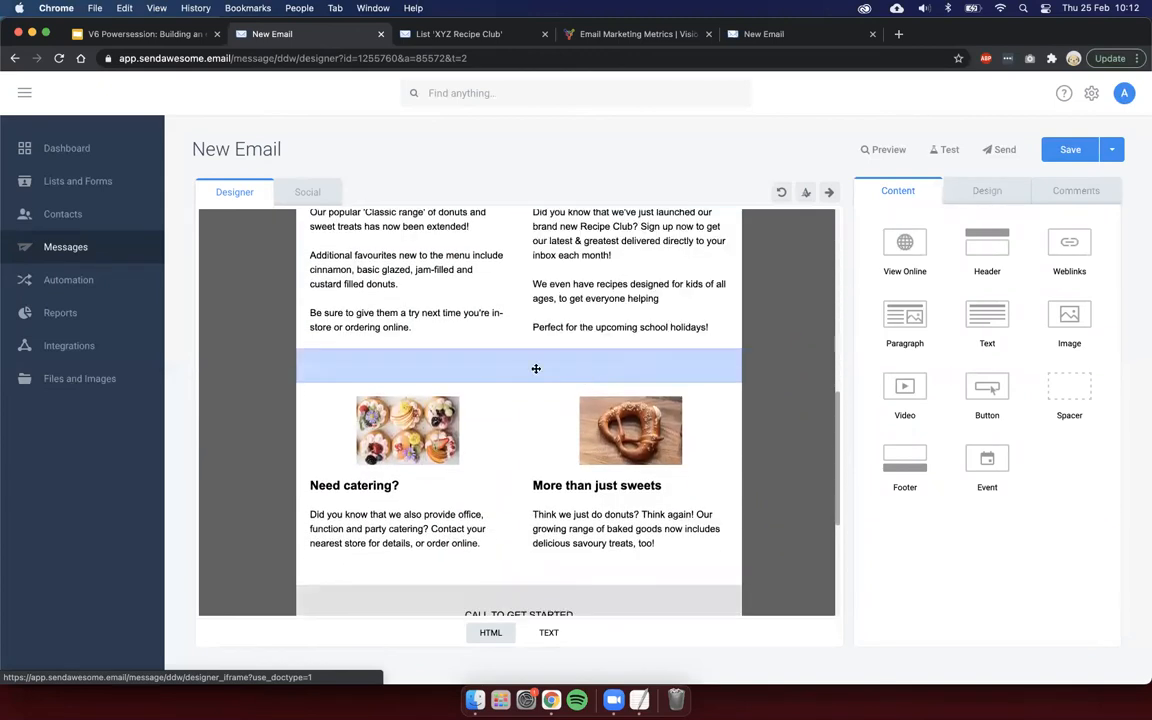
{"action": "left_click", "coordinate": [630, 464]}
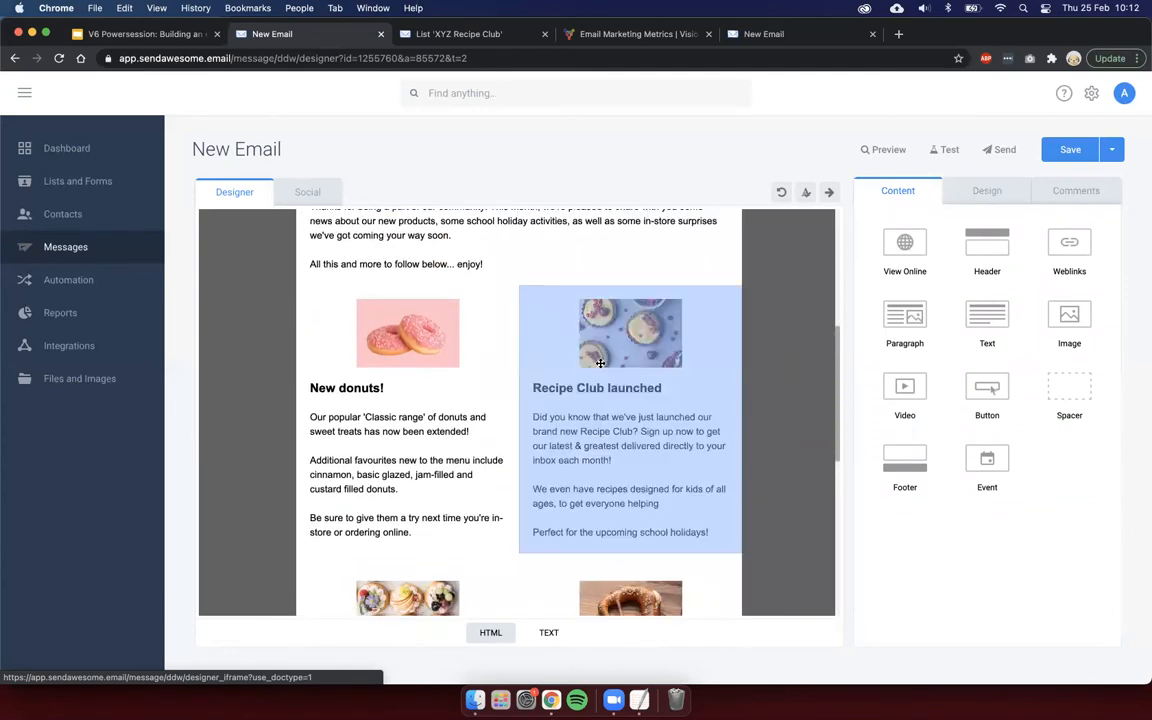
Step: Check the New donuts and Recipe Club launched image settings at 285×190 full column width
{"action": "left_click", "coordinate": [408, 348]}
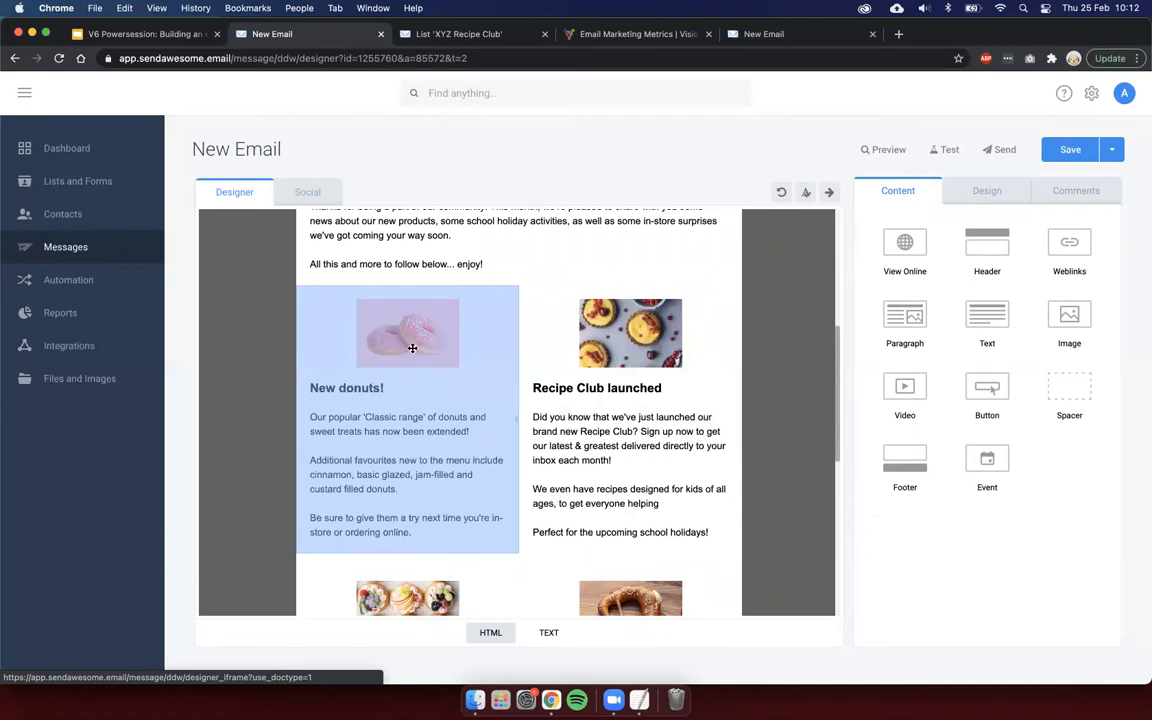
{"action": "left_click", "coordinate": [168, 42]}
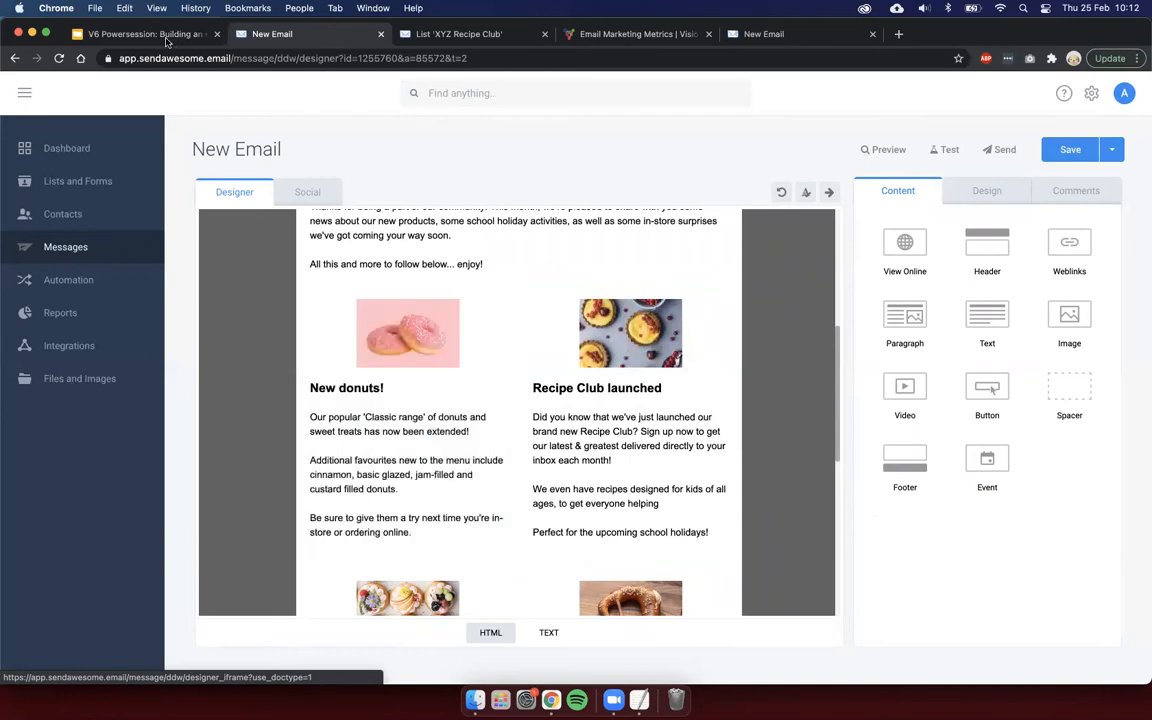
{"action": "left_click", "coordinate": [140, 34]}
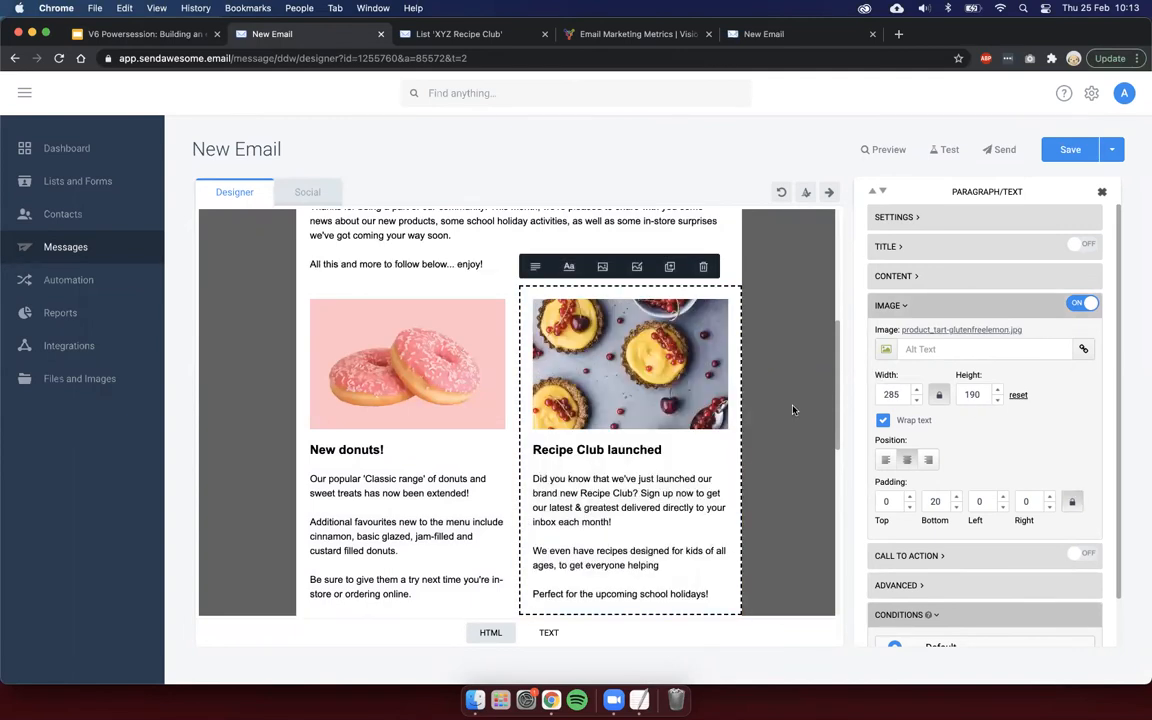
{"action": "scroll", "scroll_direction": "down", "scroll_amount": 3}
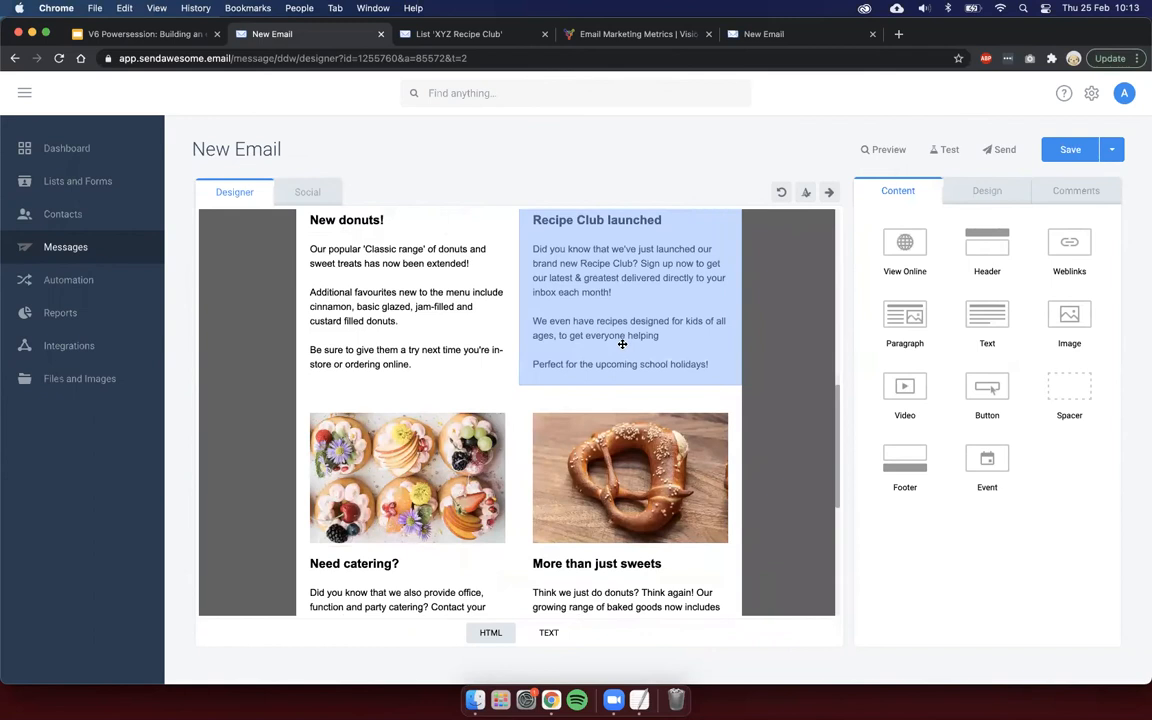
Step: Add a Button block below the catering/sweets row labelled Order online now
{"action": "scroll", "scroll_direction": "down", "scroll_amount": 3}
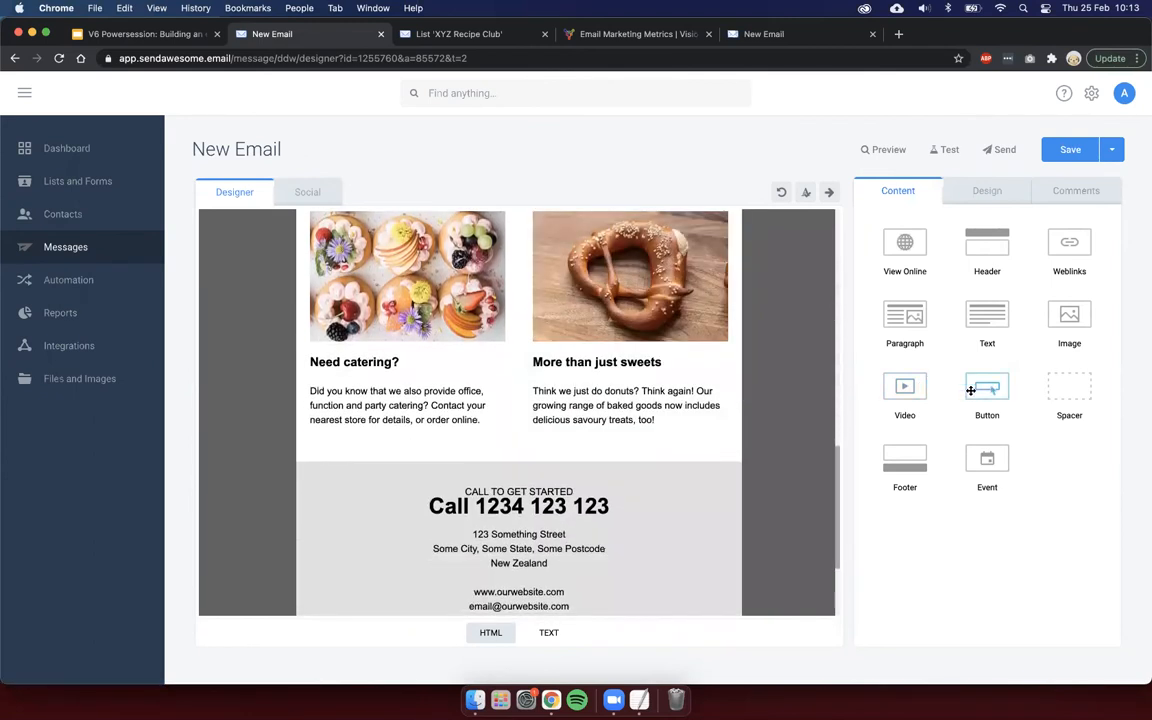
{"action": "left_click_drag", "start_coordinate": [988, 390], "coordinate": [552, 460]}
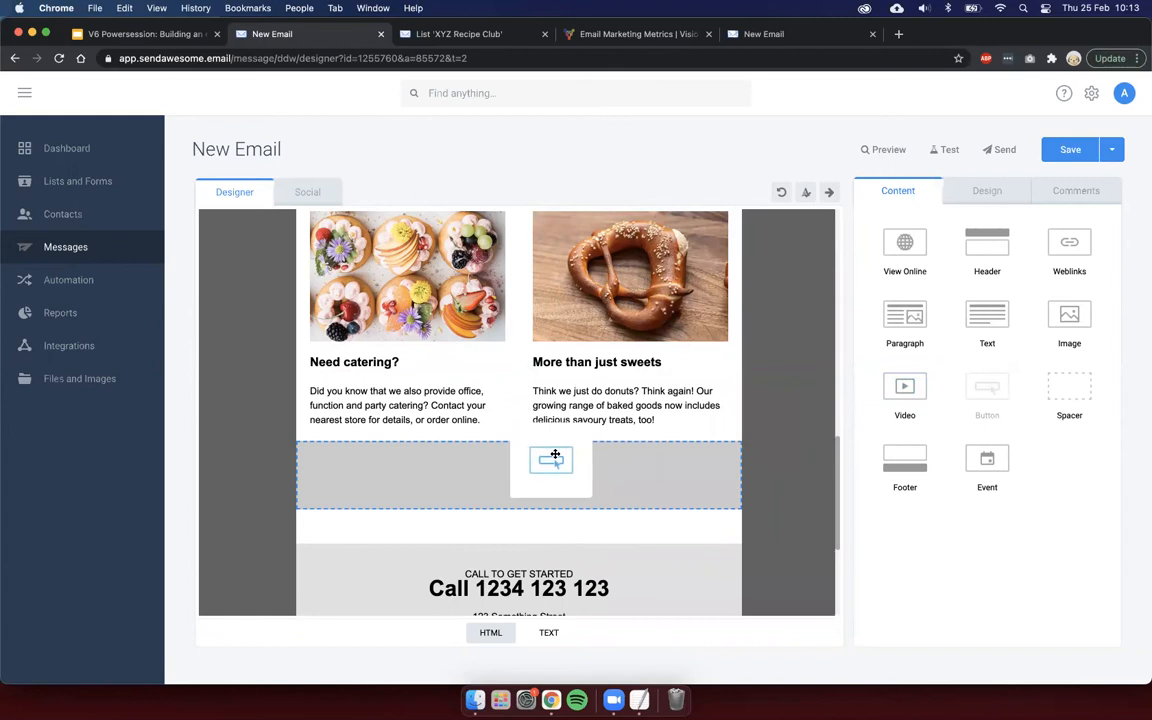
{"action": "left_click", "coordinate": [552, 458]}
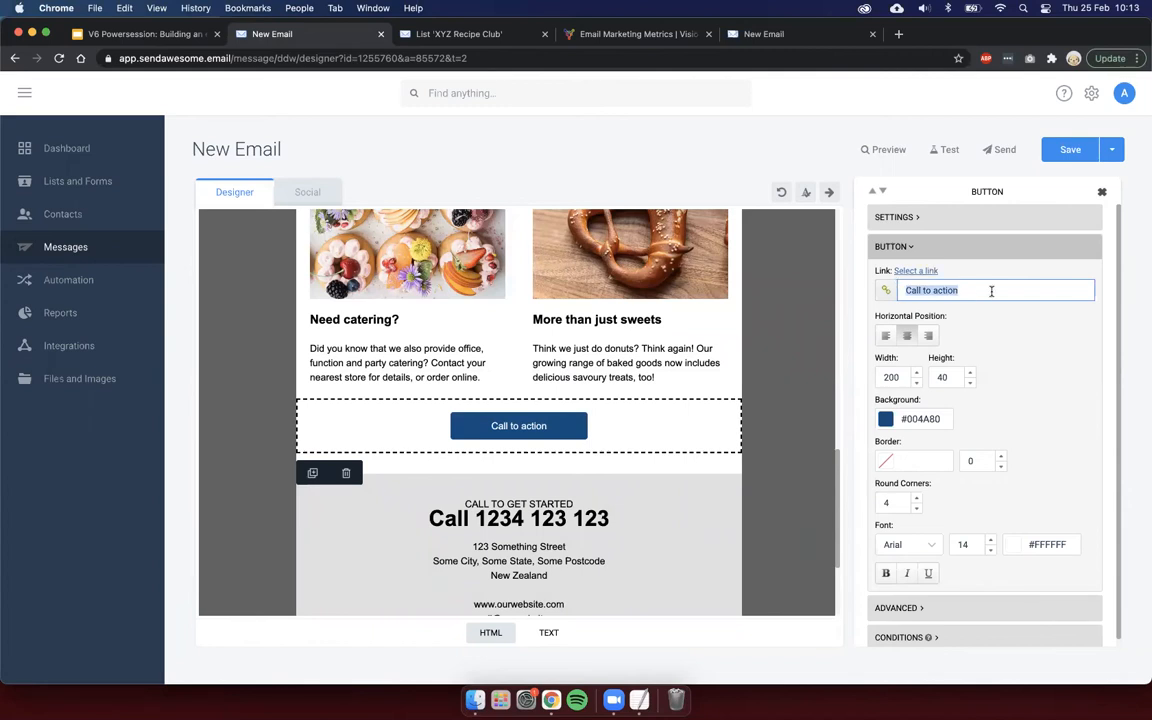
{"action": "type", "text": "Order online now"}
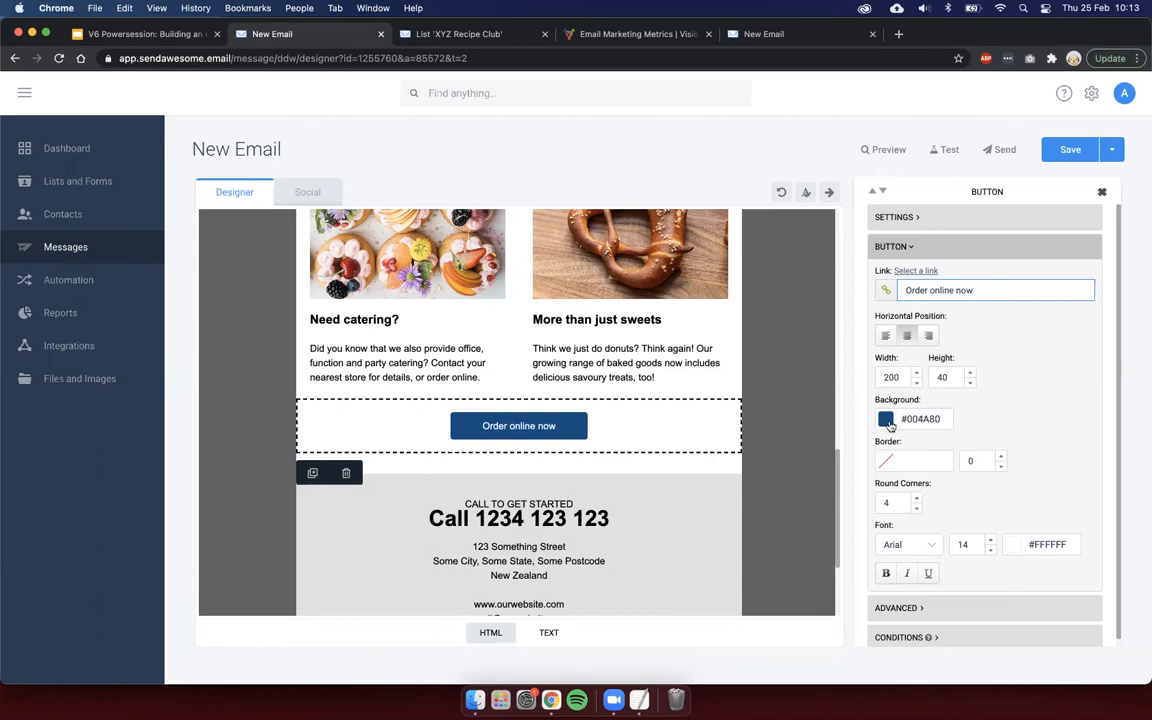
{"action": "left_click", "coordinate": [886, 418]}
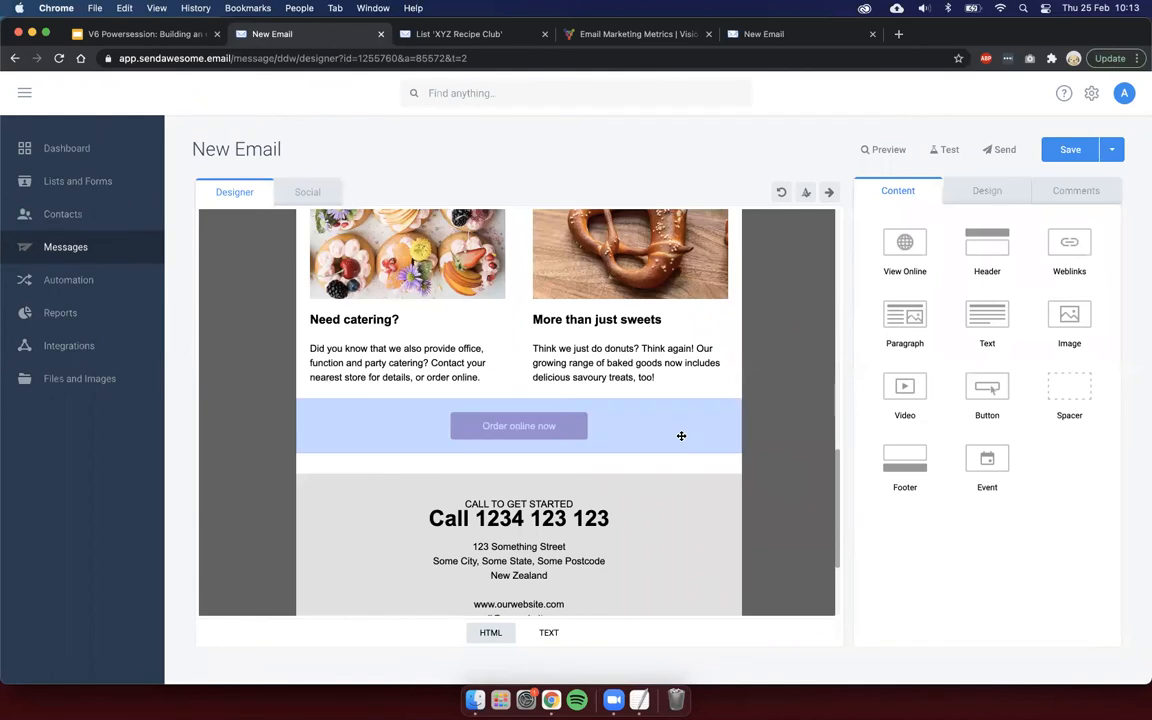
{"action": "left_click", "coordinate": [518, 426]}
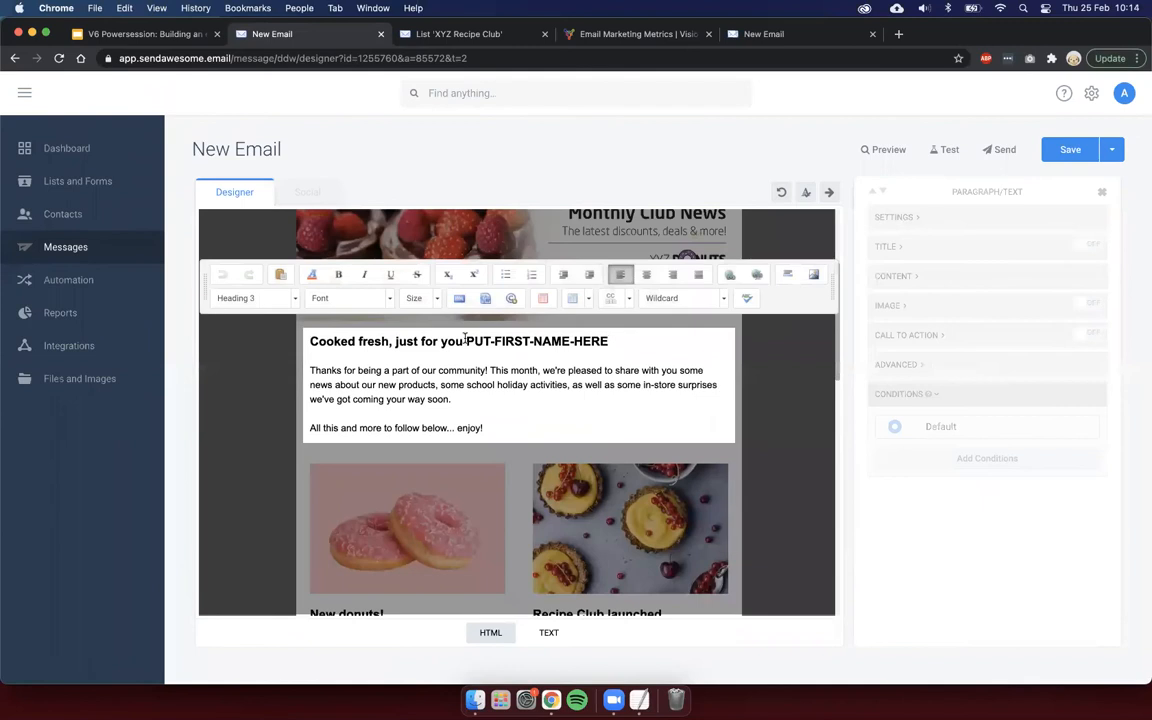
Step: Remove PUT-FIRST-NAME-HERE from the heading and choose the XYZ Customers First name wildcard
{"action": "double_click", "coordinate": [536, 340]}
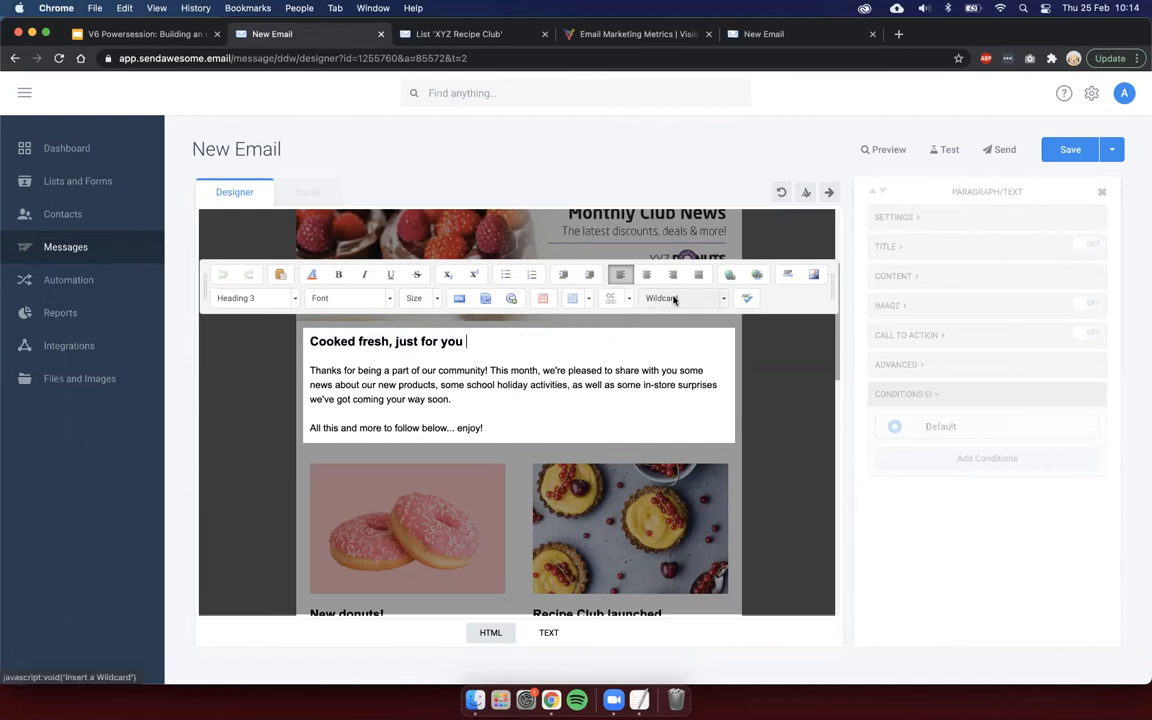
{"action": "mouse_move", "coordinate": [684, 298]}
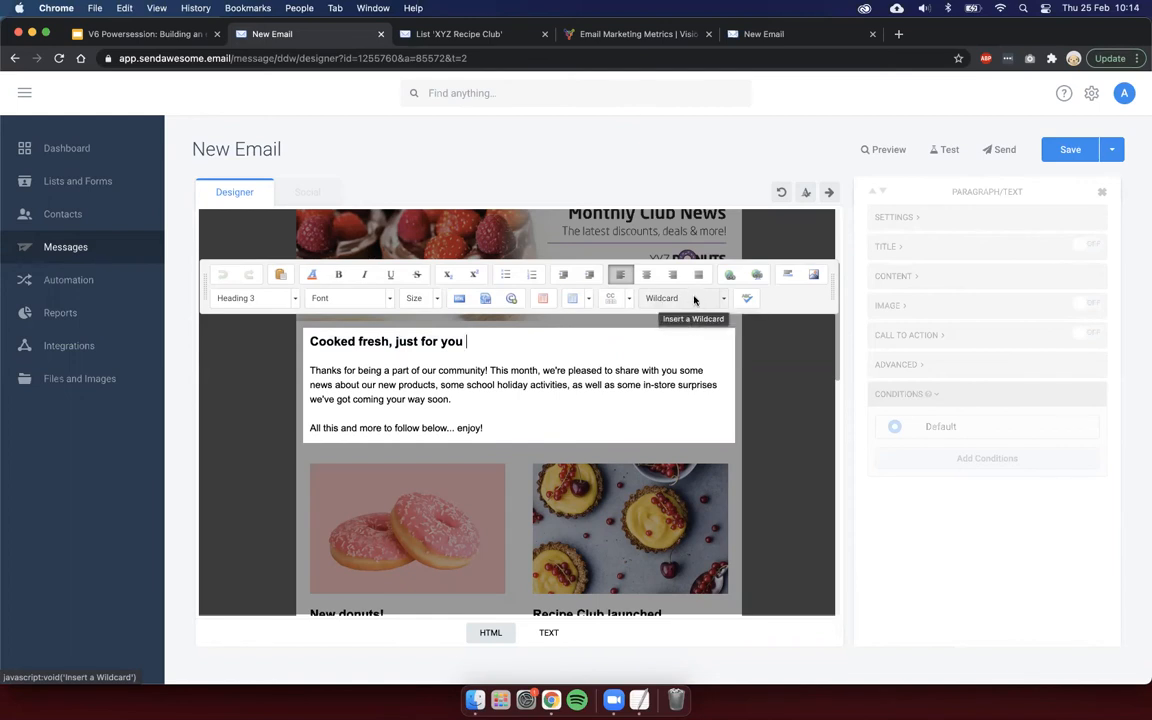
{"action": "left_click", "coordinate": [724, 298]}
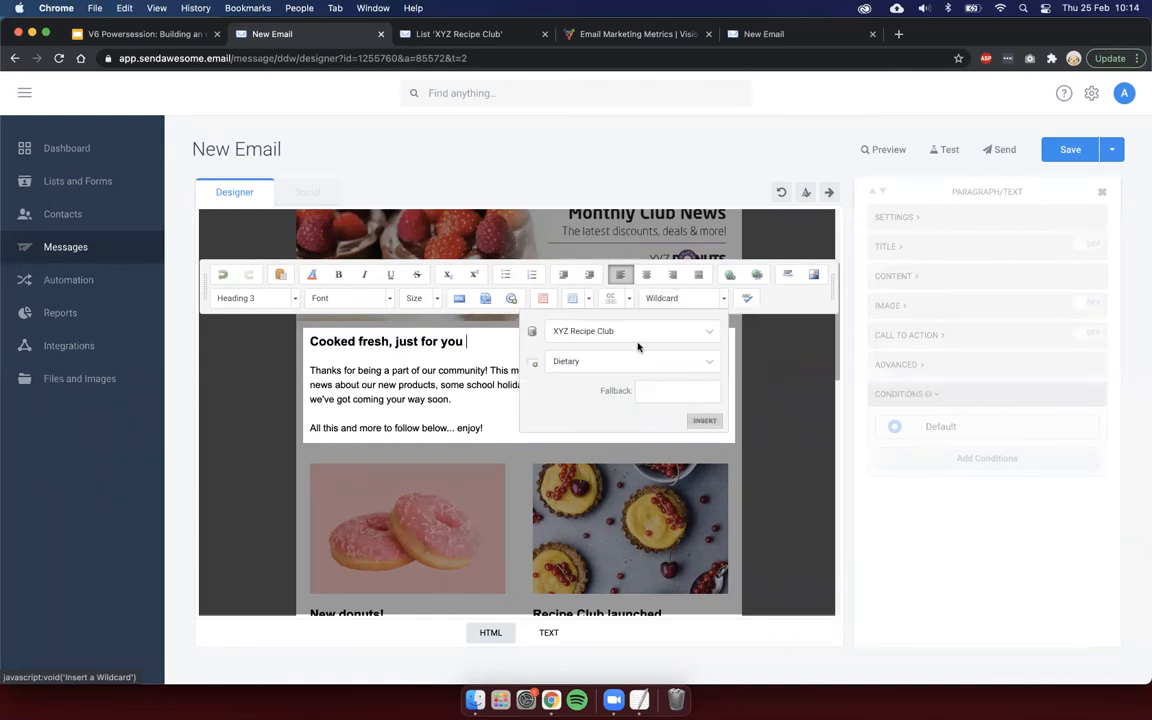
{"action": "left_click", "coordinate": [630, 332]}
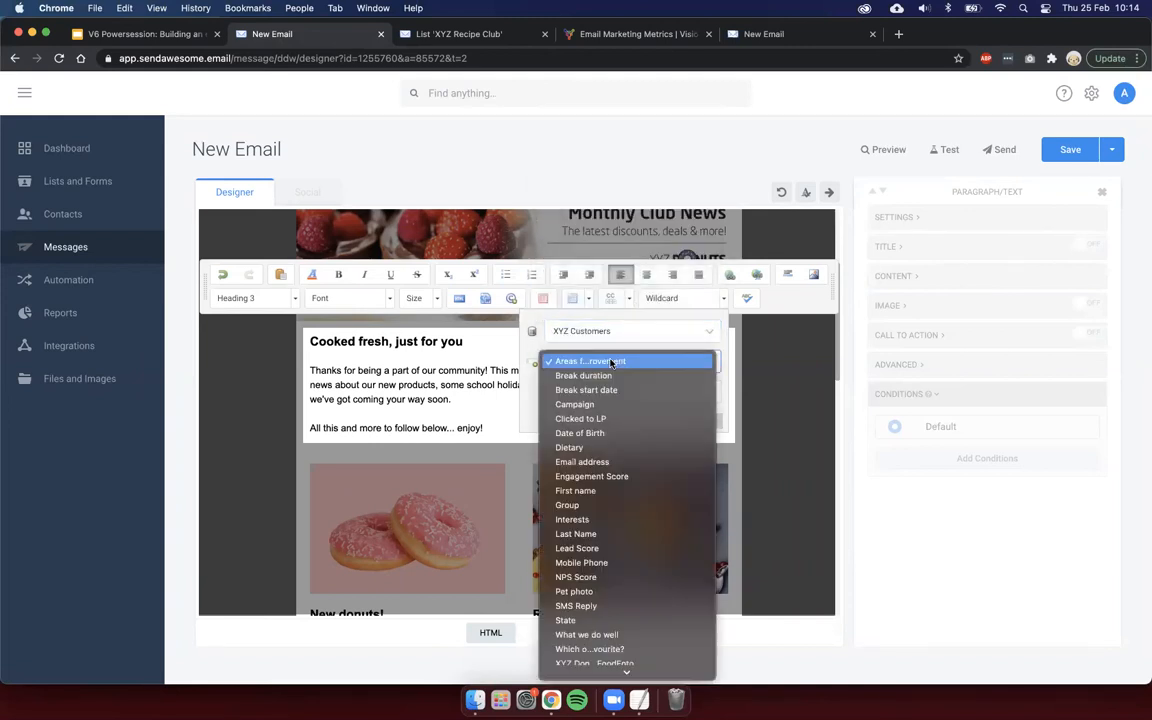
{"action": "mouse_move", "coordinate": [576, 490]}
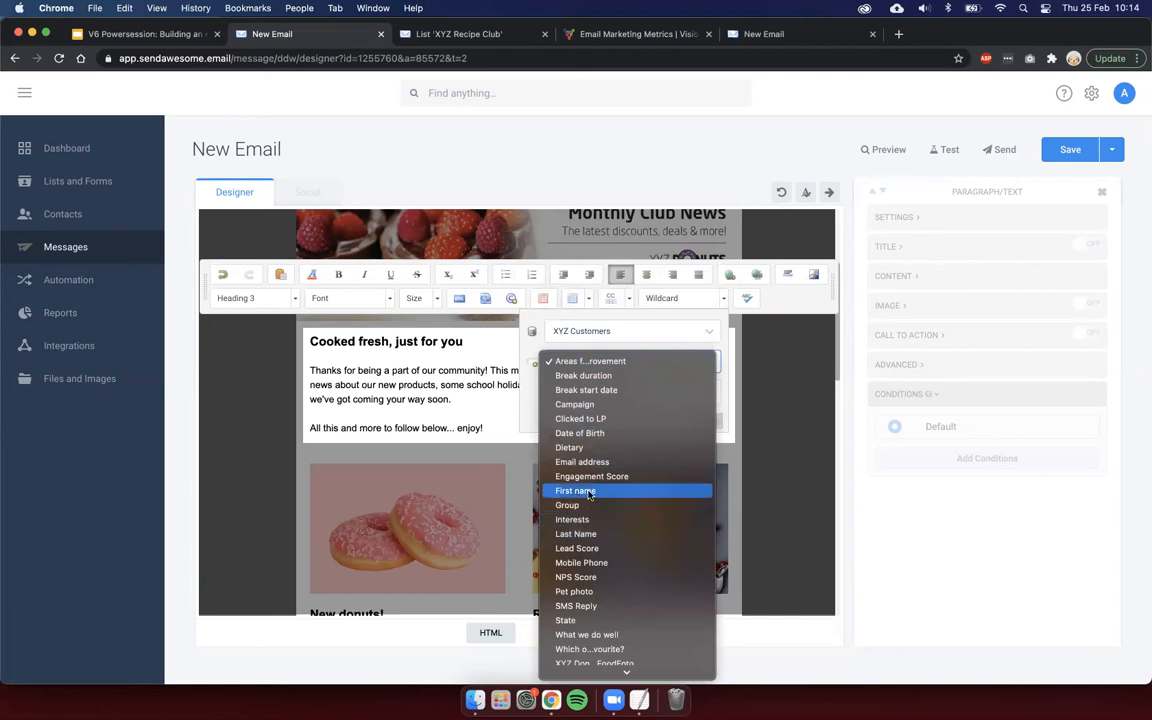
{"action": "left_click", "coordinate": [574, 490]}
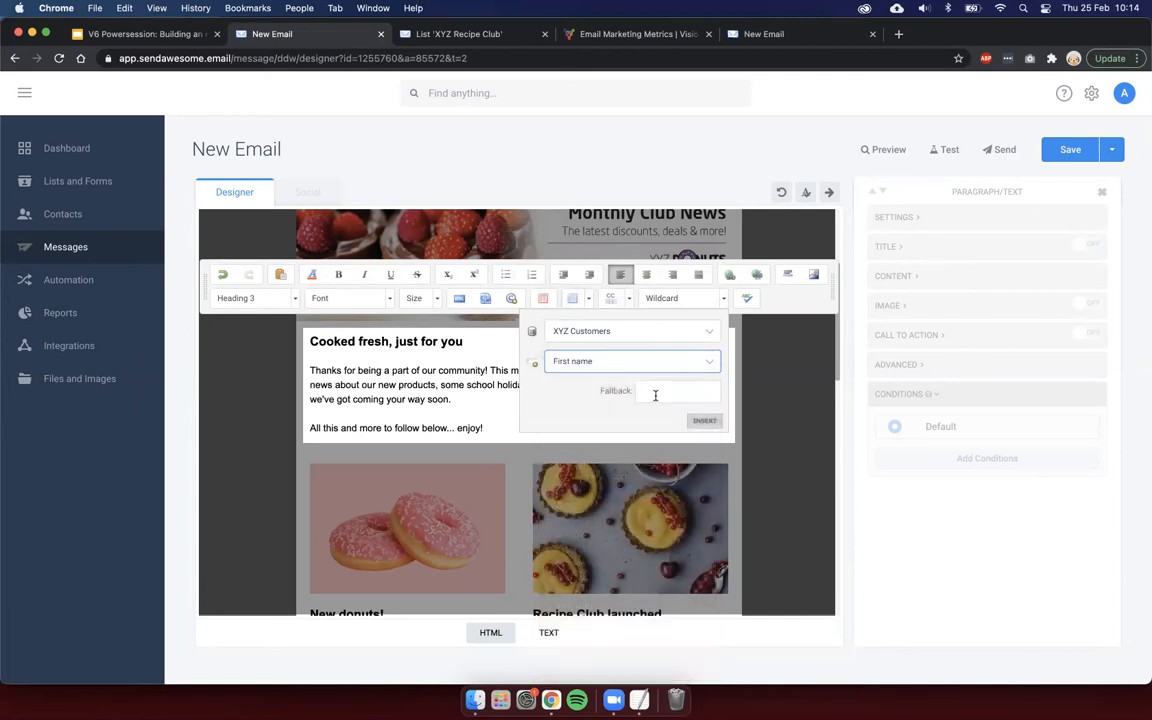
Step: Insert the %%First_name%% wildcard so the heading reads Cooked fresh, just for you %%First_name%%
{"action": "left_click", "coordinate": [678, 390]}
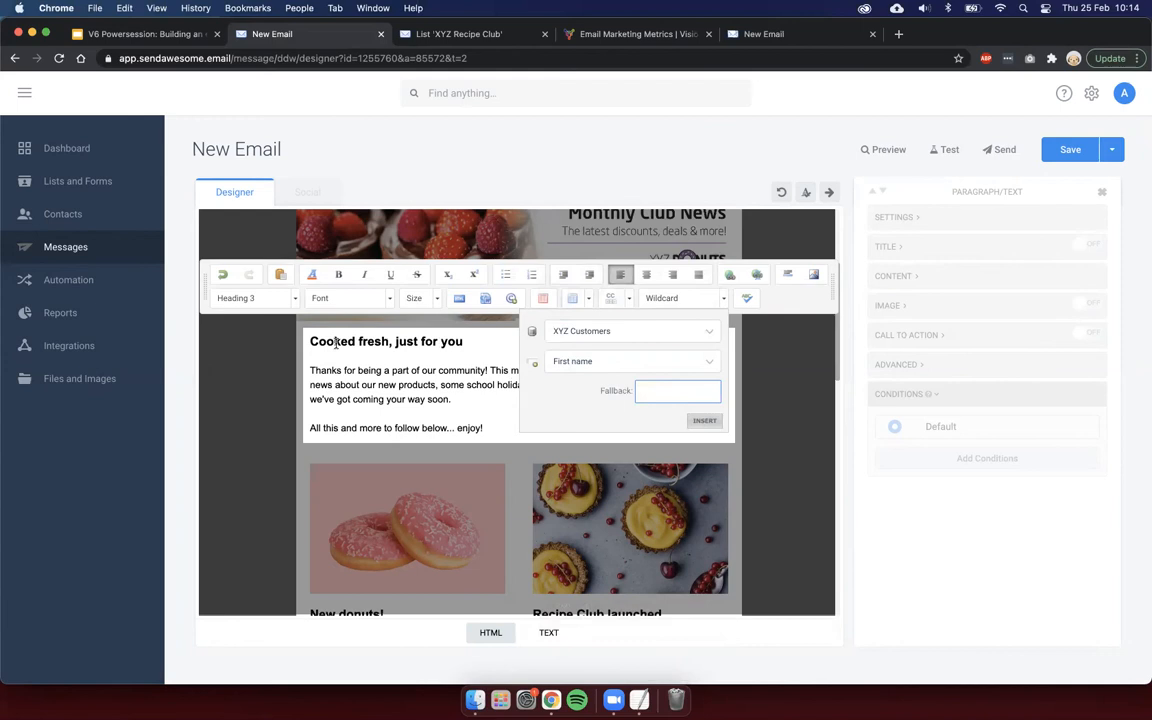
{"action": "mouse_move", "coordinate": [476, 340]}
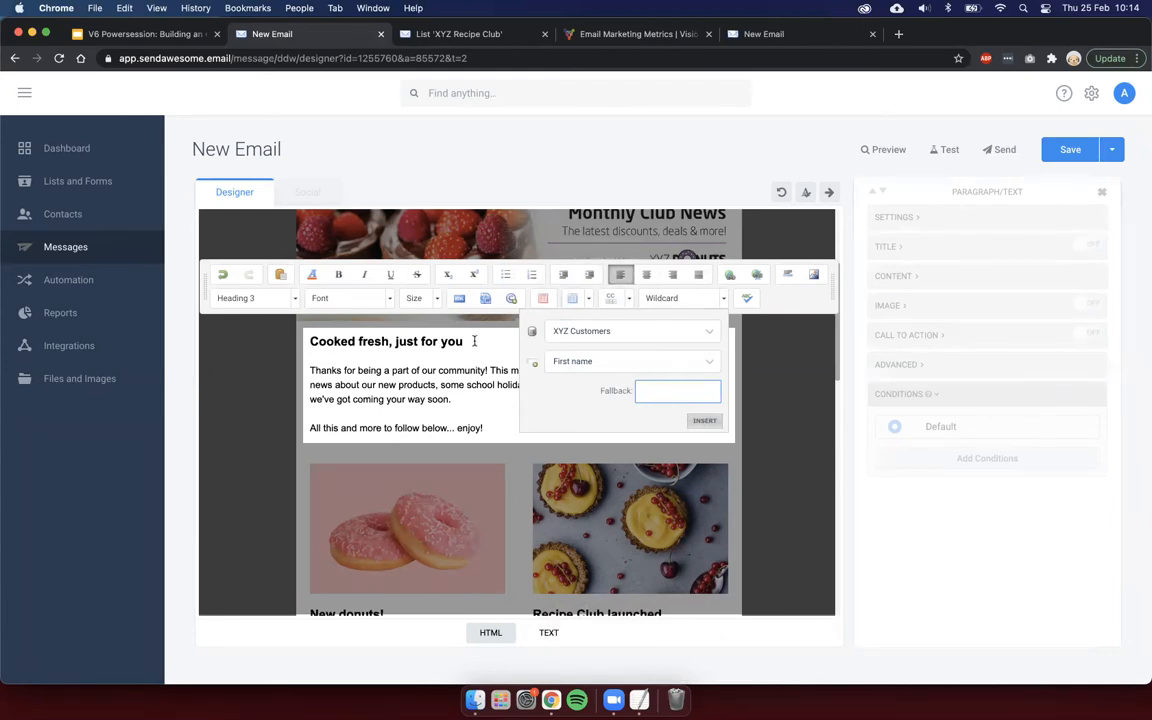
{"action": "left_click", "coordinate": [704, 420]}
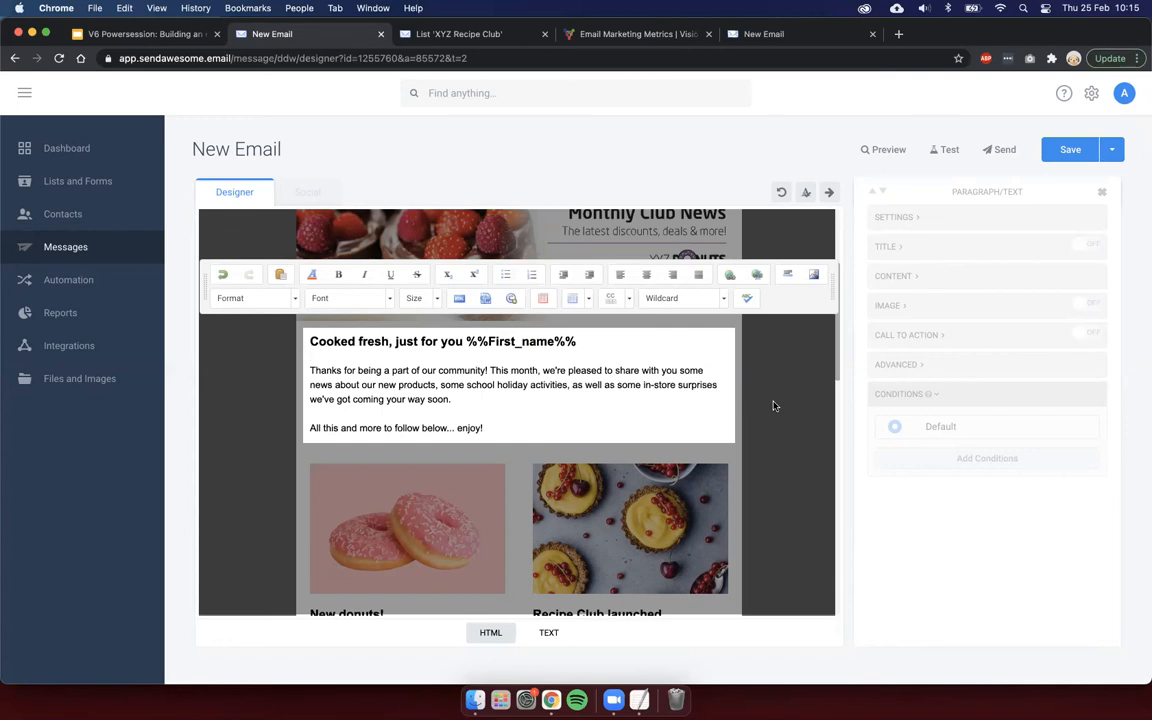
{"action": "left_click", "coordinate": [776, 404]}
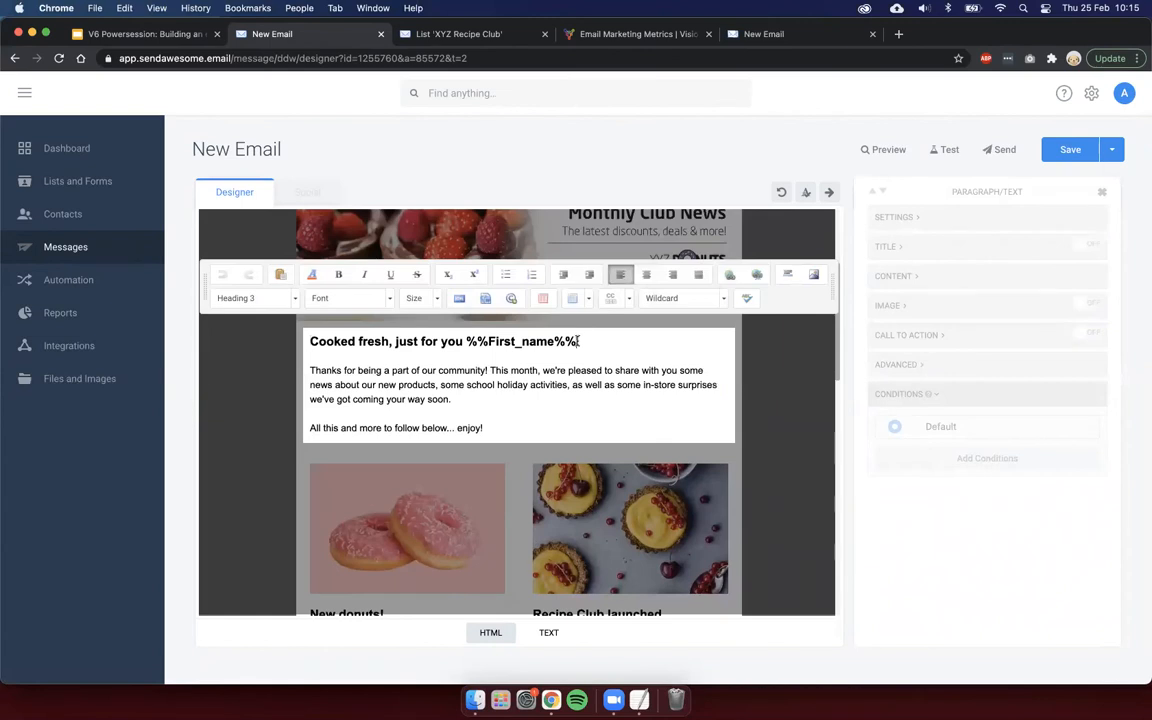
{"action": "double_click", "coordinate": [520, 340]}
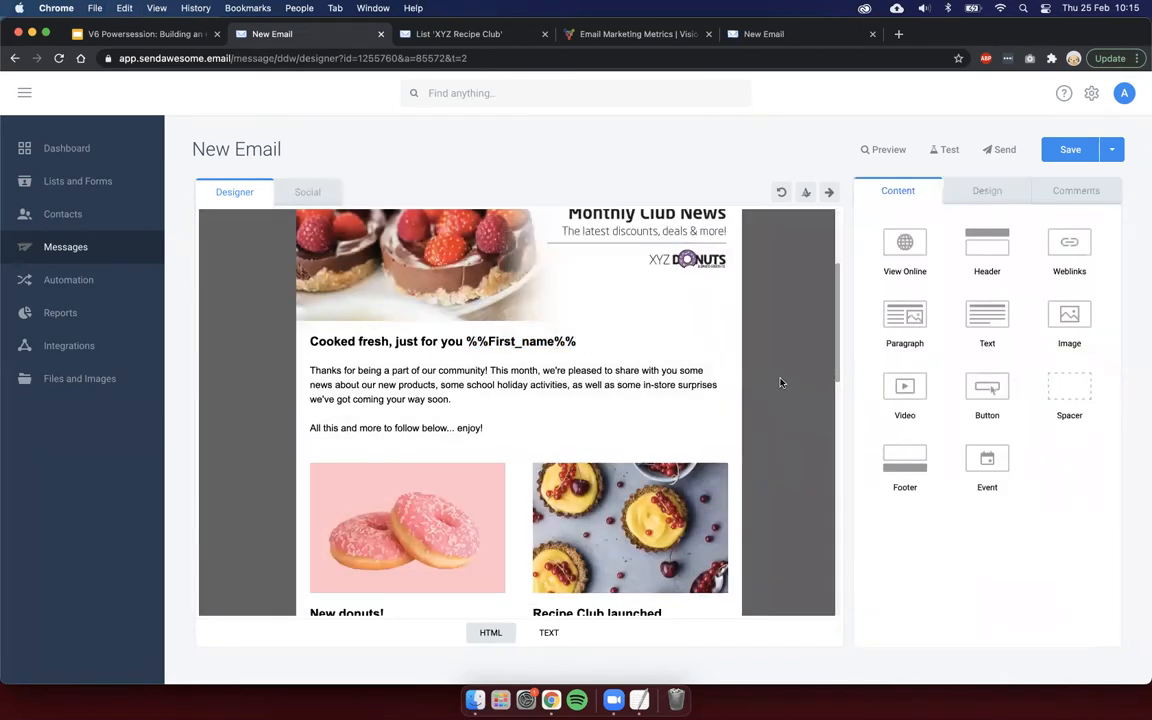
Step: Append %%First_name%% to the Order online now button label
{"action": "scroll", "scroll_direction": "down", "scroll_amount": 3}
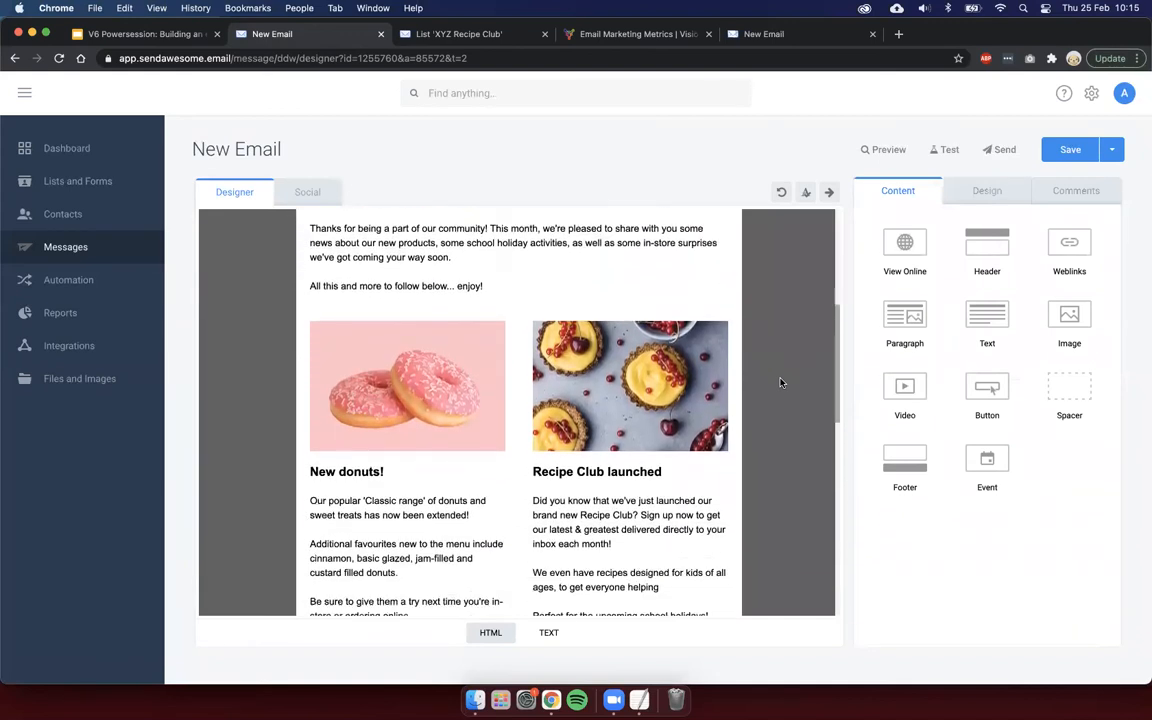
{"action": "scroll", "scroll_direction": "down", "scroll_amount": 3}
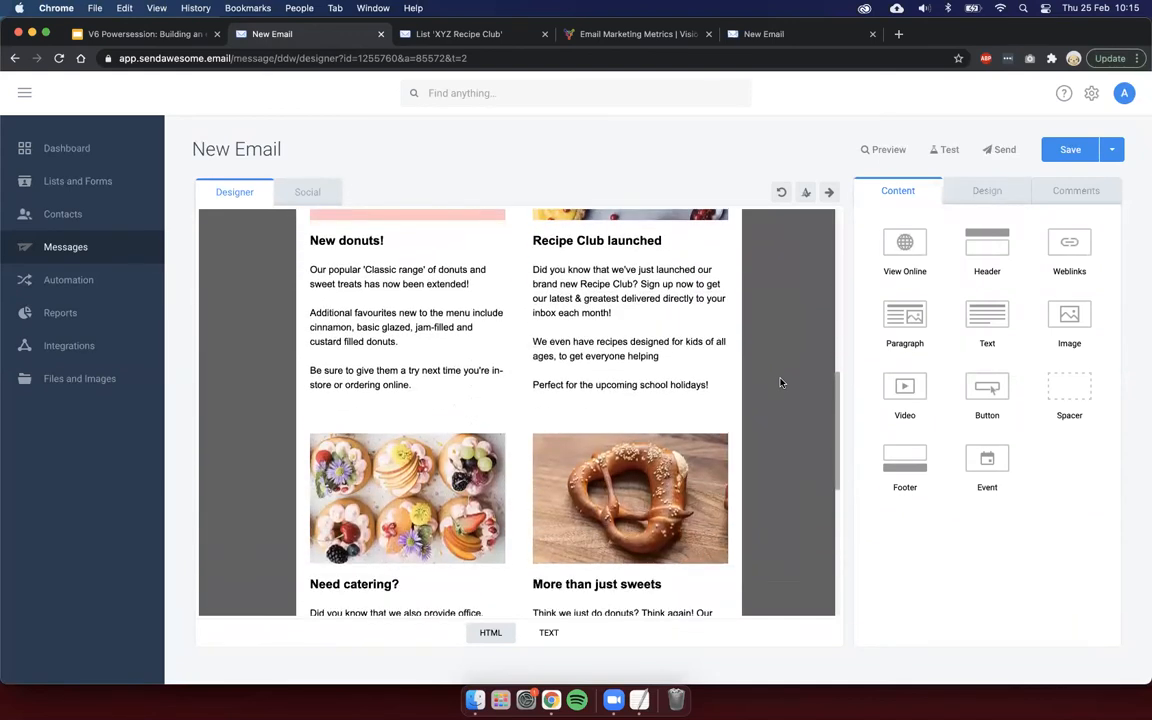
{"action": "scroll", "scroll_direction": "down", "scroll_amount": 3}
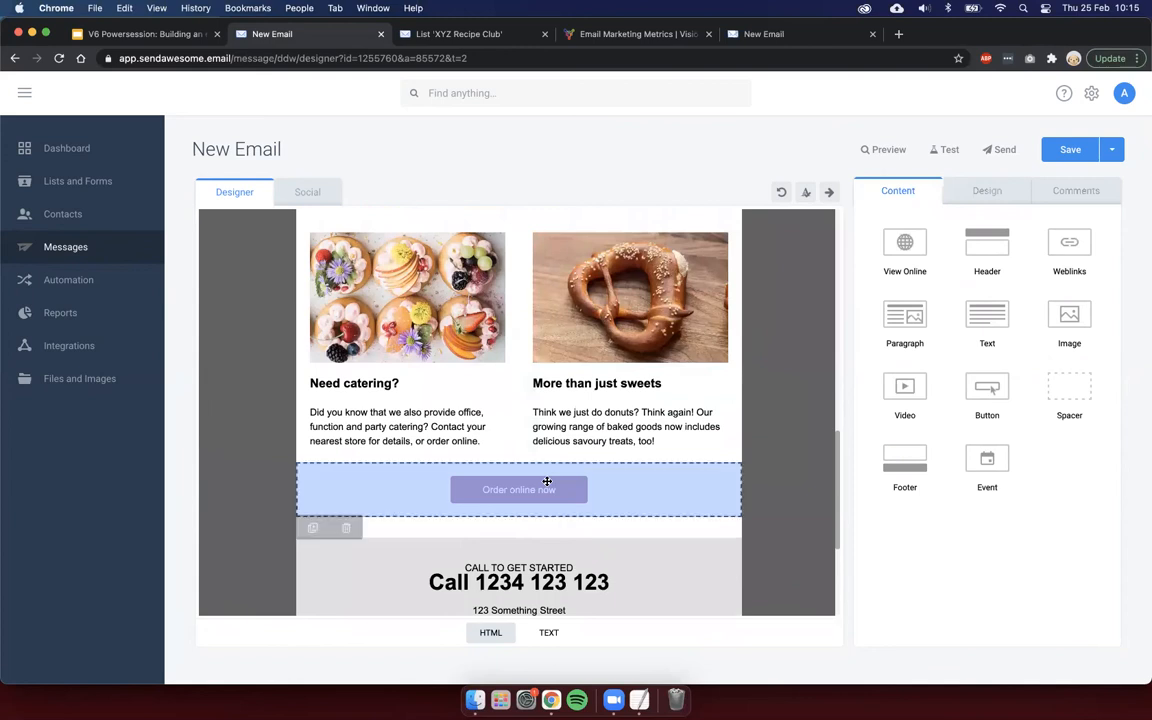
{"action": "left_click", "coordinate": [518, 488]}
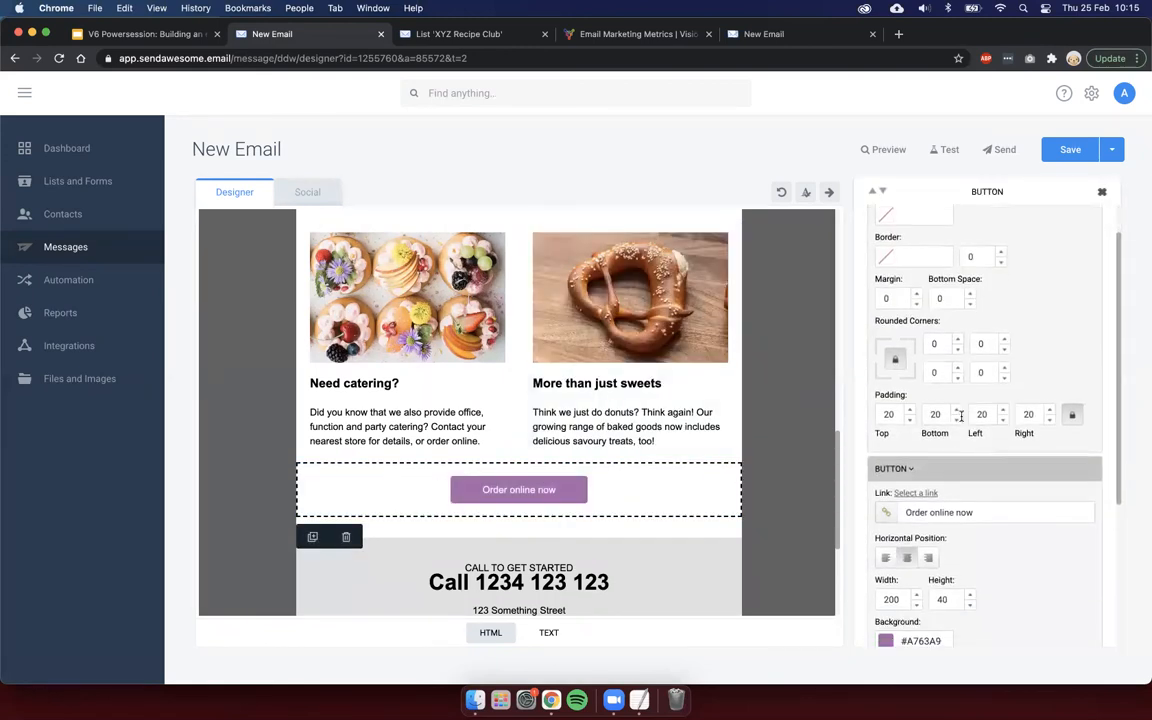
{"action": "left_click", "coordinate": [984, 512]}
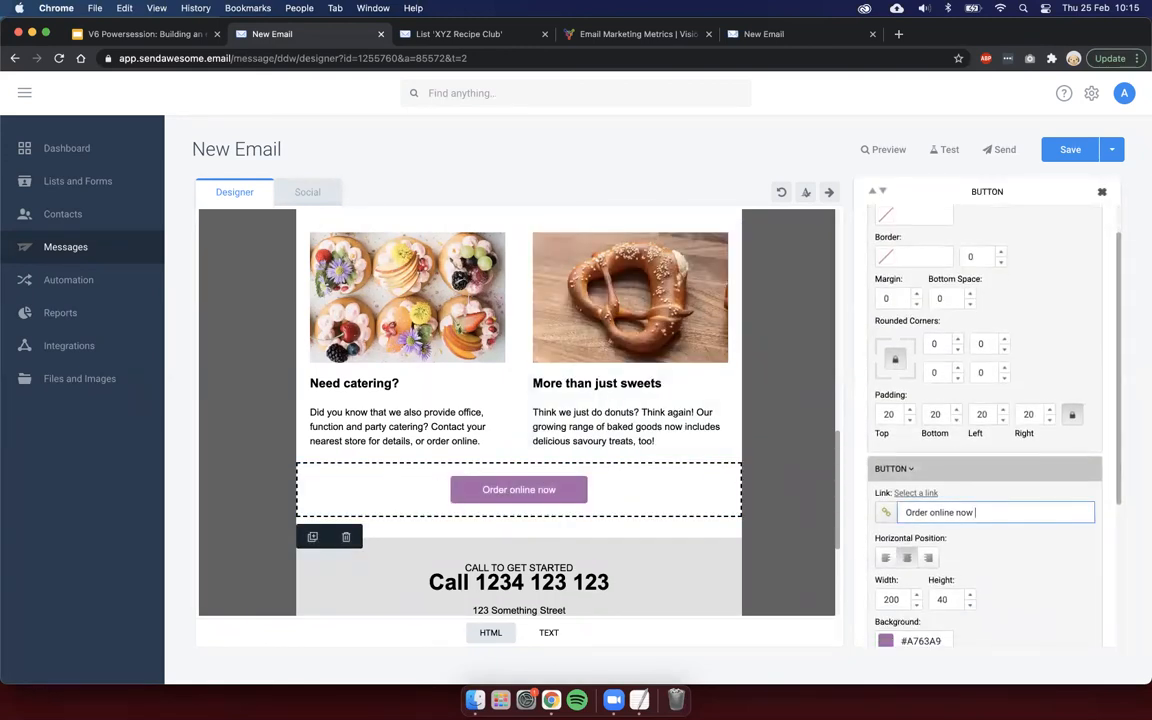
{"action": "type", "text": "%%First_name%%"}
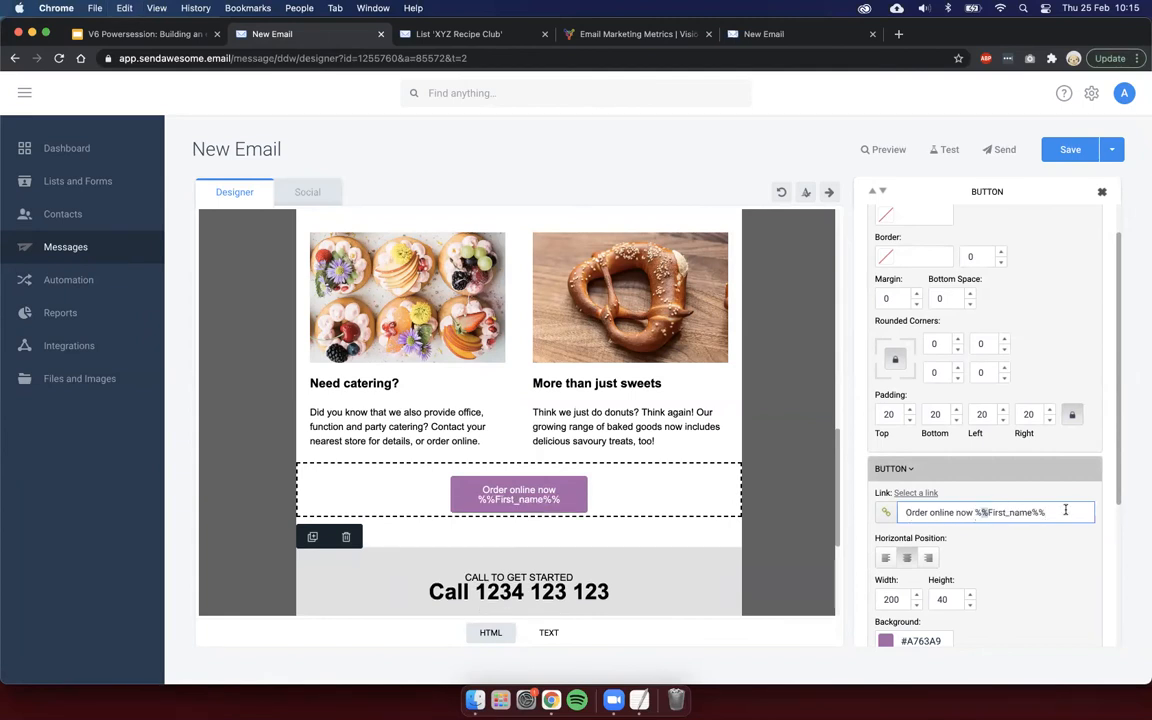
{"action": "double_click", "coordinate": [1010, 512]}
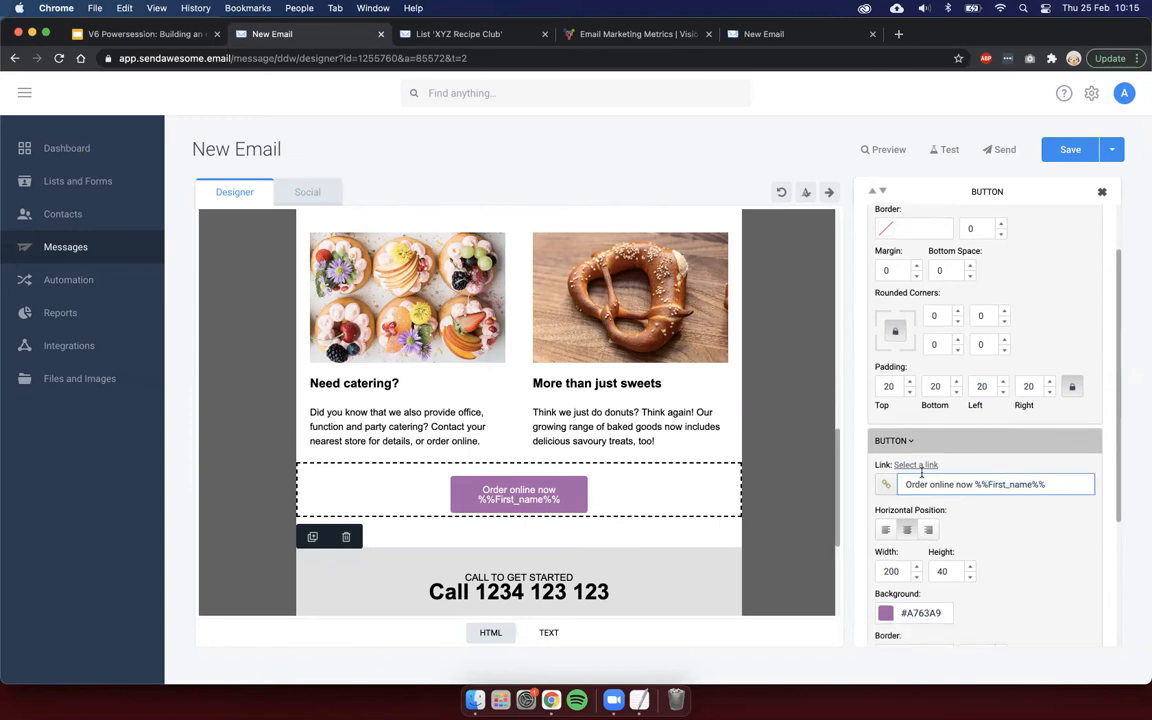
Step: Widen the Order online now button to 250
{"action": "scroll", "scroll_direction": "down", "scroll_amount": 3}
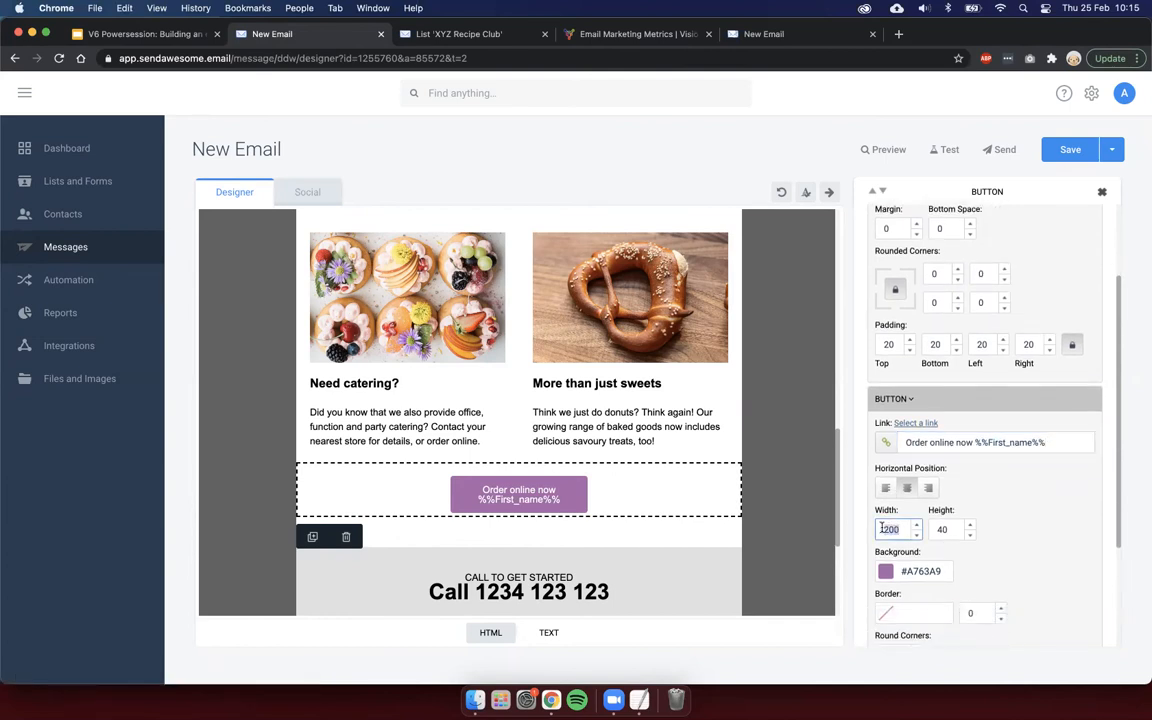
{"action": "type", "text": "250"}
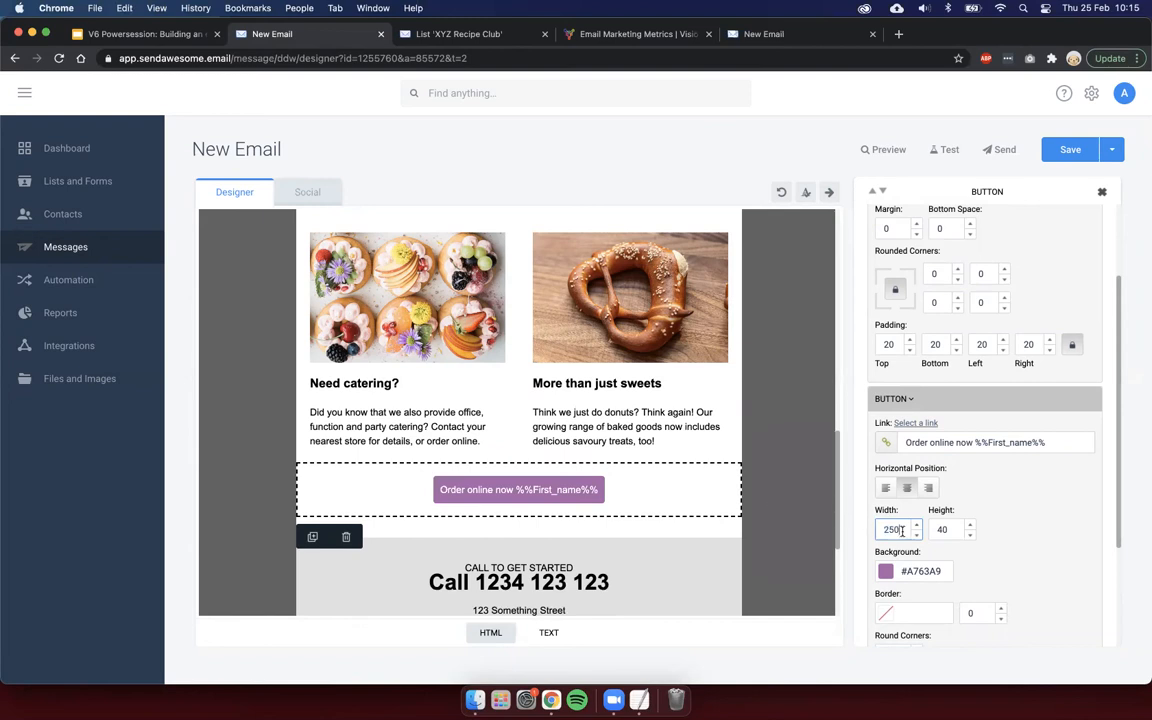
{"action": "left_click", "coordinate": [996, 442]}
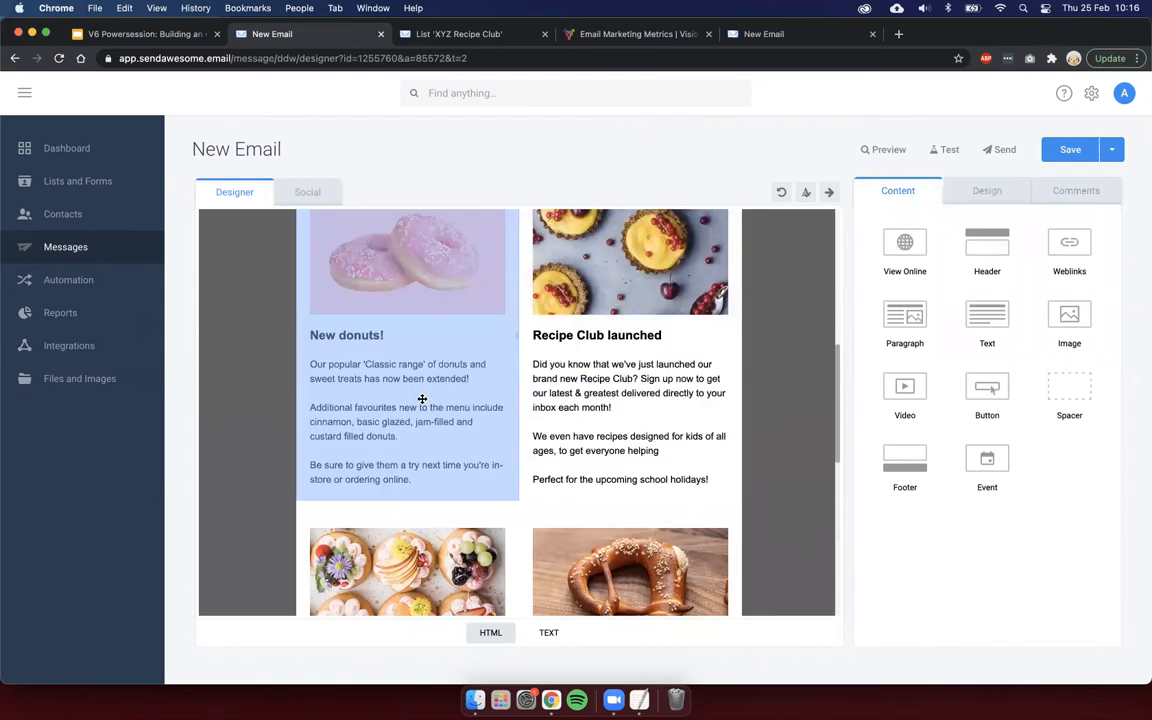
Step: Turn on a call-to-action button for the New donuts article and start its link settings
{"action": "left_click", "coordinate": [408, 284]}
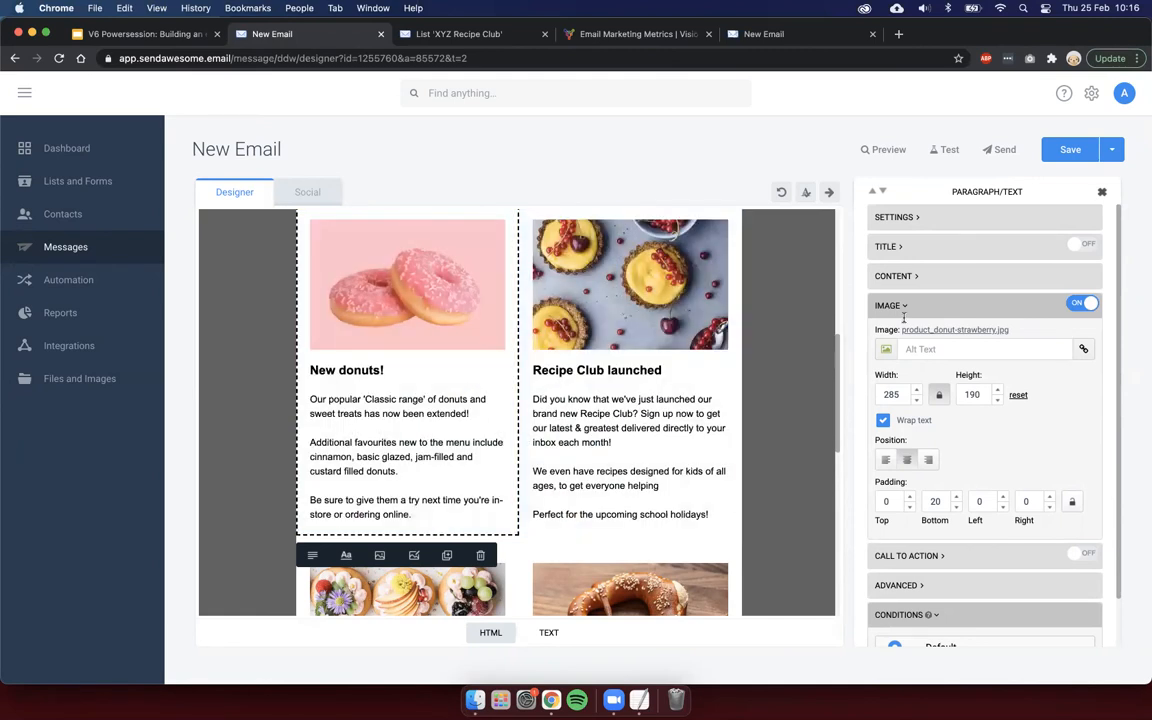
{"action": "left_click", "coordinate": [888, 304]}
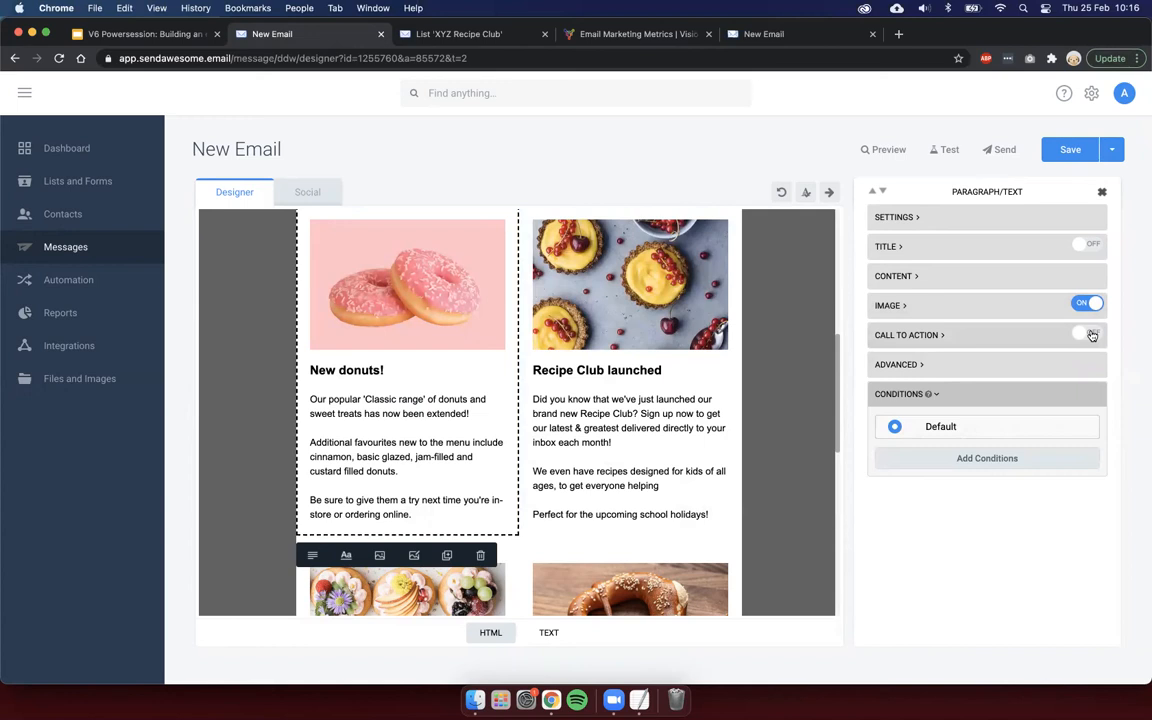
{"action": "left_click", "coordinate": [1088, 336]}
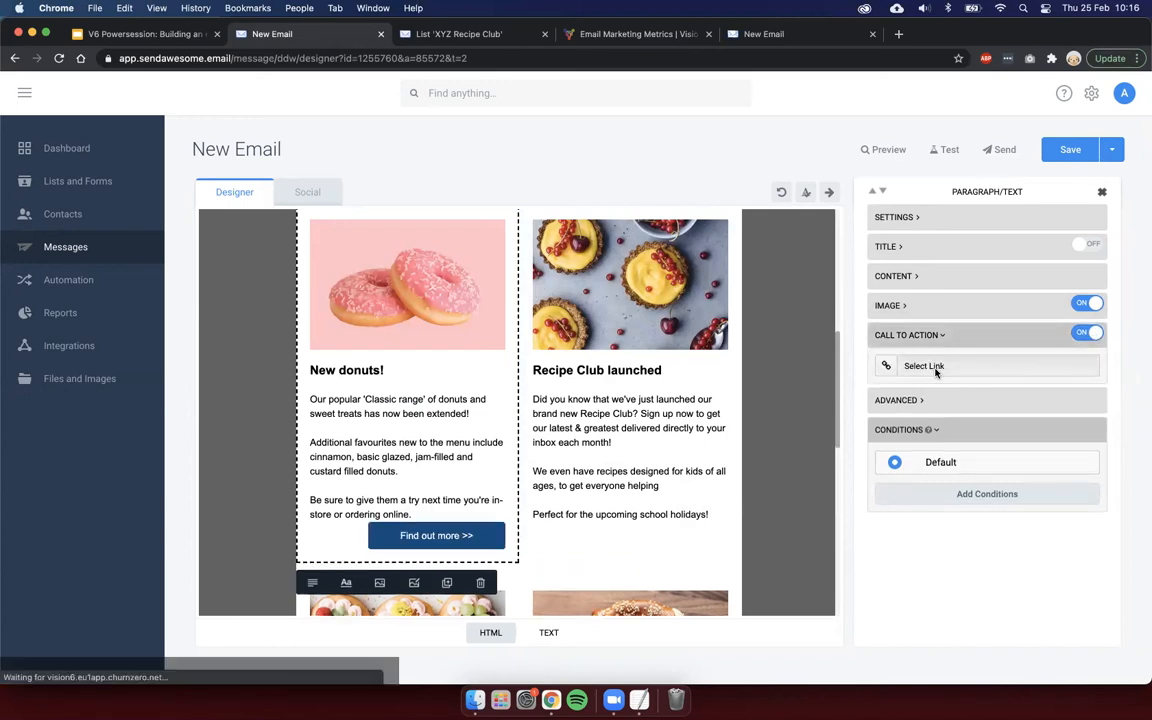
{"action": "left_click", "coordinate": [924, 364]}
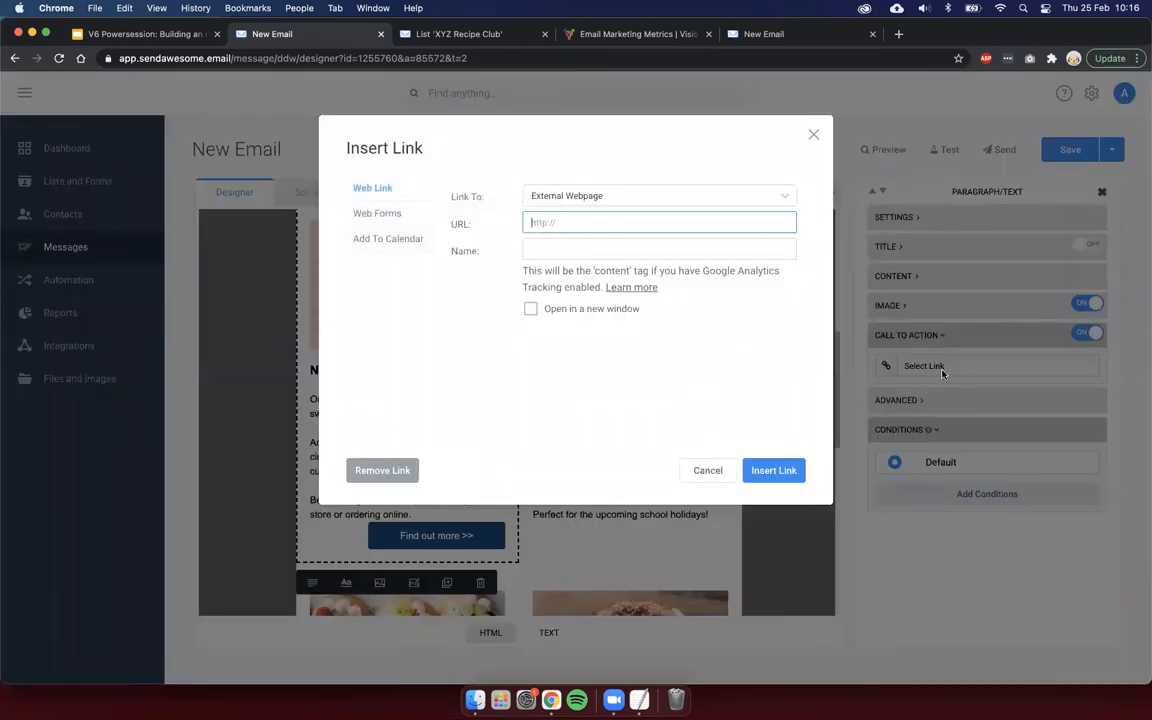
{"action": "type", "text": "h"}
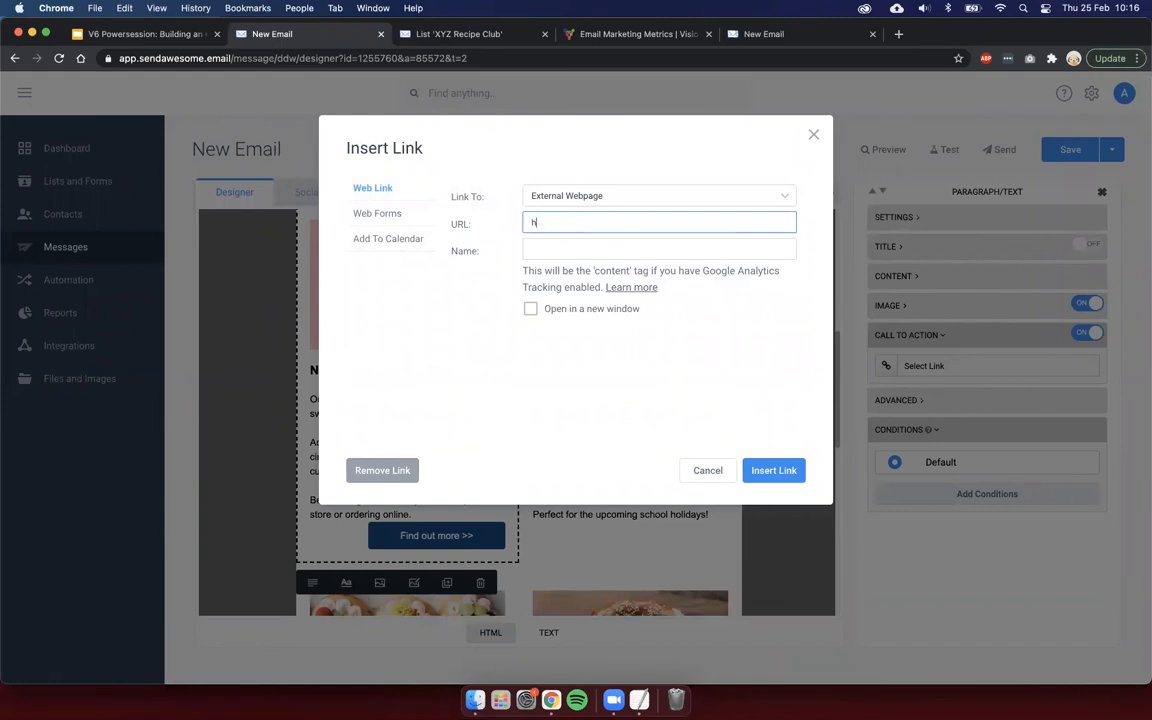
{"action": "type", "text": "ttp://xyz."}
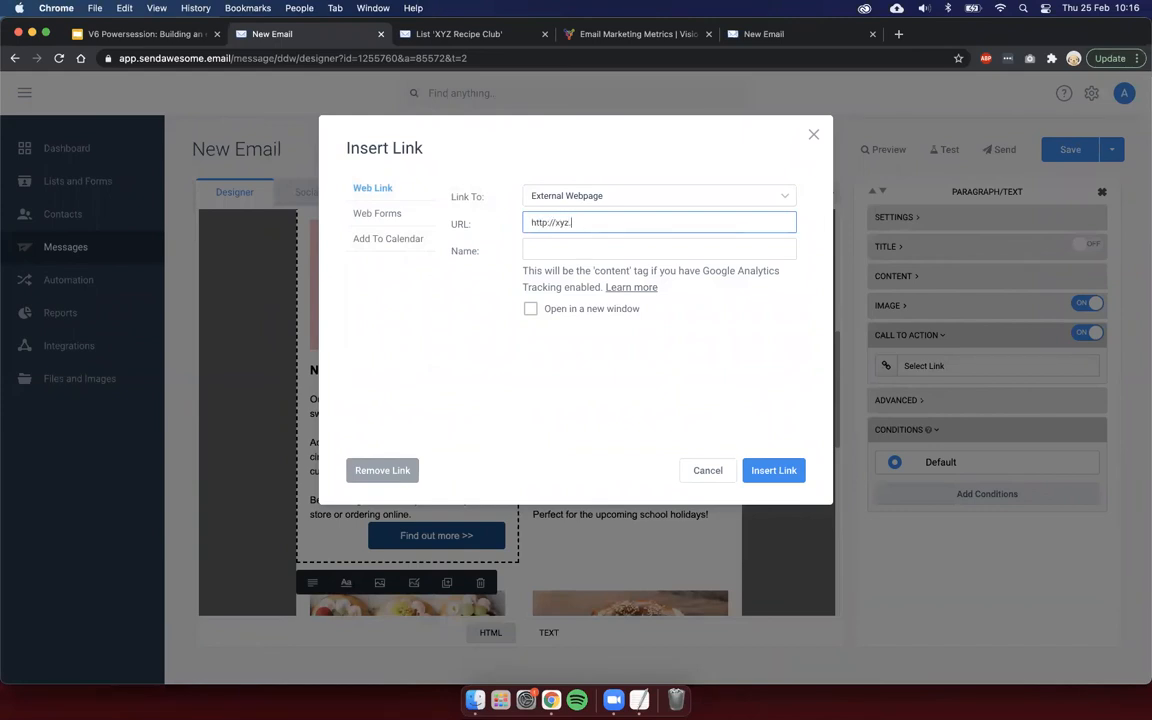
{"action": "type", "text": "donuts.c"}
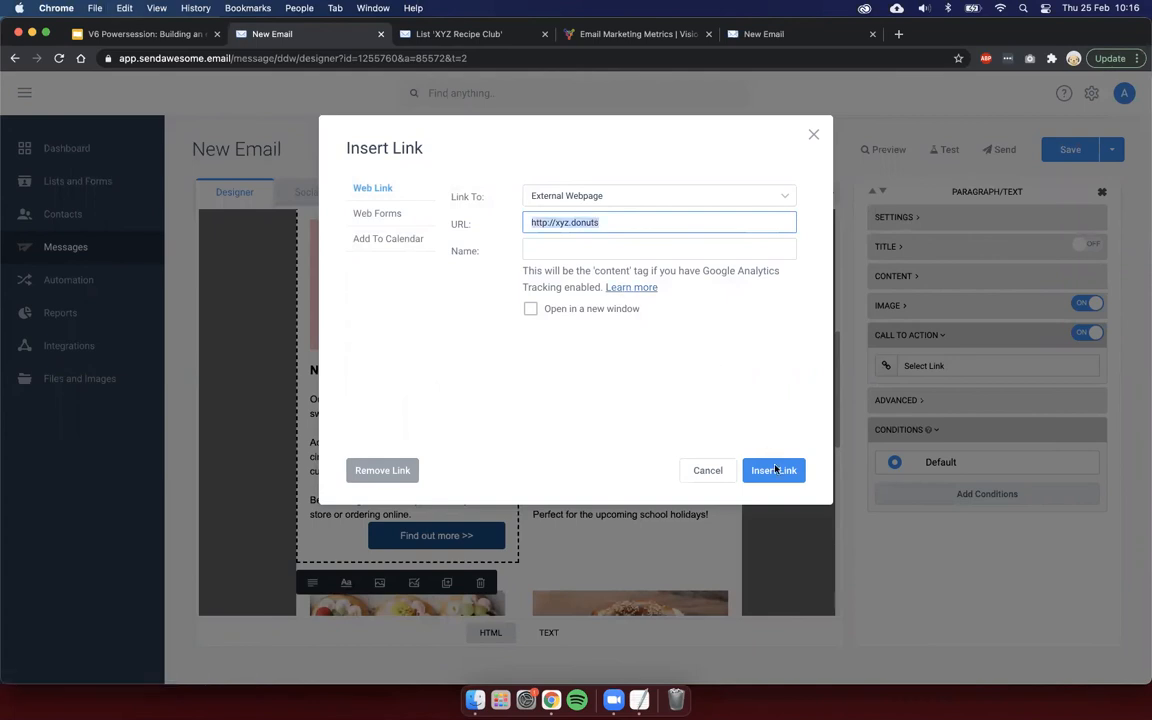
{"action": "left_click", "coordinate": [772, 470]}
{"action": "type", "text": "B"}
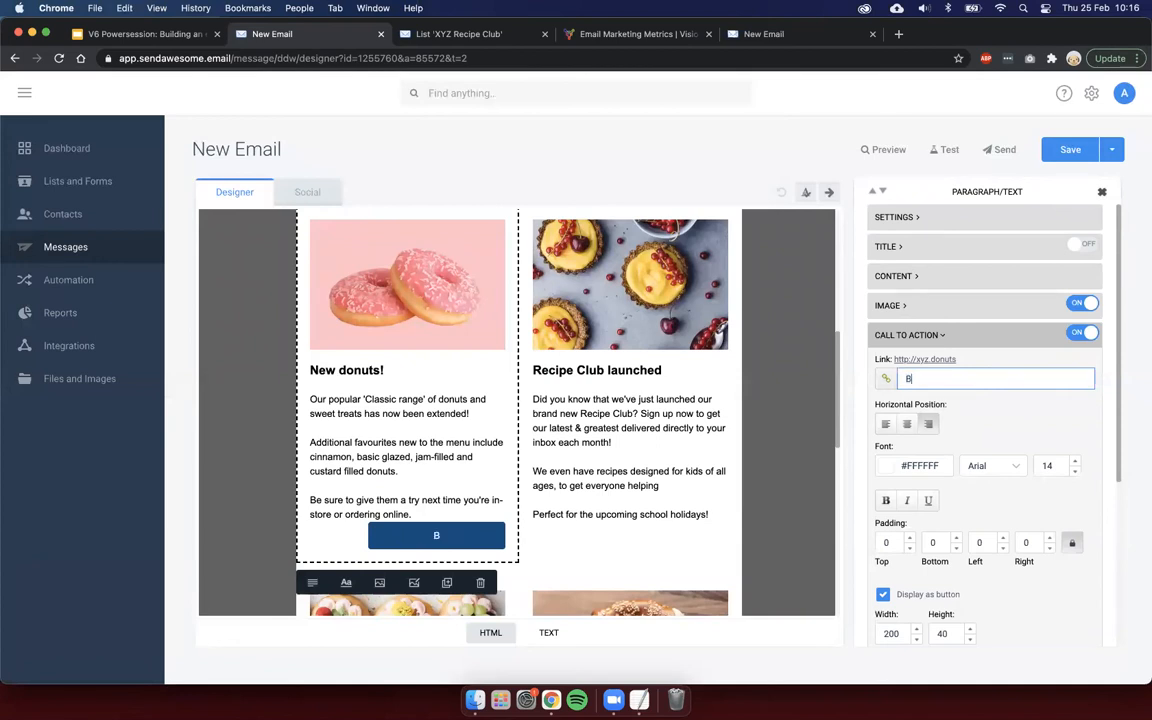
{"action": "type", "text": "uy now"}
{"action": "left_click", "coordinate": [896, 542]}
{"action": "type", "text": "20"}
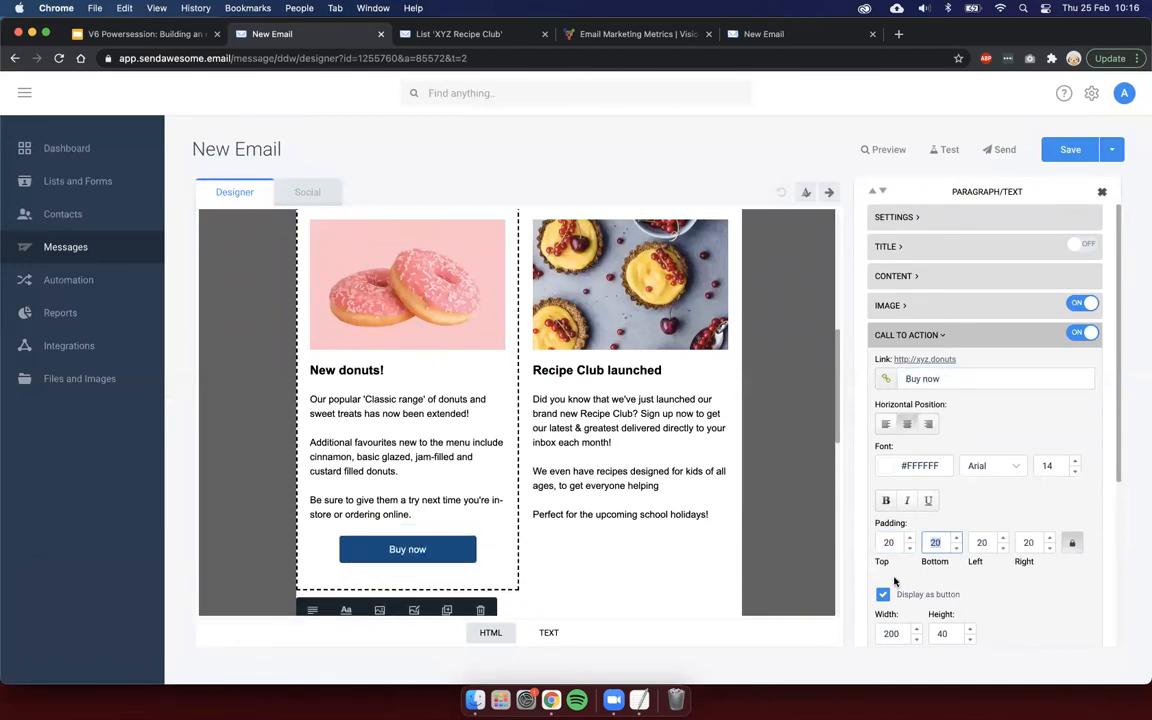
{"action": "left_click", "coordinate": [884, 498]}
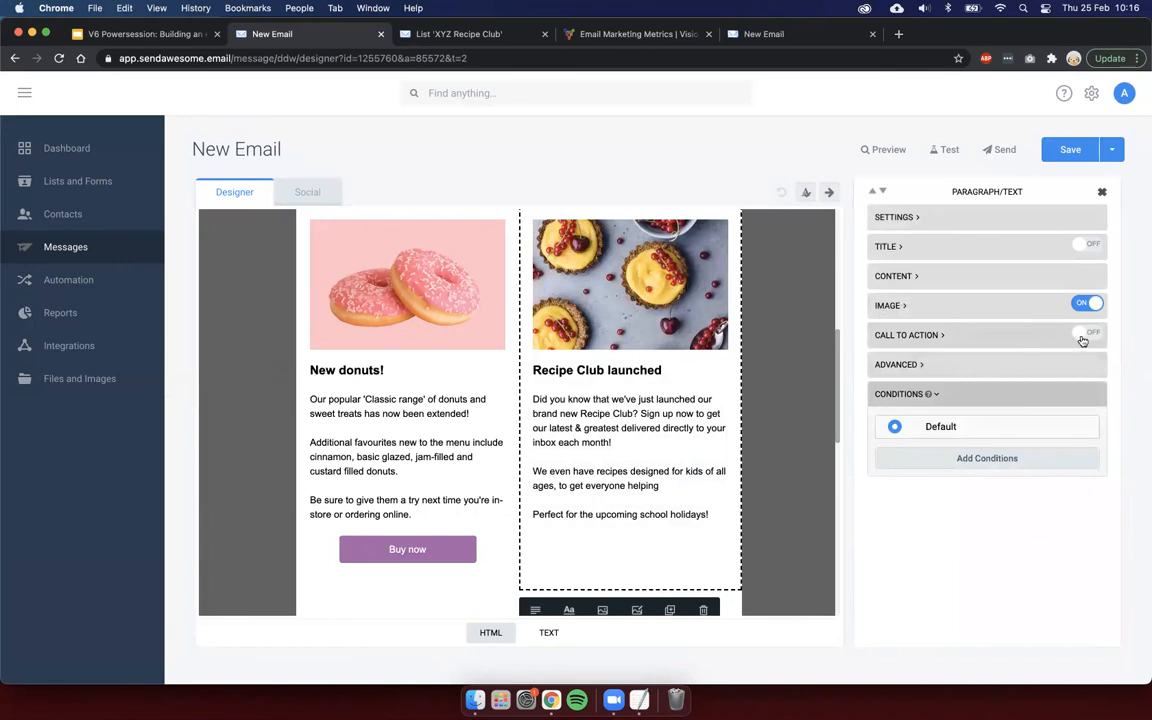
Step: Give Recipe Club launched a Find out more >> button and check the XYZ Recipe Club signup form
{"action": "left_click", "coordinate": [1088, 336]}
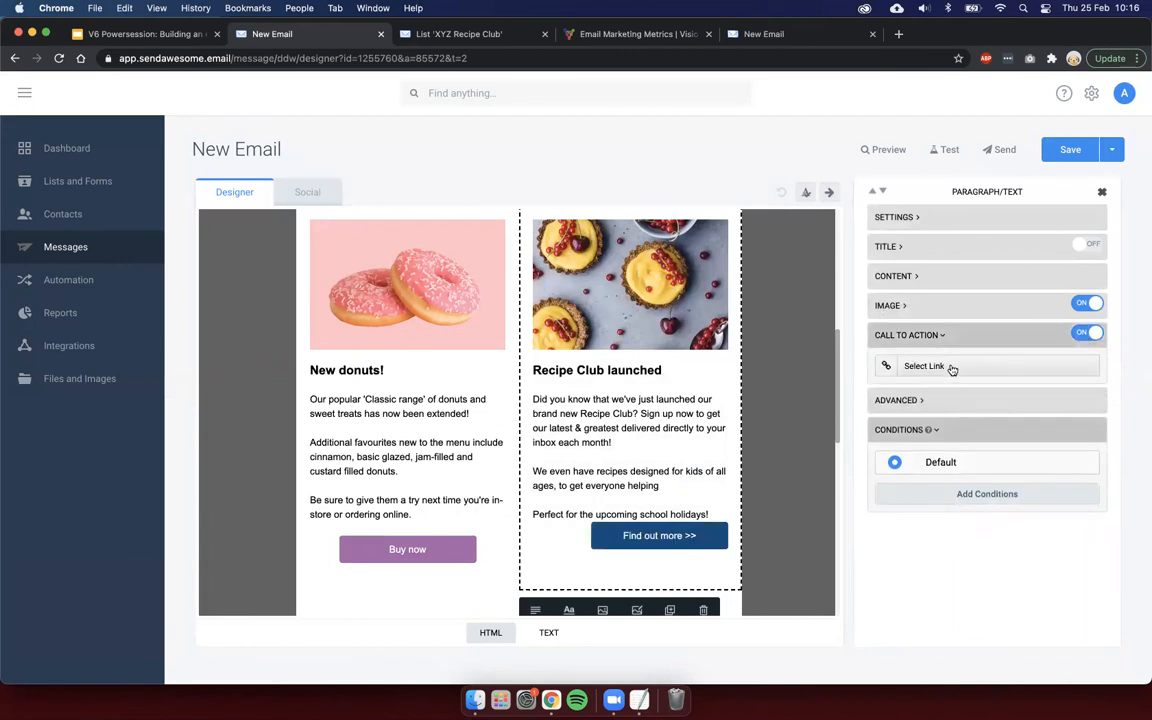
{"action": "left_click", "coordinate": [924, 364]}
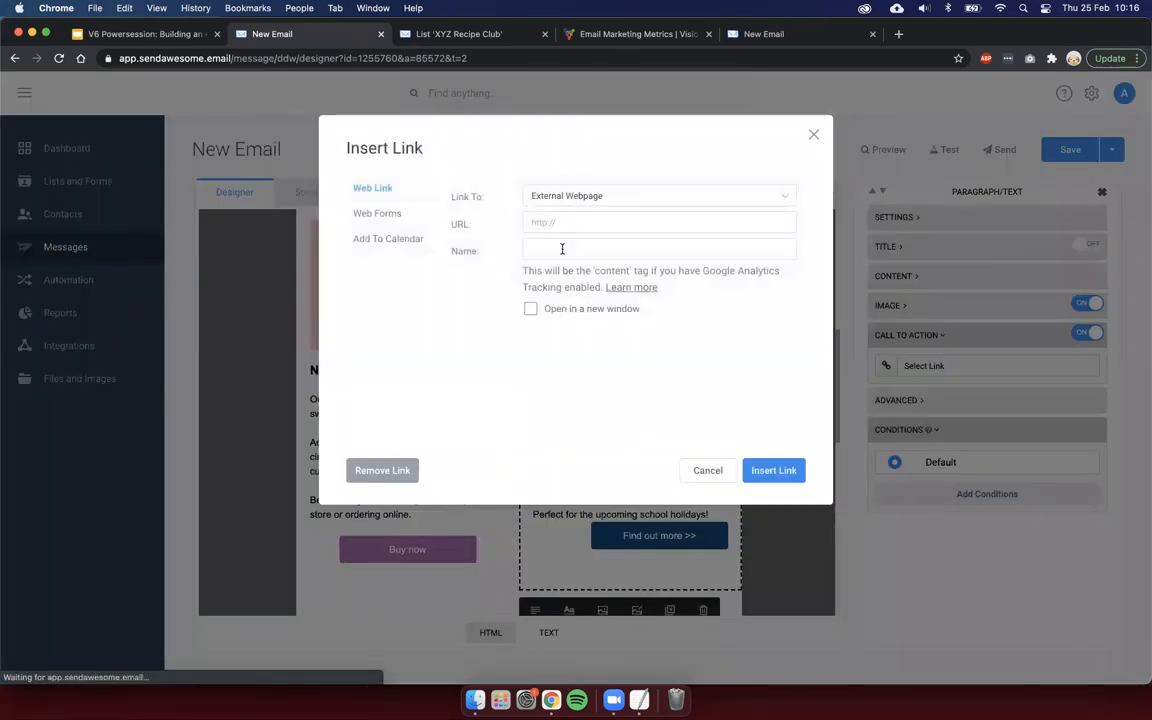
{"action": "left_click", "coordinate": [660, 222]}
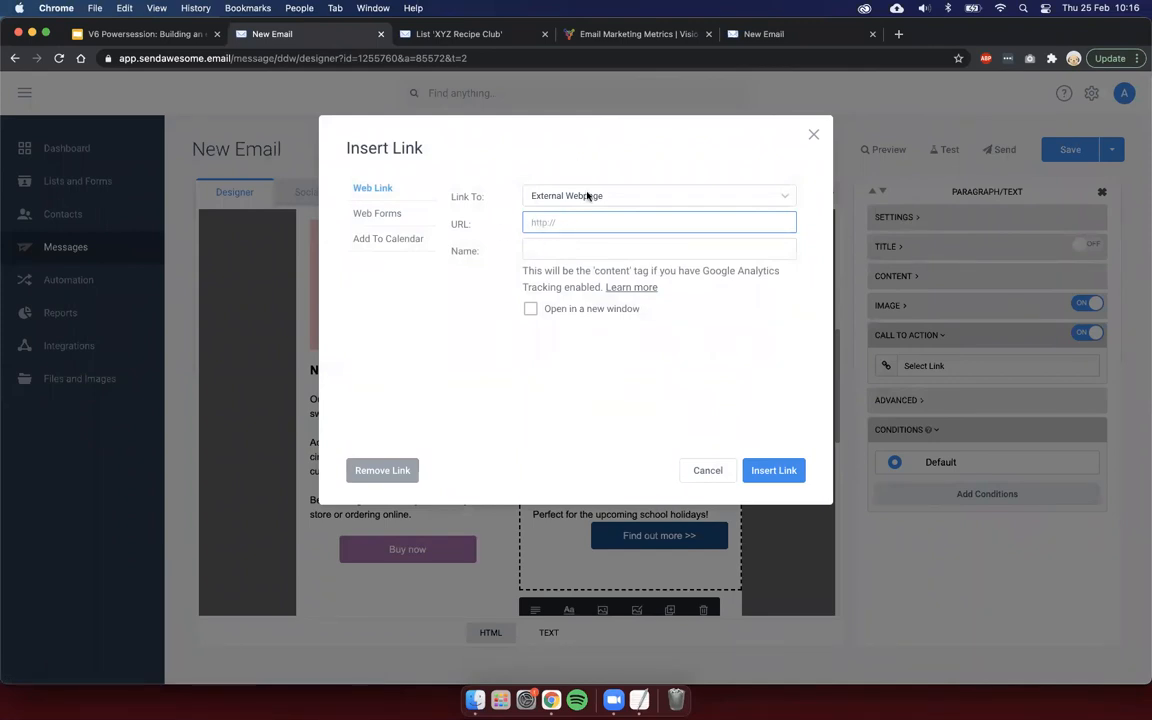
{"action": "left_click", "coordinate": [458, 32]}
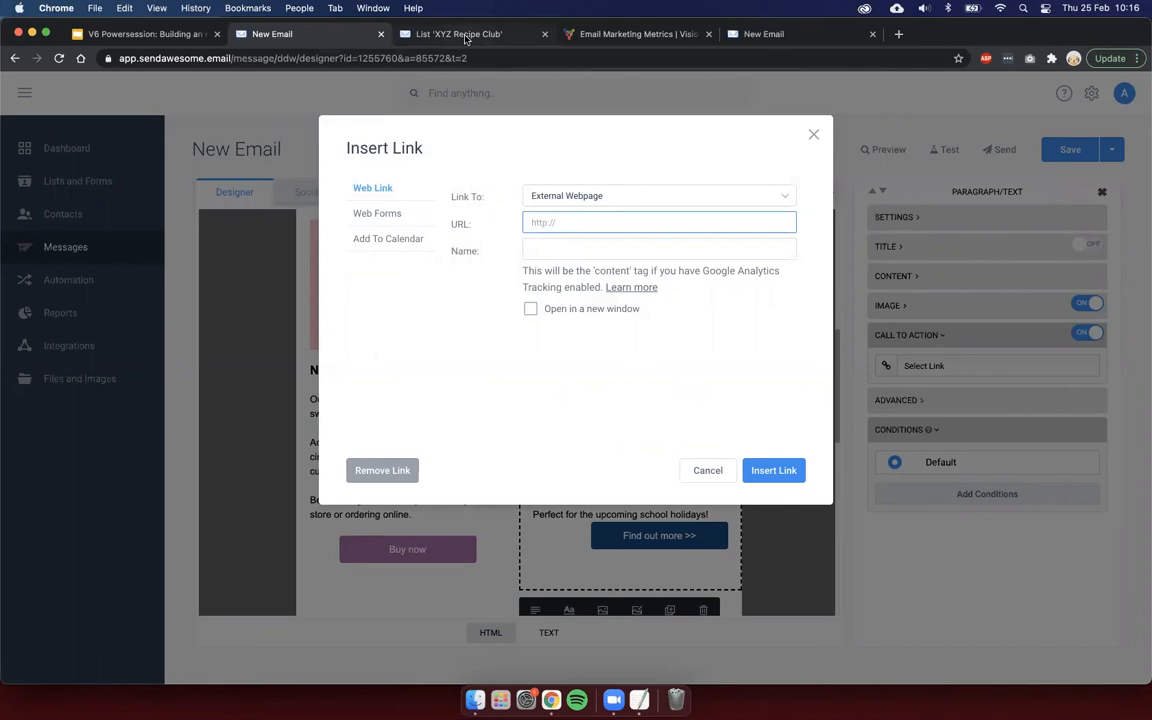
{"action": "left_click", "coordinate": [460, 32]}
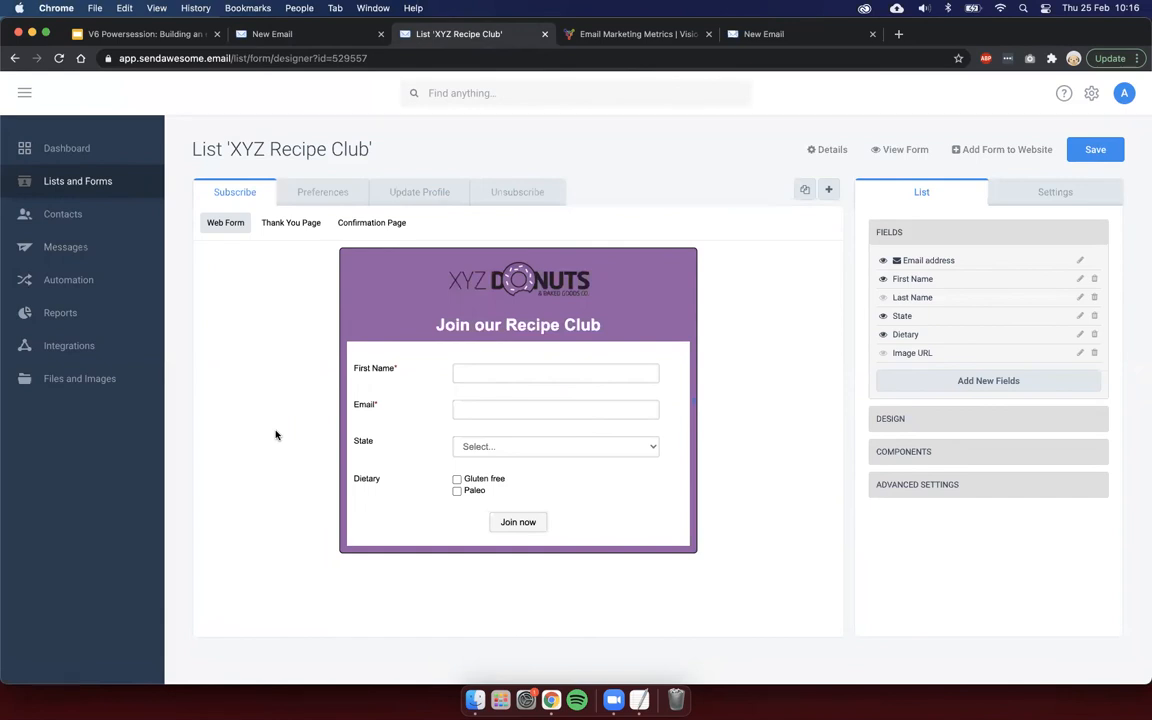
{"action": "mouse_move", "coordinate": [320, 392]}
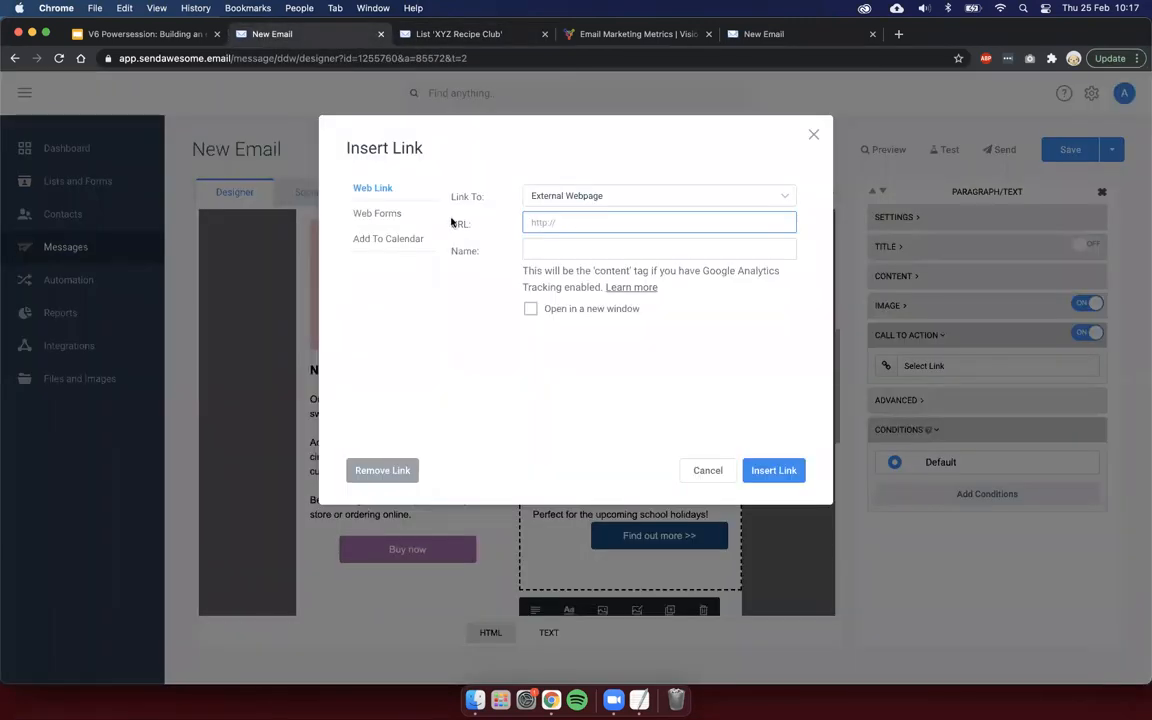
Step: Link the Recipe Club button to the XYZ Recipe Club Subscribe web form and relabel it Join now
{"action": "left_click", "coordinate": [660, 222]}
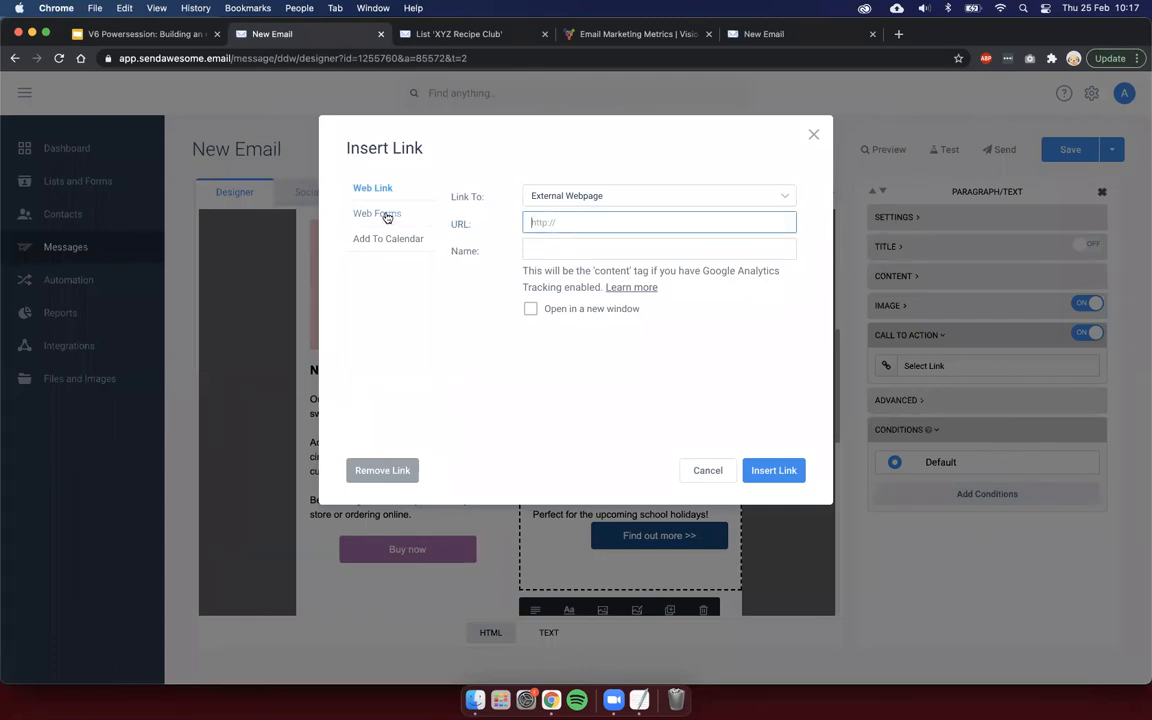
{"action": "left_click", "coordinate": [376, 212]}
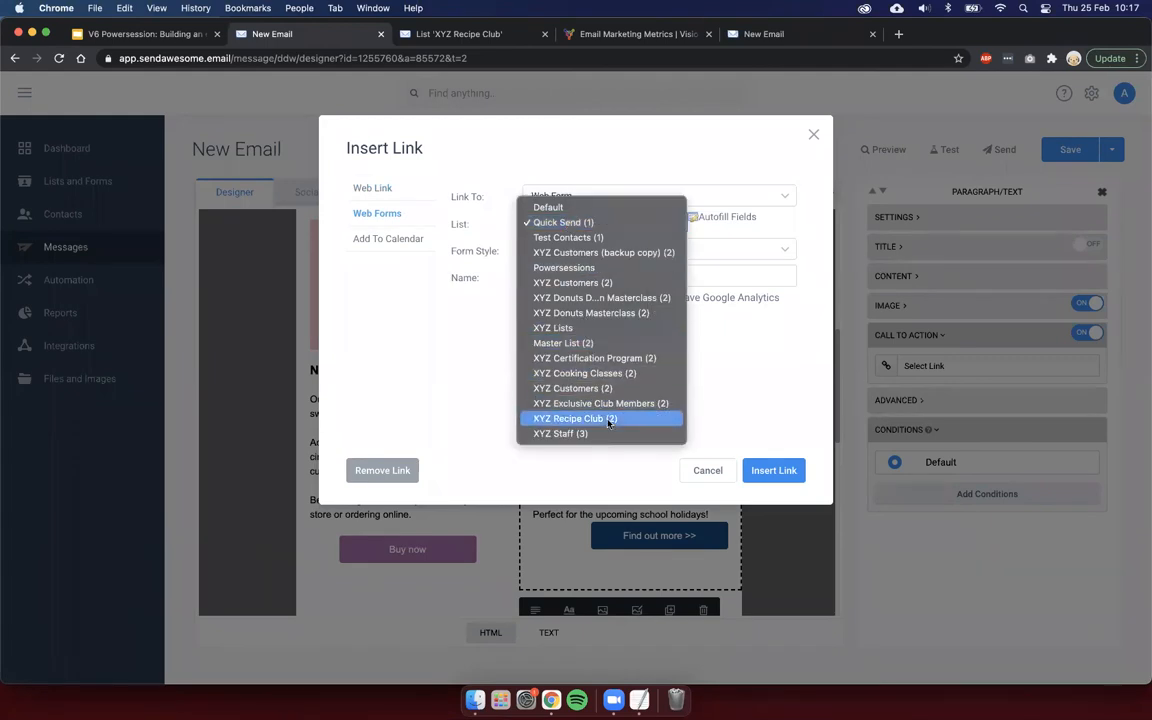
{"action": "left_click", "coordinate": [576, 418]}
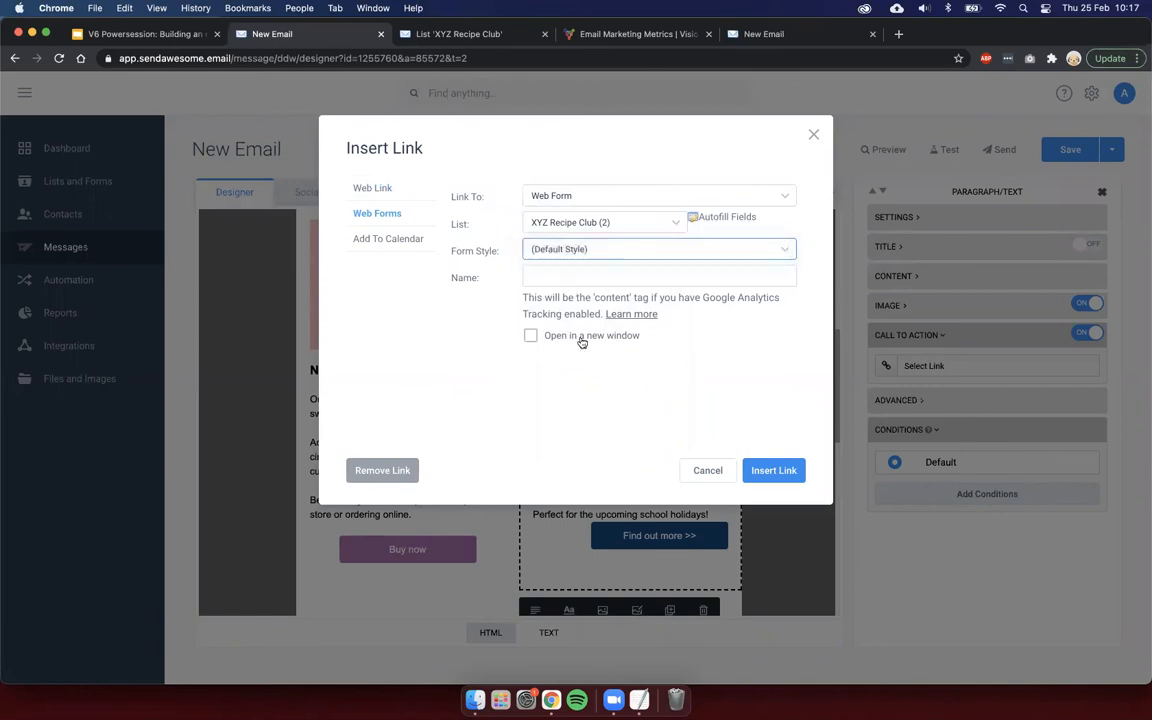
{"action": "left_click", "coordinate": [658, 248]}
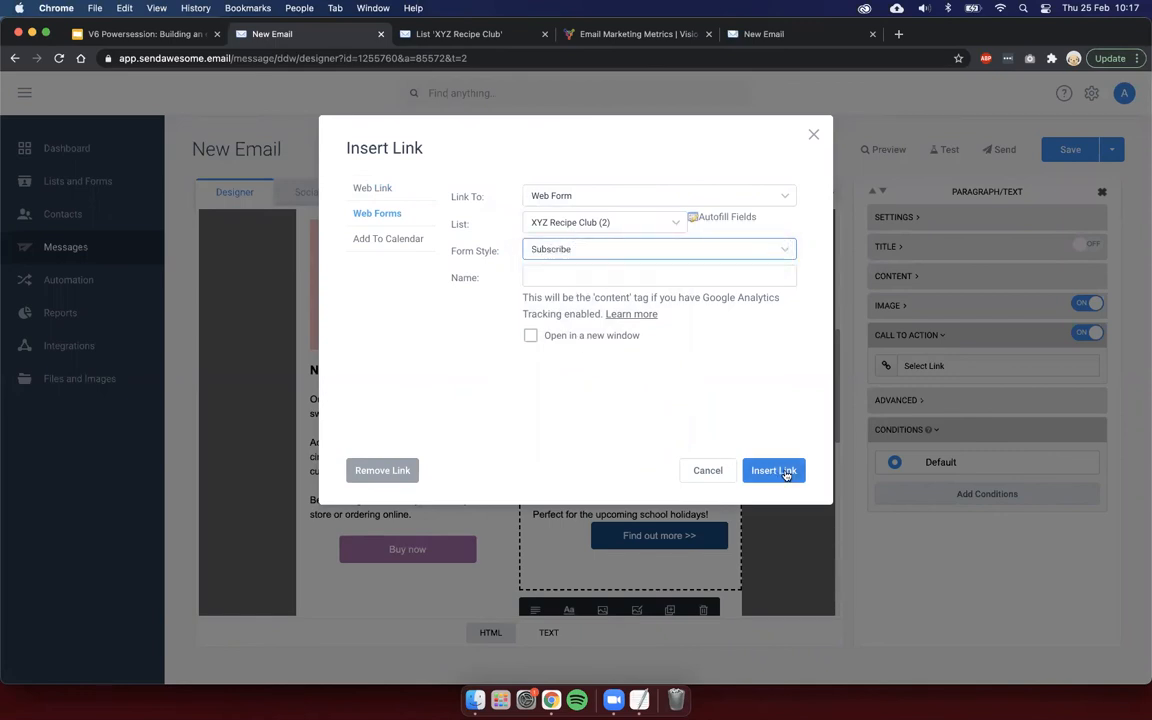
{"action": "left_click", "coordinate": [772, 470]}
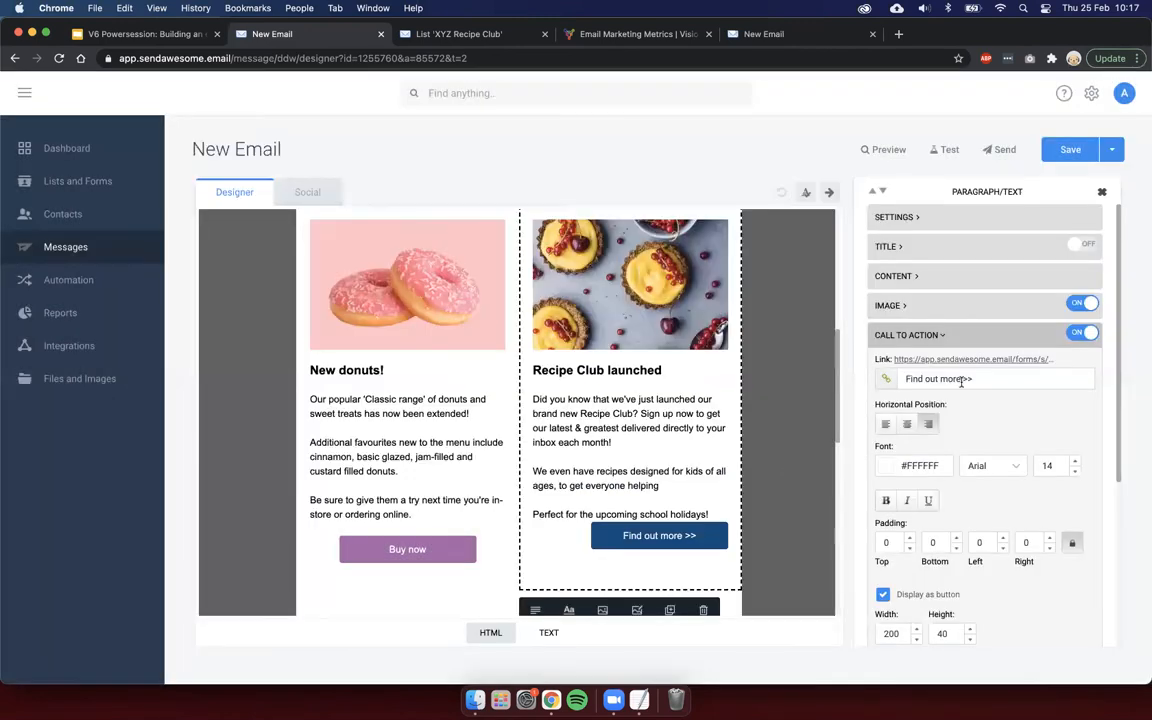
{"action": "type", "text": "Join"}
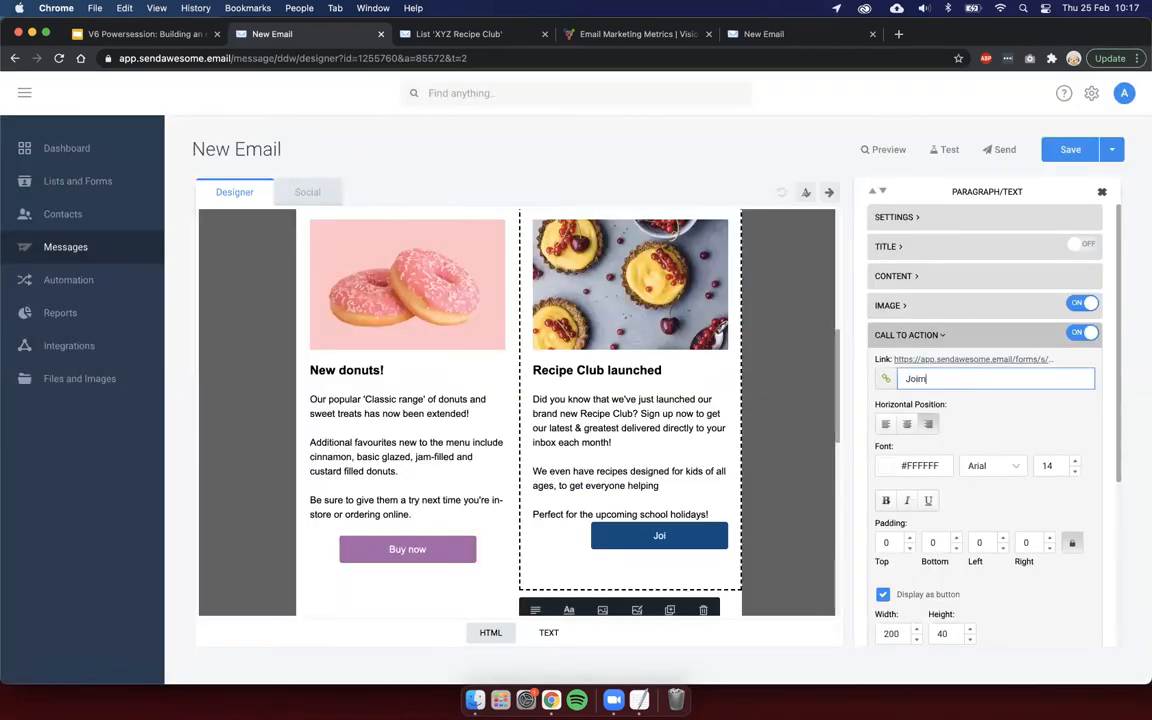
{"action": "key", "text": "Backspace"}
{"action": "type", "text": "n now"}
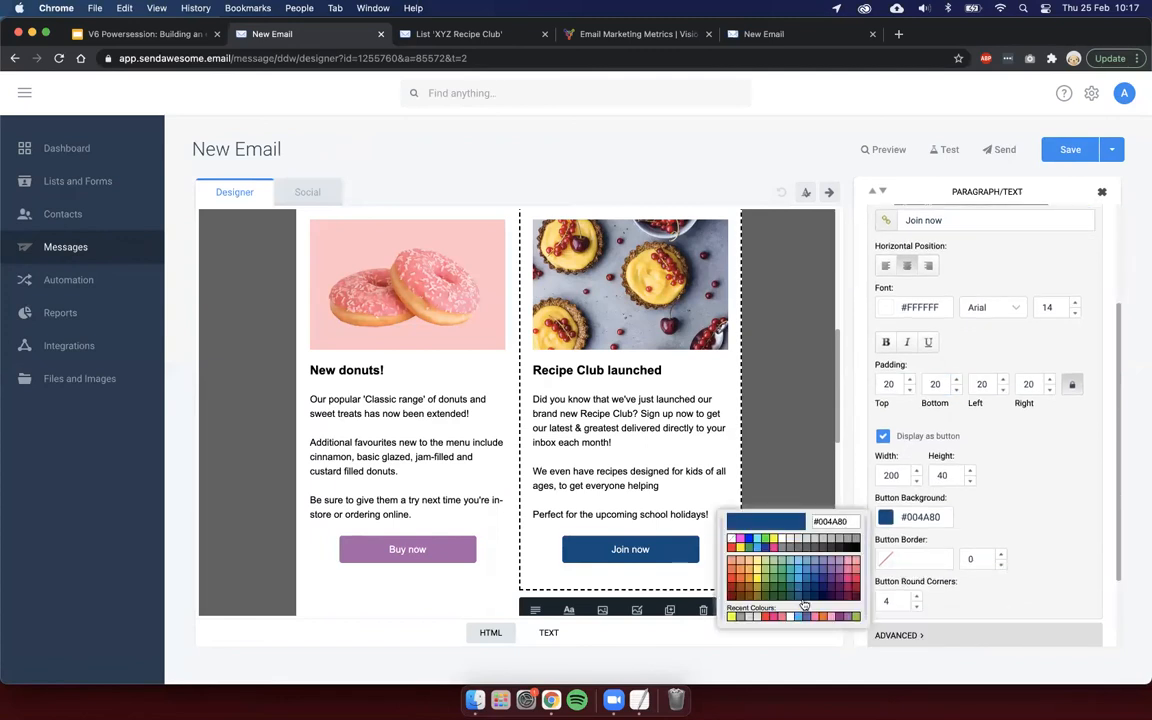
Step: Make Join now purple at width 150 and set Buy now's width to 150 to match
{"action": "left_click", "coordinate": [804, 578]}
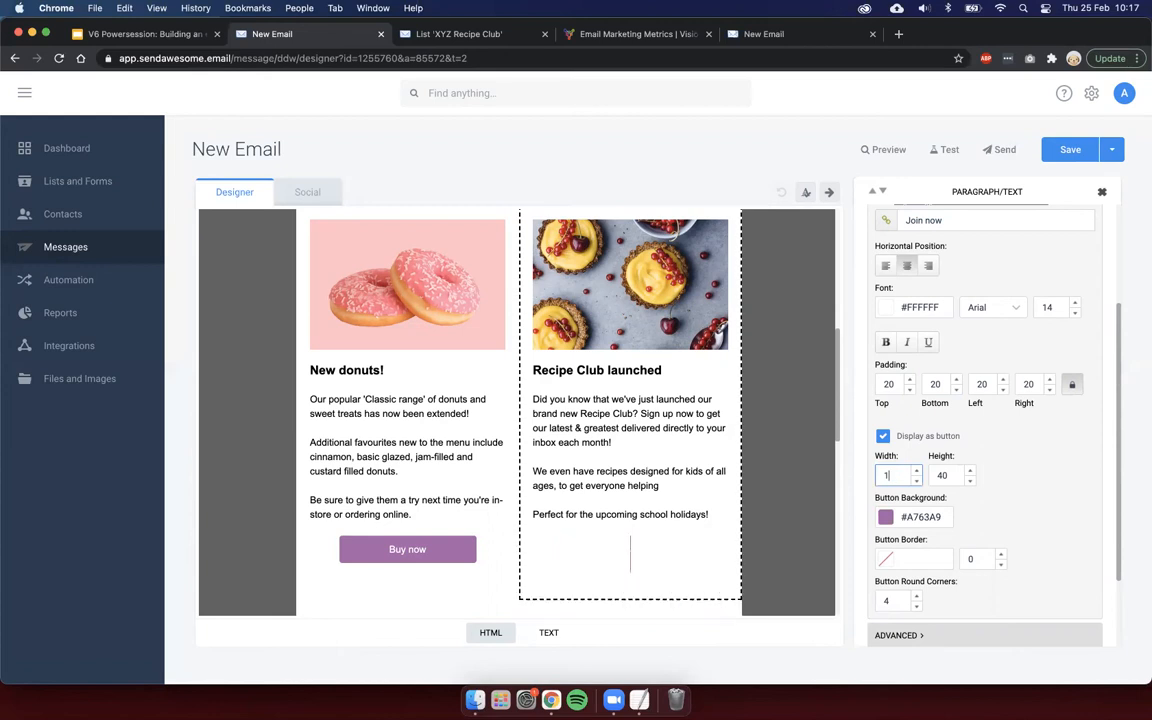
{"action": "type", "text": "150"}
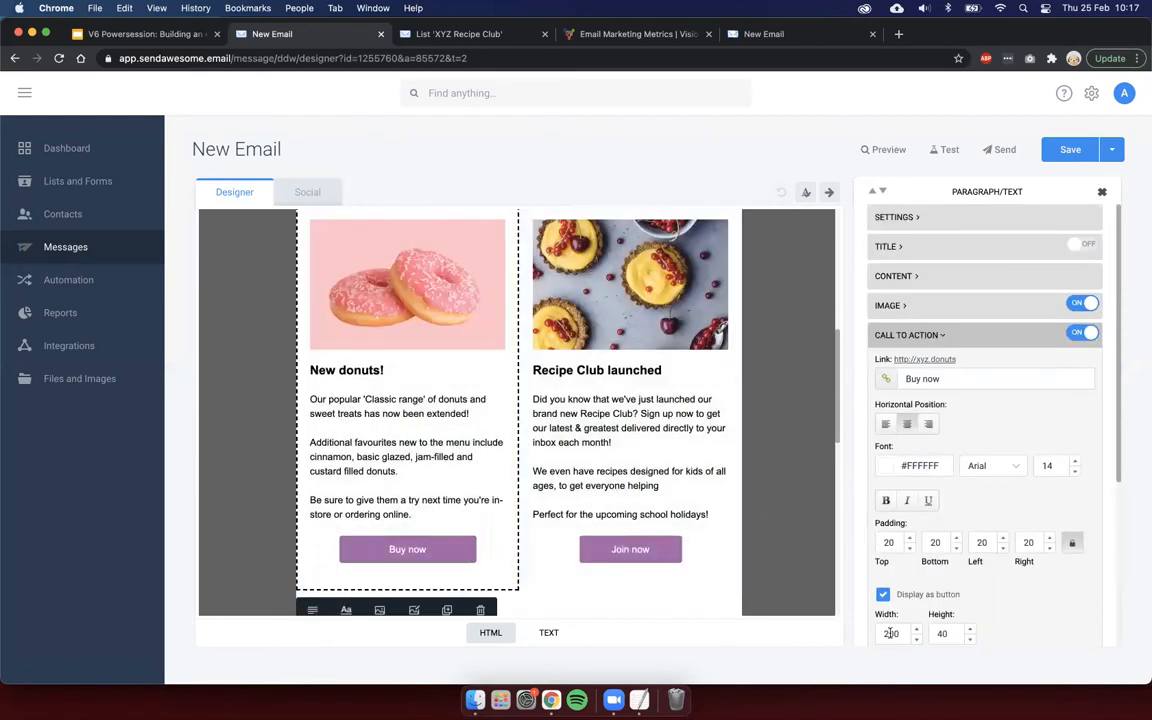
{"action": "type", "text": "150"}
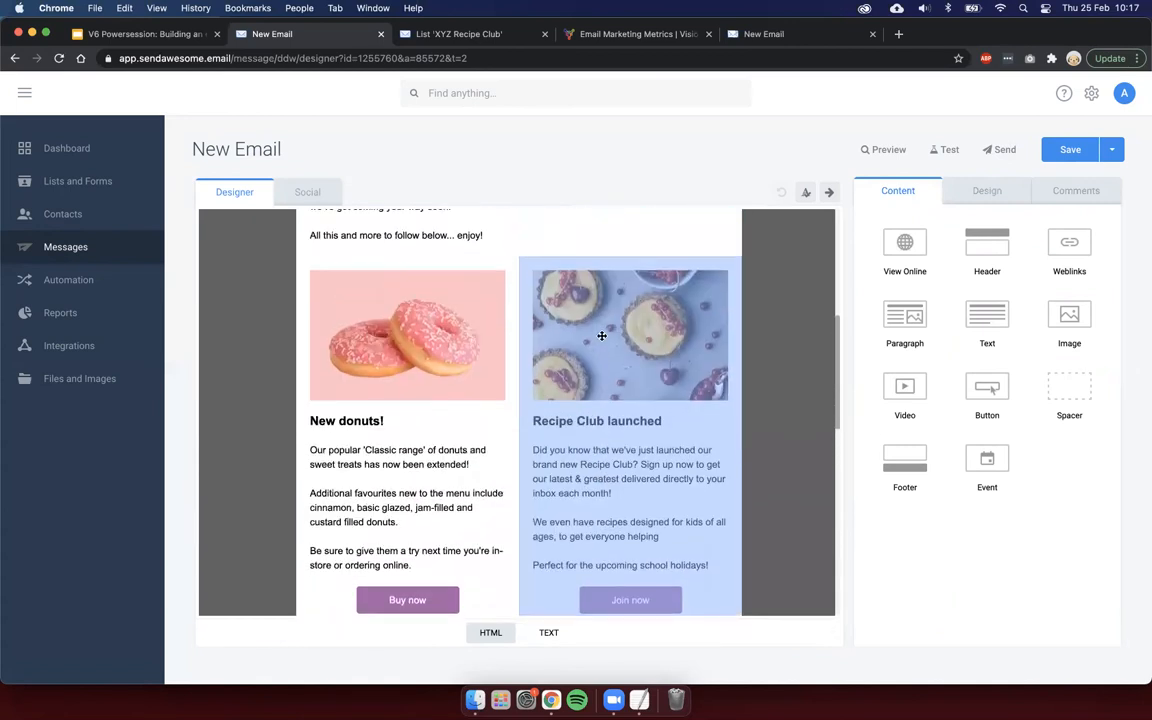
{"action": "scroll", "scroll_direction": "down", "scroll_amount": 3}
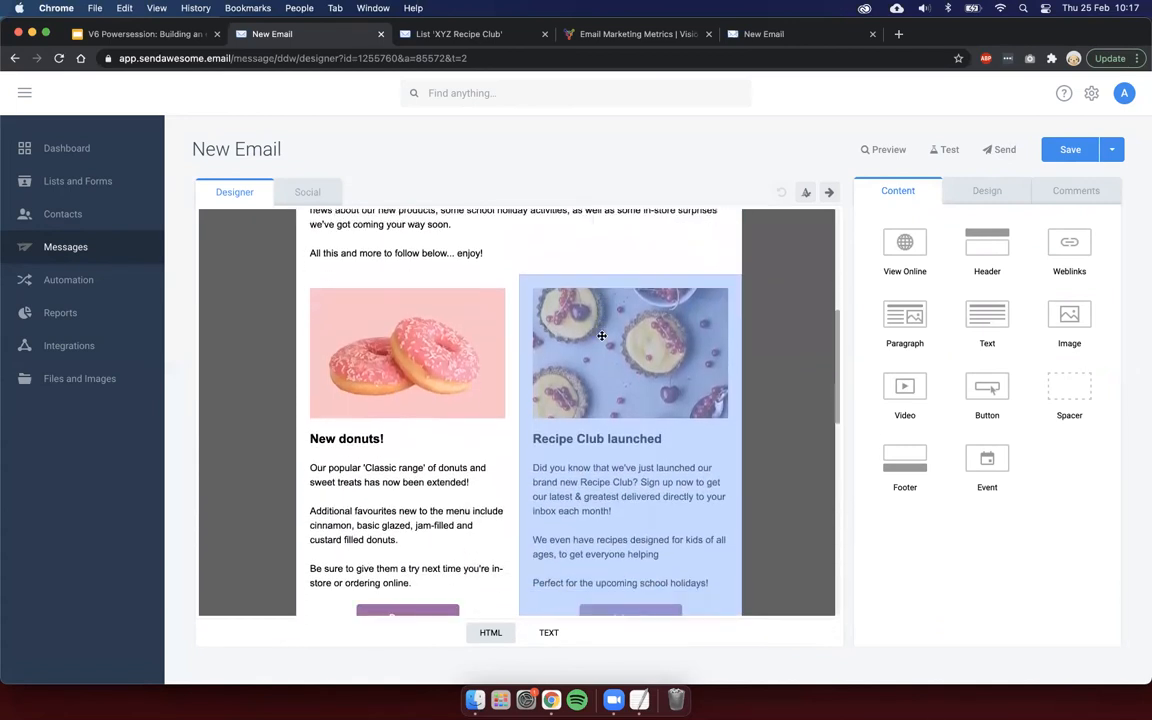
{"action": "scroll", "scroll_direction": "down", "scroll_amount": 3}
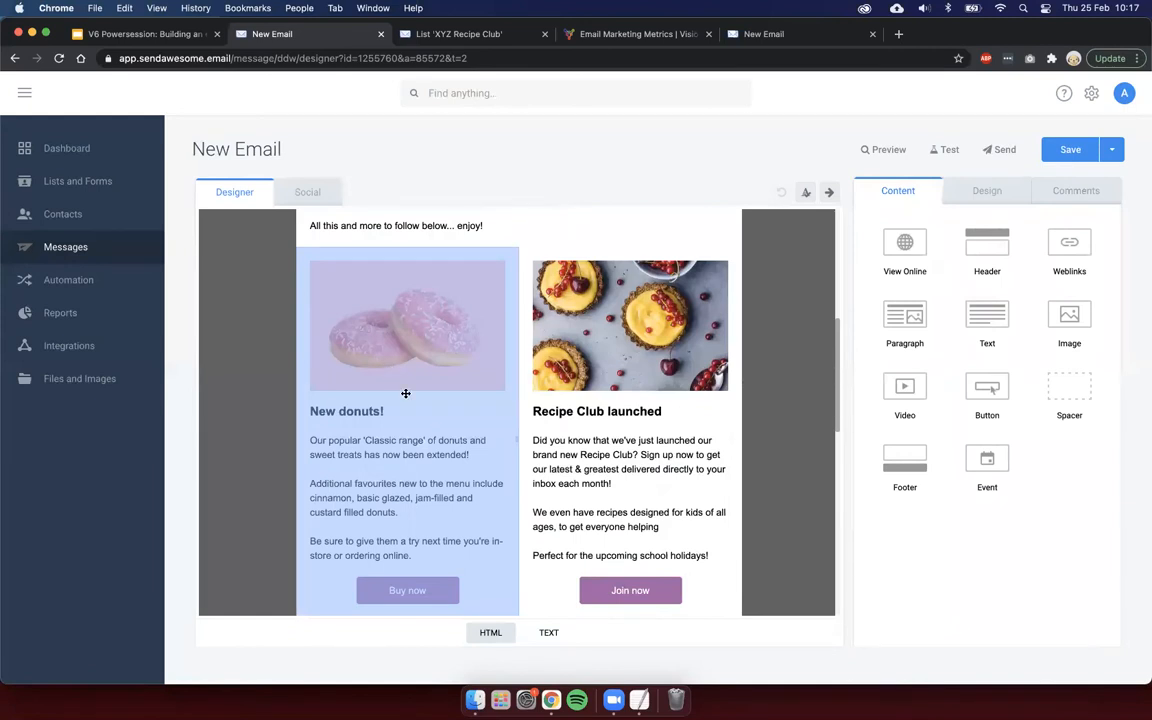
{"action": "left_click", "coordinate": [144, 32]}
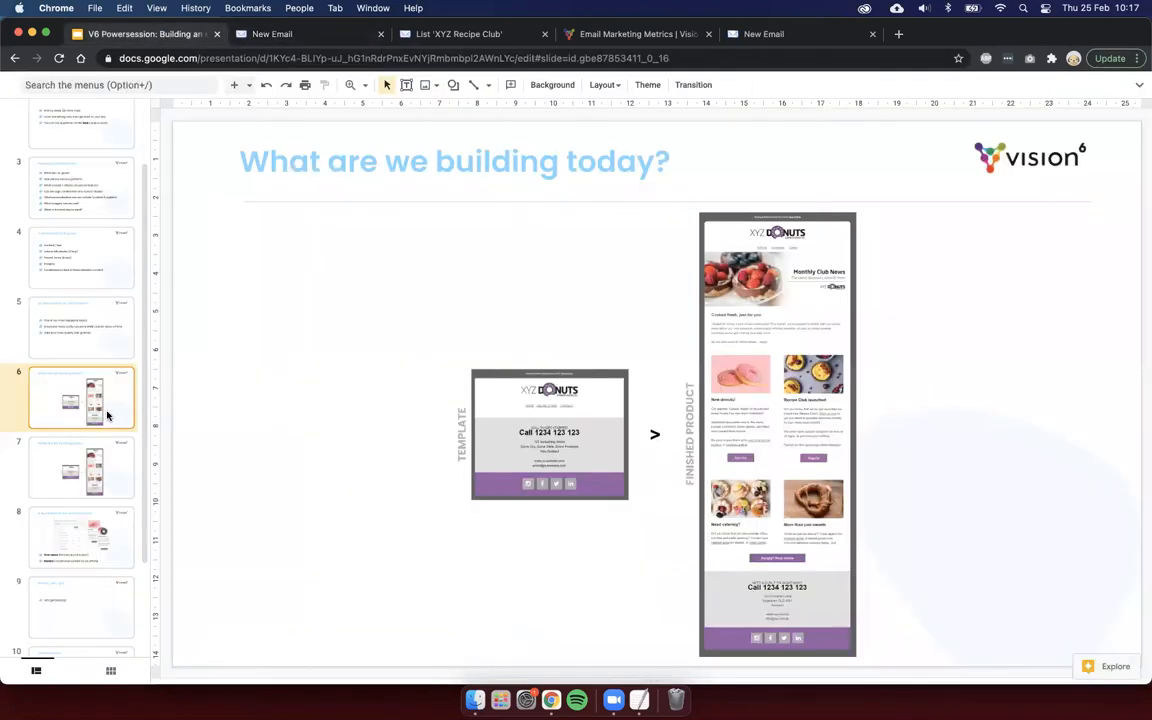
Step: Show the 'A quick look at our personalisation' slide on first name and dietary conditional content
{"action": "left_click", "coordinate": [80, 536]}
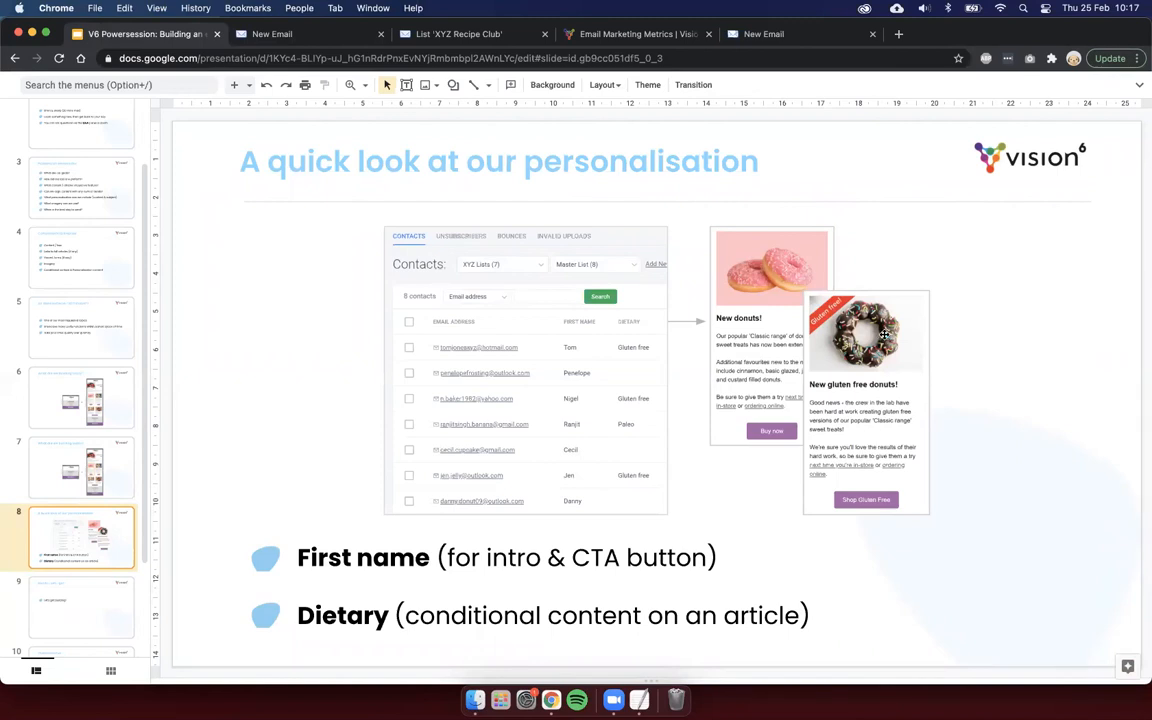
{"action": "mouse_move", "coordinate": [460, 408]}
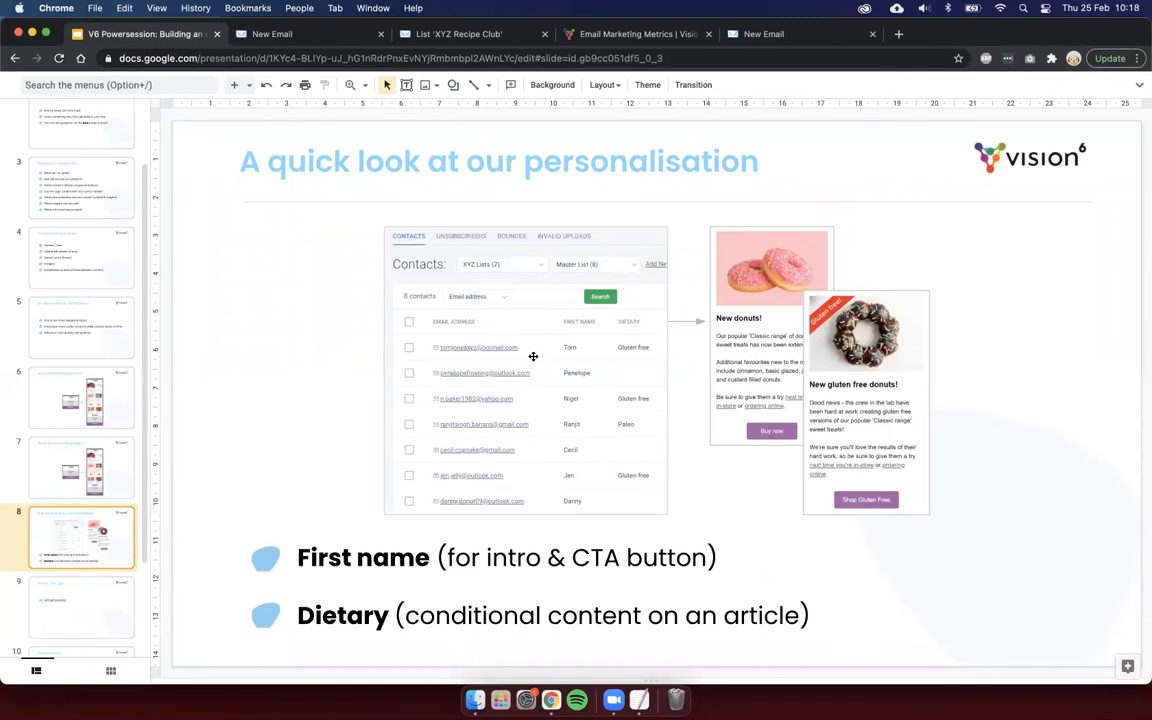
{"action": "mouse_move", "coordinate": [632, 448]}
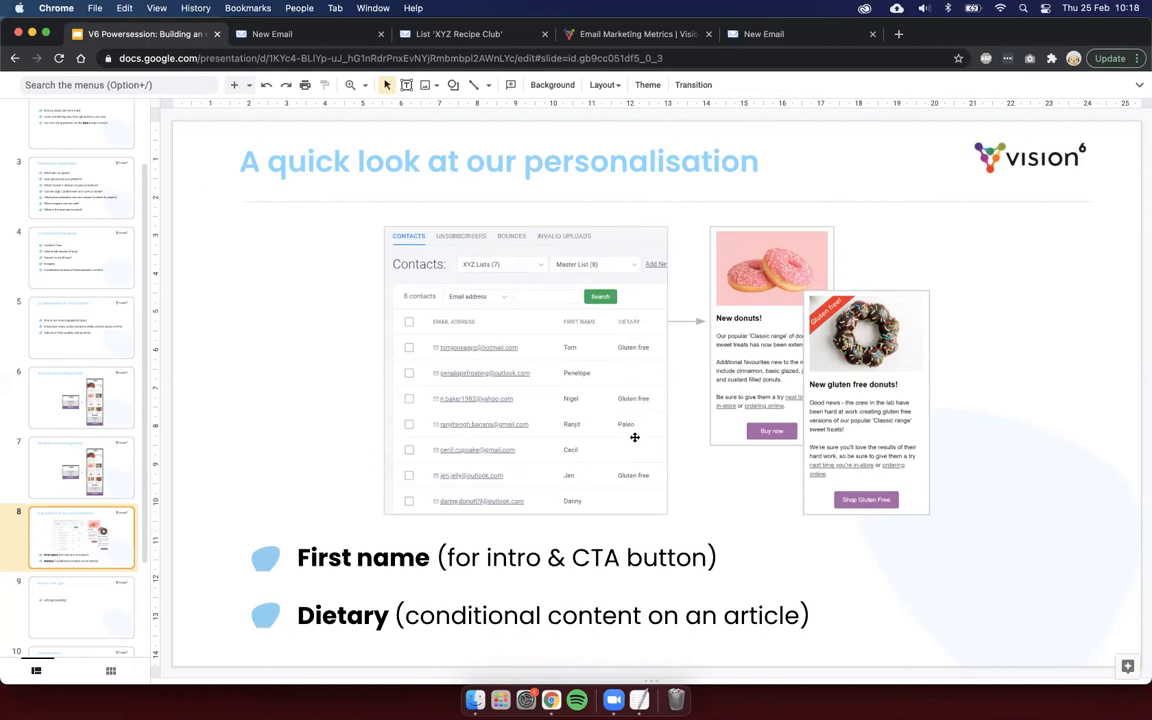
{"action": "mouse_move", "coordinate": [952, 328]}
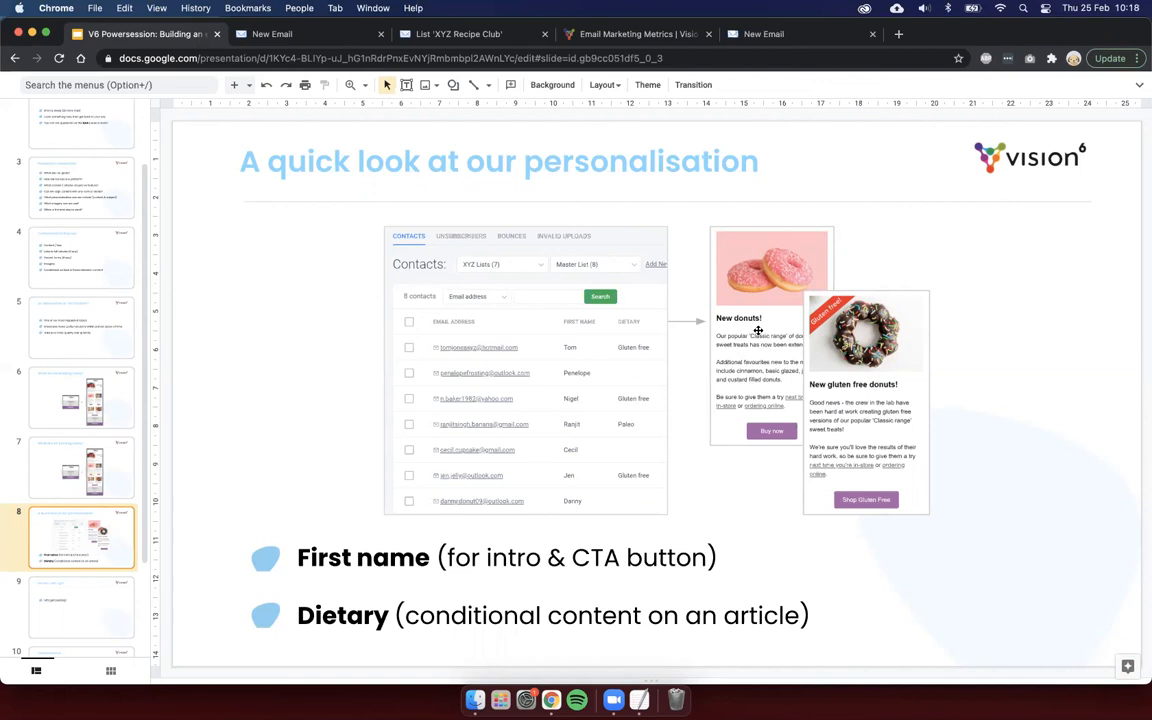
{"action": "mouse_move", "coordinate": [868, 336]}
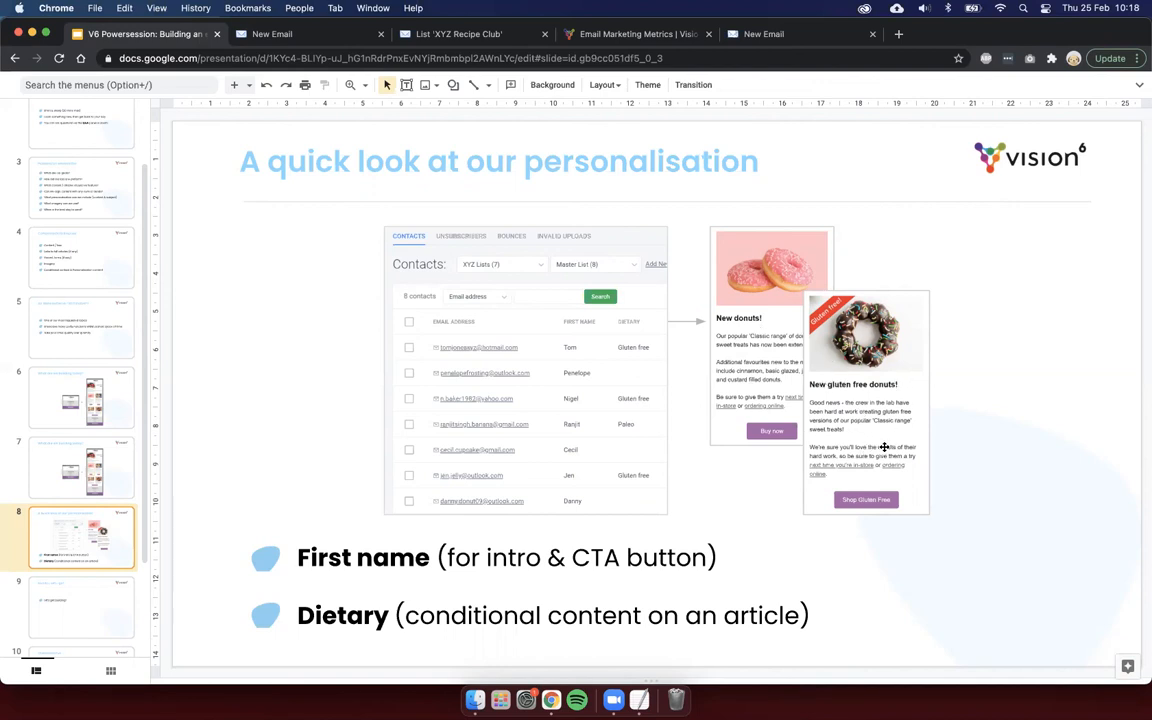
{"action": "mouse_move", "coordinate": [1020, 470]}
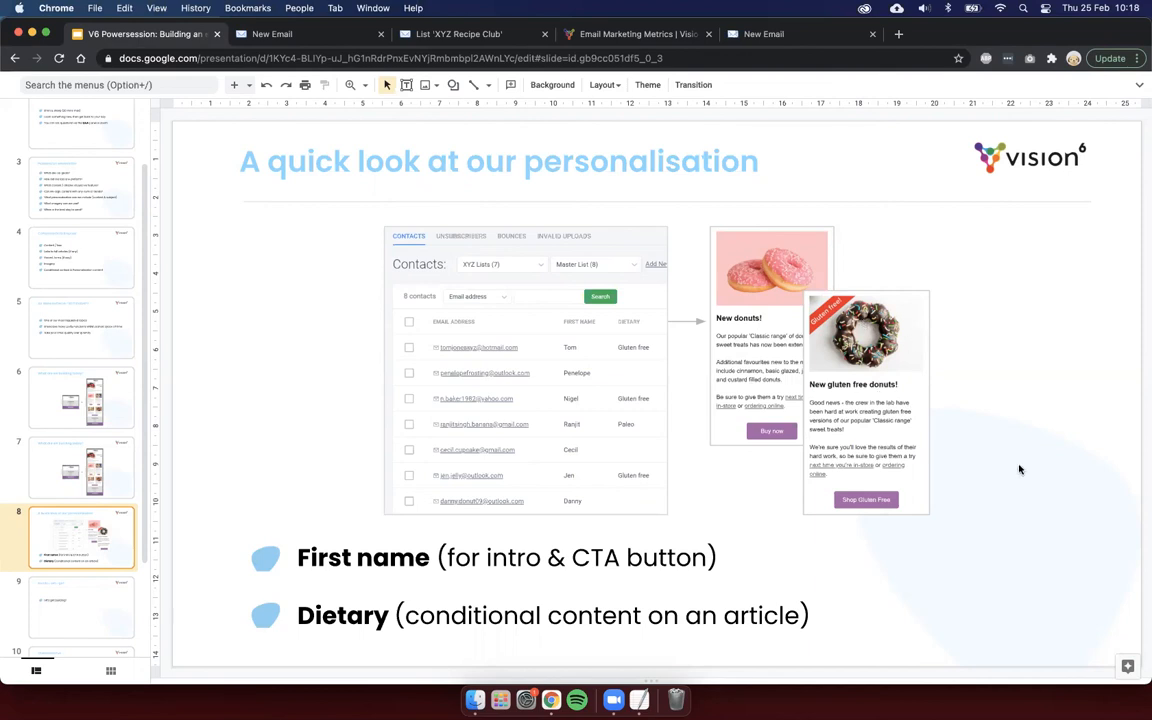
{"action": "mouse_move", "coordinate": [498, 192]}
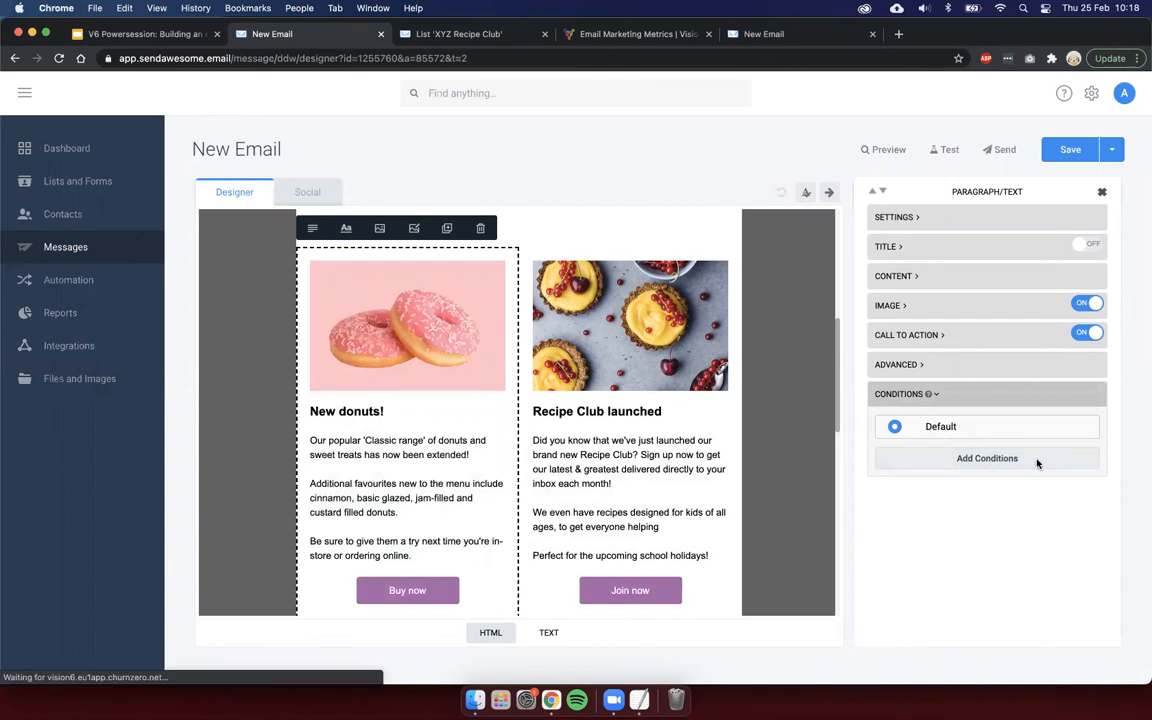
Step: Add a condition on the XYZ Customers list where Dietary includes Gluten free, and confirm it
{"action": "left_click", "coordinate": [988, 458]}
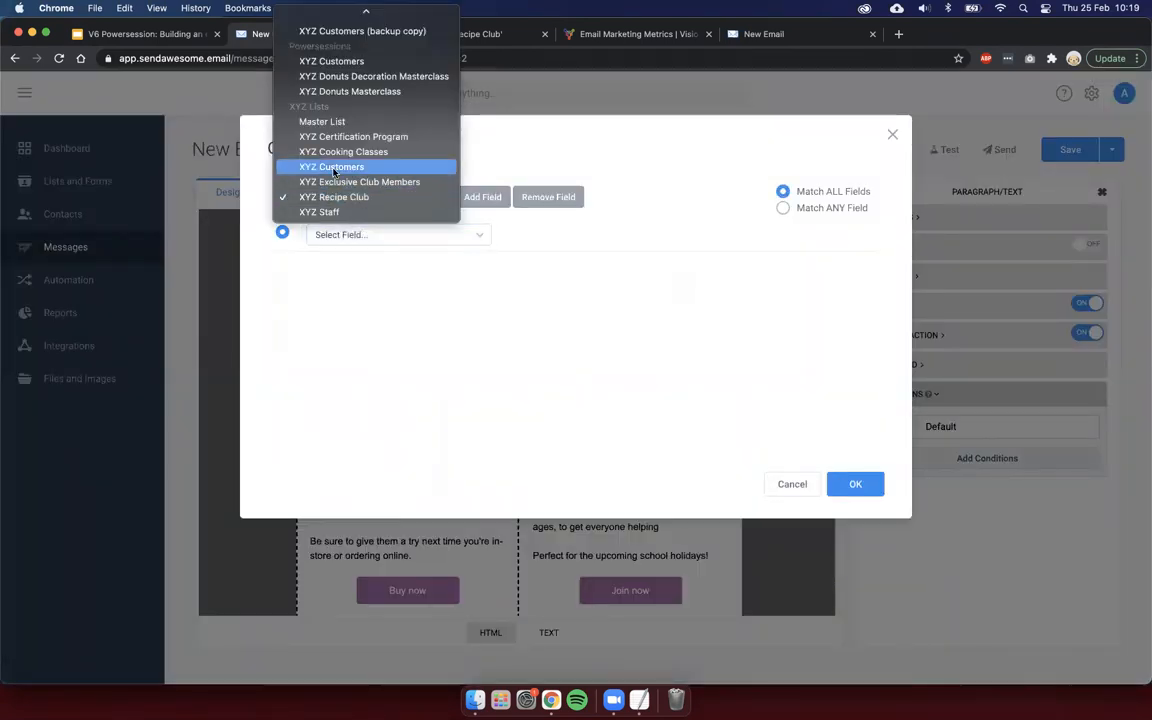
{"action": "left_click", "coordinate": [332, 168]}
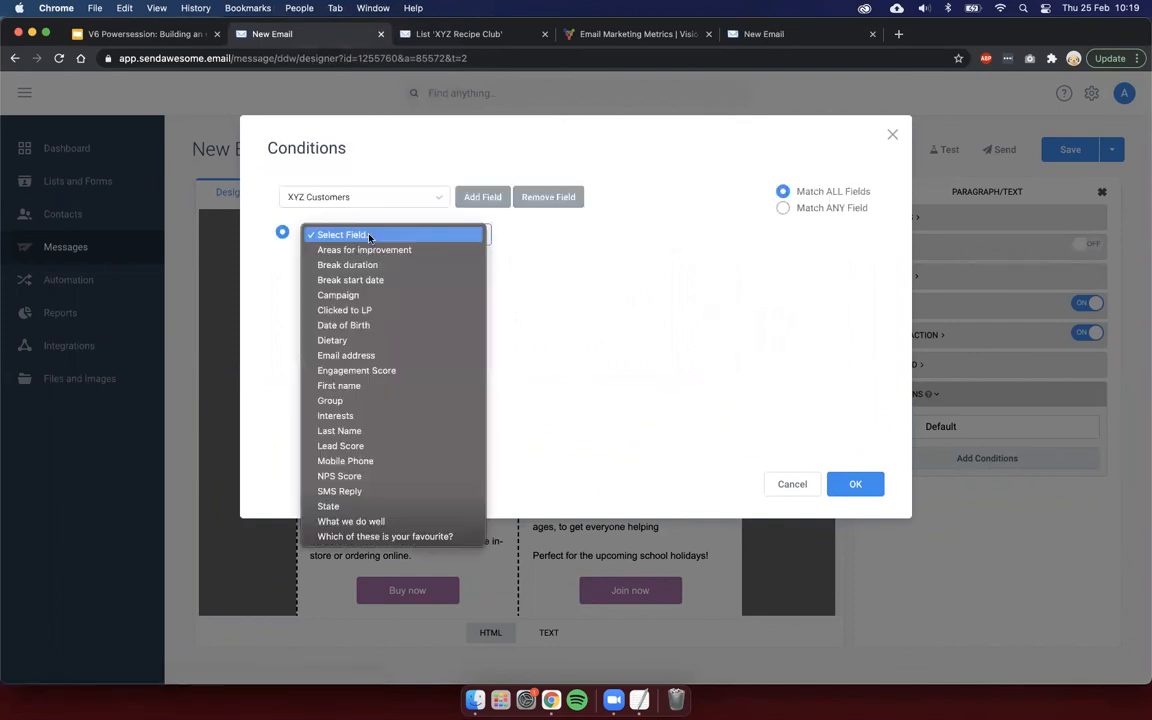
{"action": "left_click", "coordinate": [332, 340]}
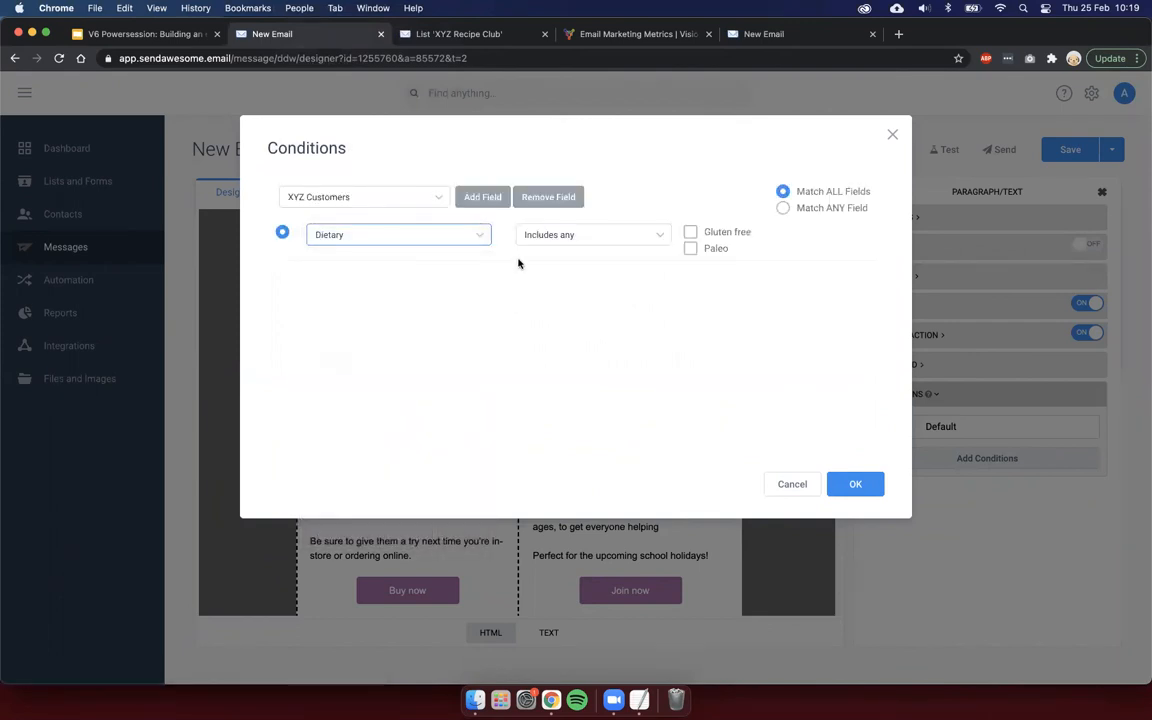
{"action": "left_click", "coordinate": [690, 232]}
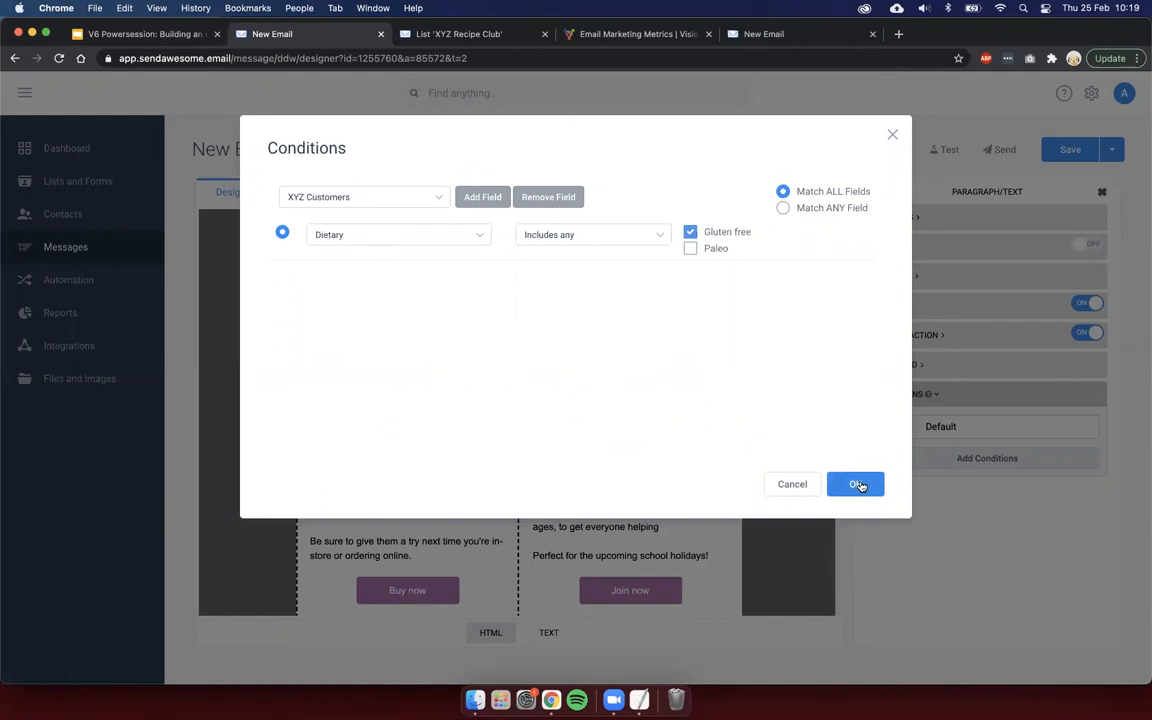
{"action": "left_click", "coordinate": [856, 484]}
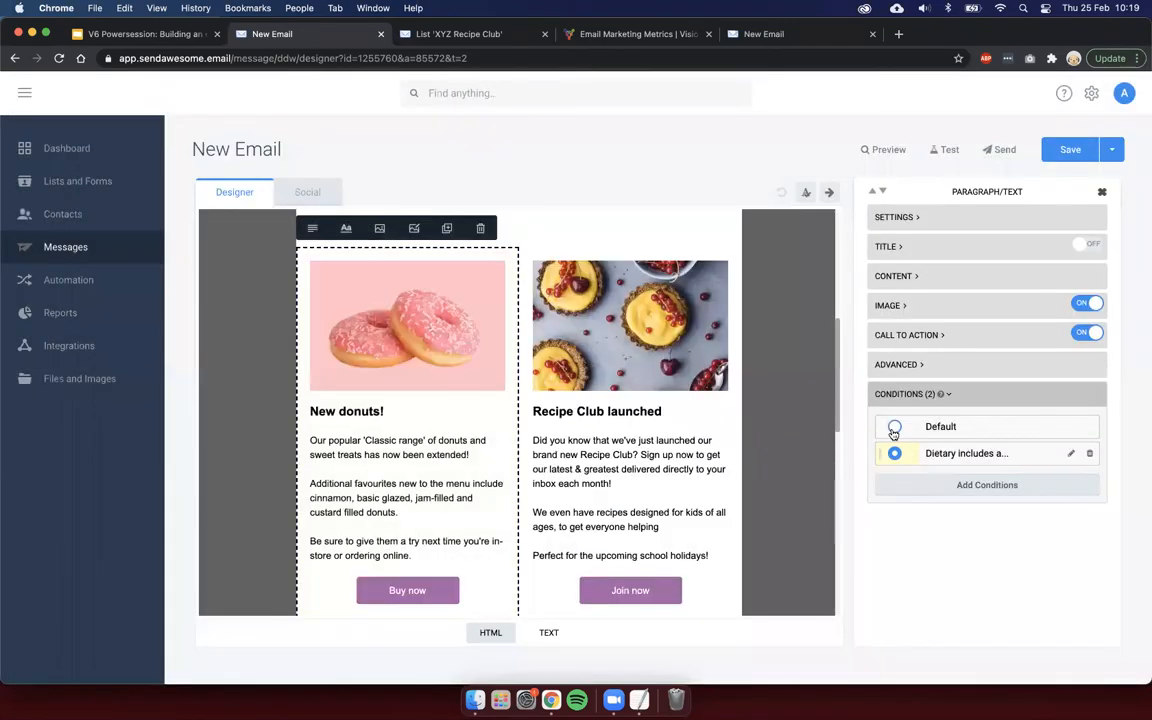
Step: Give the Dietary variant the gluten-free donut photo and the heading New gluten free donuts!
{"action": "left_click", "coordinate": [894, 426]}
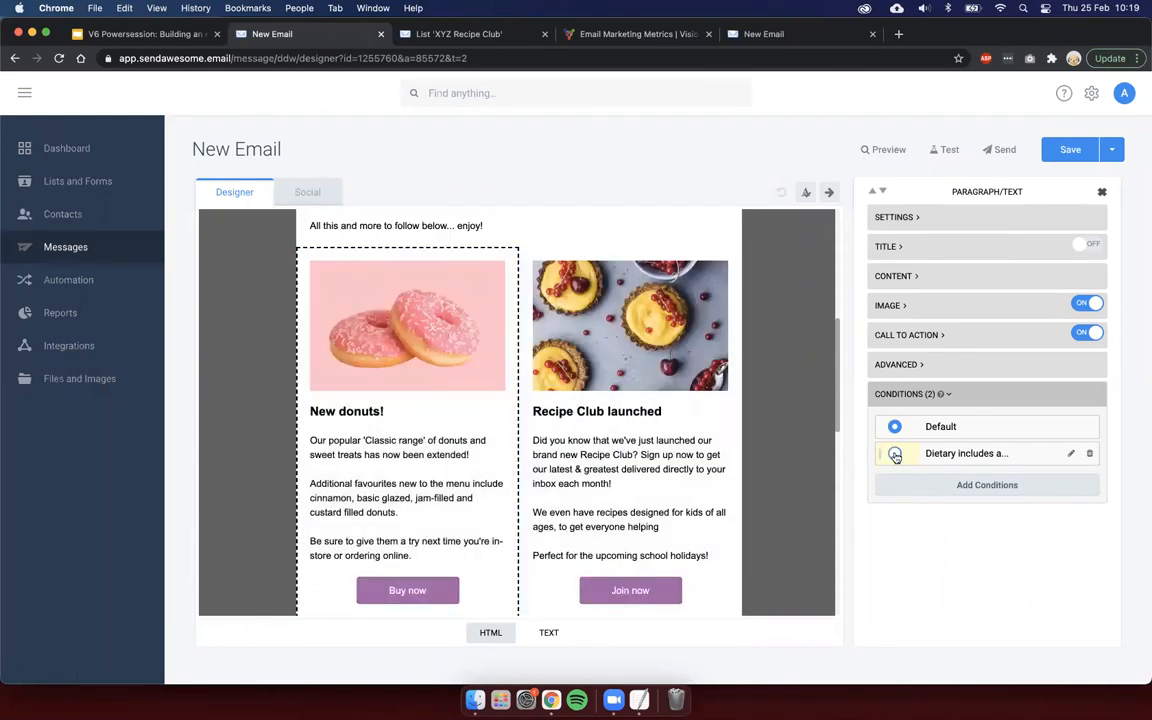
{"action": "left_click", "coordinate": [894, 452]}
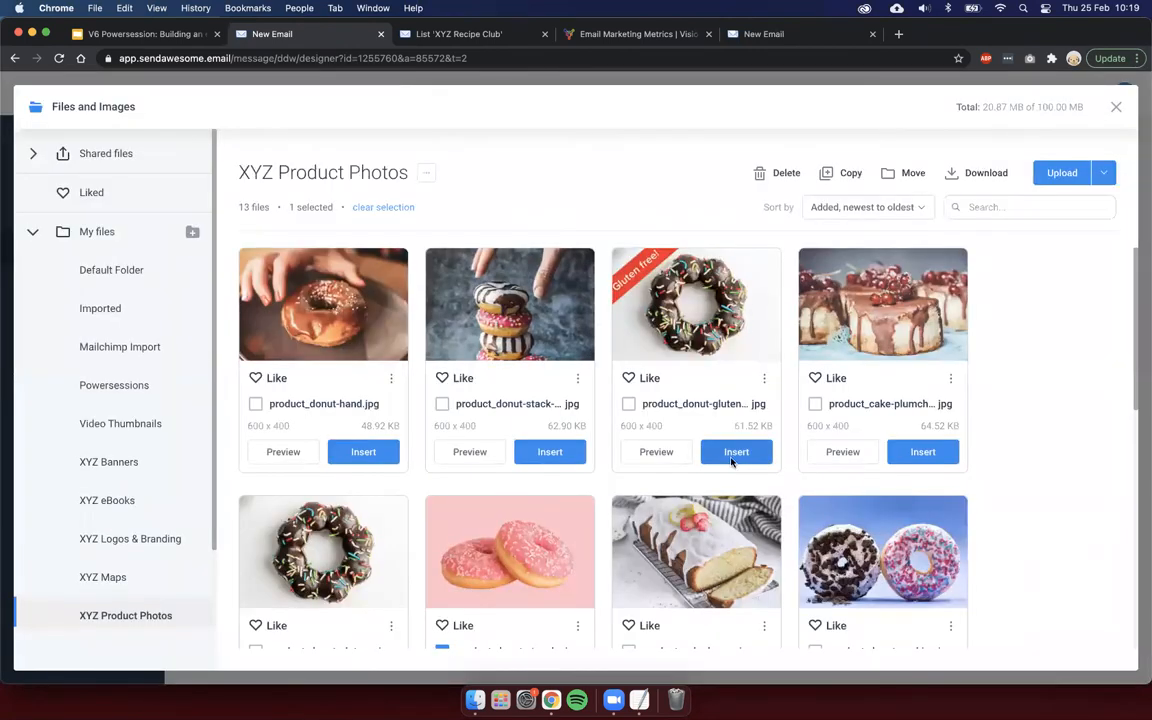
{"action": "left_click", "coordinate": [736, 452]}
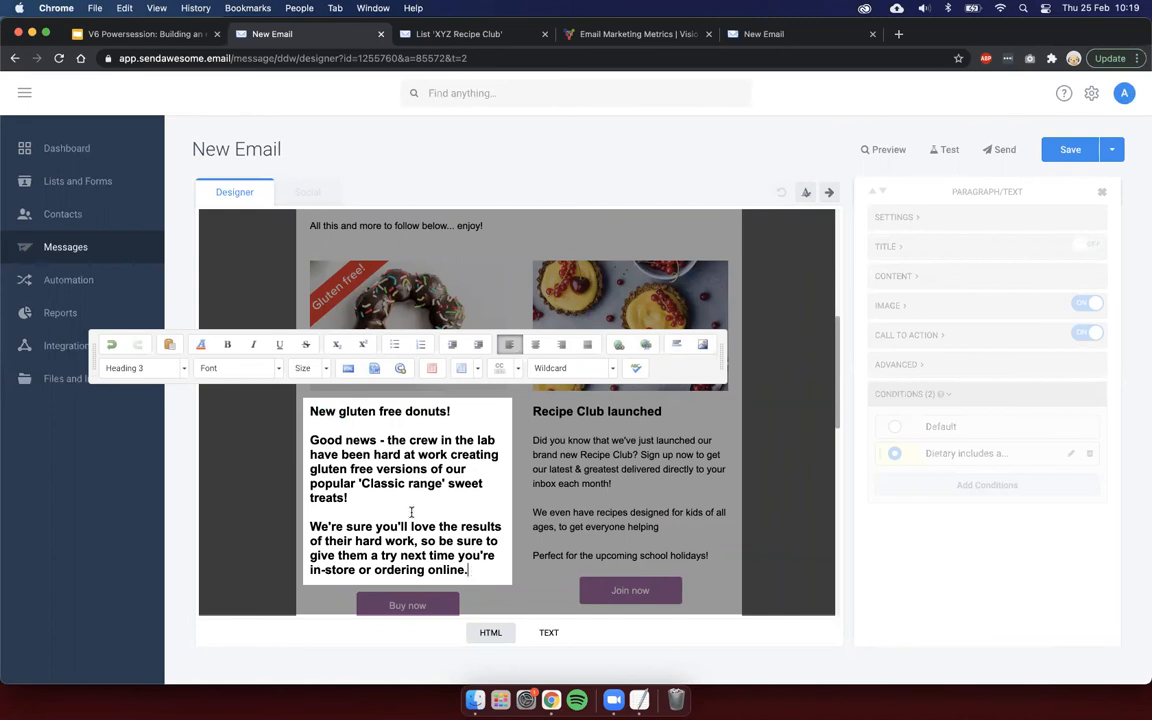
{"action": "left_click", "coordinate": [144, 368]}
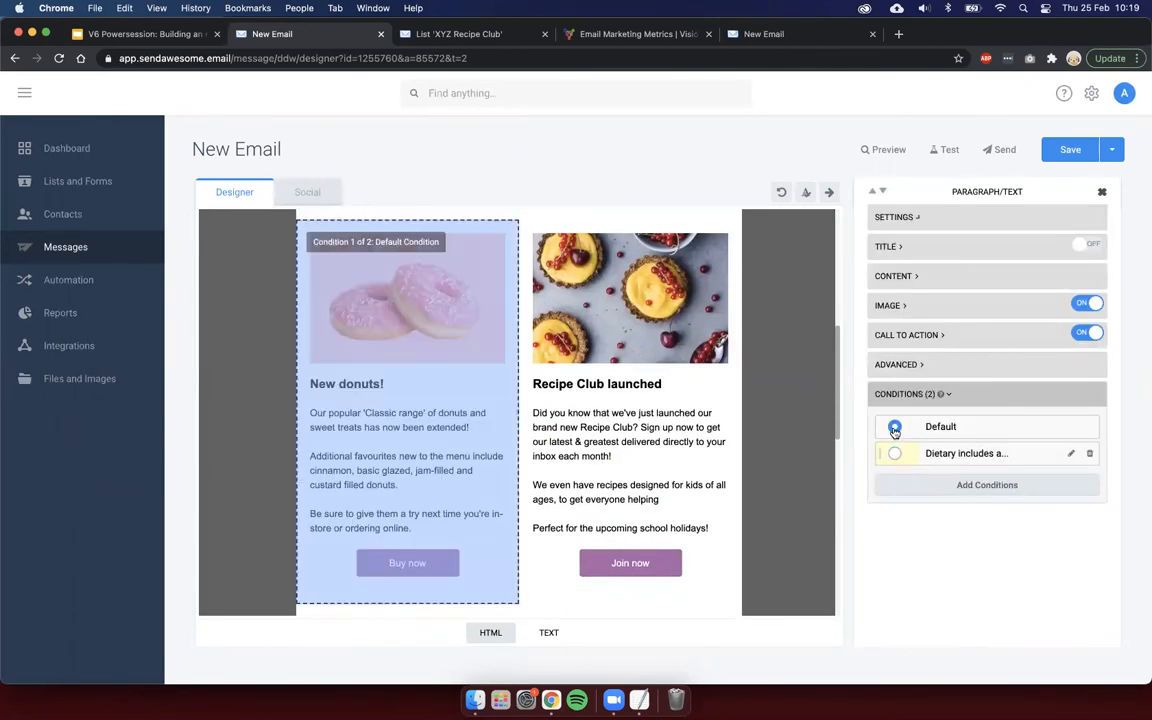
Step: Toggle between Default and Dietary conditions to compare, ending on the gluten-free variant
{"action": "left_click", "coordinate": [894, 452]}
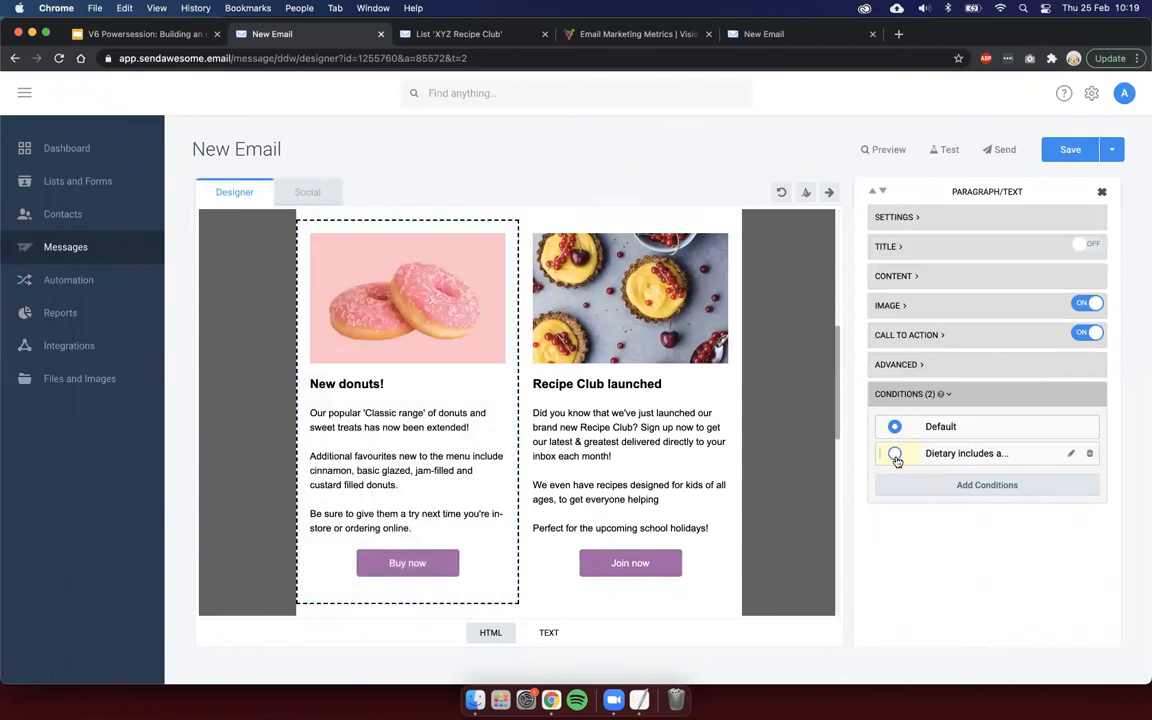
{"action": "left_click", "coordinate": [894, 452]}
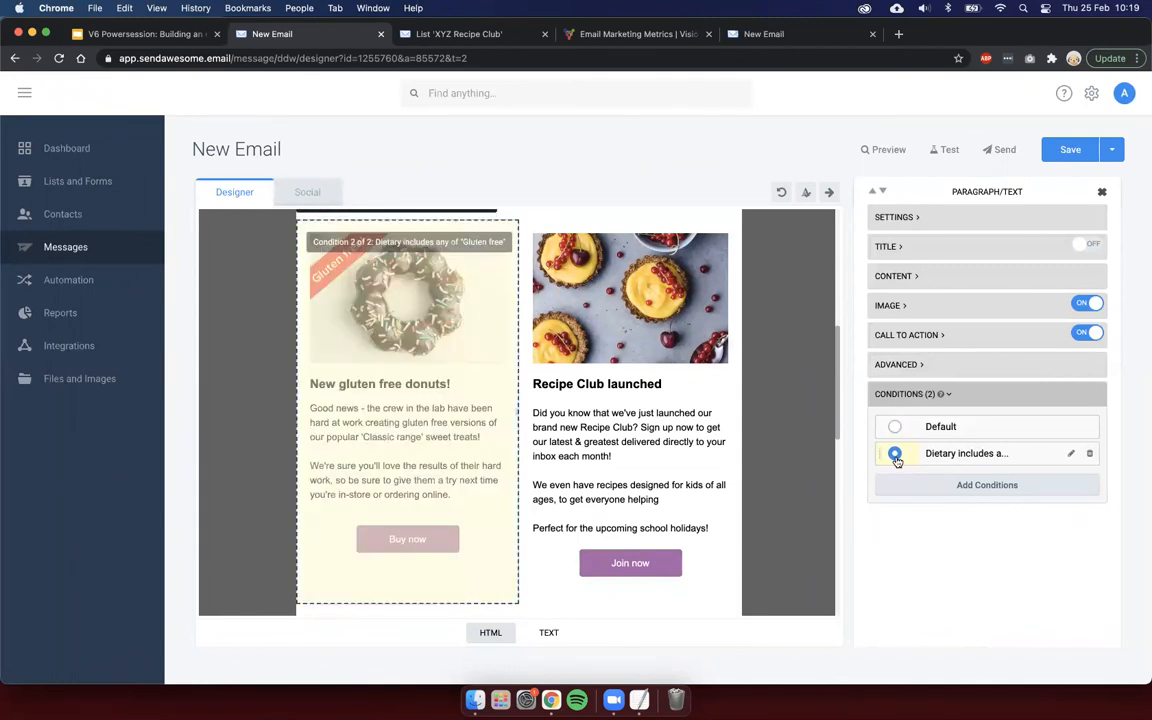
{"action": "left_click", "coordinate": [894, 426]}
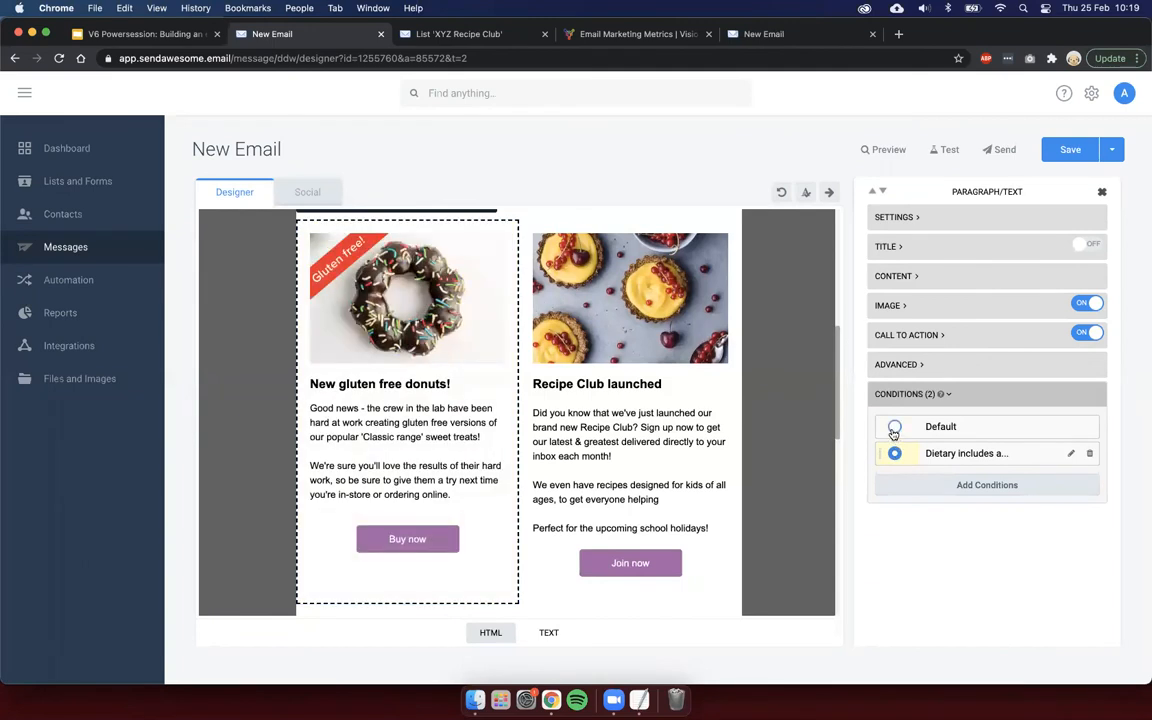
{"action": "left_click", "coordinate": [894, 452]}
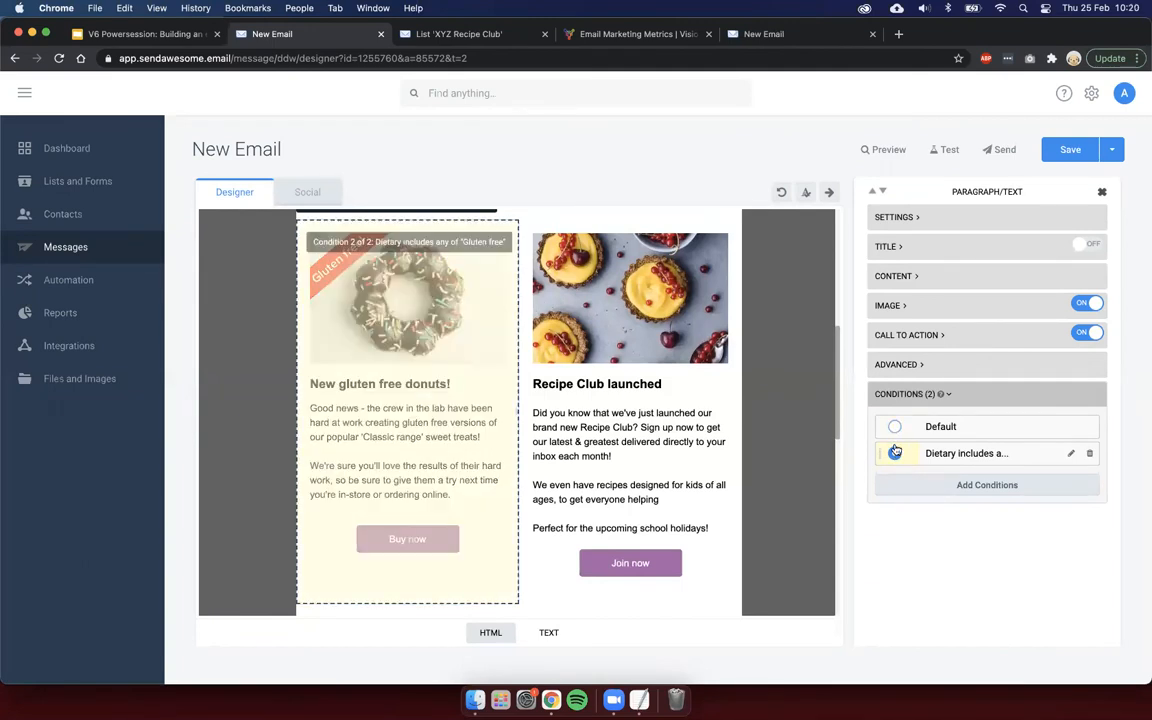
{"action": "left_click", "coordinate": [894, 426]}
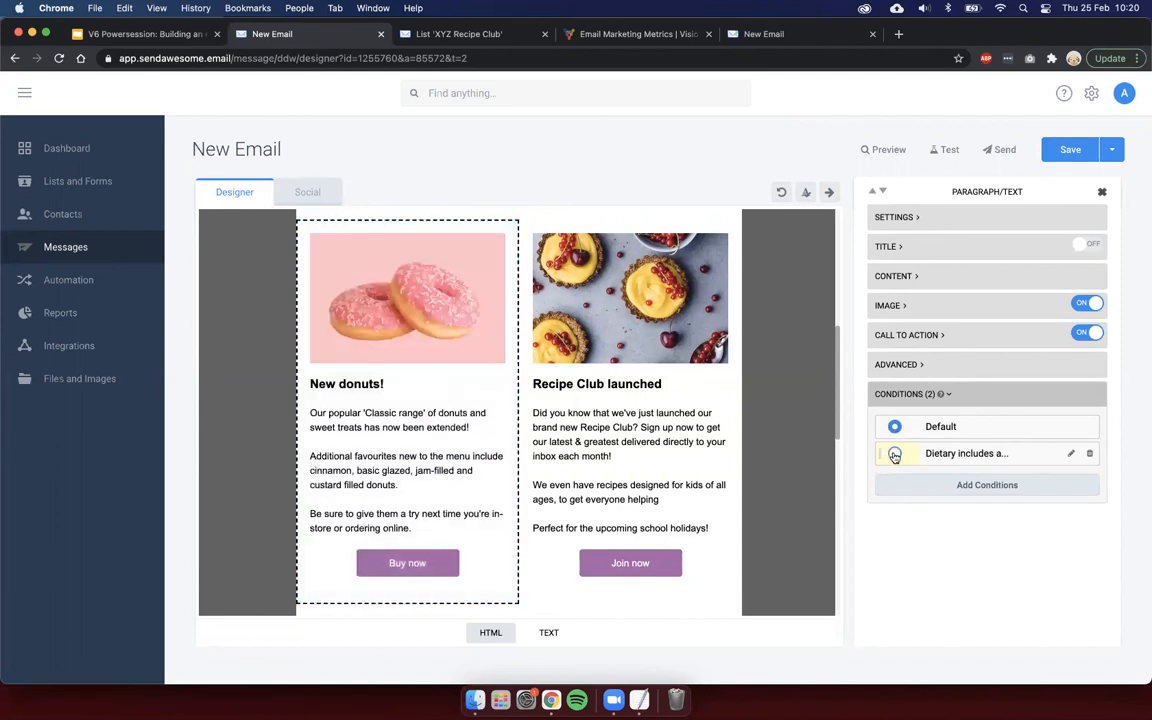
{"action": "left_click", "coordinate": [894, 452]}
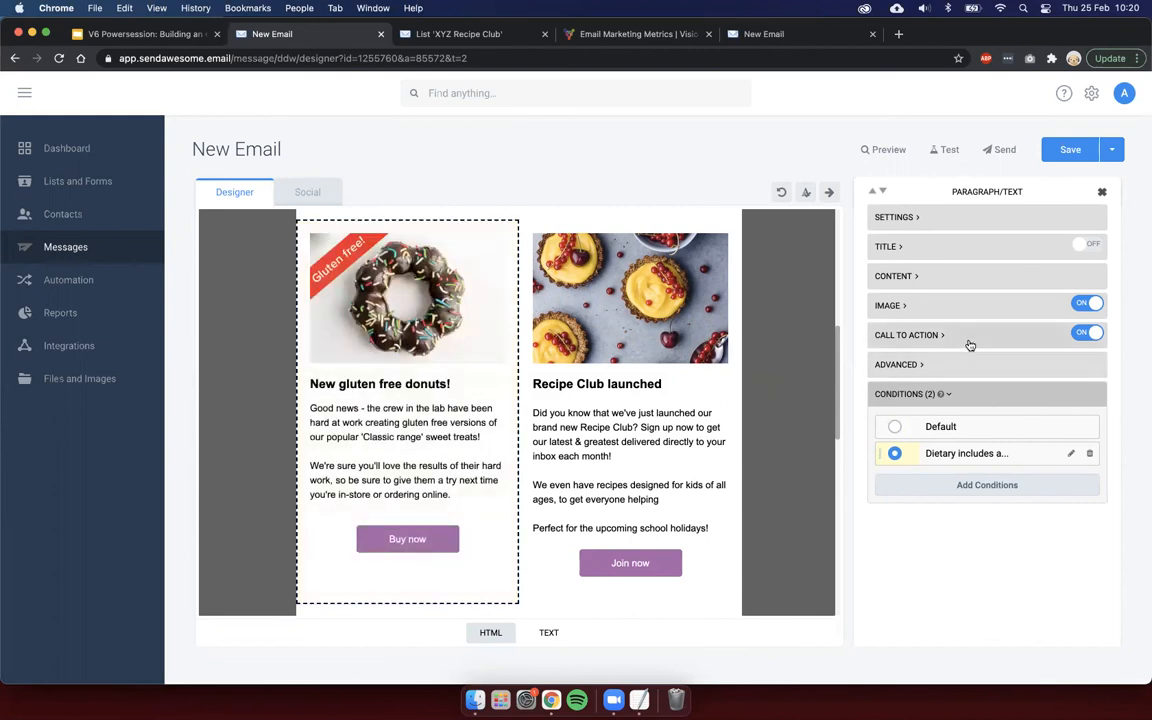
Step: Set the gluten-free button to Shop gluten free linking to the glutenstore page
{"action": "left_click", "coordinate": [906, 336]}
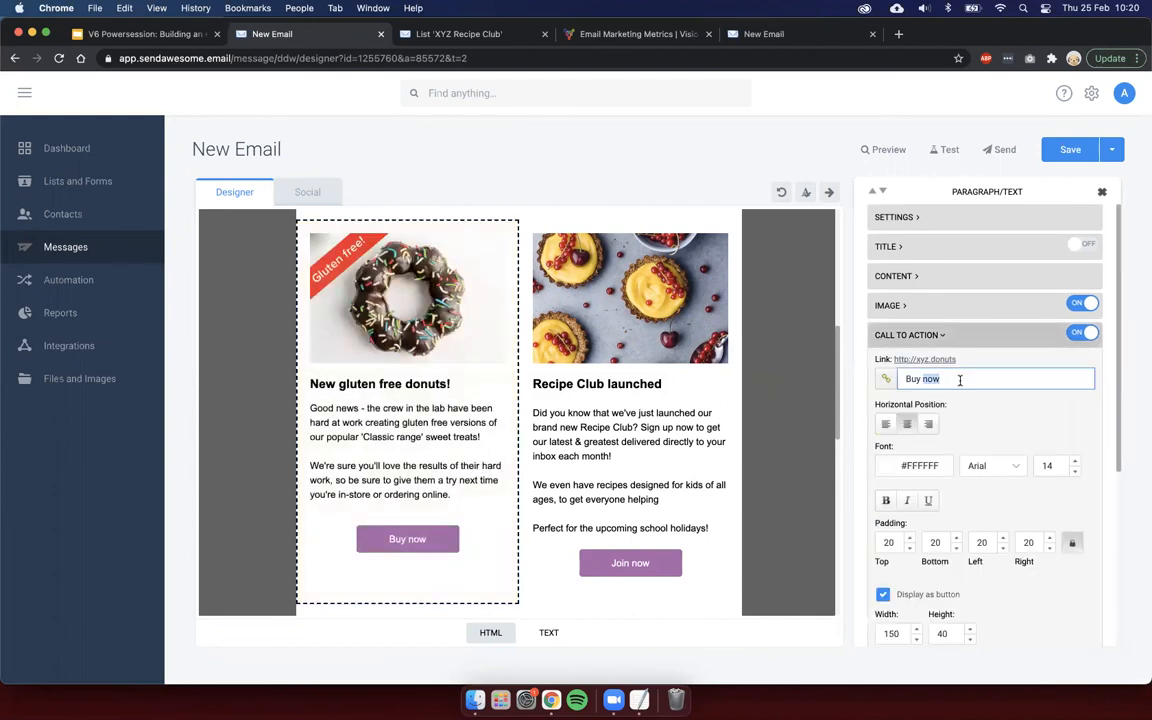
{"action": "type", "text": "Shot gluten free"}
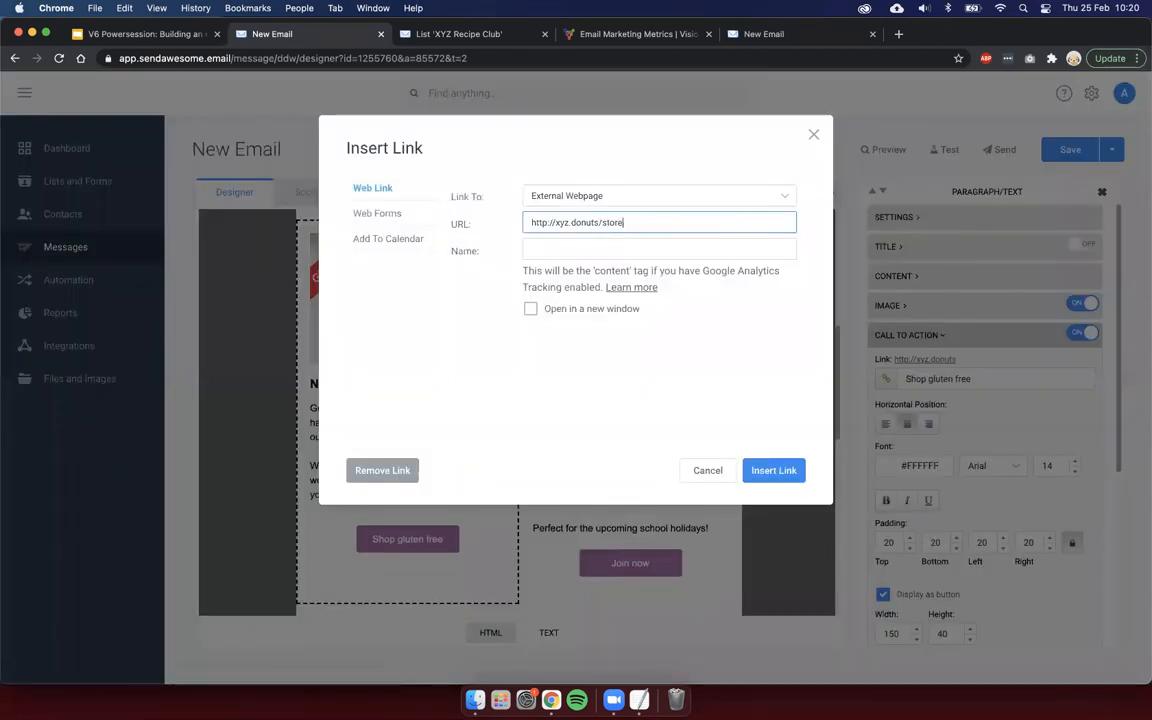
{"action": "type", "text": "glutenstore"}
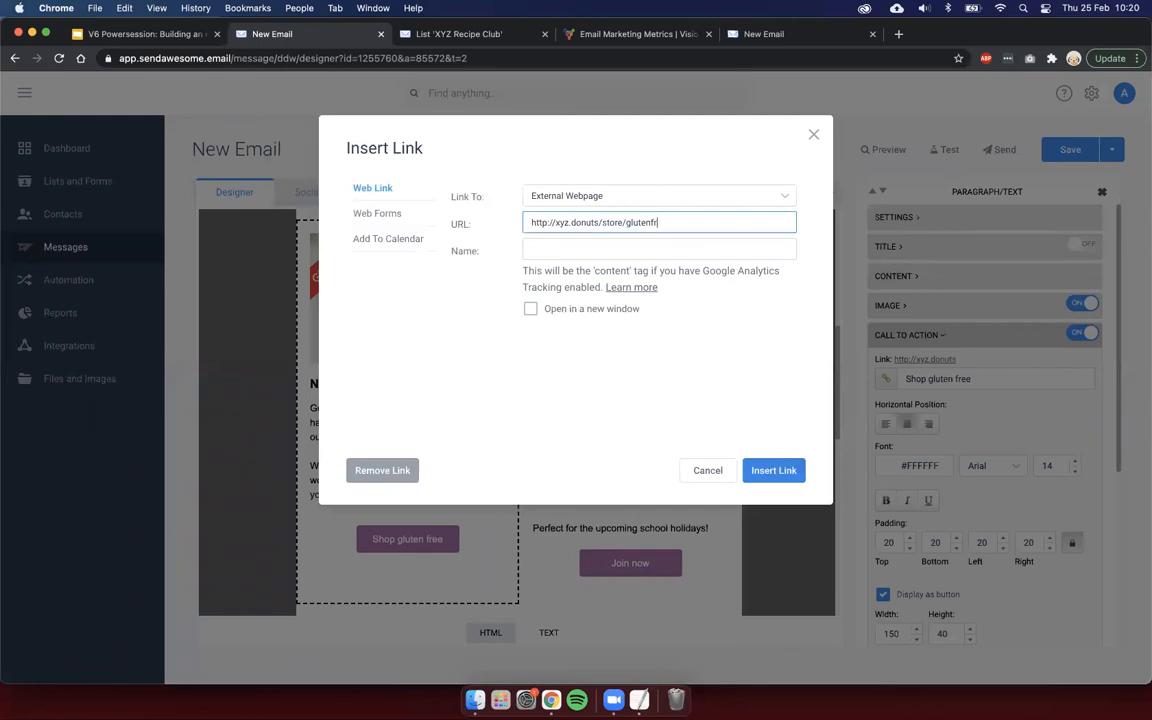
{"action": "left_click", "coordinate": [772, 470]}
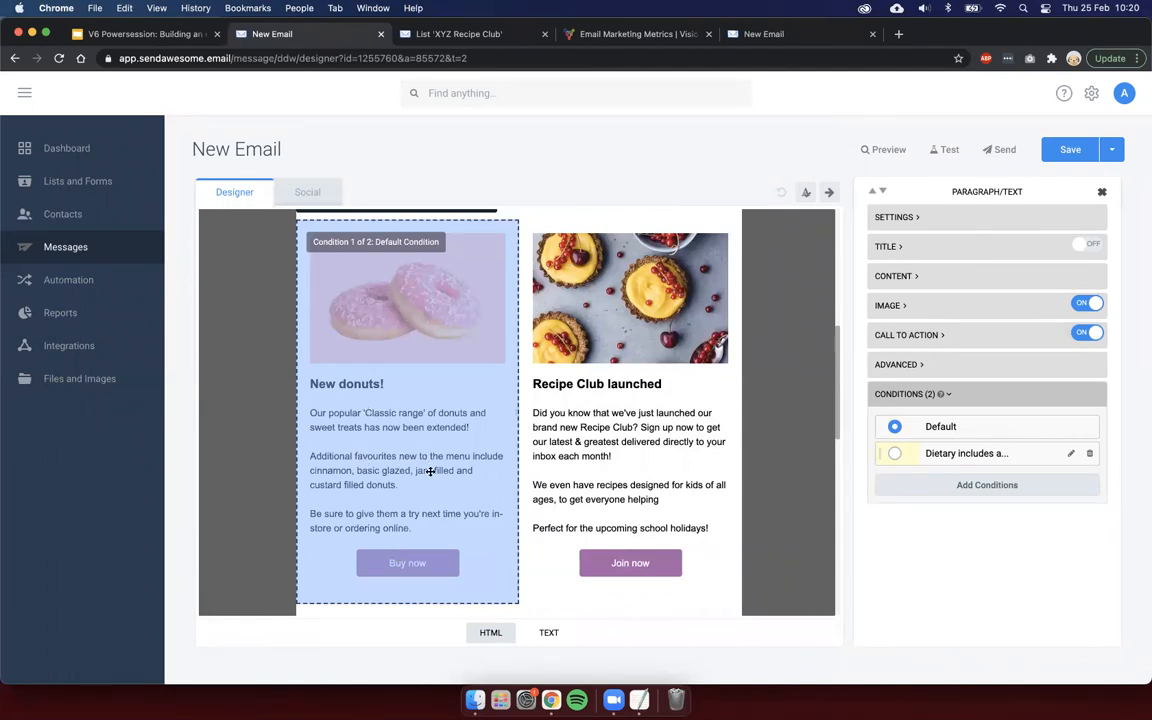
{"action": "mouse_move", "coordinate": [408, 562]}
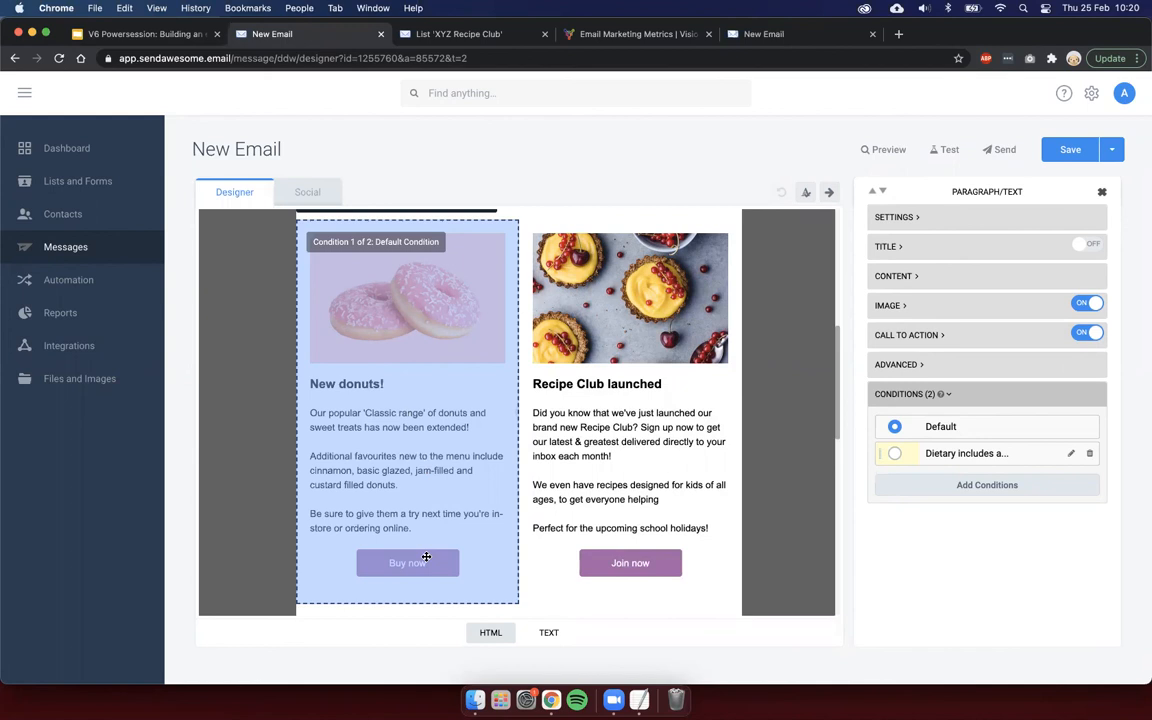
{"action": "mouse_move", "coordinate": [468, 548]}
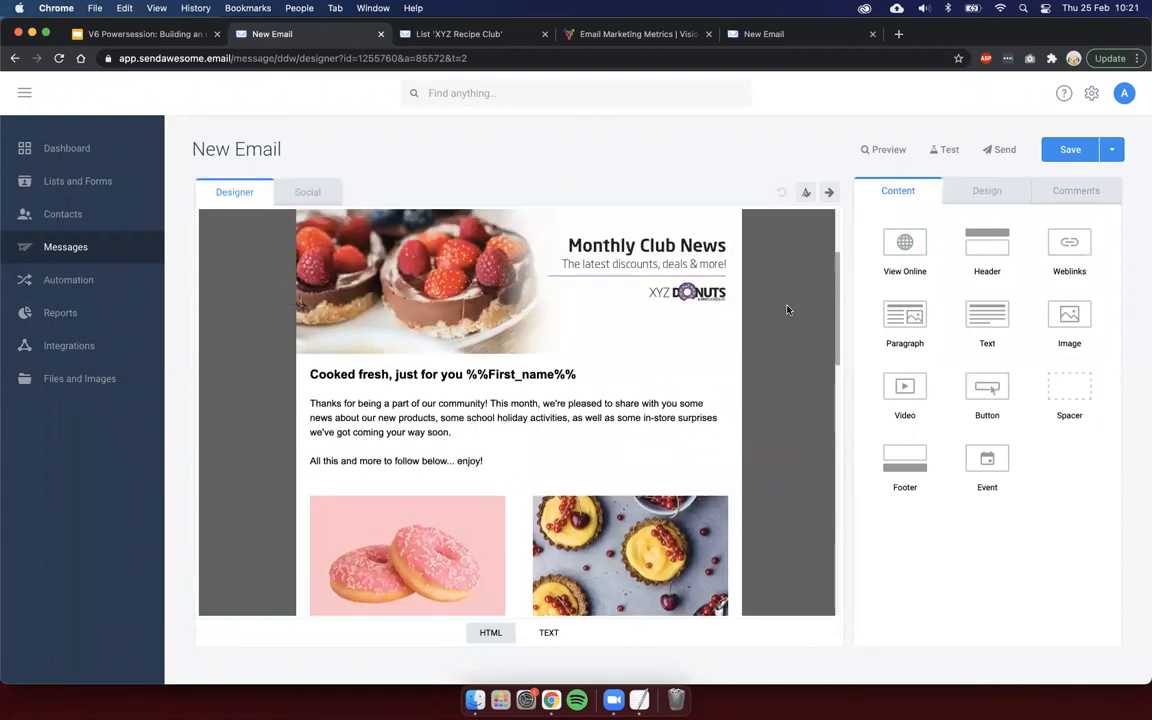
Step: Save the newsletter as Test email with subject Test email
{"action": "left_click", "coordinate": [1070, 148]}
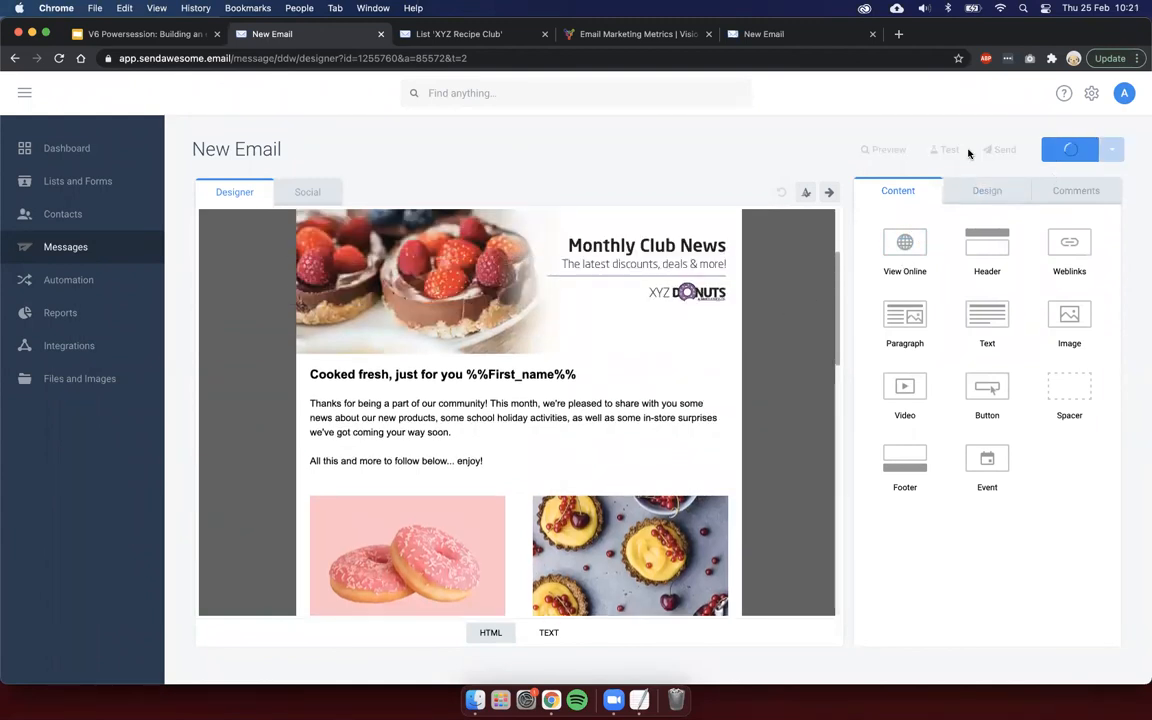
{"action": "left_click", "coordinate": [1070, 148]}
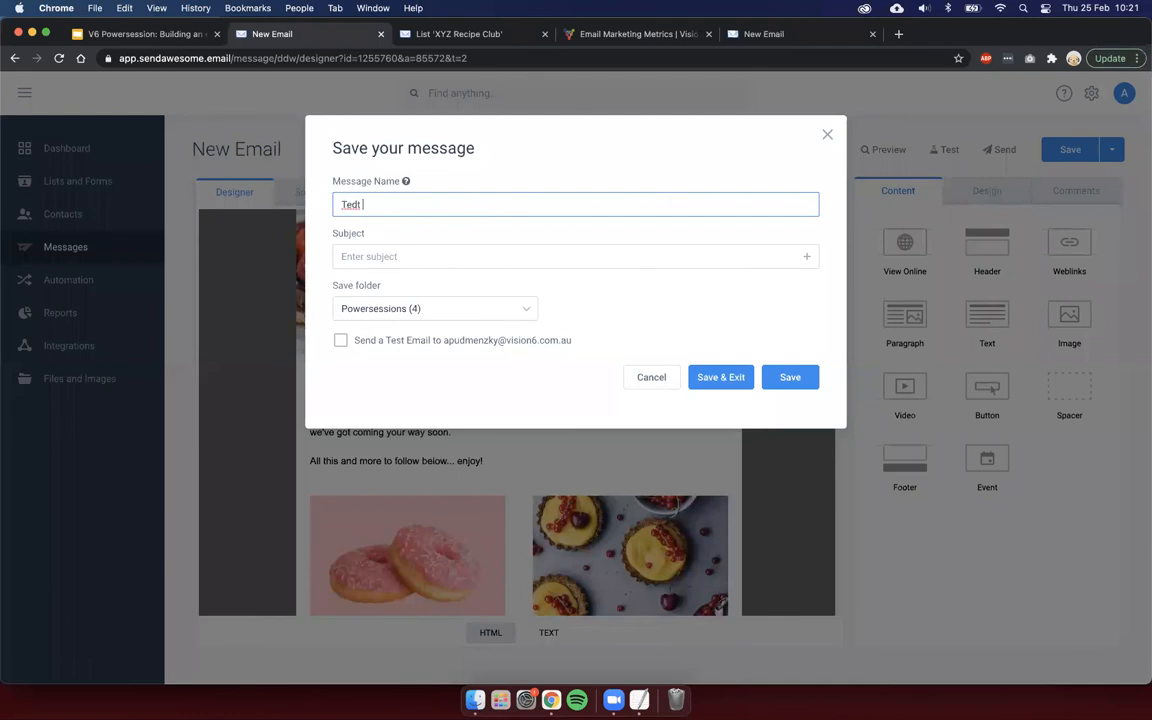
{"action": "type", "text": "Test email"}
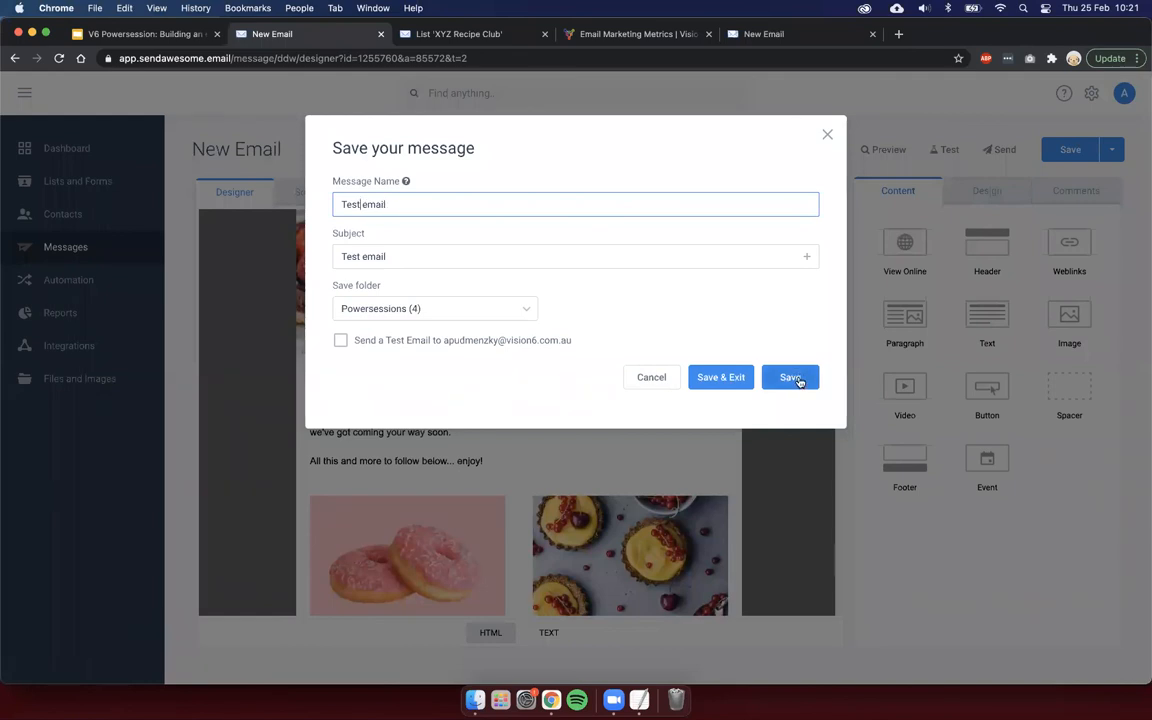
{"action": "left_click", "coordinate": [790, 376]}
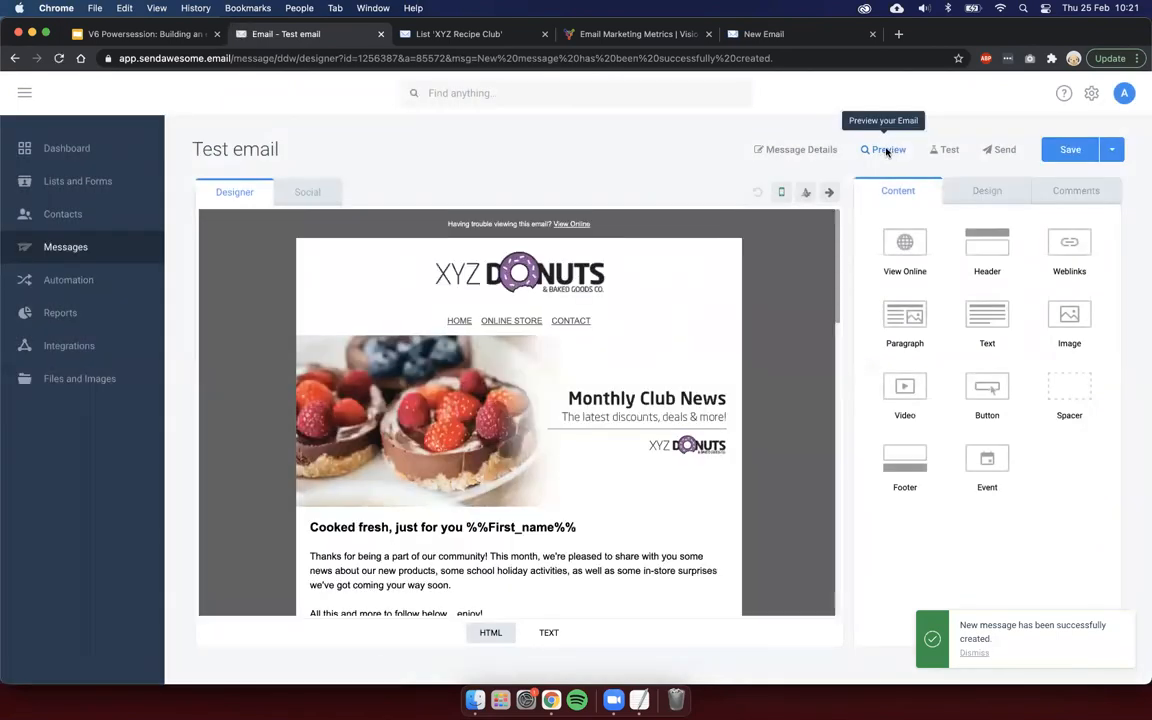
Step: Preview the email for the first contact and scroll through both article variants
{"action": "left_click", "coordinate": [884, 148]}
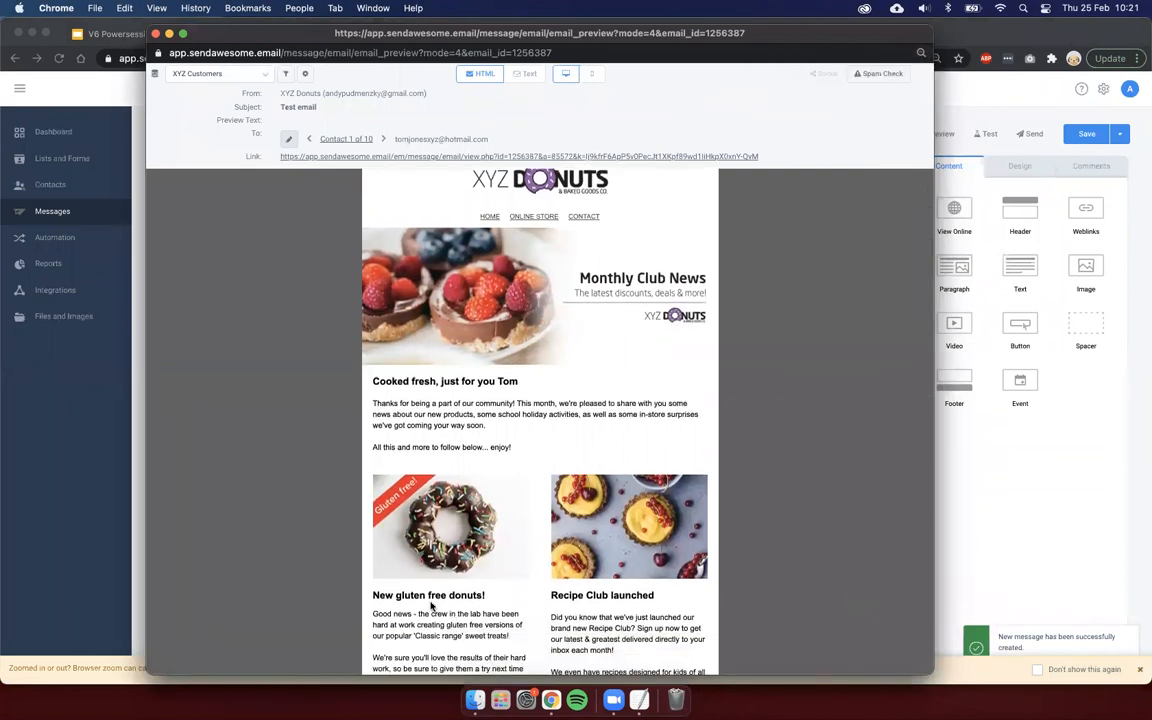
{"action": "scroll", "scroll_direction": "down", "scroll_amount": 3}
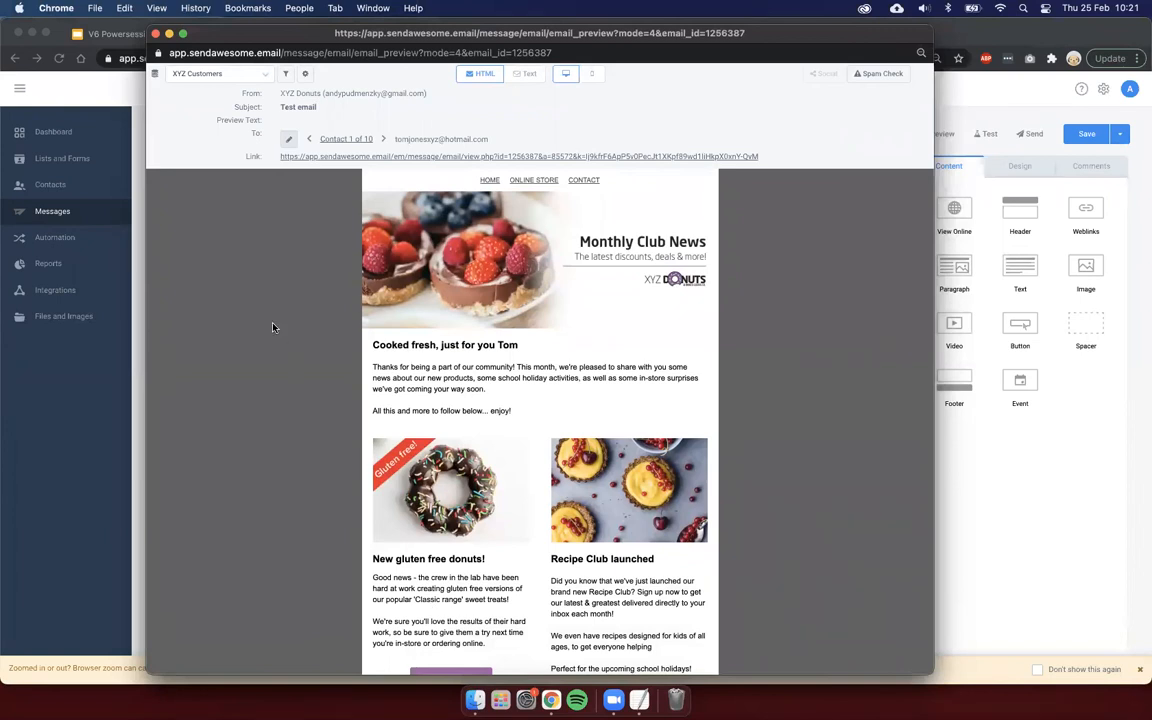
{"action": "scroll", "scroll_direction": "down", "scroll_amount": 3}
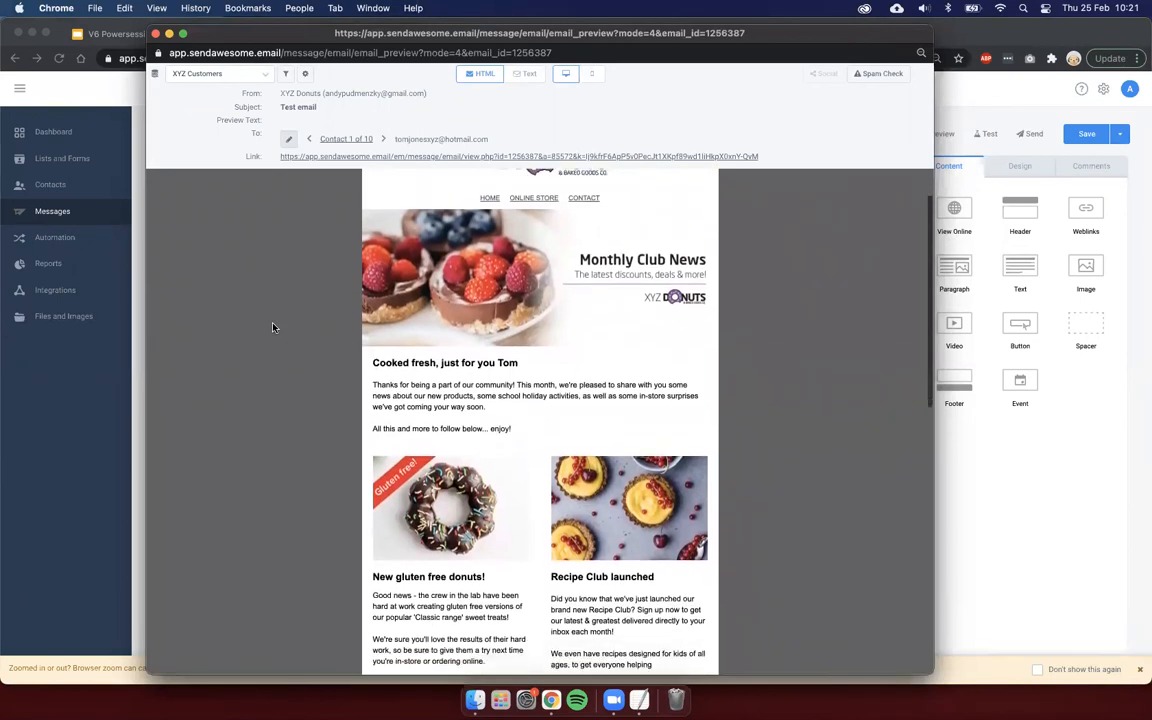
{"action": "scroll", "scroll_direction": "down", "scroll_amount": 3}
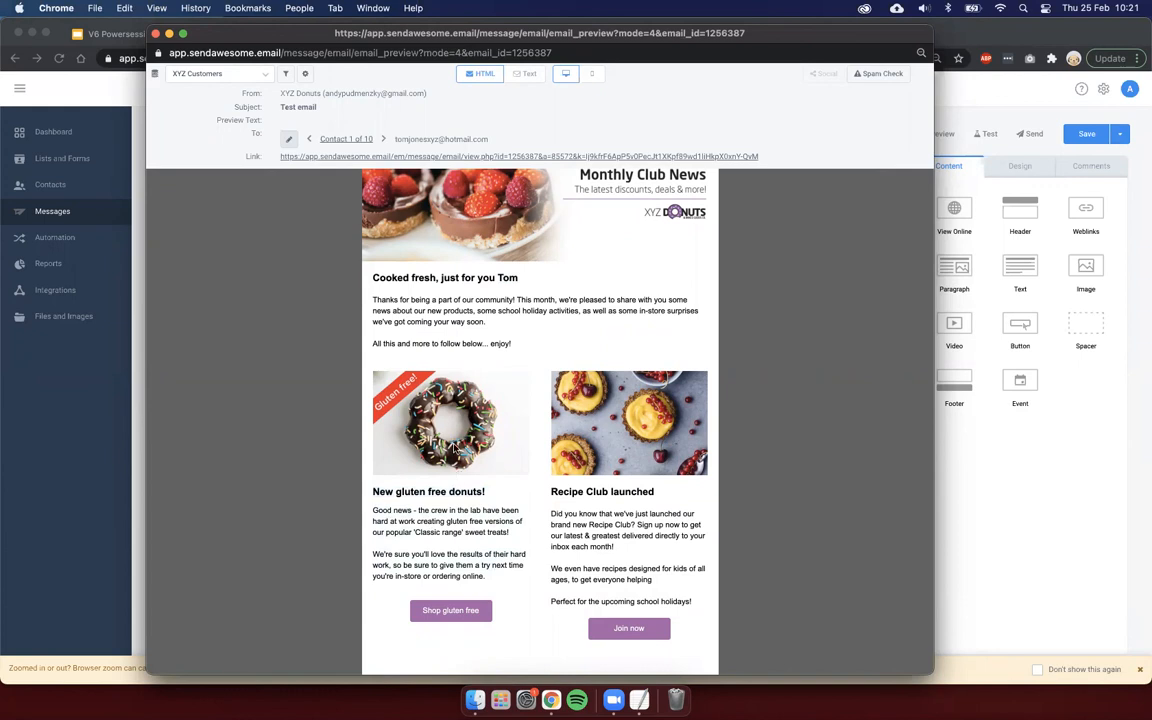
{"action": "scroll", "scroll_direction": "down", "scroll_amount": 3}
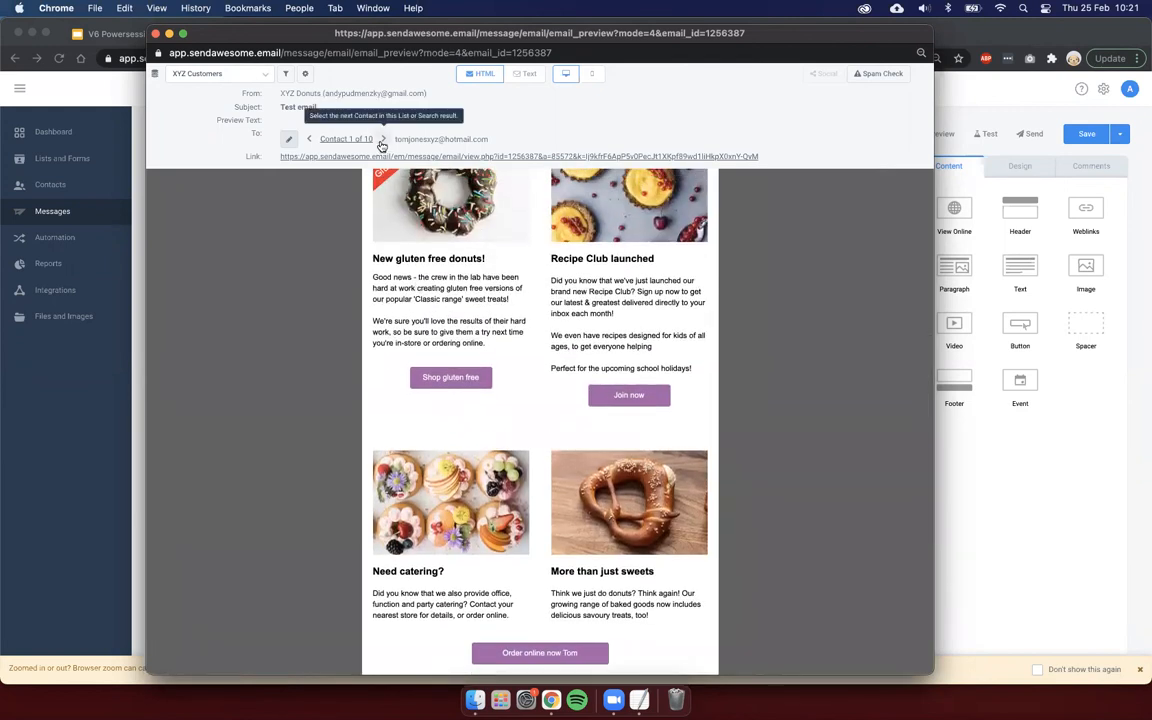
Step: Step through several more contacts, checking which get the gluten-free article versus regular donuts
{"action": "left_click", "coordinate": [382, 138]}
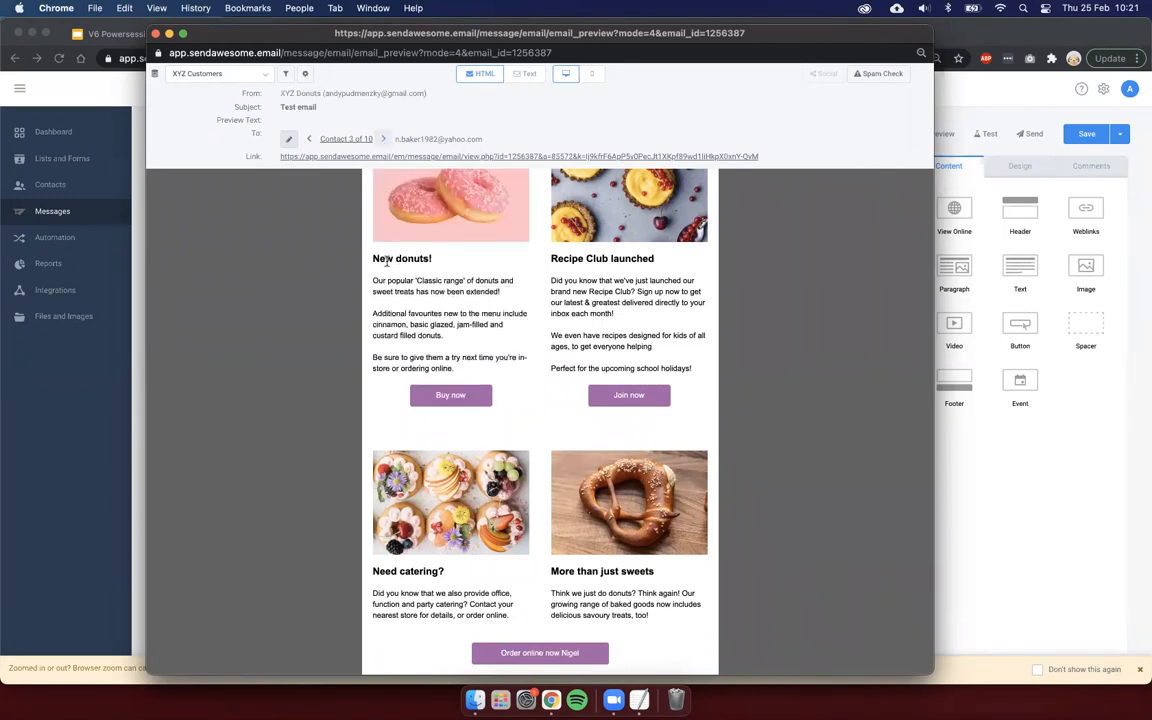
{"action": "left_click", "coordinate": [384, 138]}
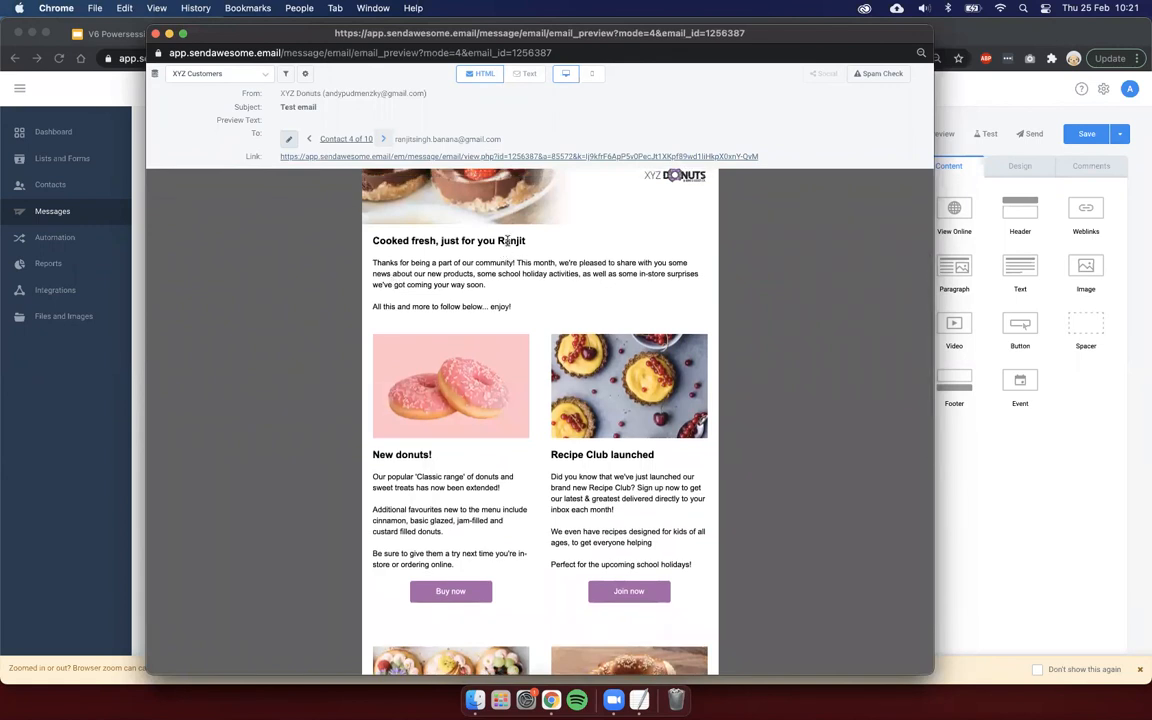
{"action": "scroll", "scroll_direction": "down", "scroll_amount": 3}
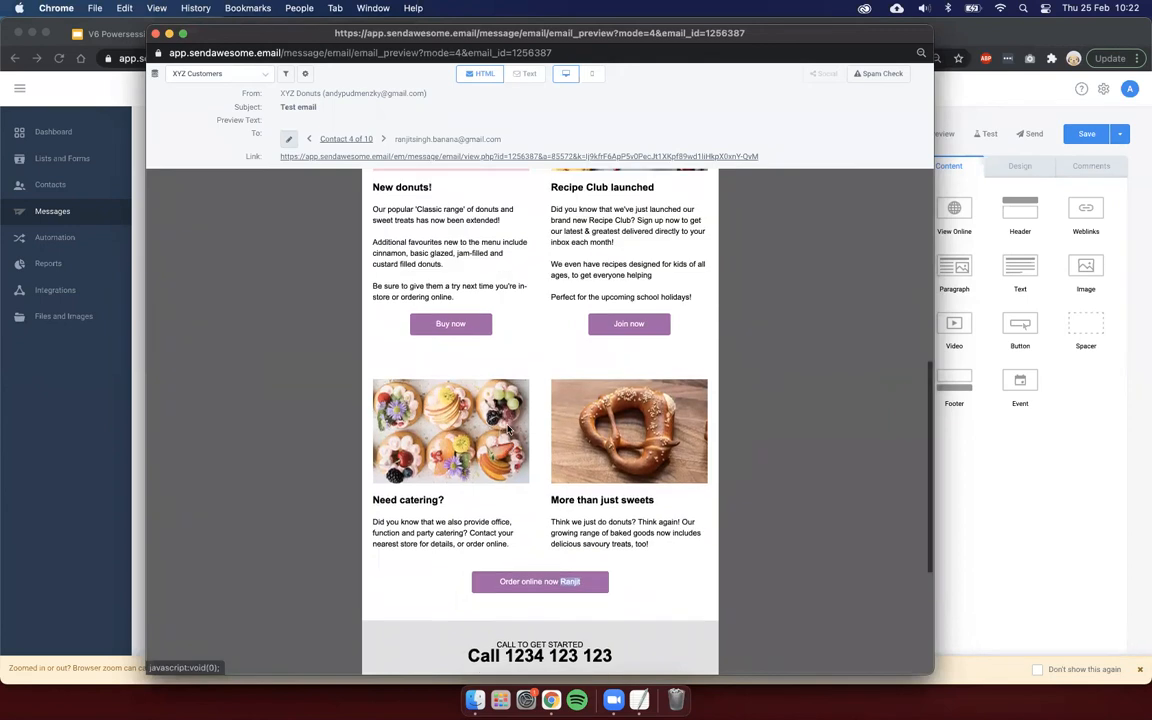
{"action": "scroll", "scroll_direction": "up", "scroll_amount": 3}
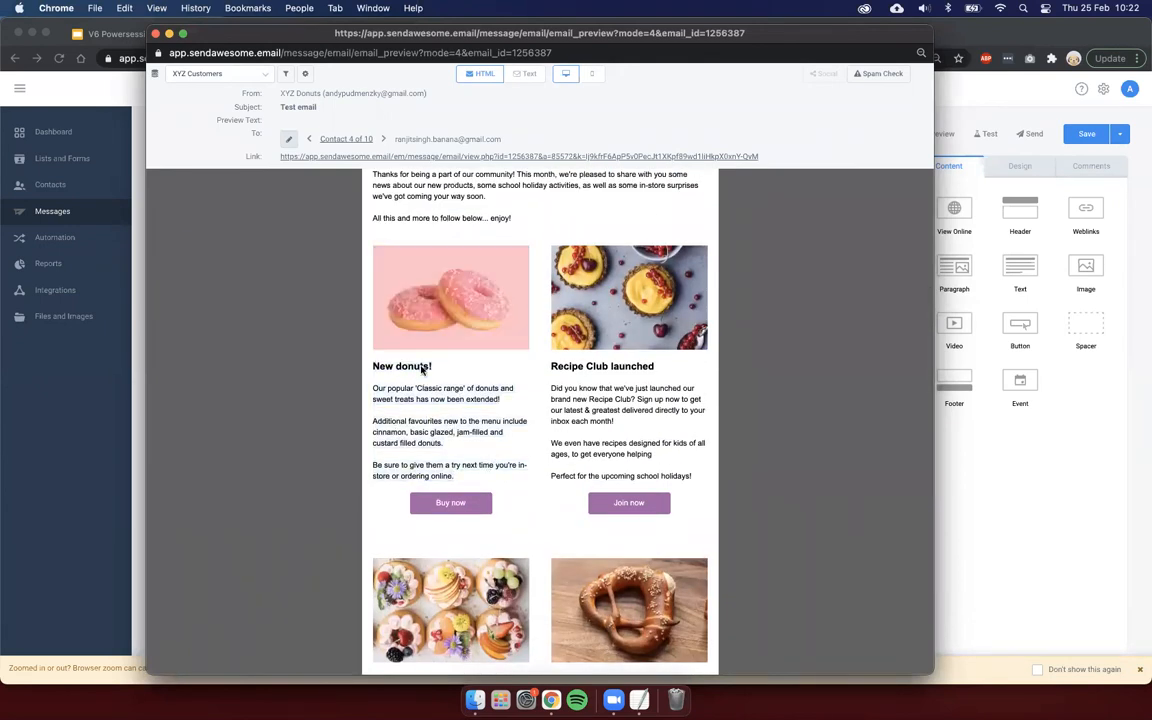
{"action": "left_click", "coordinate": [382, 138]}
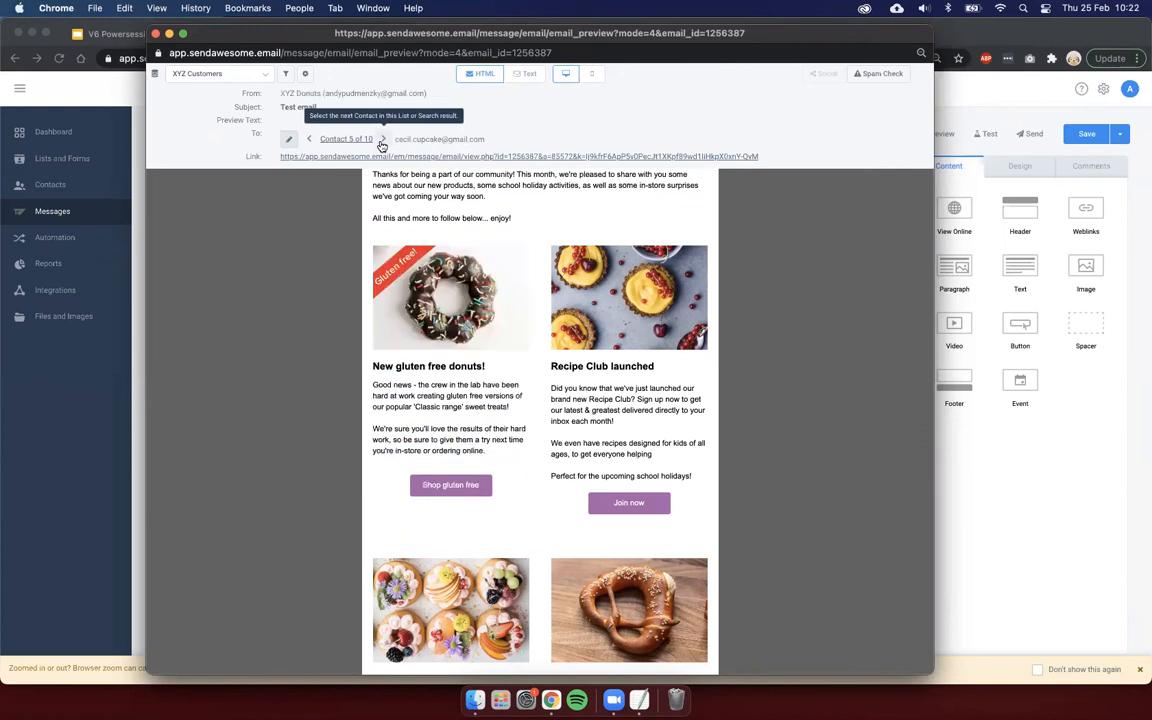
{"action": "left_click", "coordinate": [382, 138]}
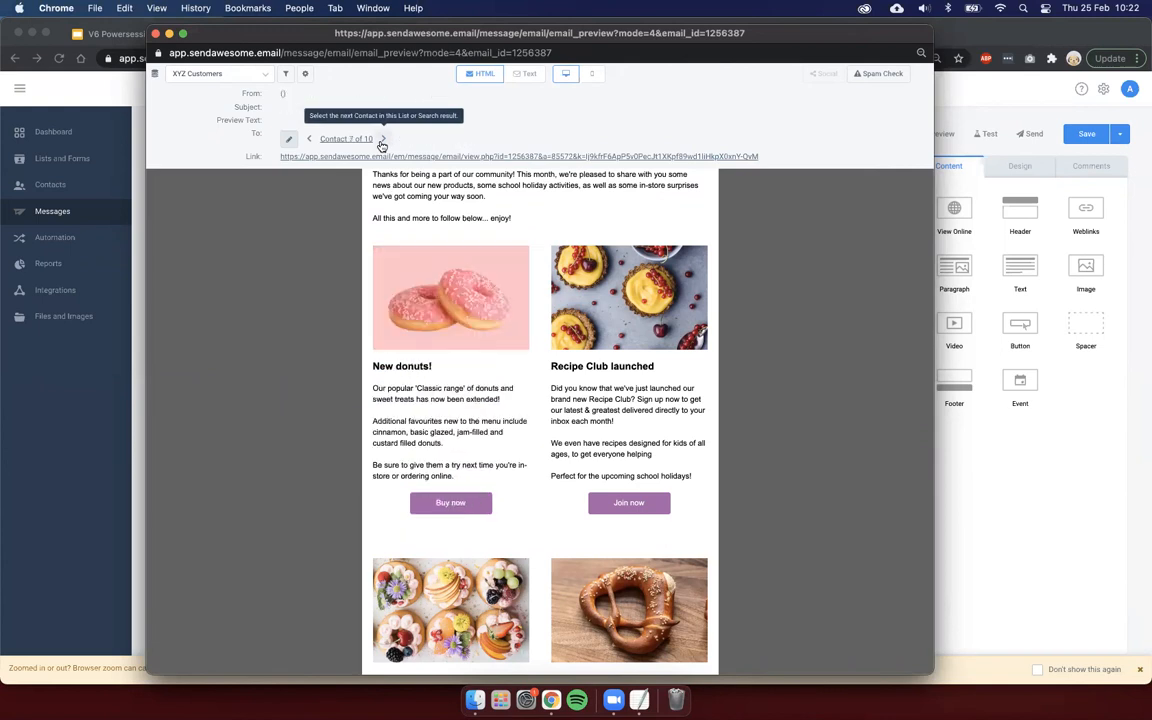
{"action": "left_click", "coordinate": [308, 138]}
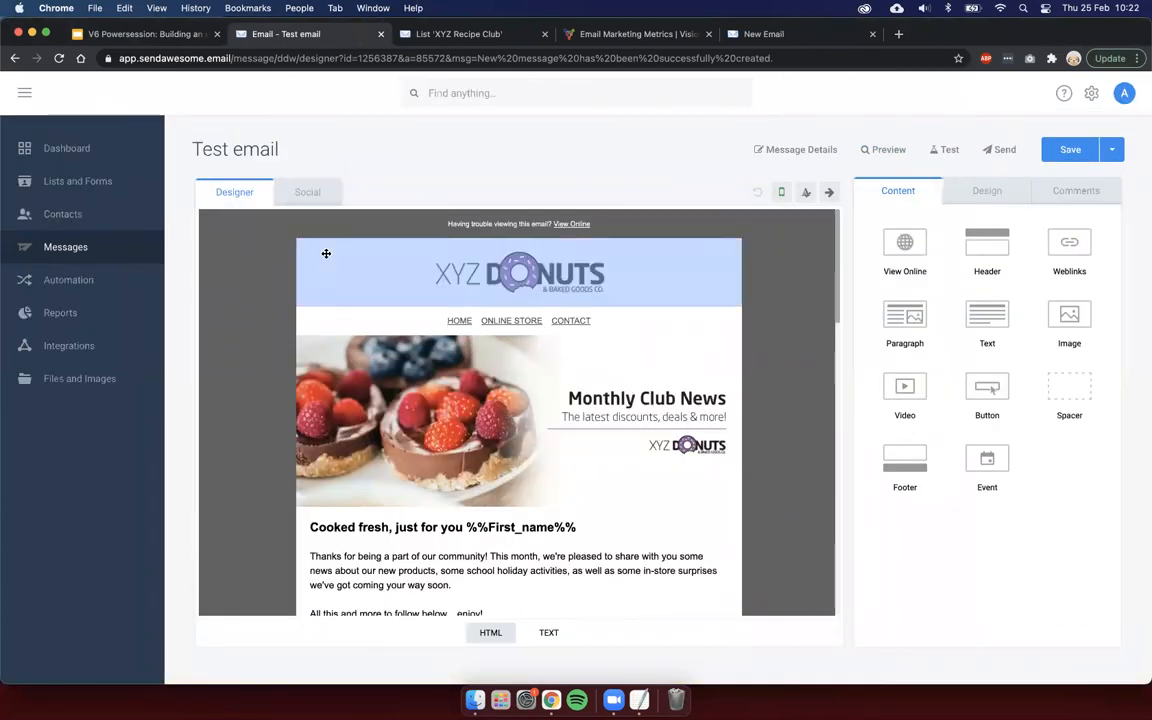
{"action": "scroll", "scroll_direction": "down", "scroll_amount": 3}
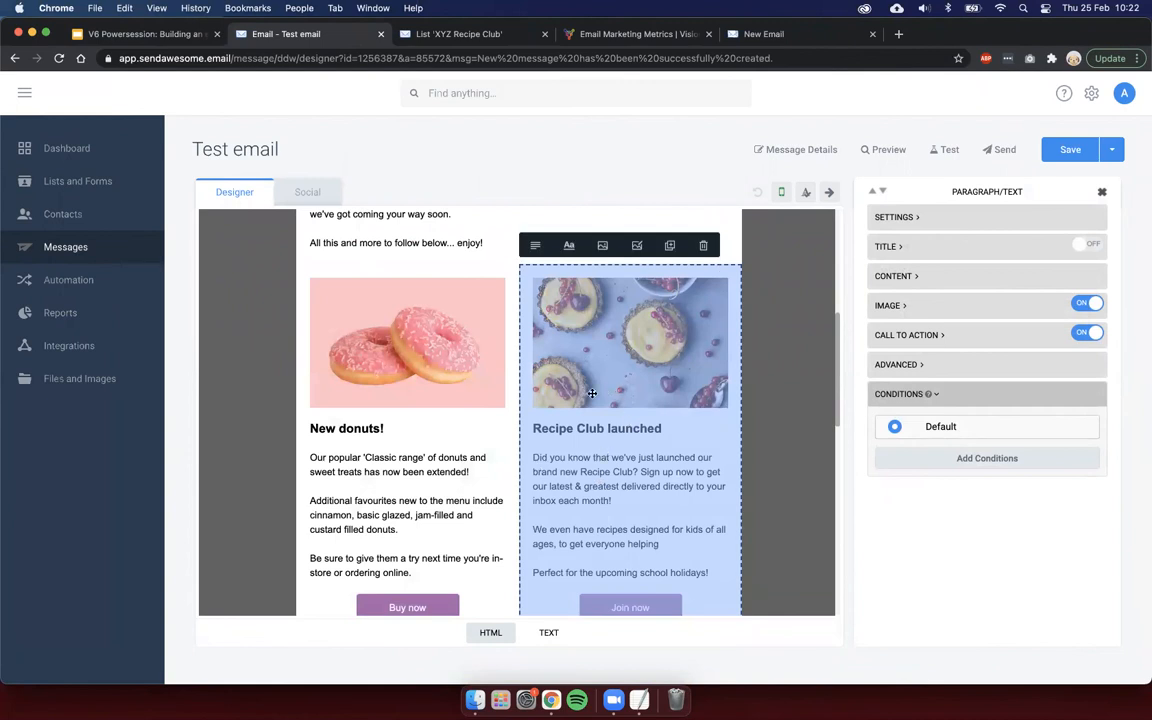
{"action": "scroll", "scroll_direction": "down", "scroll_amount": 3}
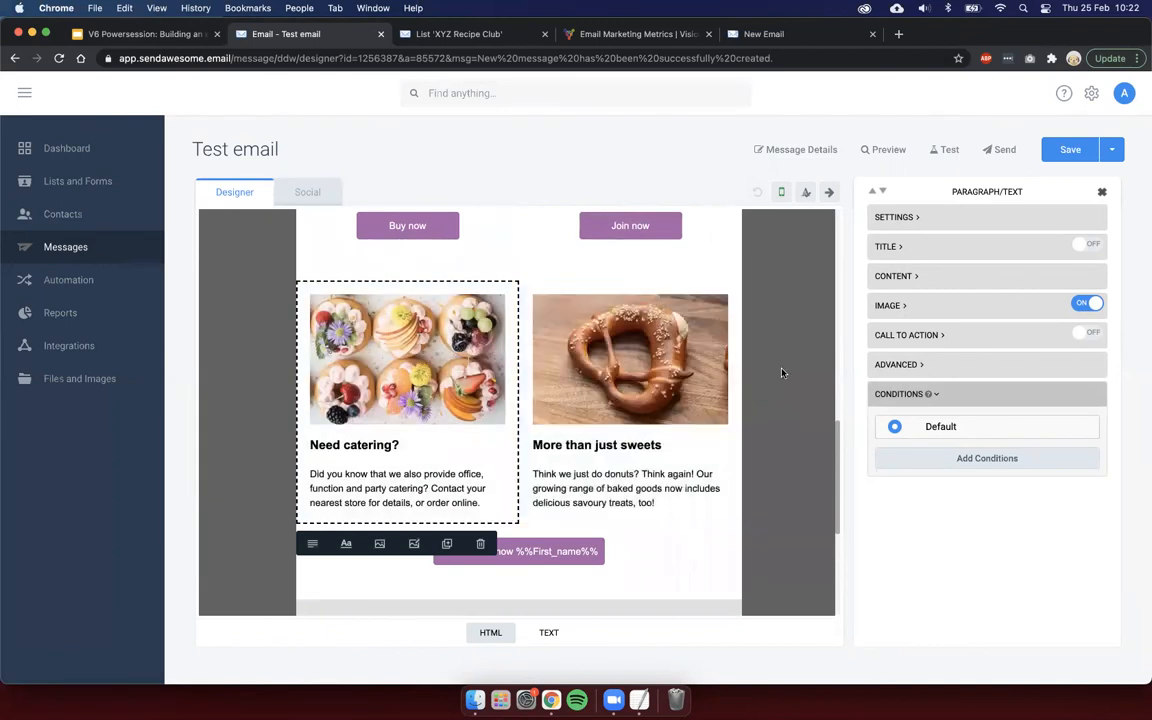
{"action": "scroll", "scroll_direction": "down", "scroll_amount": 3}
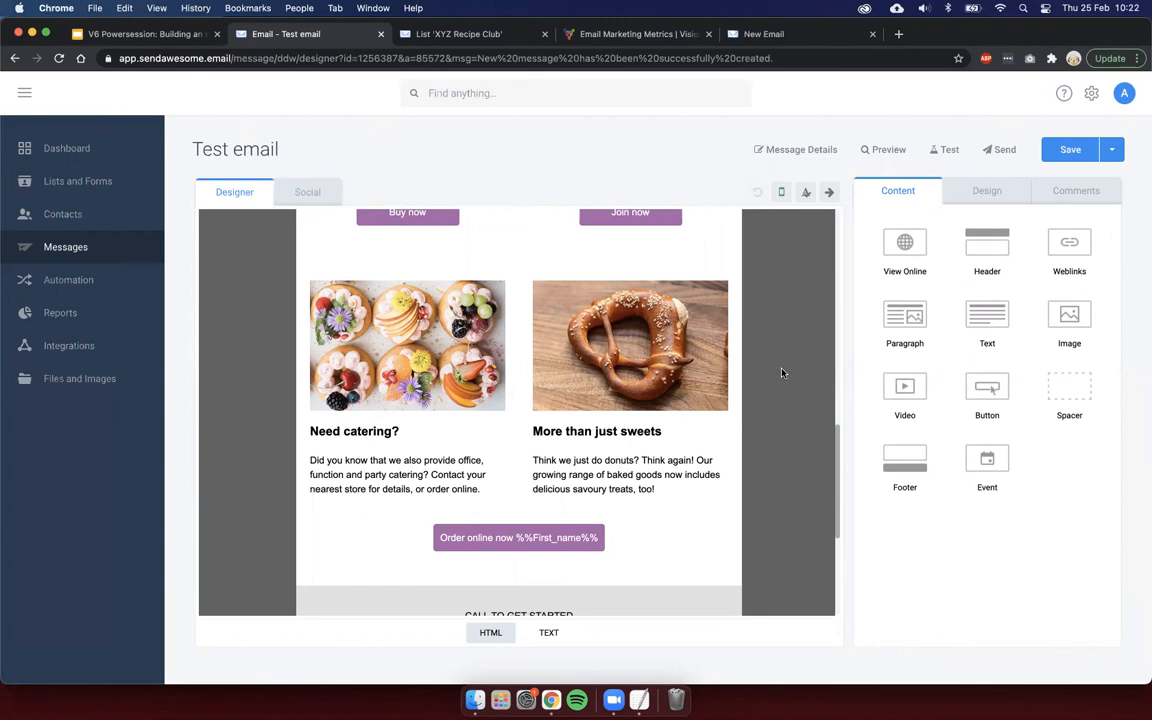
{"action": "mouse_move", "coordinate": [232, 308]}
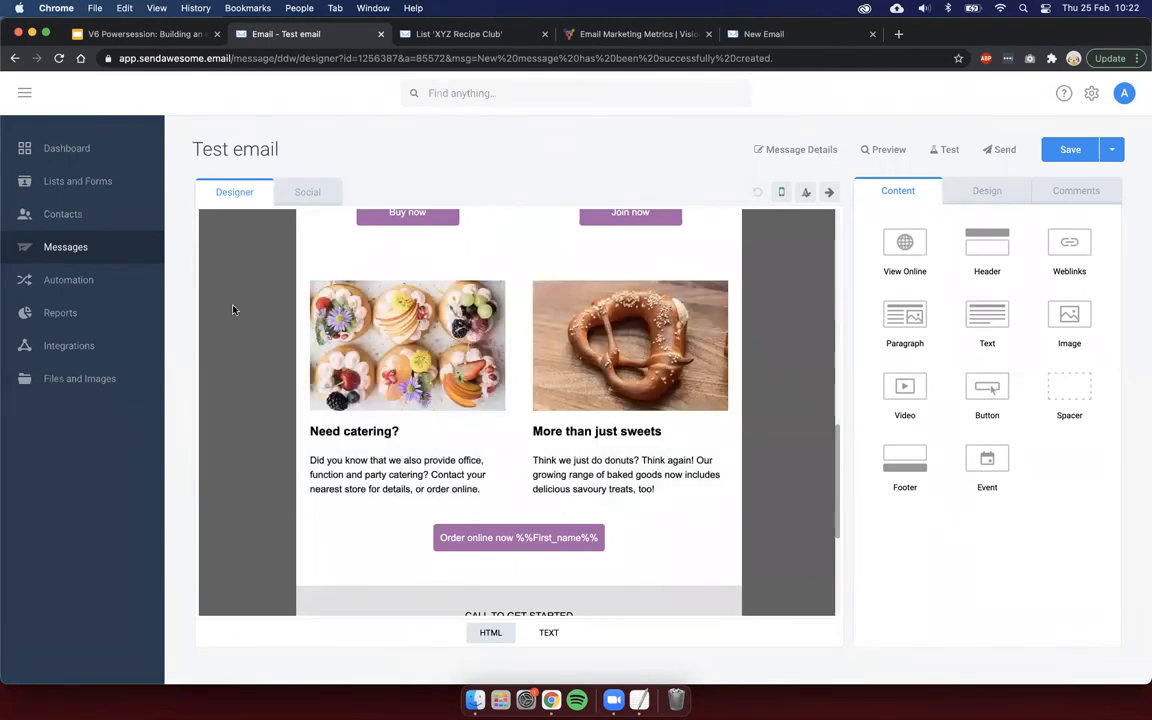
{"action": "mouse_move", "coordinate": [214, 168]}
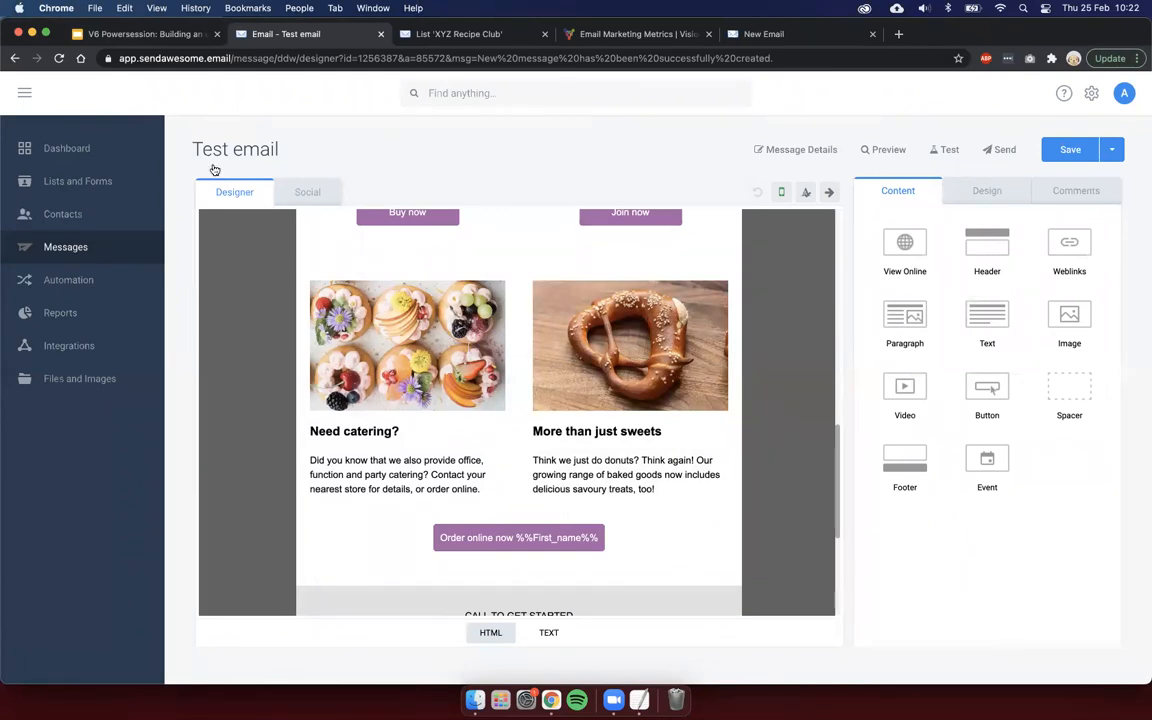